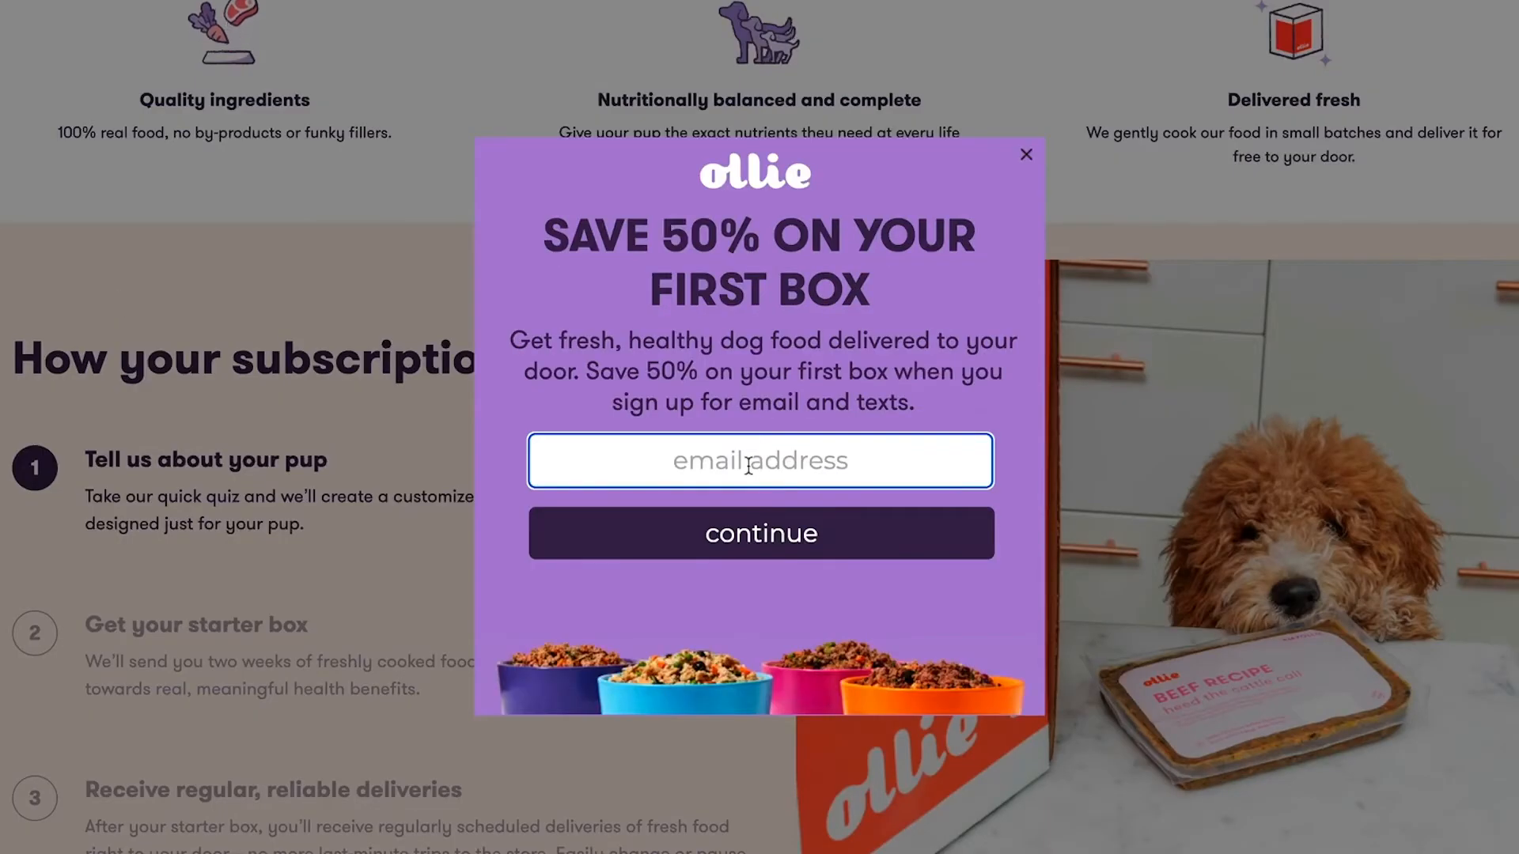
# - Go from the example popup to the Privy dashboard showing campaign and email metrics
pyautogui.write('do')
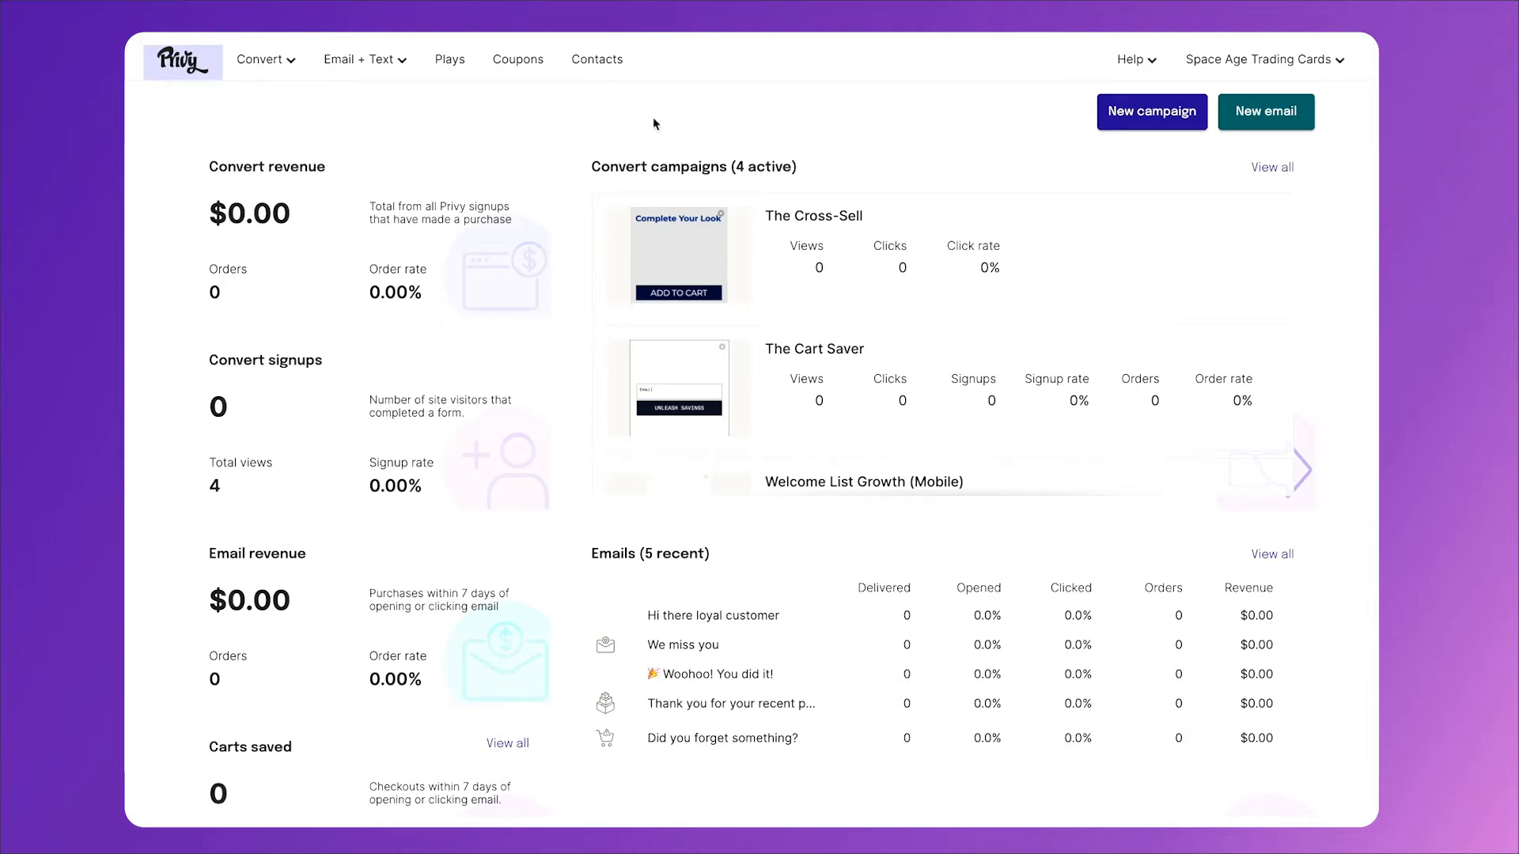
pyautogui.moveTo(535, 73)
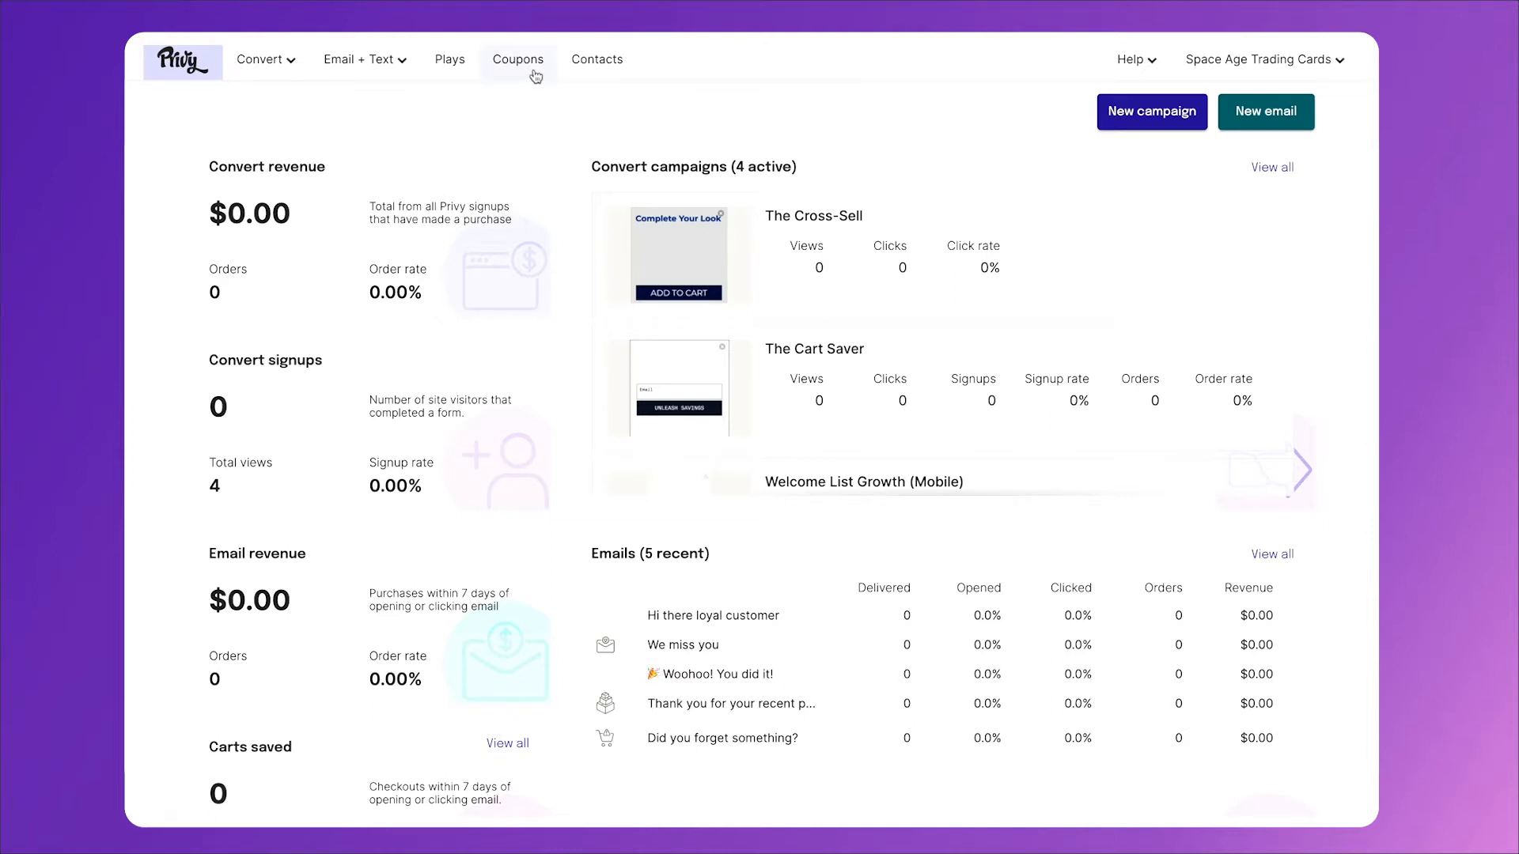
# - Start a new coupon titled '10% off Welcome Popup Discount' from the Coupons list
pyautogui.click(519, 60)
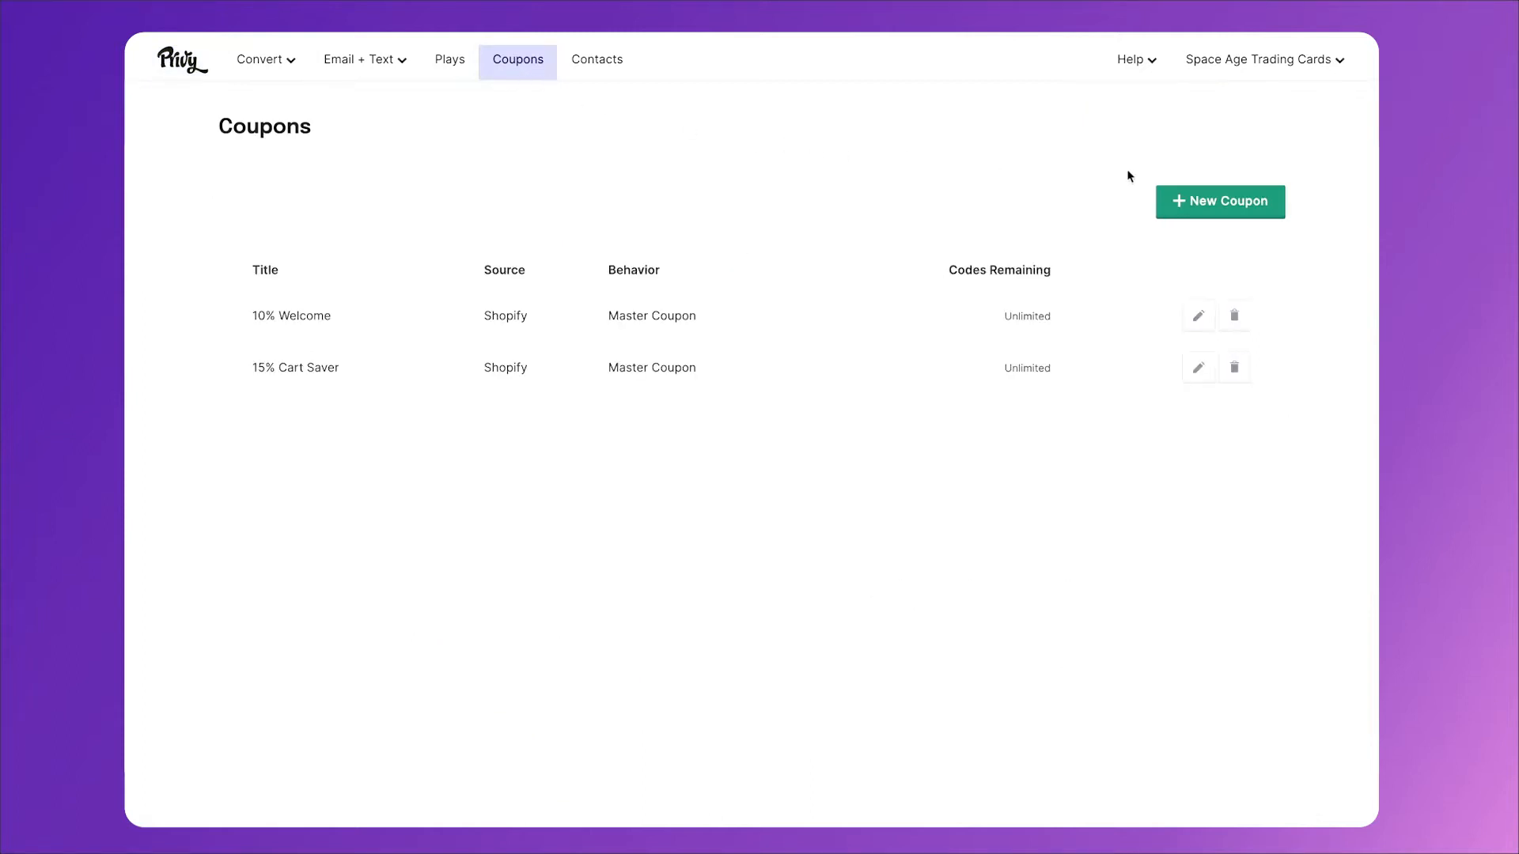
pyautogui.click(1219, 202)
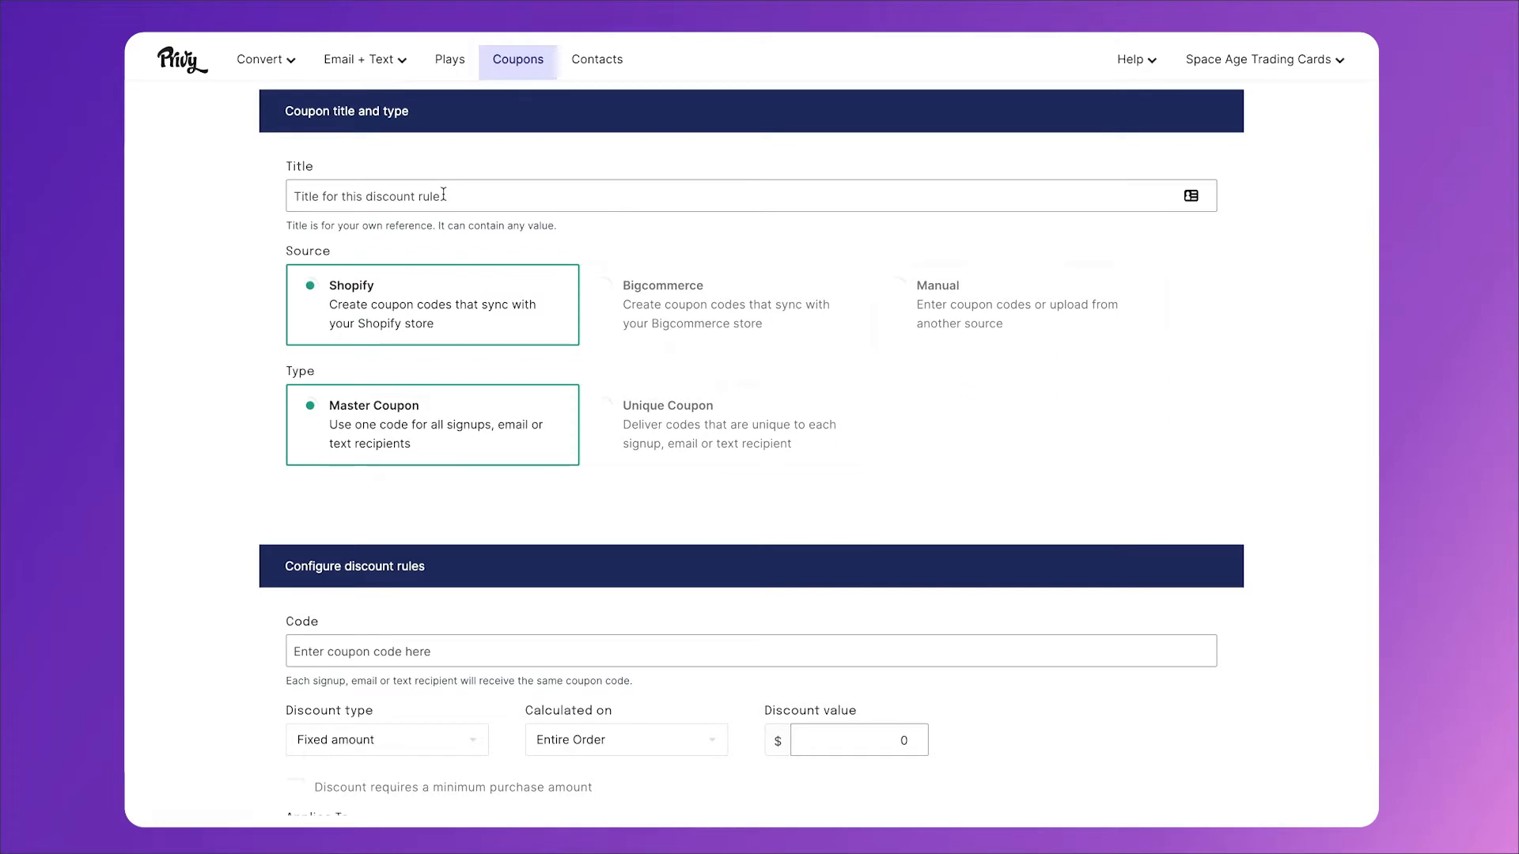
pyautogui.write('10% off Welcome Popup Discount')
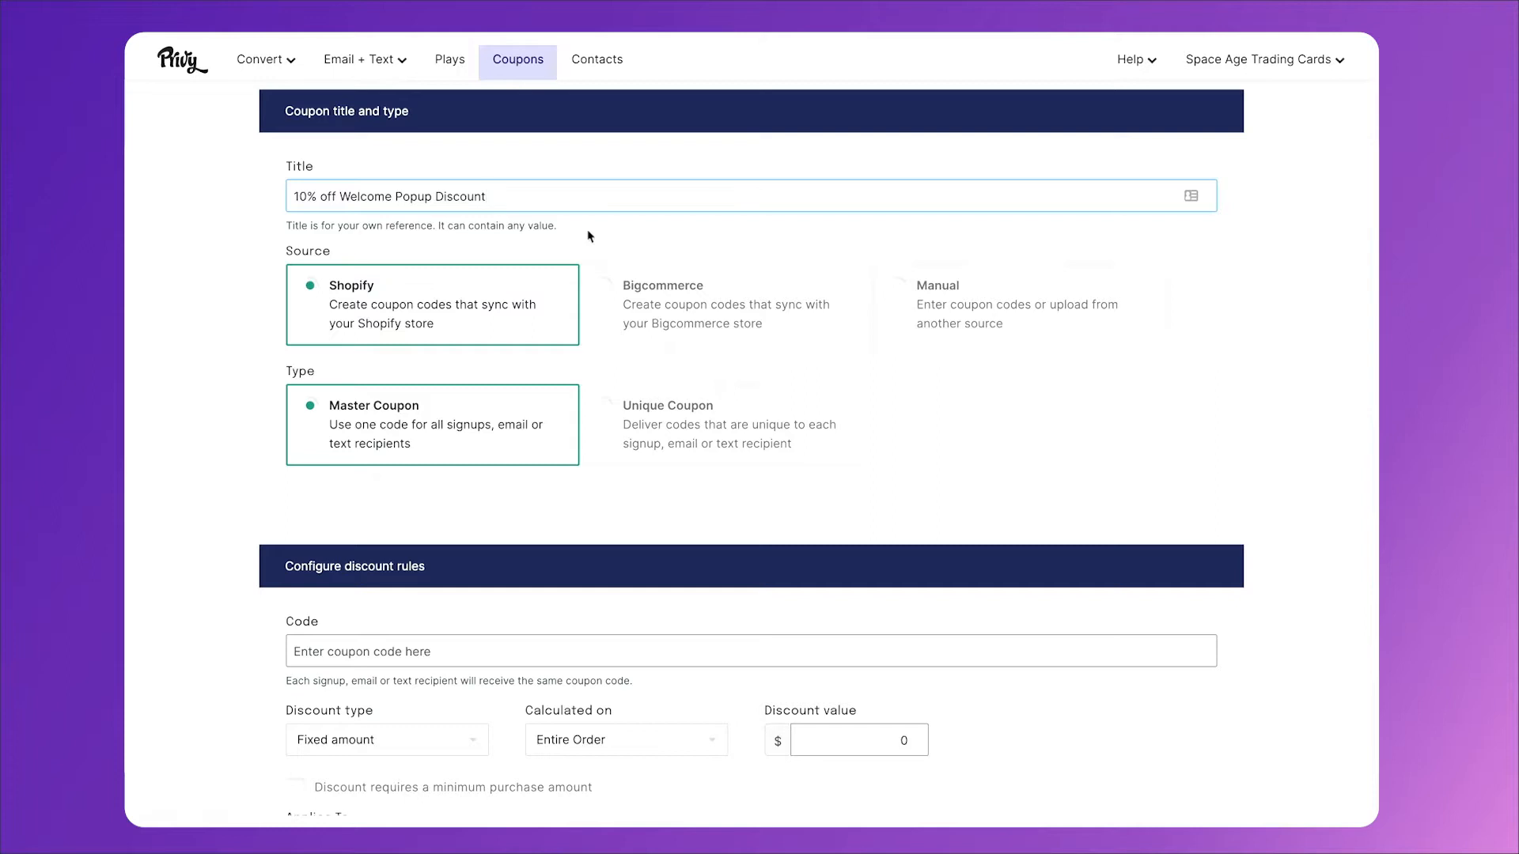
pyautogui.moveTo(552, 335)
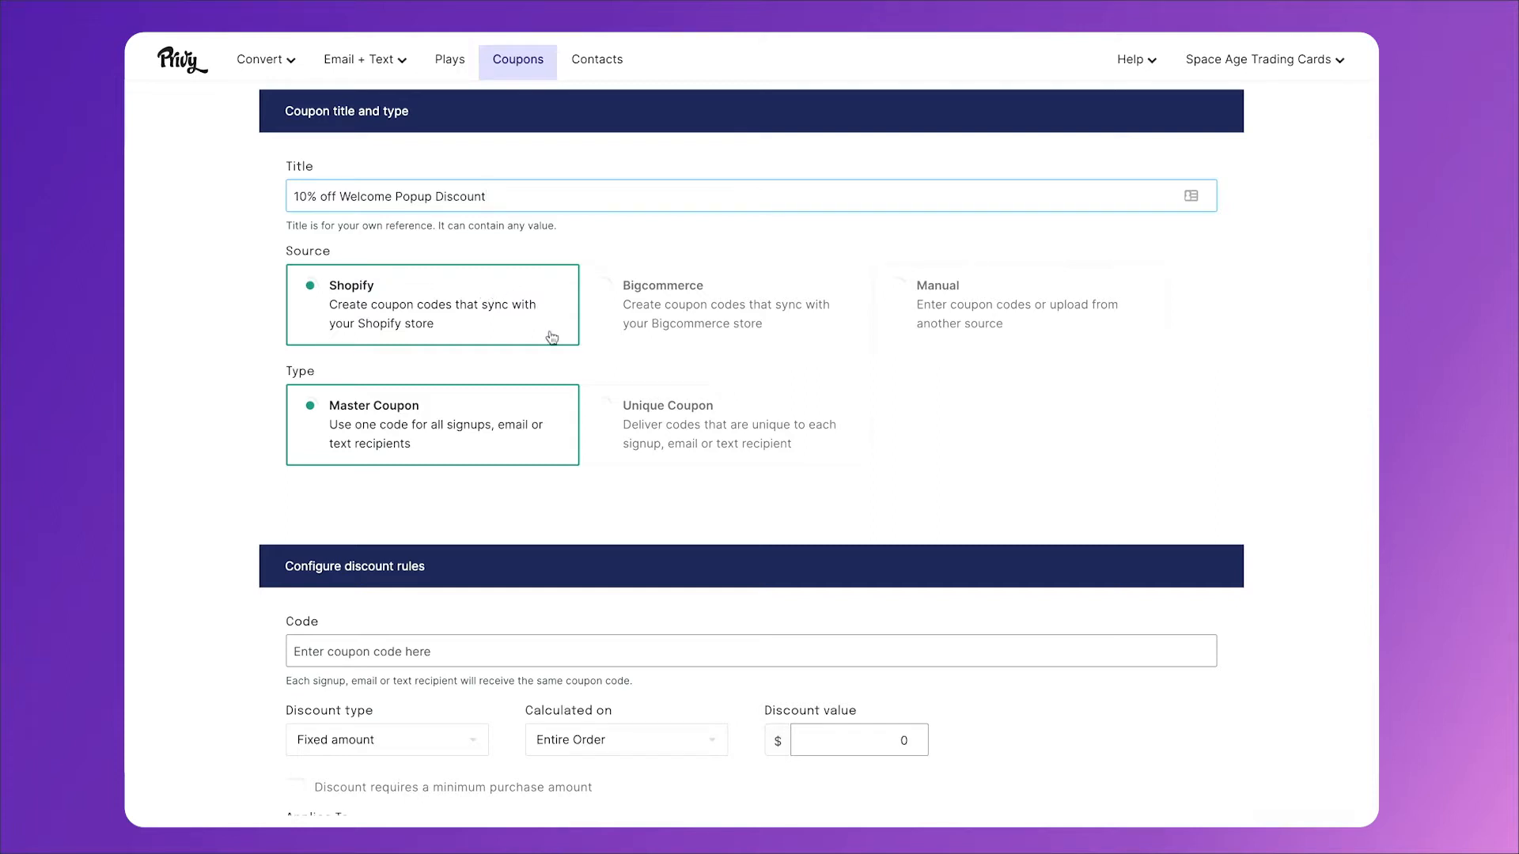
pyautogui.moveTo(522, 405)
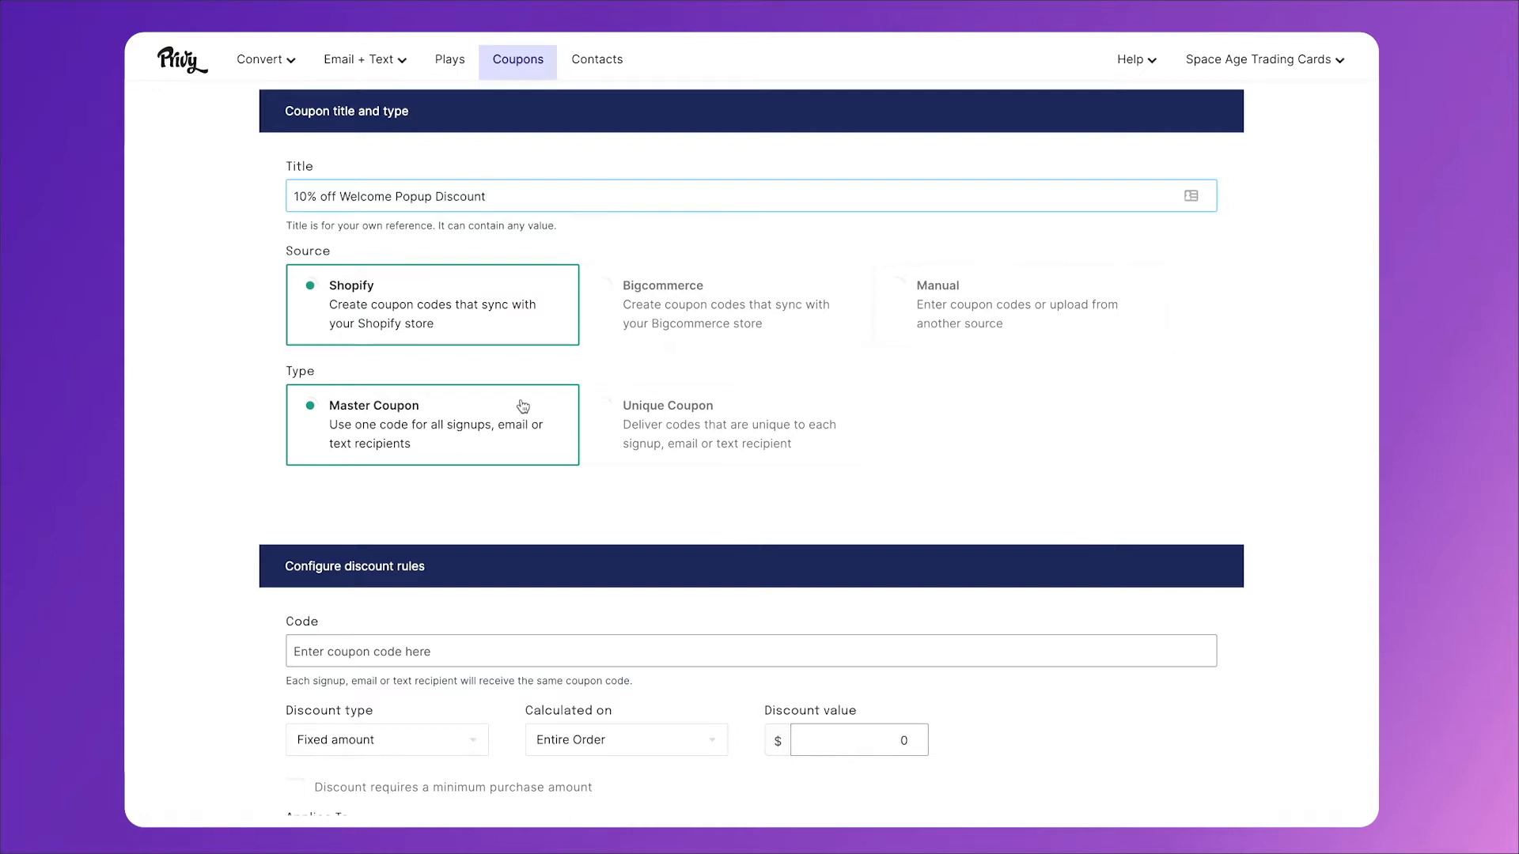
pyautogui.moveTo(715, 432)
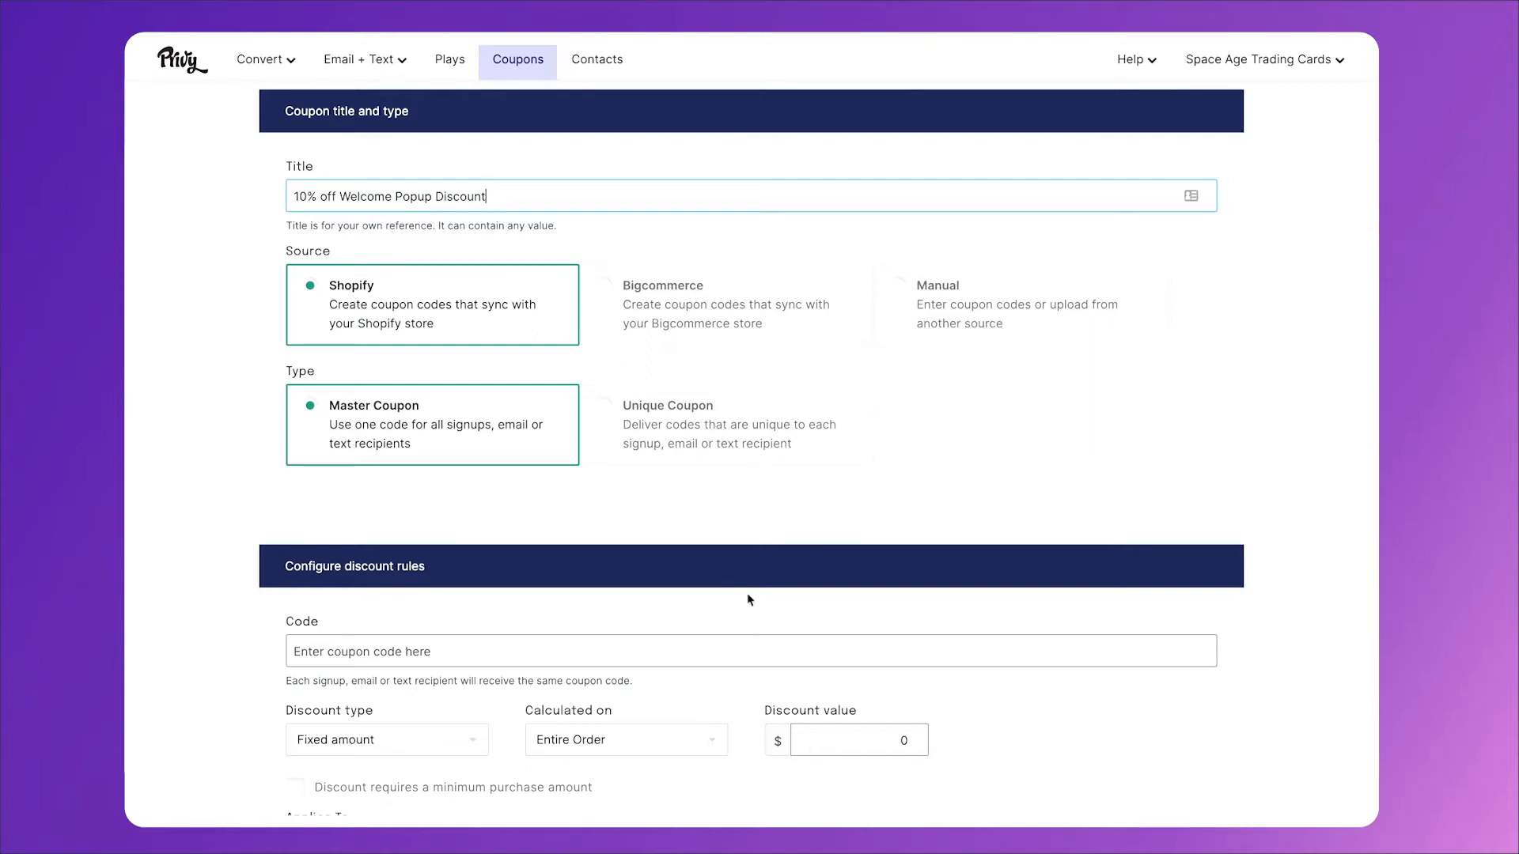
# - Give the coupon code WELCOME10 as a 10 percent discount on all products
pyautogui.scroll(-3)
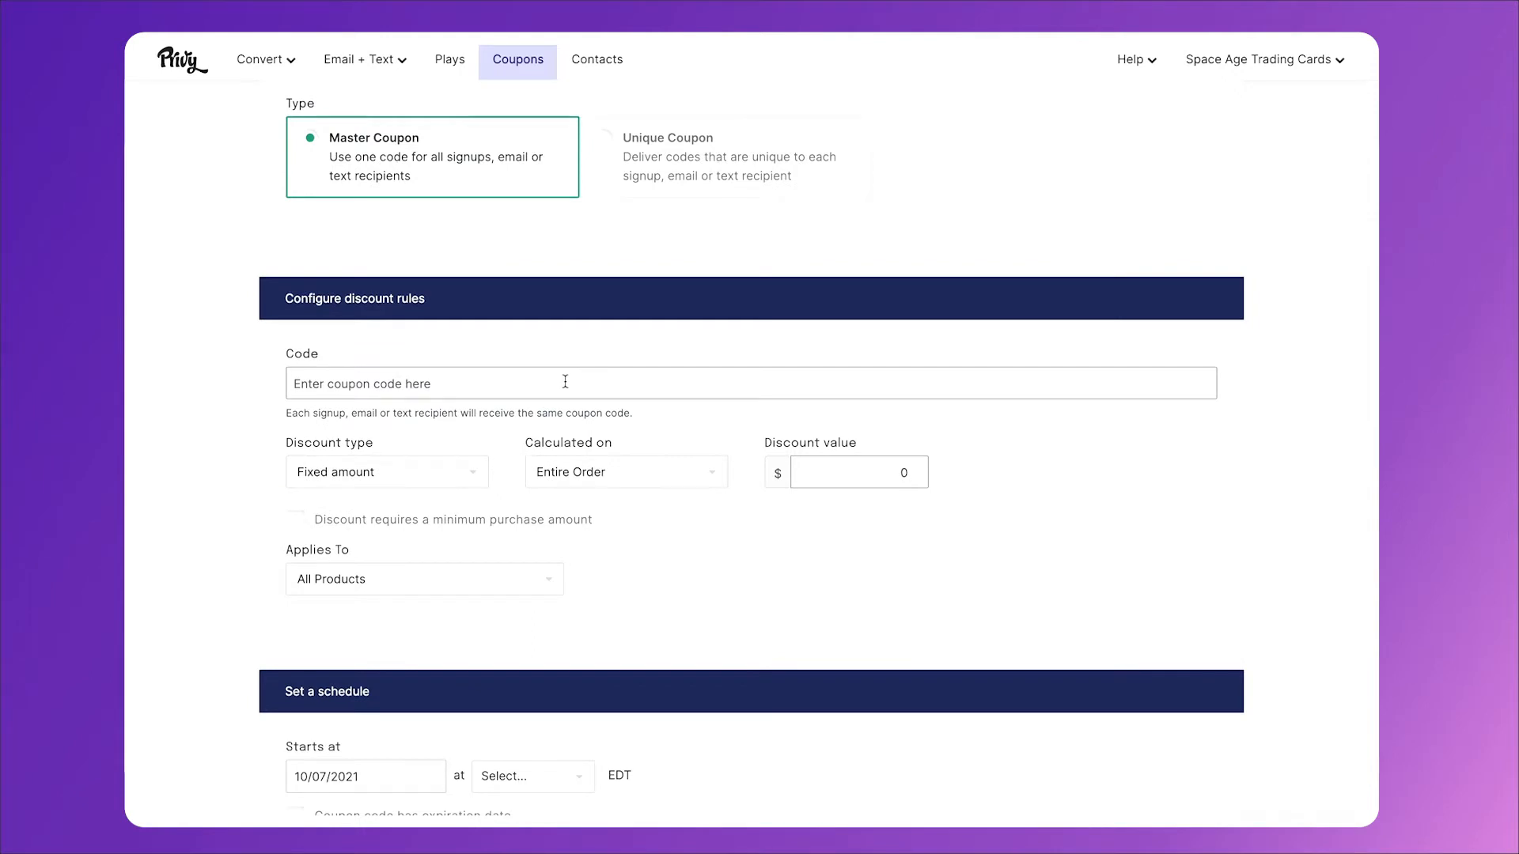
pyautogui.write('WELCOME10')
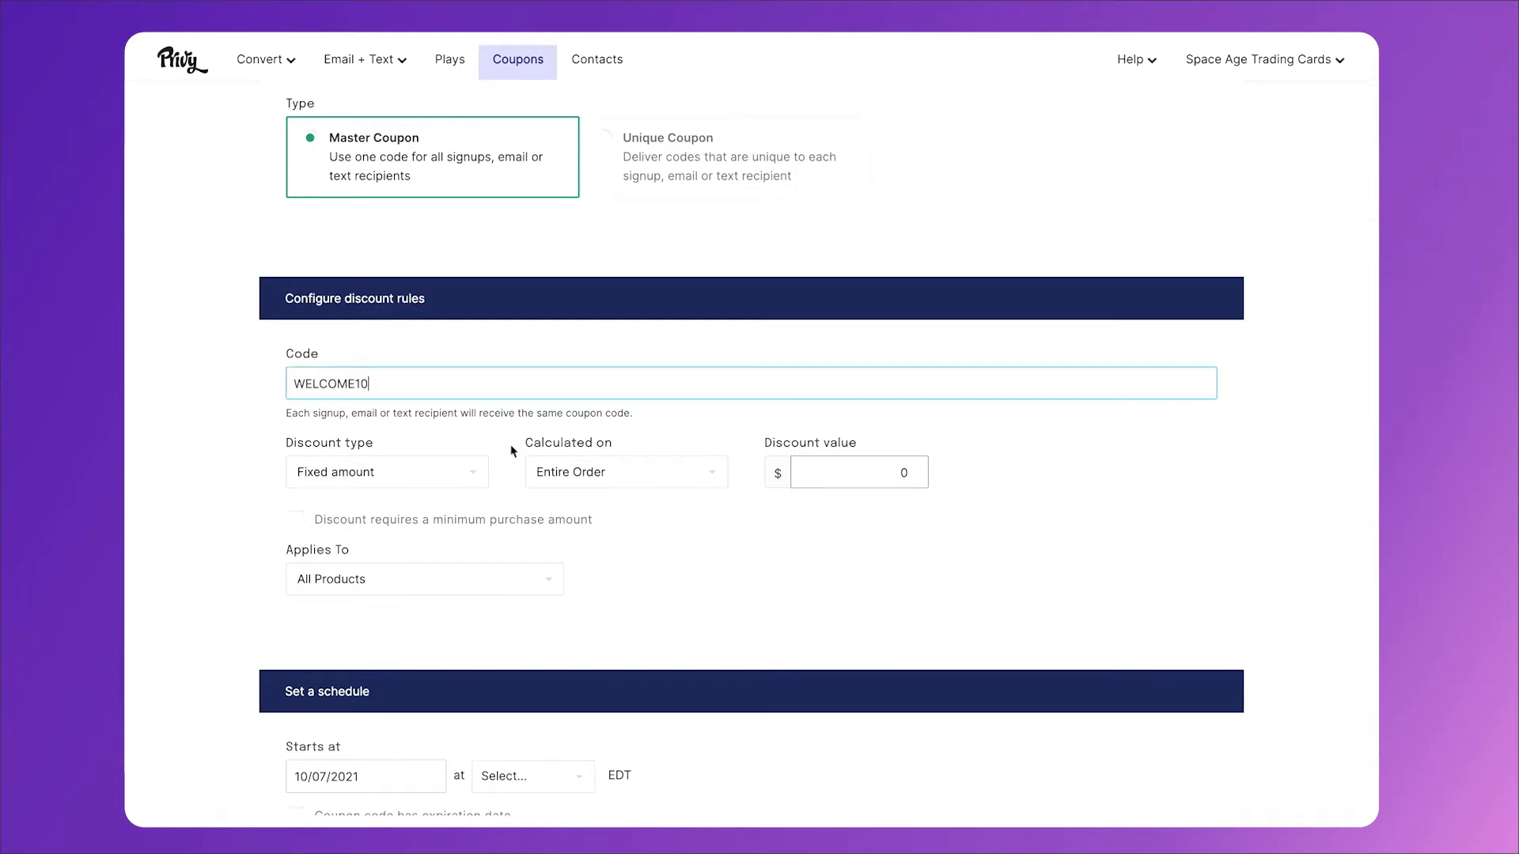
pyautogui.click(386, 471)
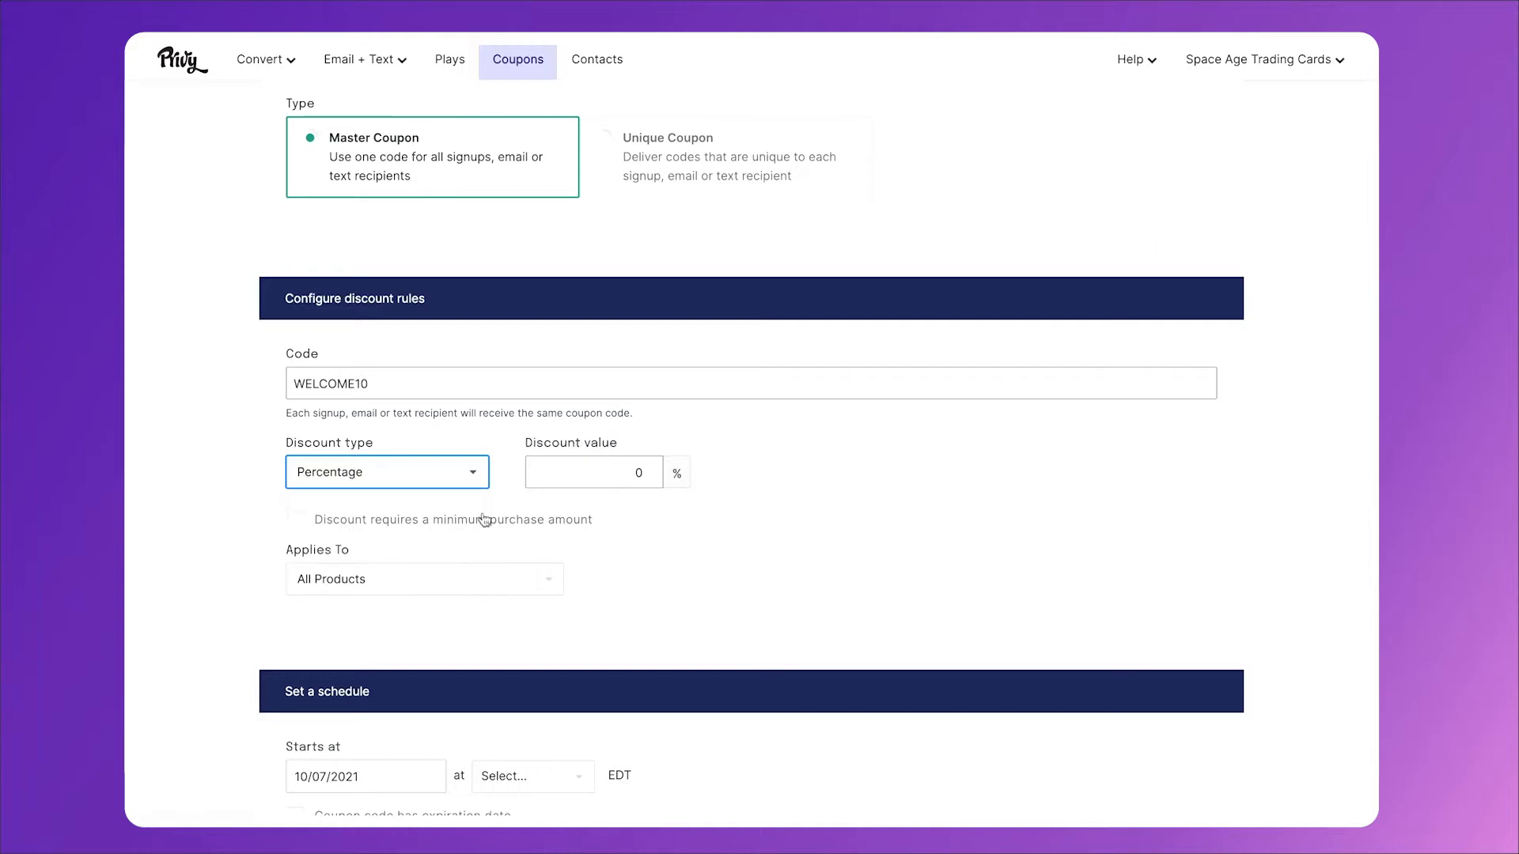
pyautogui.write('10')
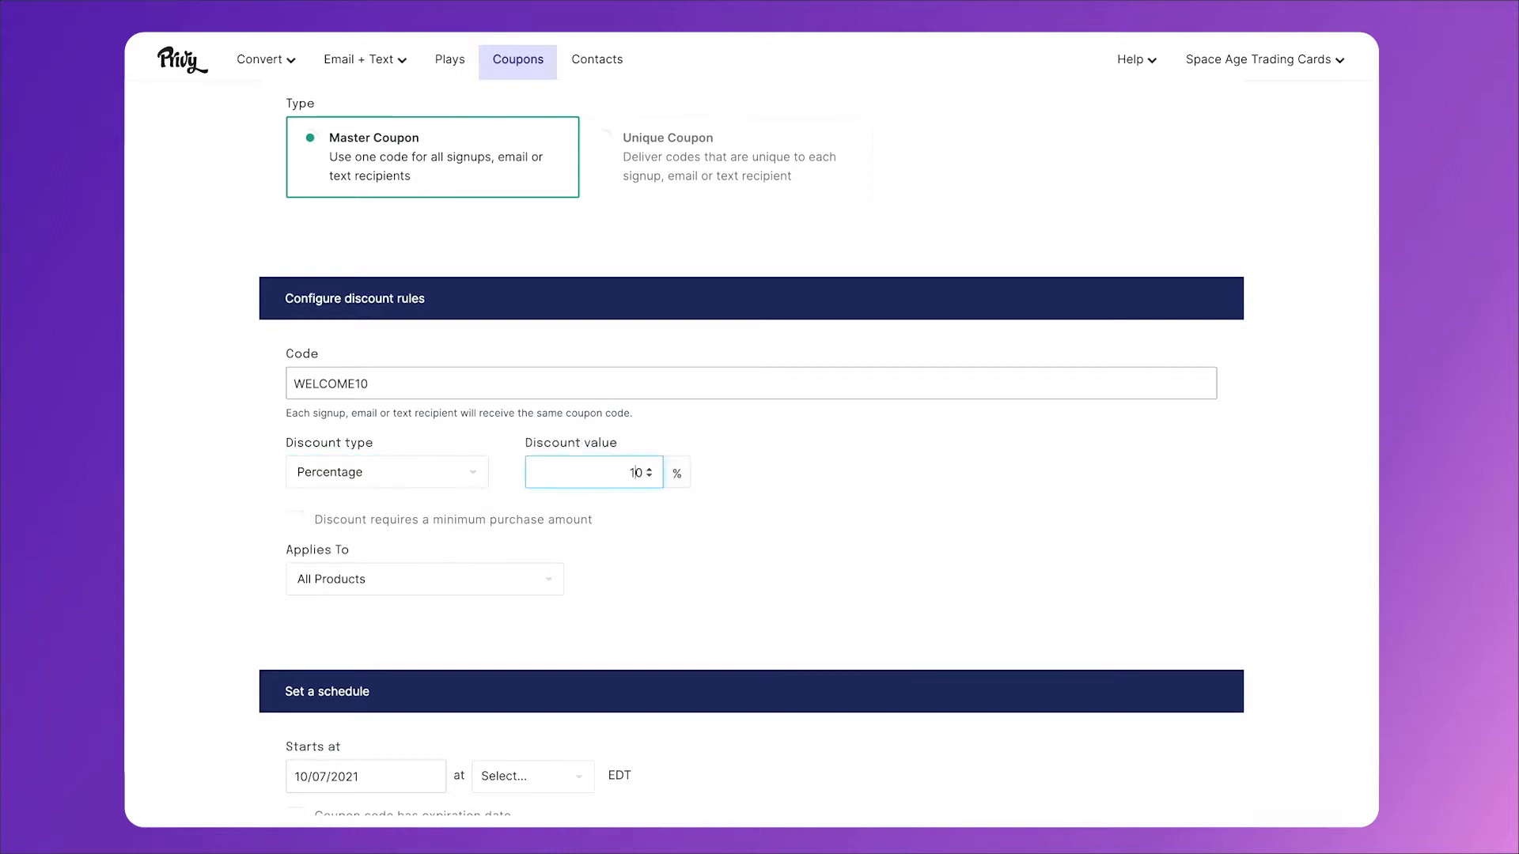
pyautogui.scroll(-3)
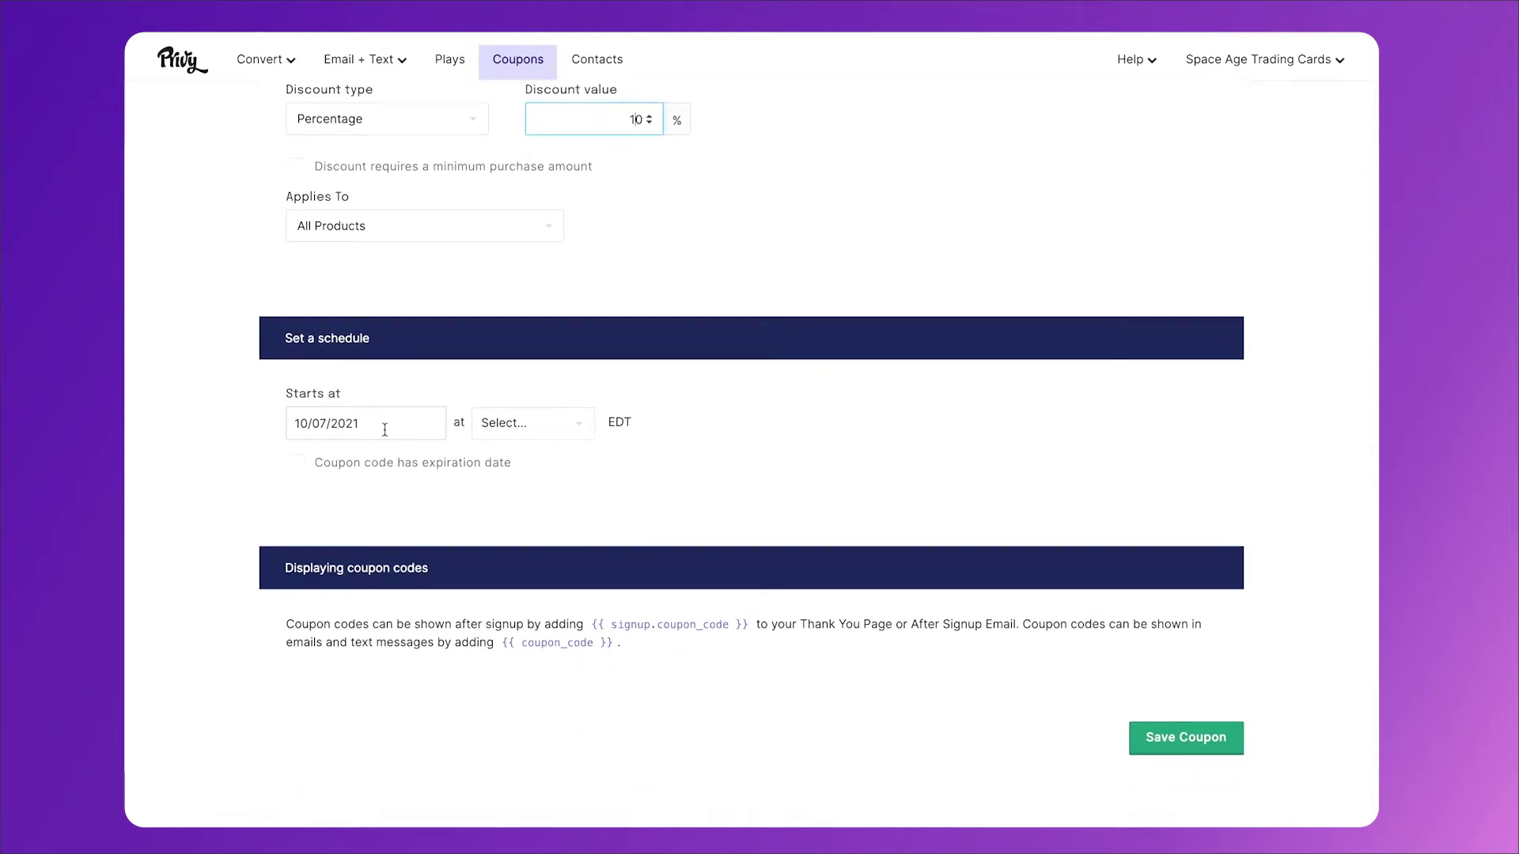
pyautogui.moveTo(296, 471)
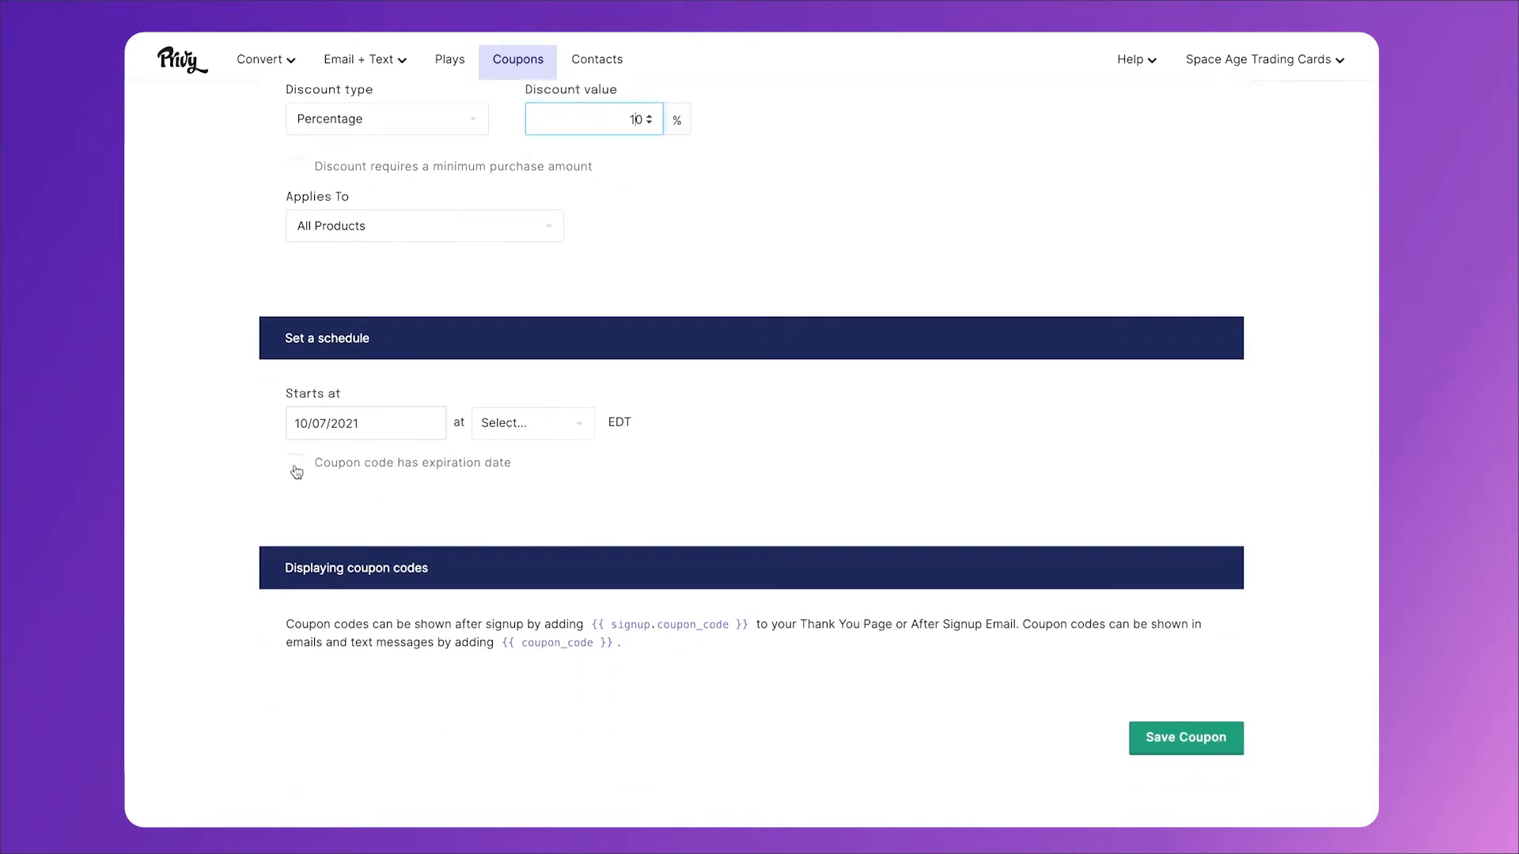
pyautogui.moveTo(1226, 759)
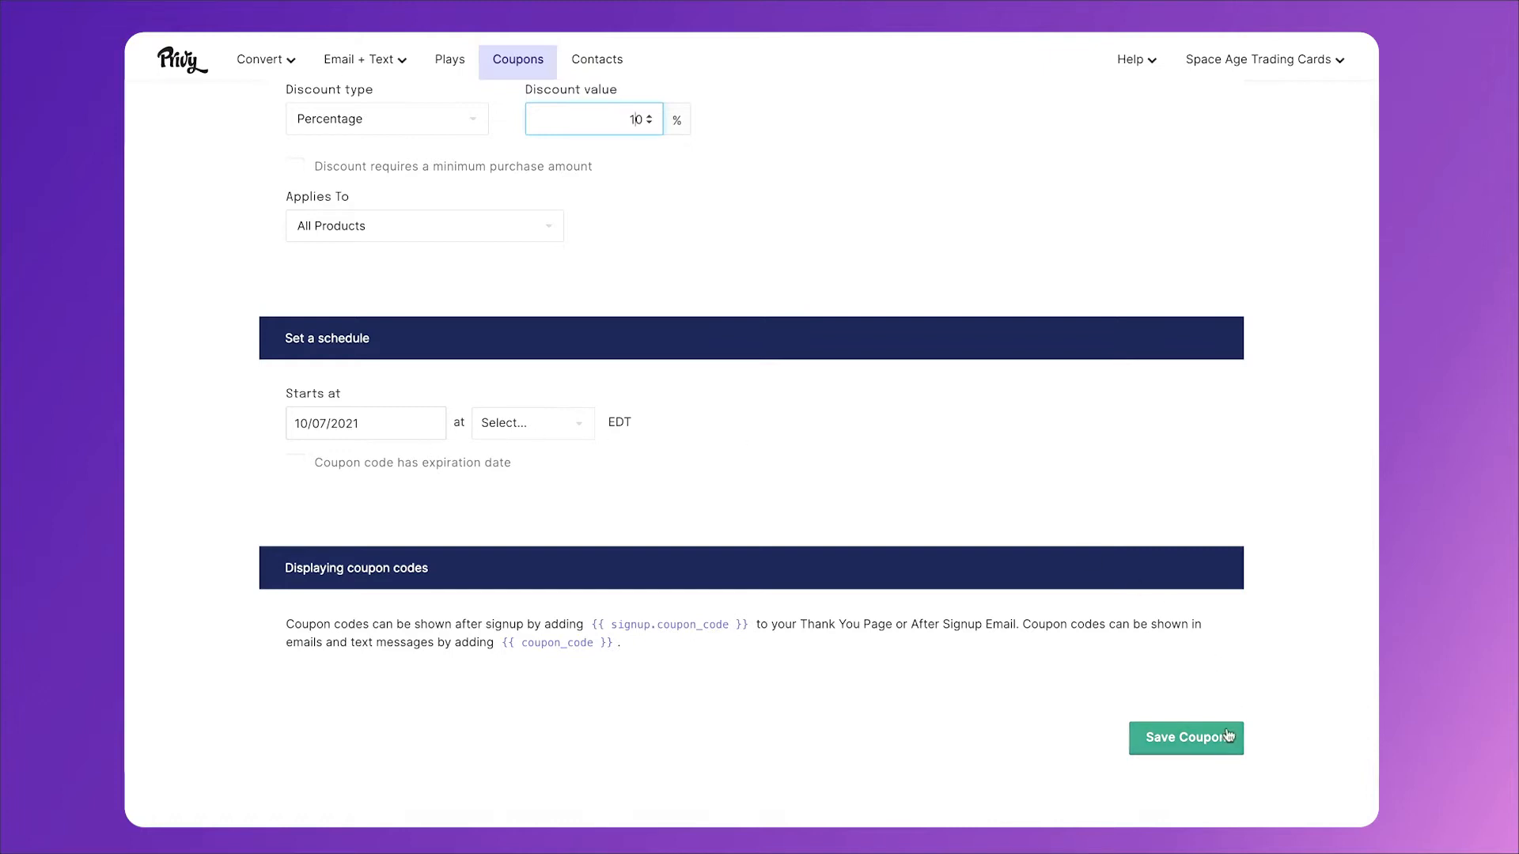
pyautogui.moveTo(219, 317)
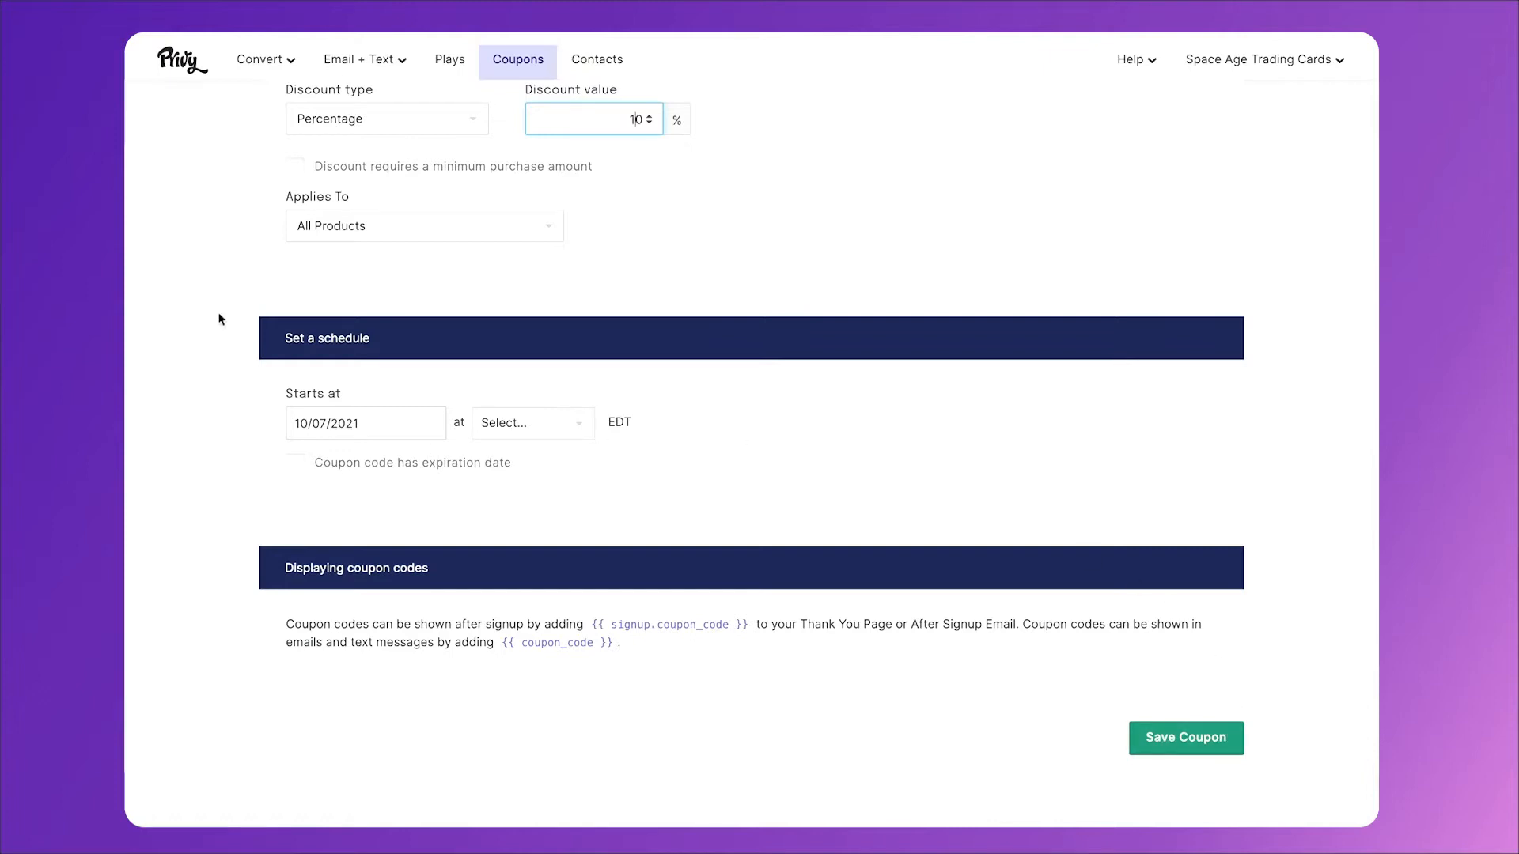
# - Go to All Campaigns under Convert and reach the Privy Plays gallery
pyautogui.click(263, 60)
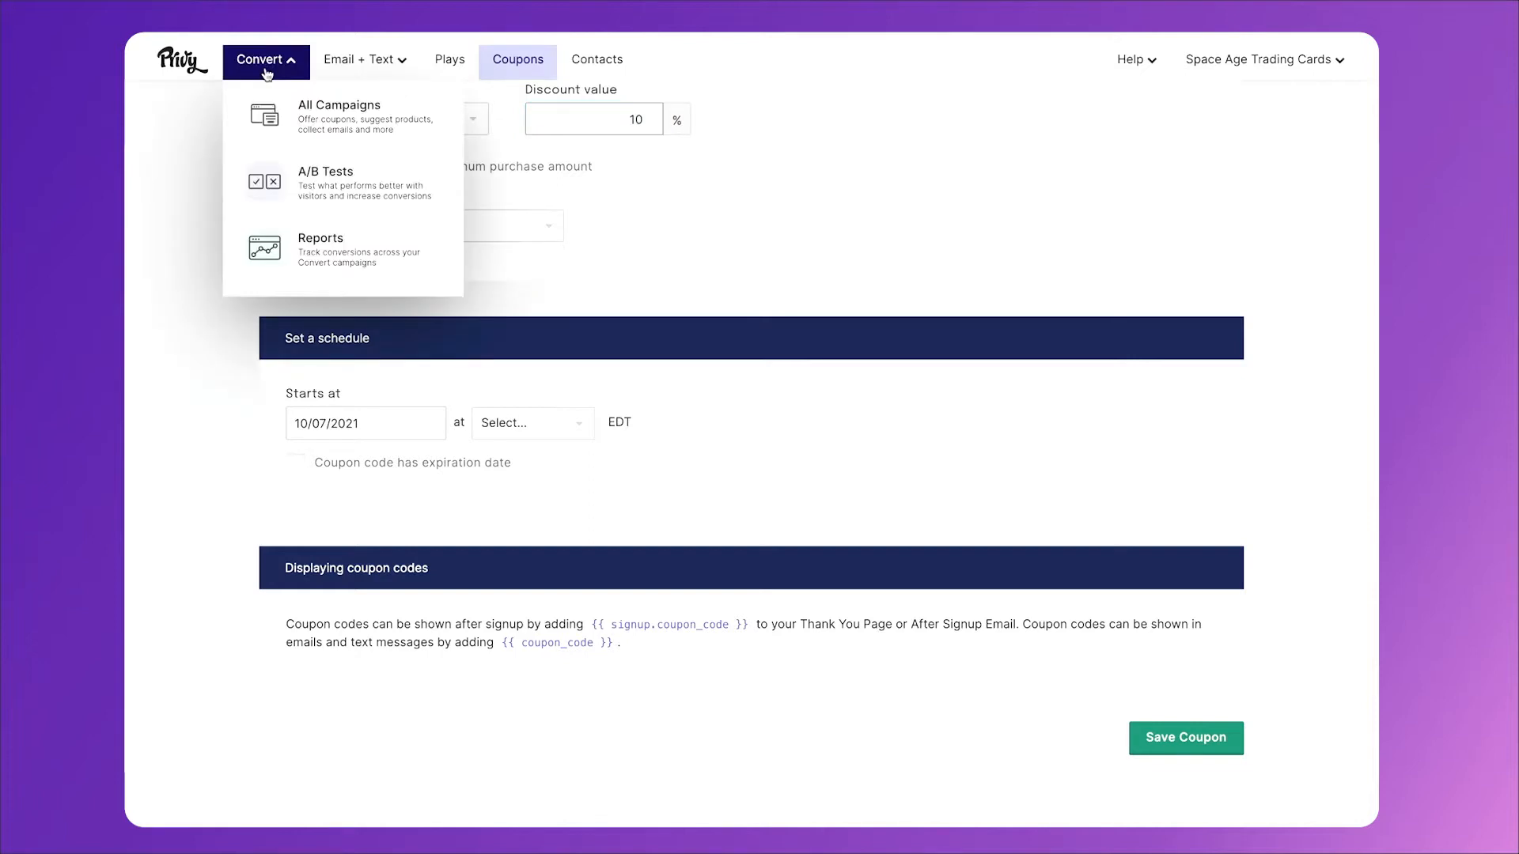
pyautogui.click(338, 116)
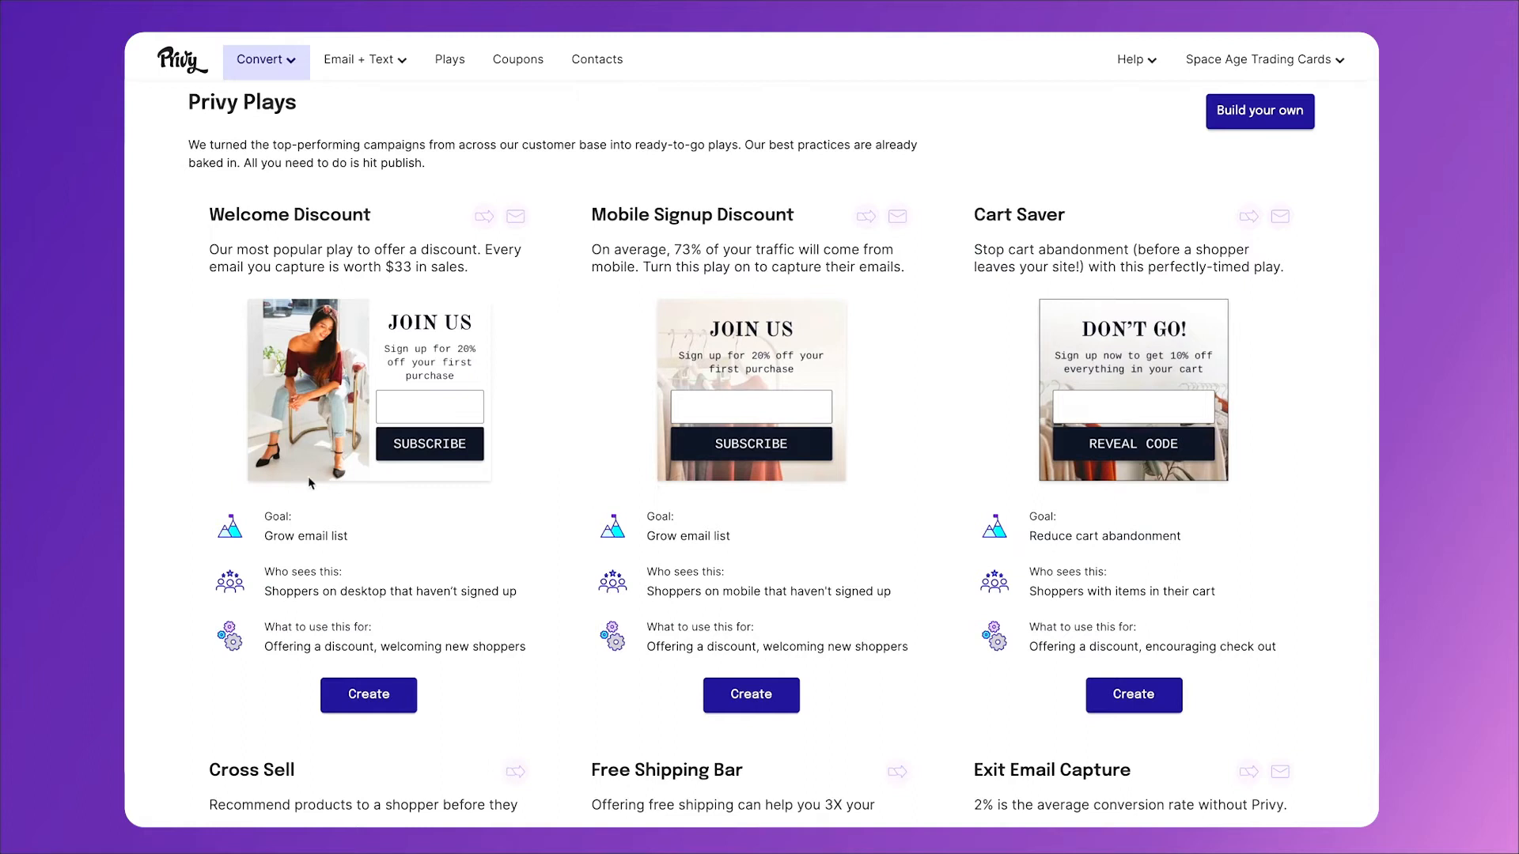
pyautogui.moveTo(1199, 158)
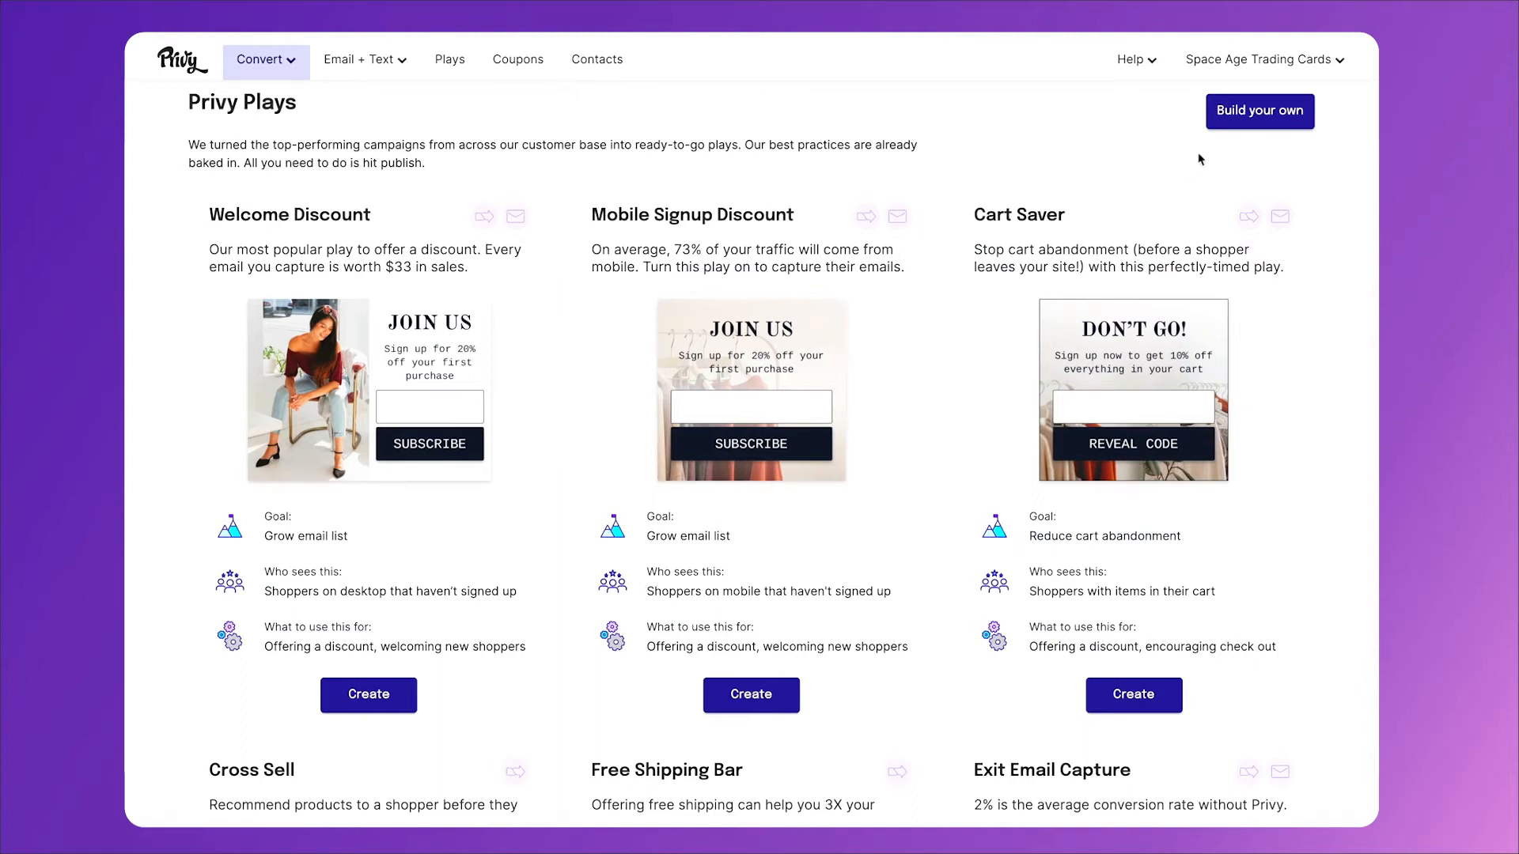
pyautogui.moveTo(949, 192)
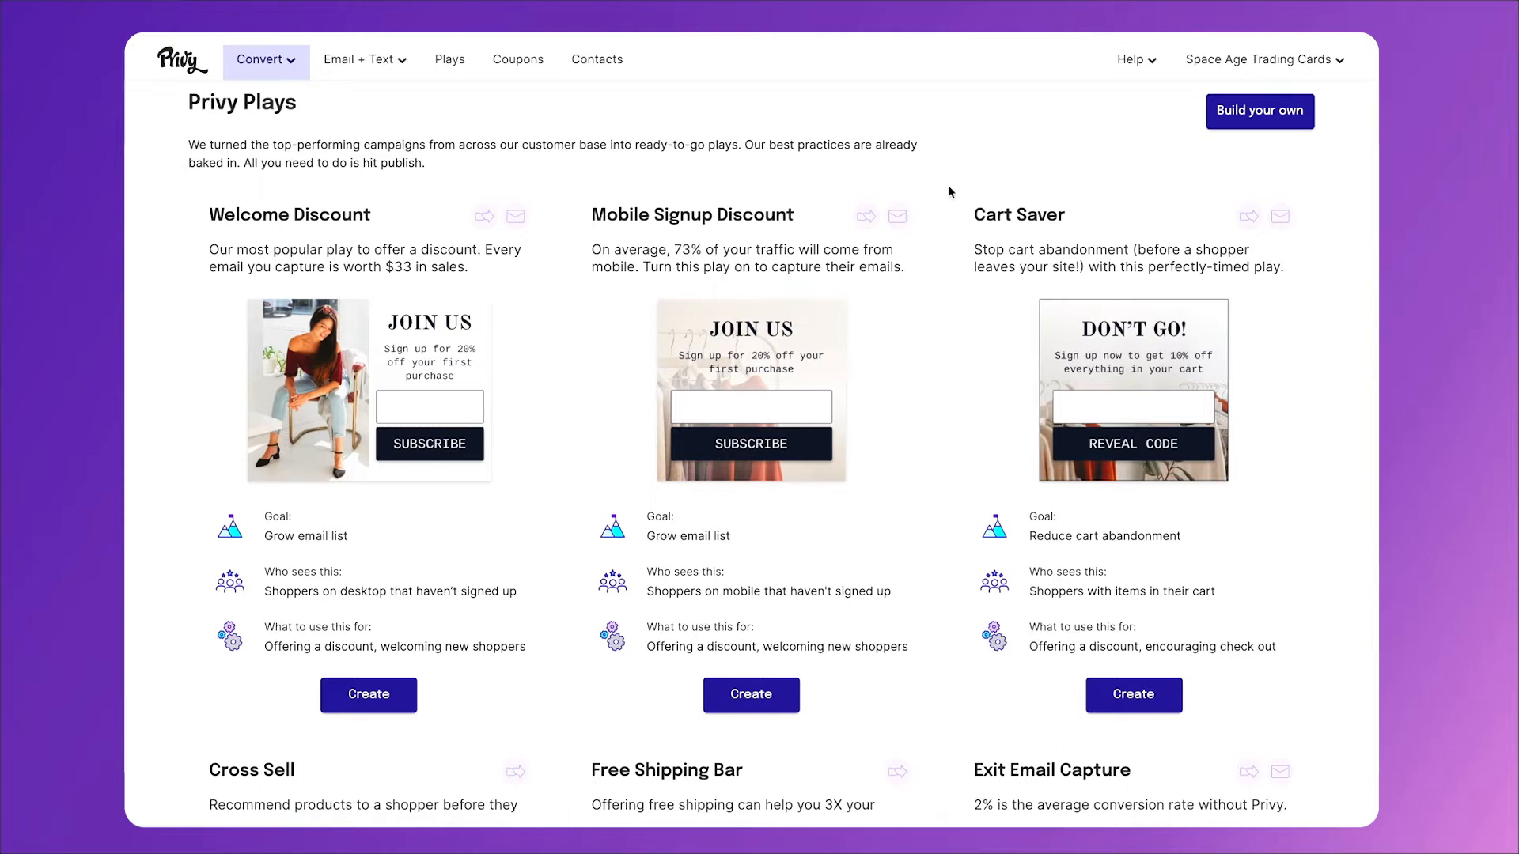
pyautogui.moveTo(565, 506)
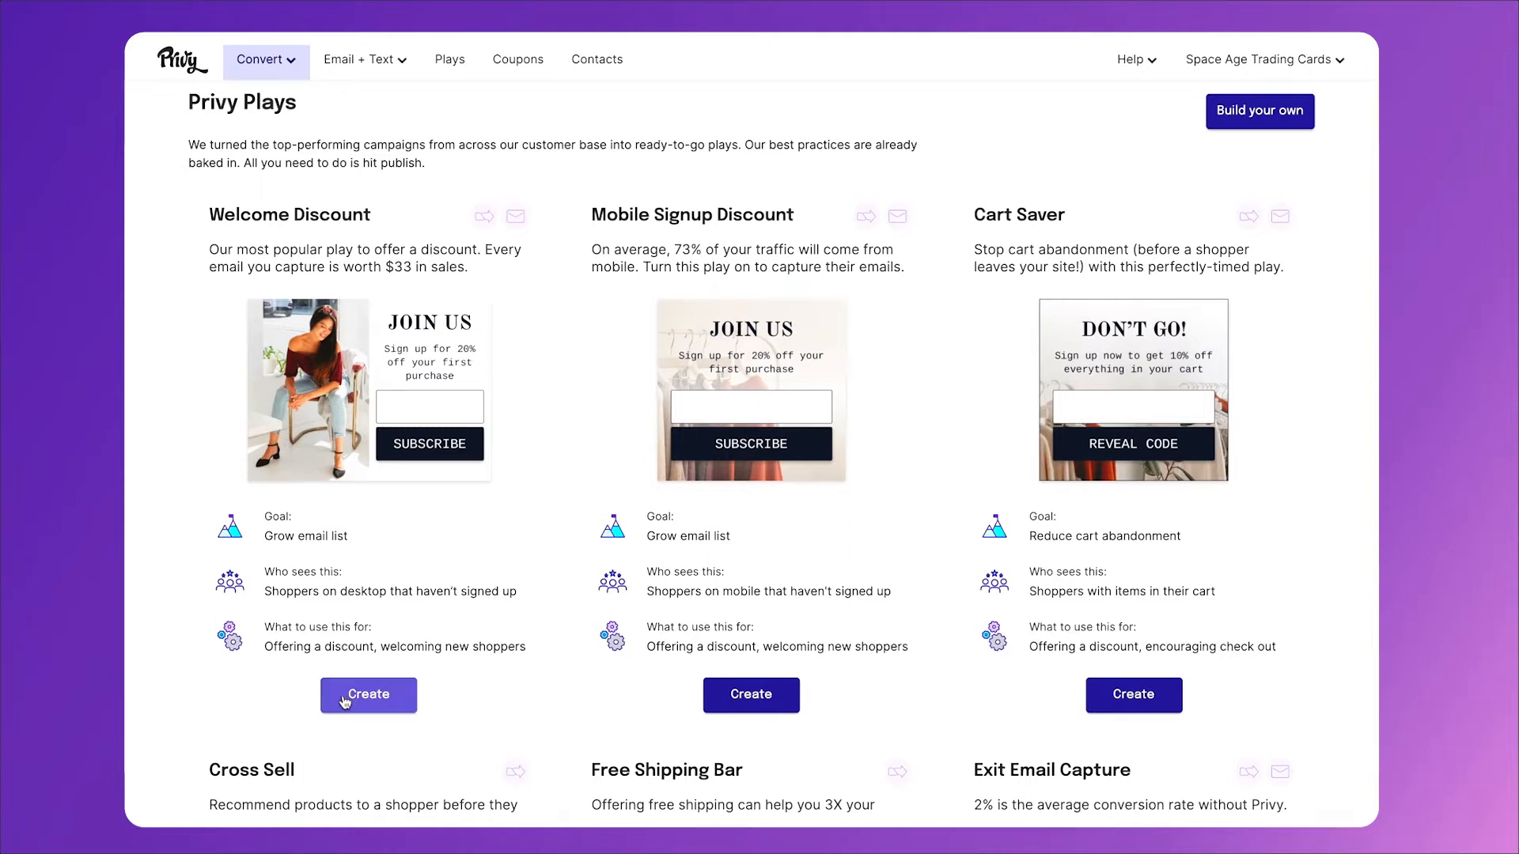
# - Create a Welcome Discount play offering the 10% Welcome coupon and enter its editor
pyautogui.click(367, 694)
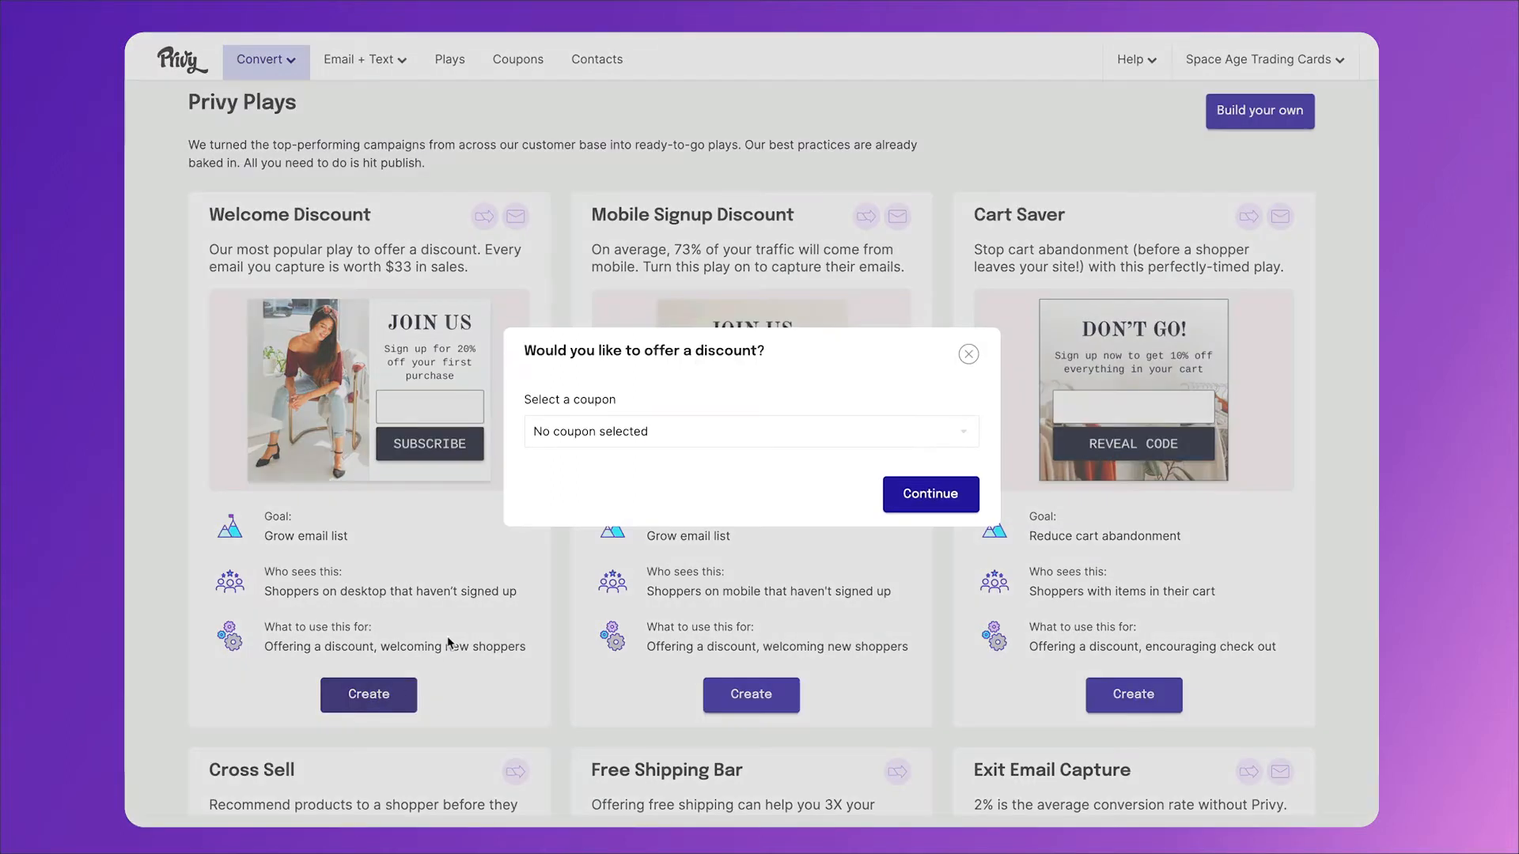
pyautogui.click(749, 431)
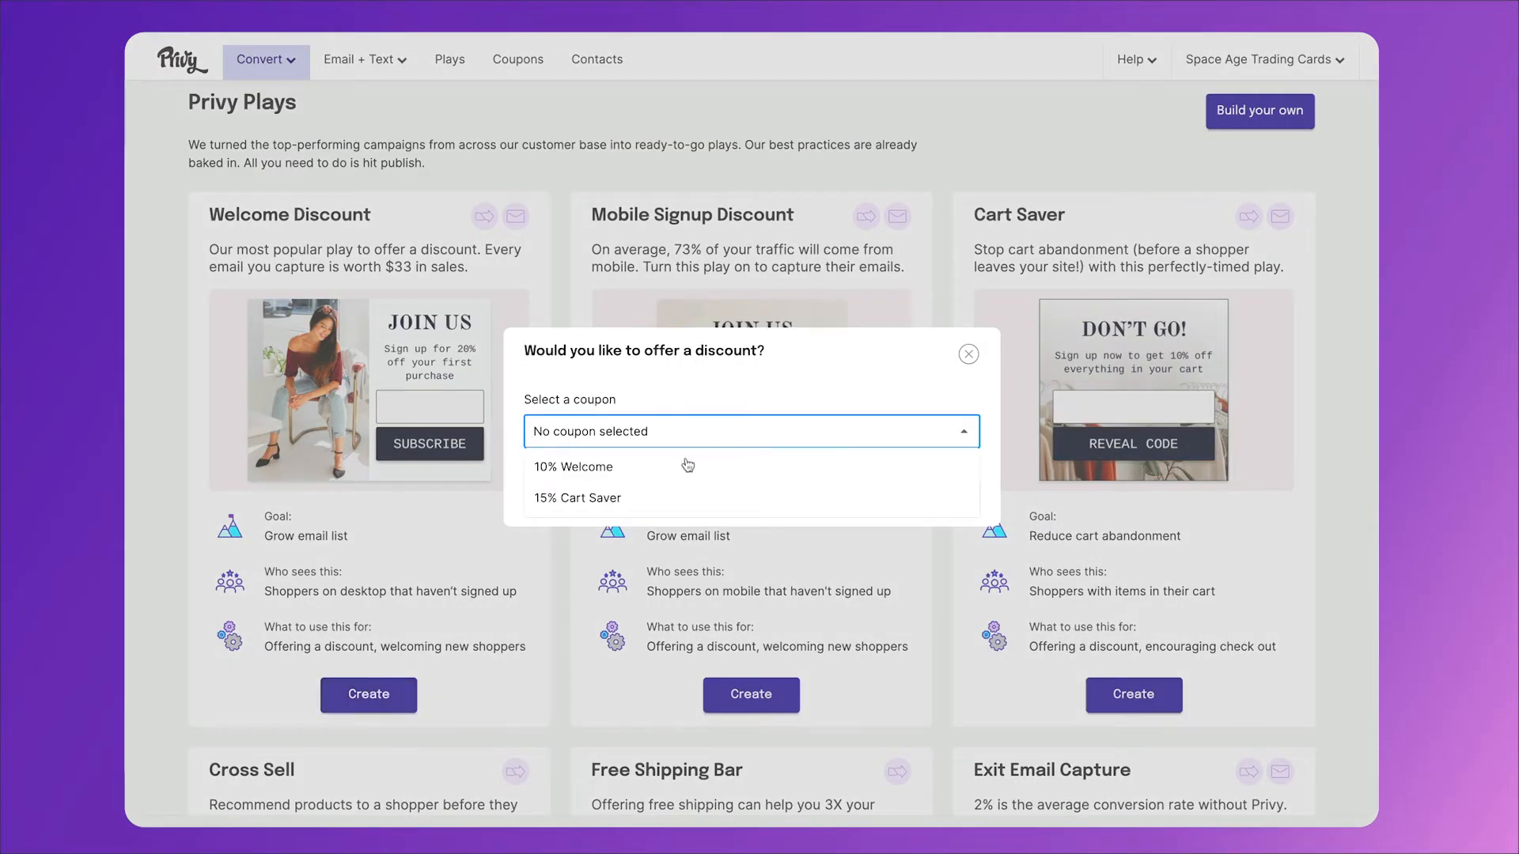
pyautogui.click(572, 467)
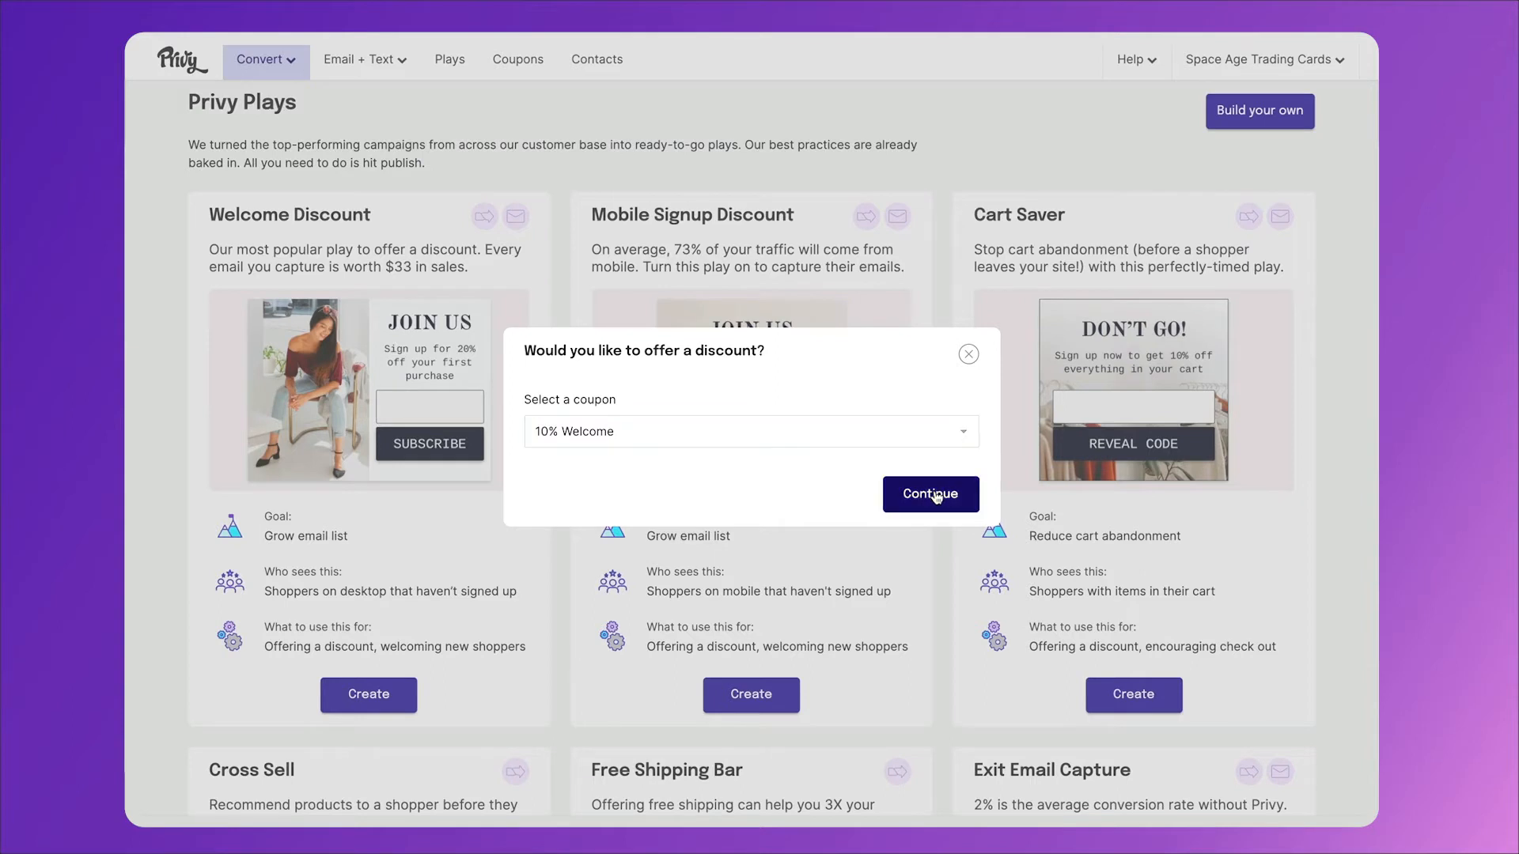
pyautogui.click(930, 494)
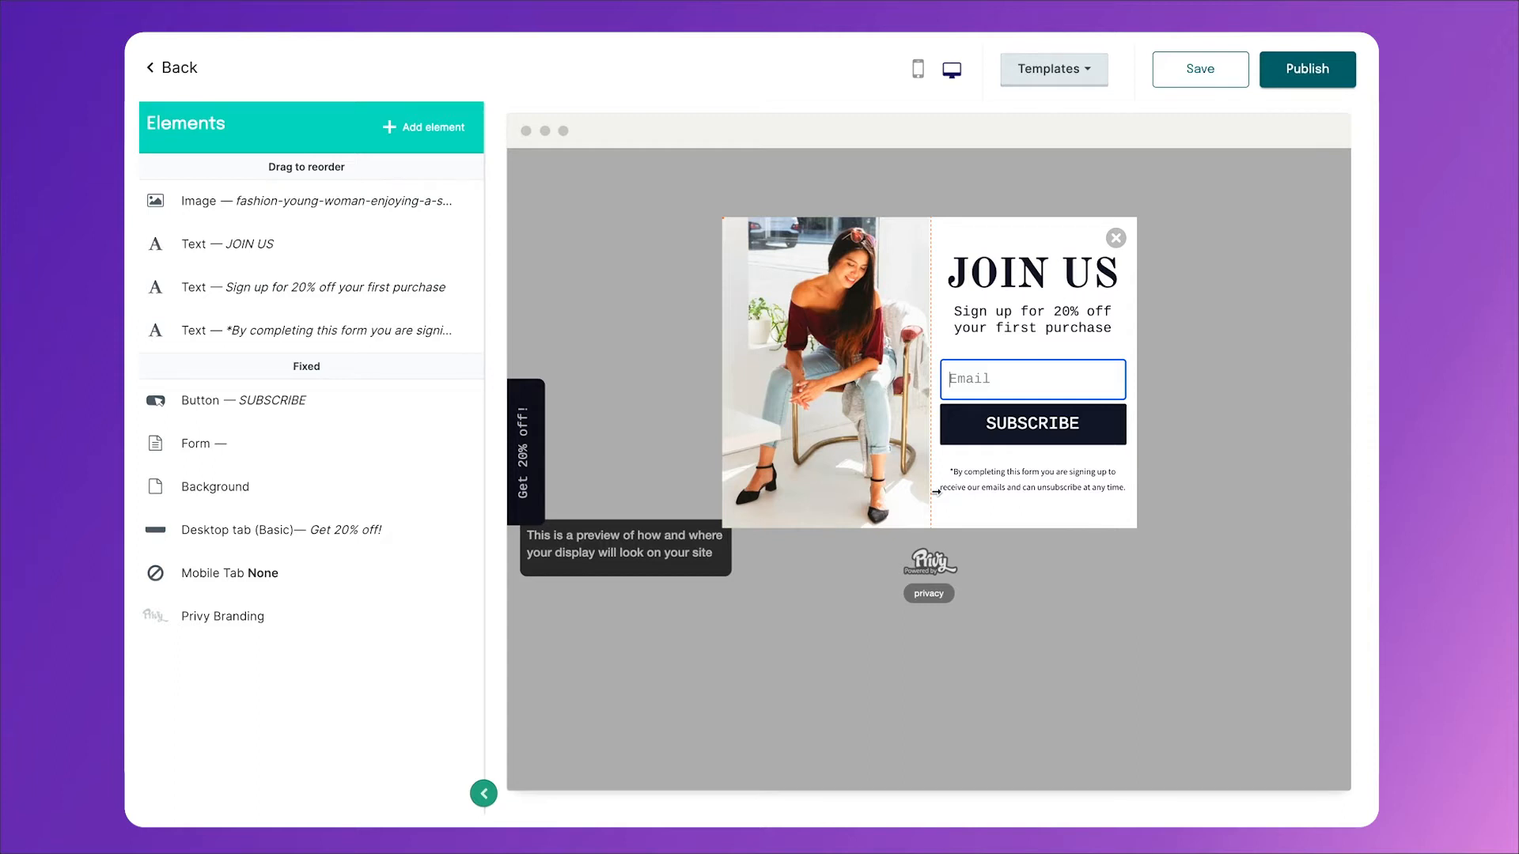
# - Set the GET 10% OFF heading, move the subheading below it and reword it 'your next order when you sign up below.'
pyautogui.click(1031, 320)
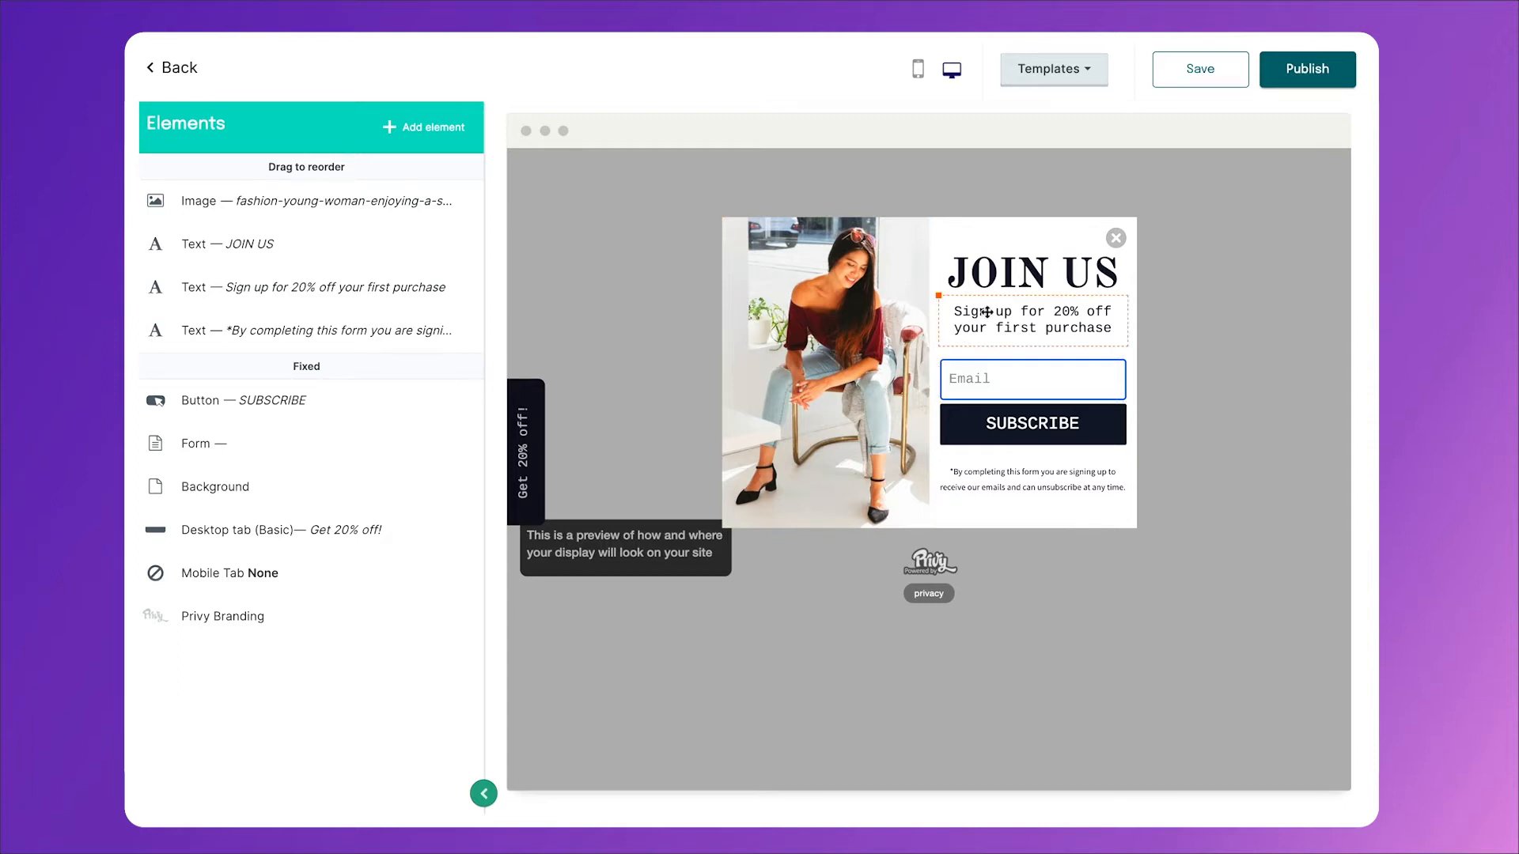
pyautogui.click(1033, 272)
pyautogui.write('GET 10% OFF')
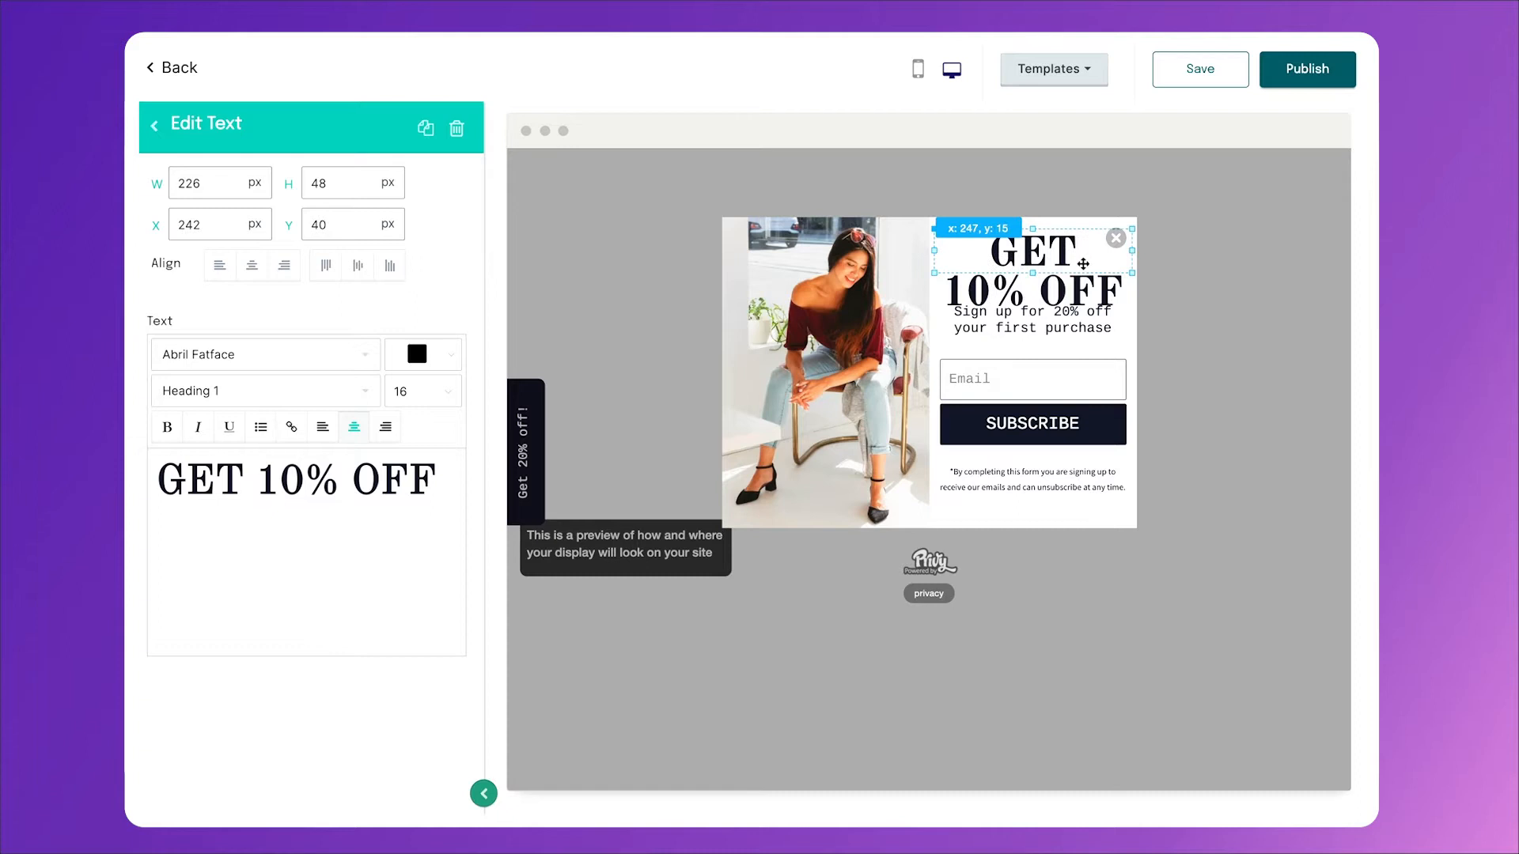
pyautogui.moveTo(1033, 264); pyautogui.dragTo(1026, 244)
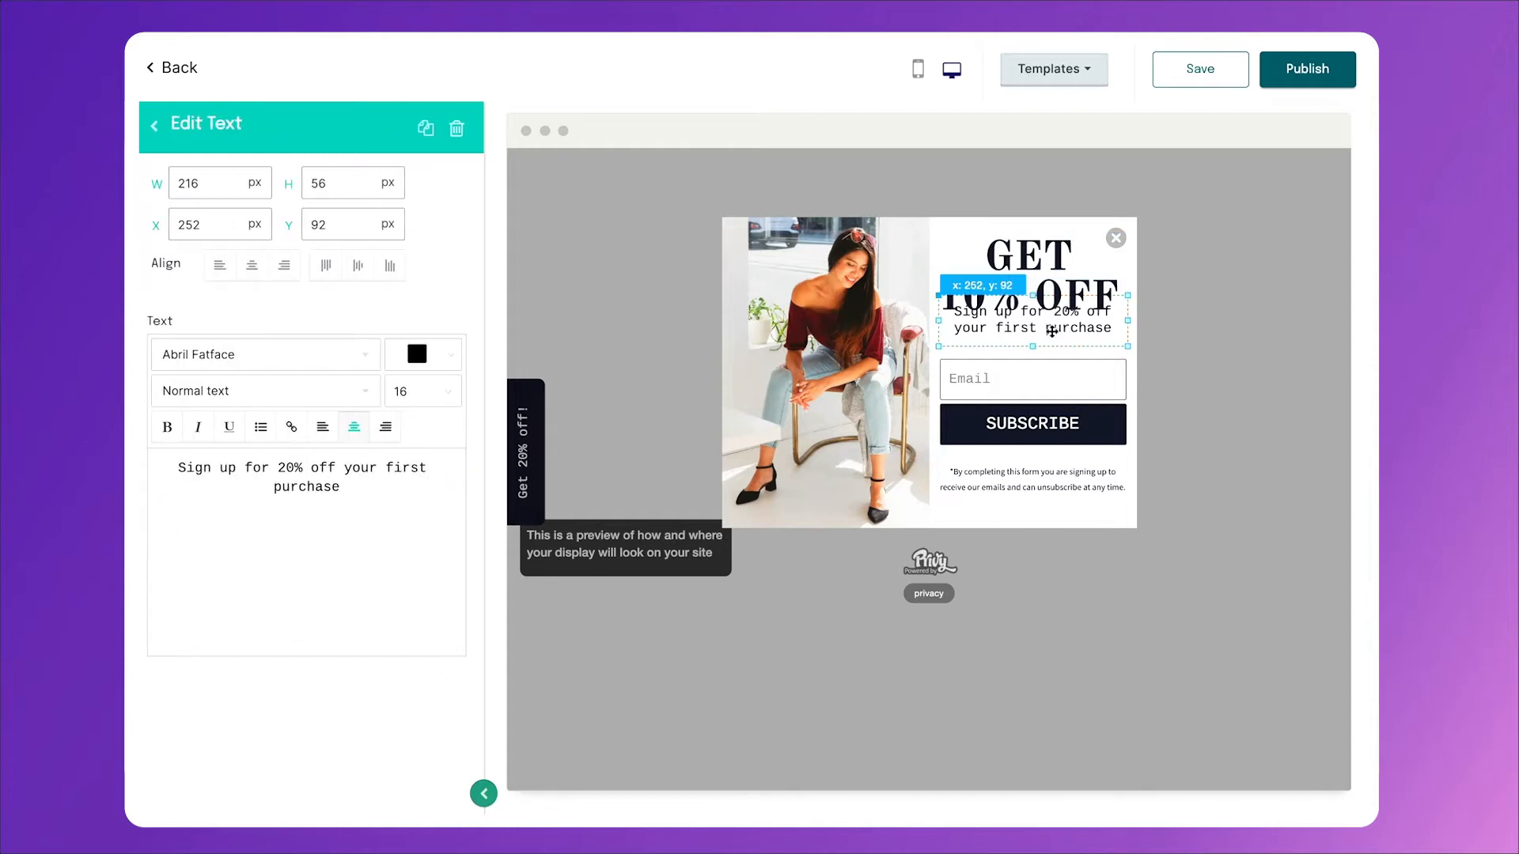
pyautogui.moveTo(1050, 328); pyautogui.dragTo(1050, 352)
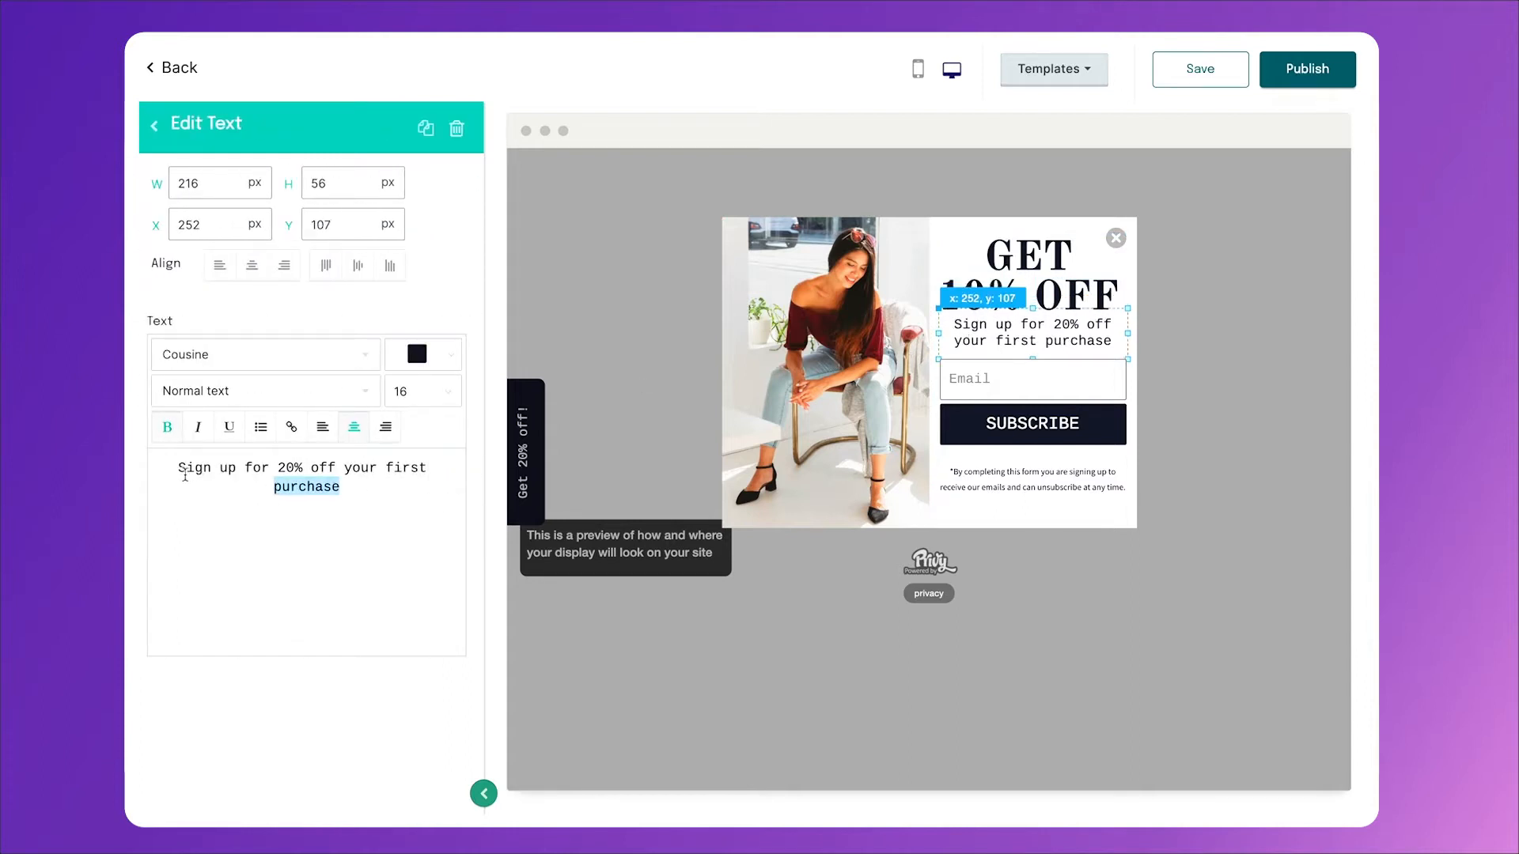
pyautogui.tripleClick(297, 466)
pyautogui.write('your next o')
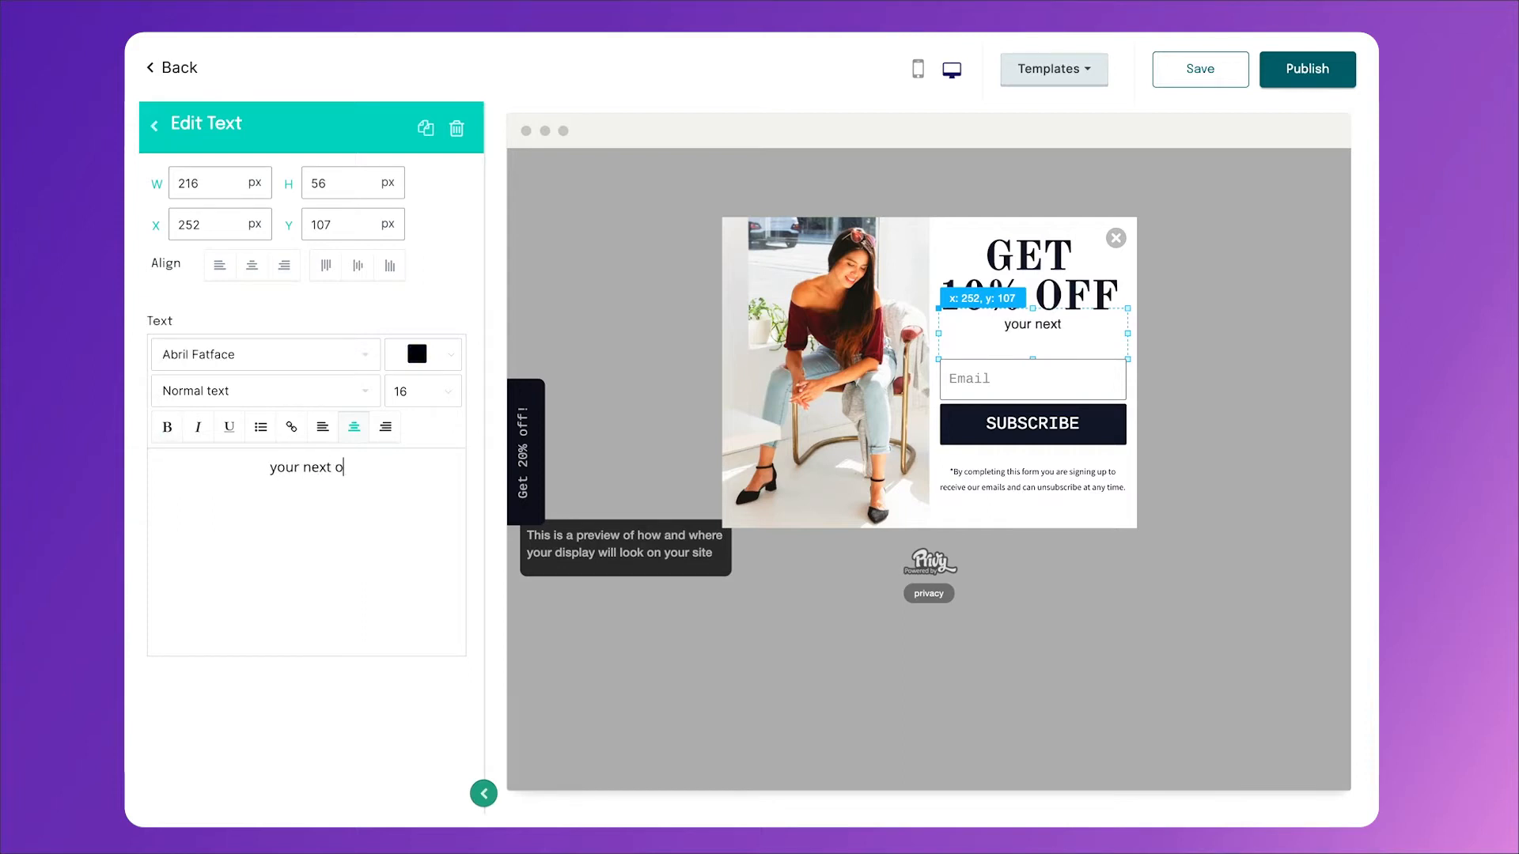
pyautogui.write('rder when you sign up below.')
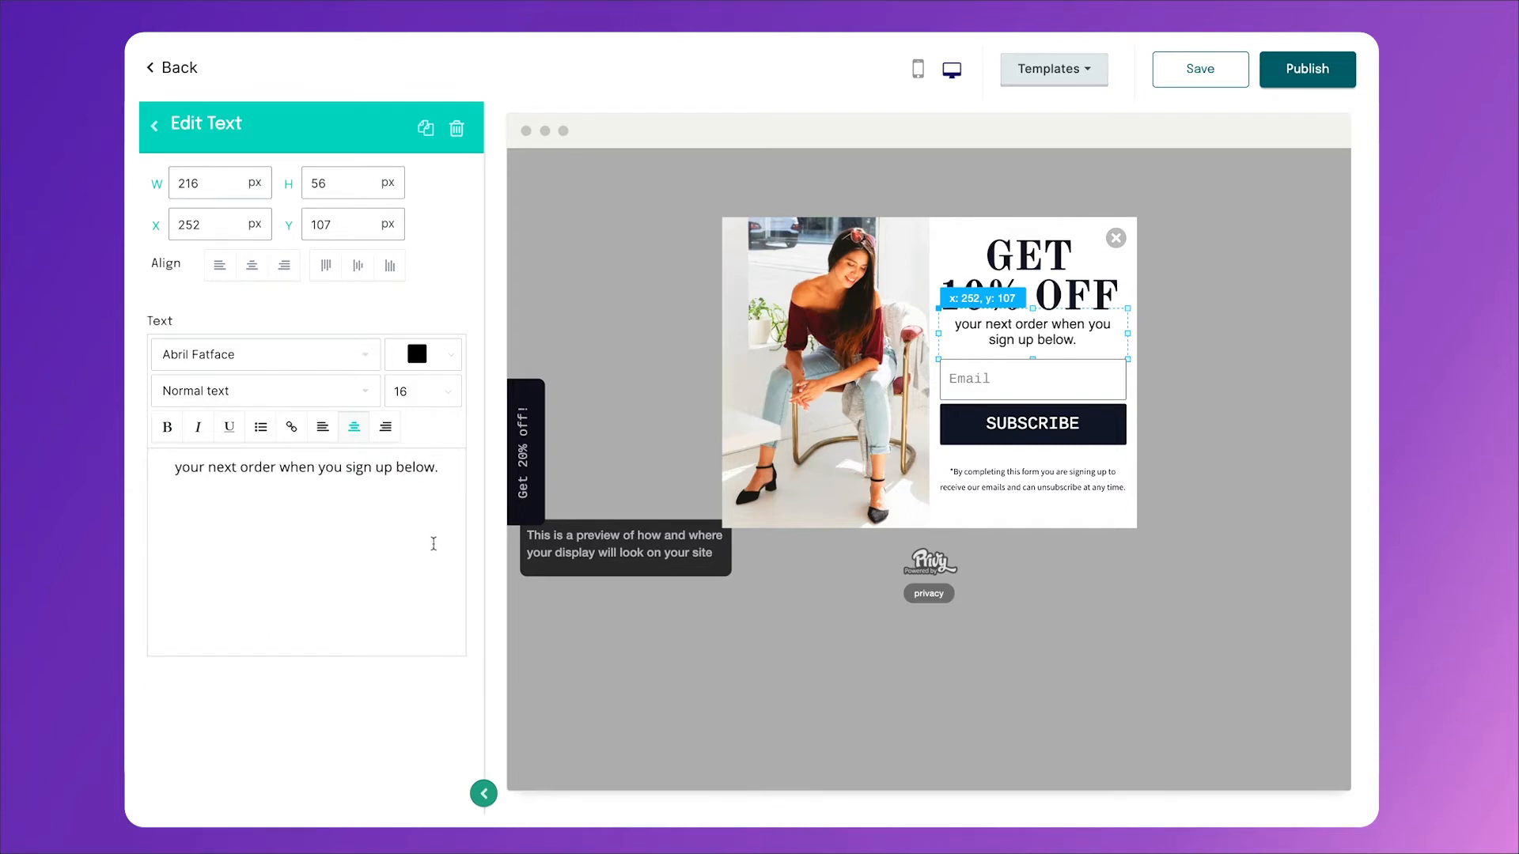
pyautogui.click(1033, 427)
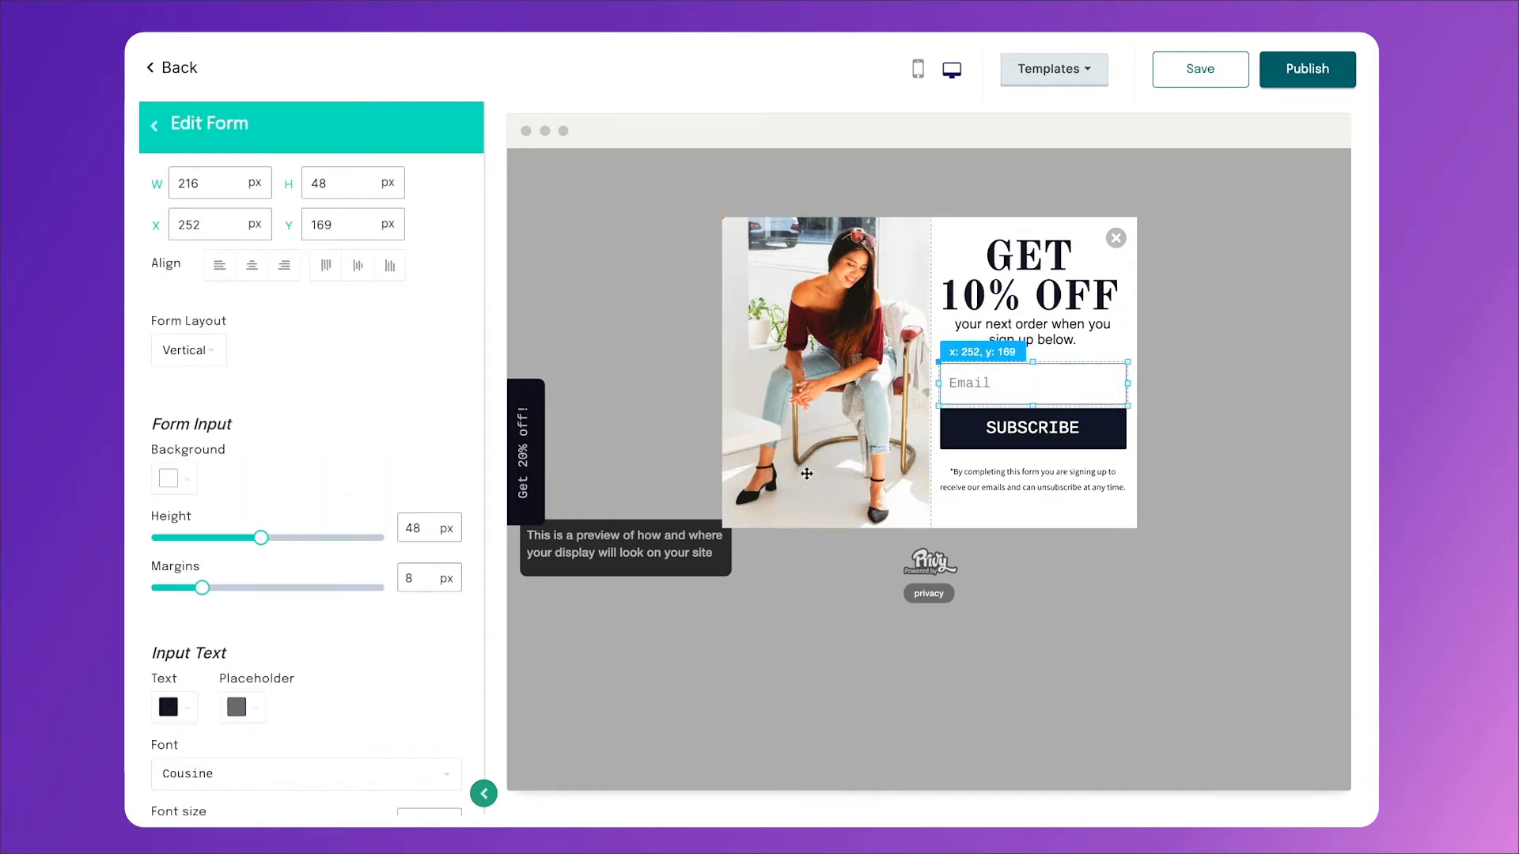
# - Relabel the popup's SUBSCRIBE button as REVEAL NOW
pyautogui.click(1032, 427)
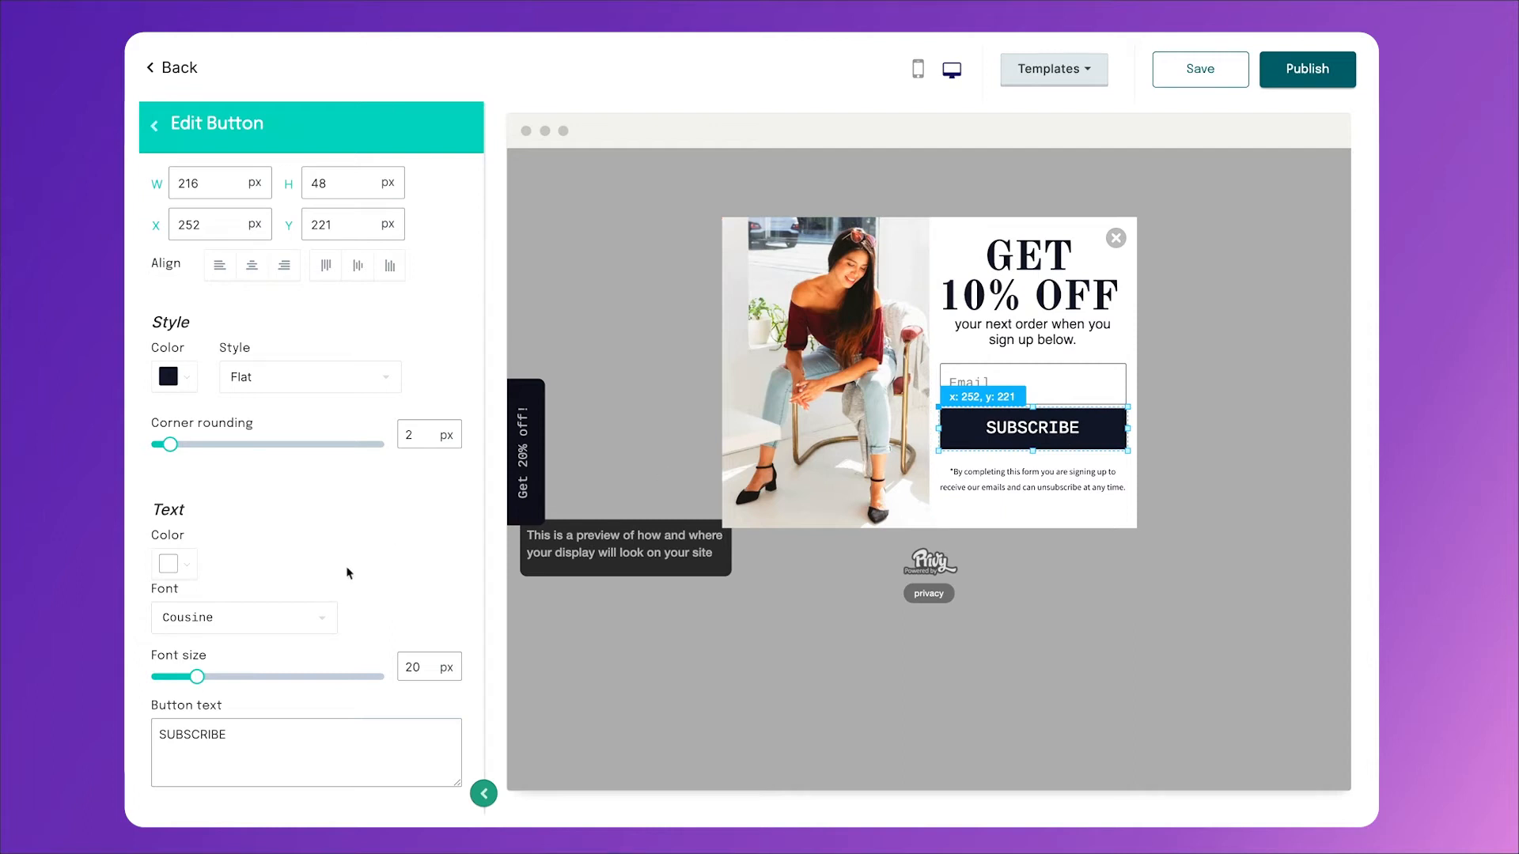
pyautogui.doubleClick(193, 734)
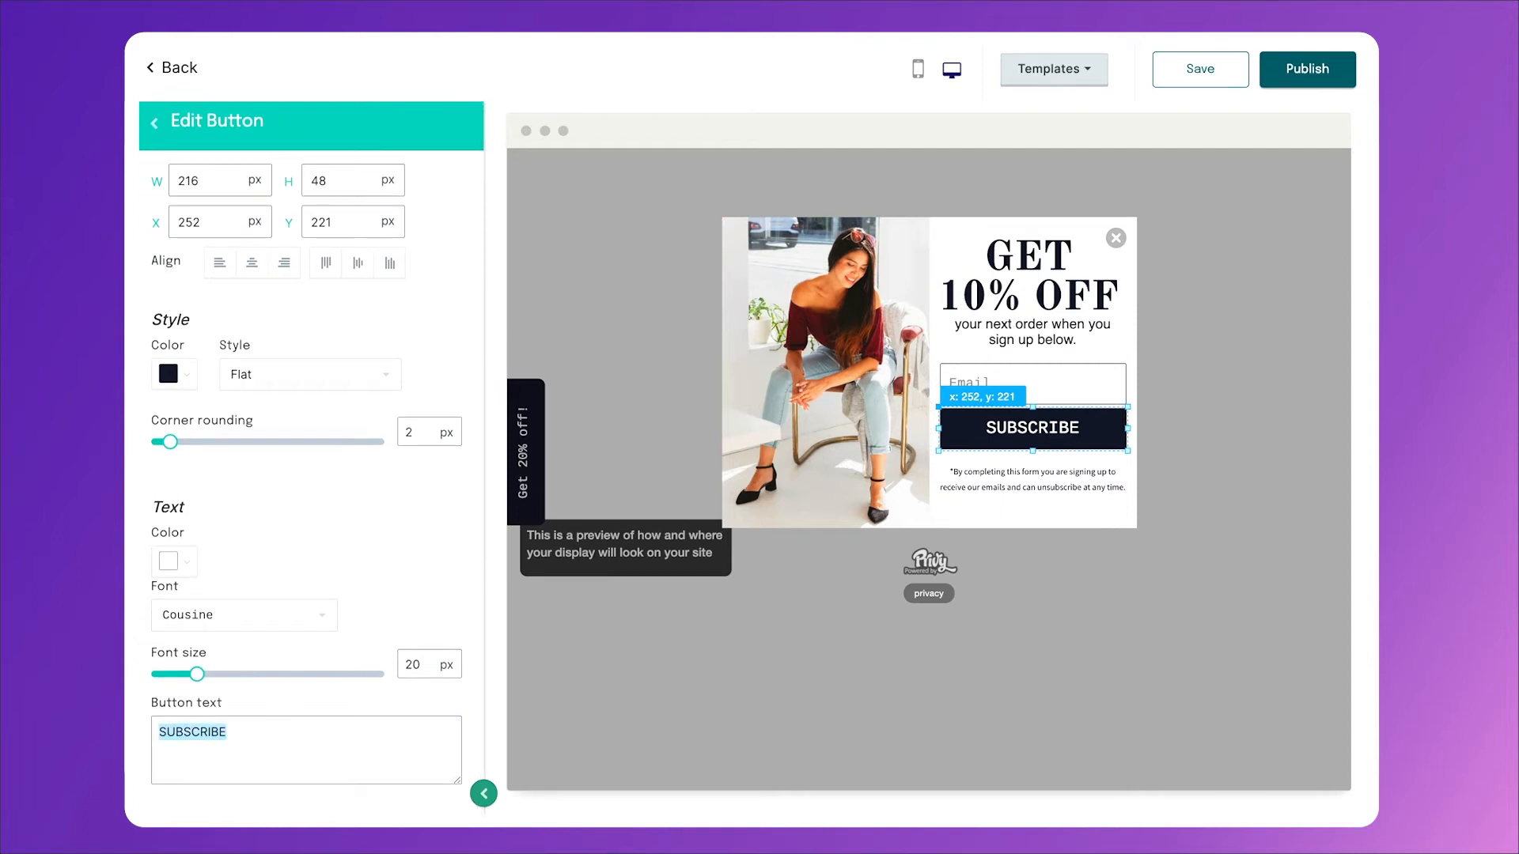
pyautogui.write('REVEAL NOW')
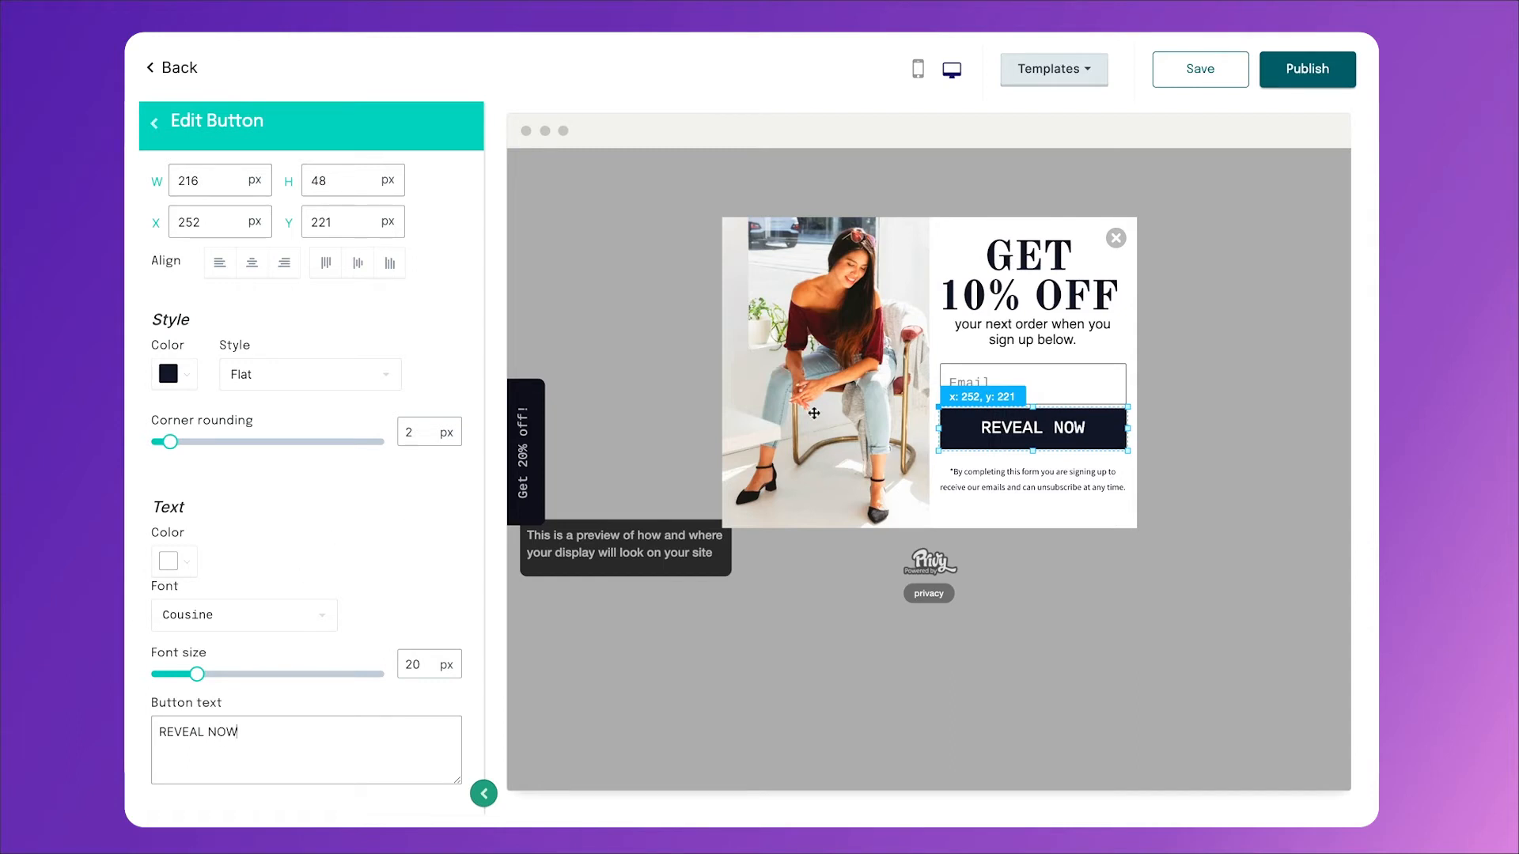
pyautogui.moveTo(835, 403)
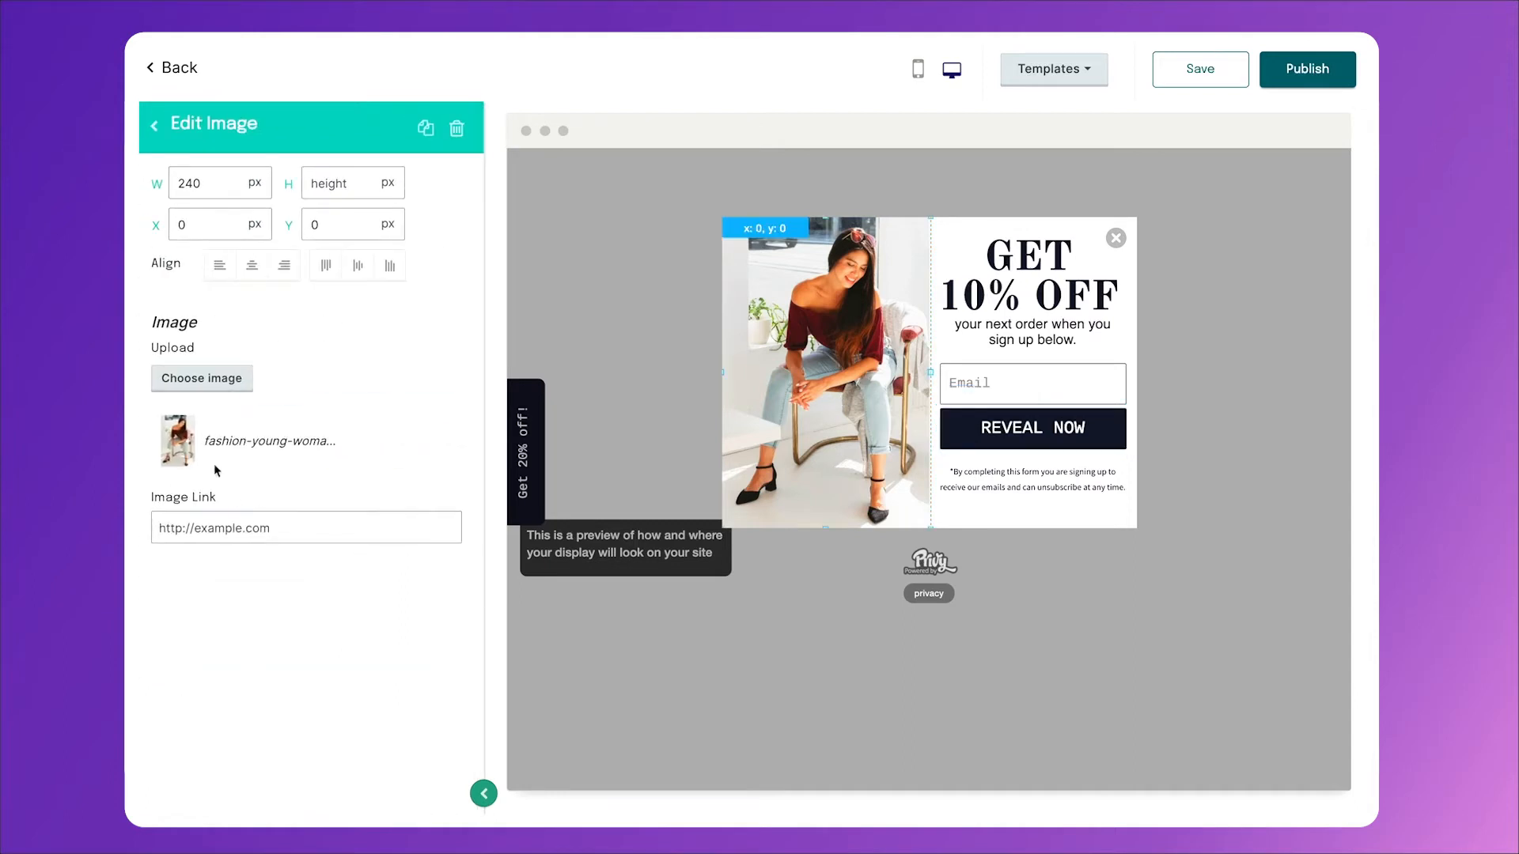
# - Replace the popup photo with uploaded Astronaut-1.jpeg and return to the campaign overview
pyautogui.click(201, 378)
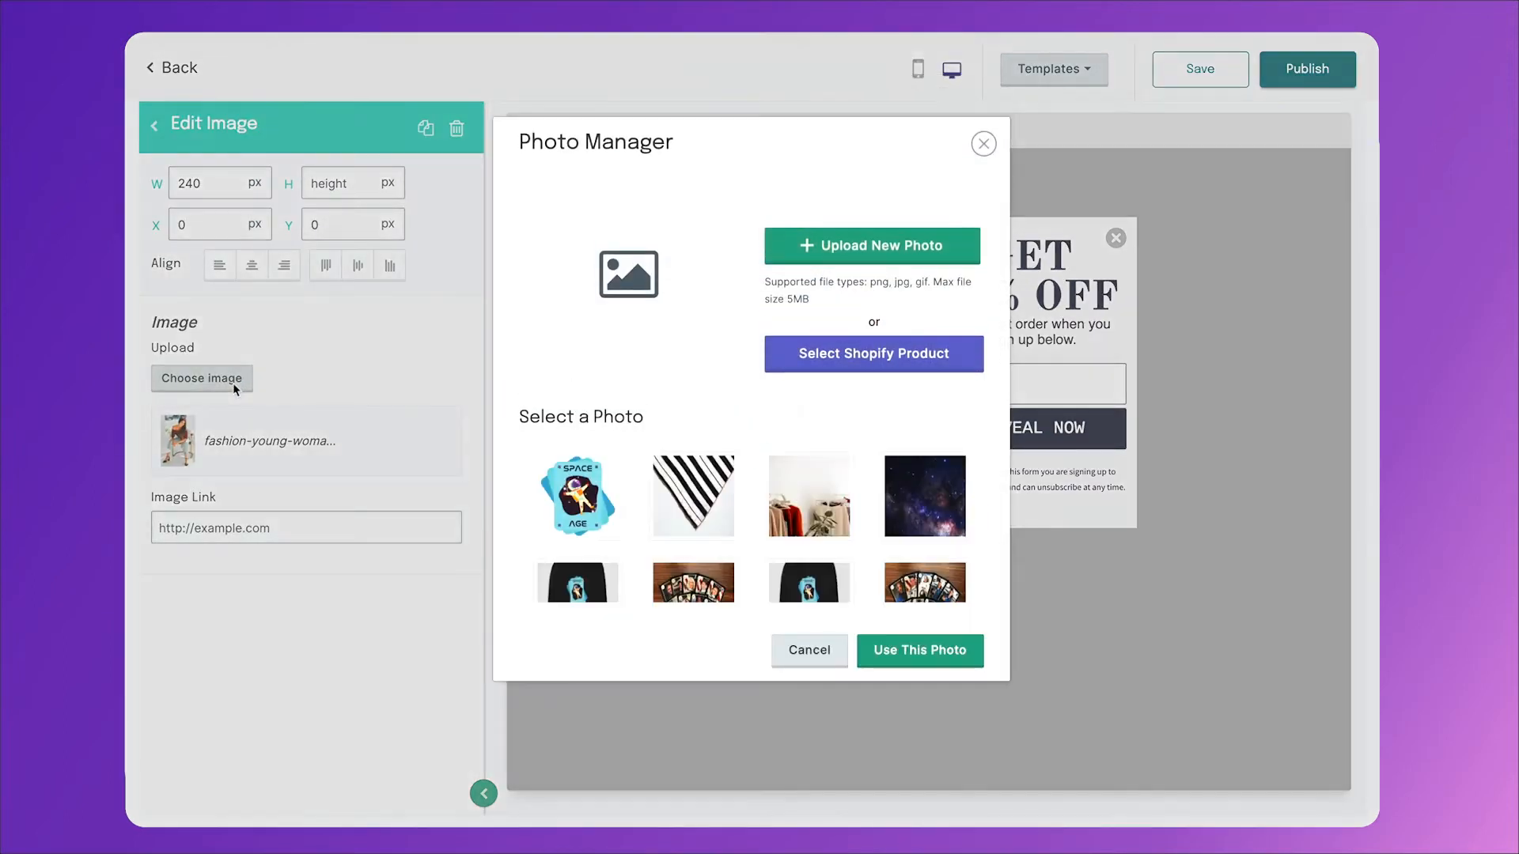
pyautogui.moveTo(842, 255)
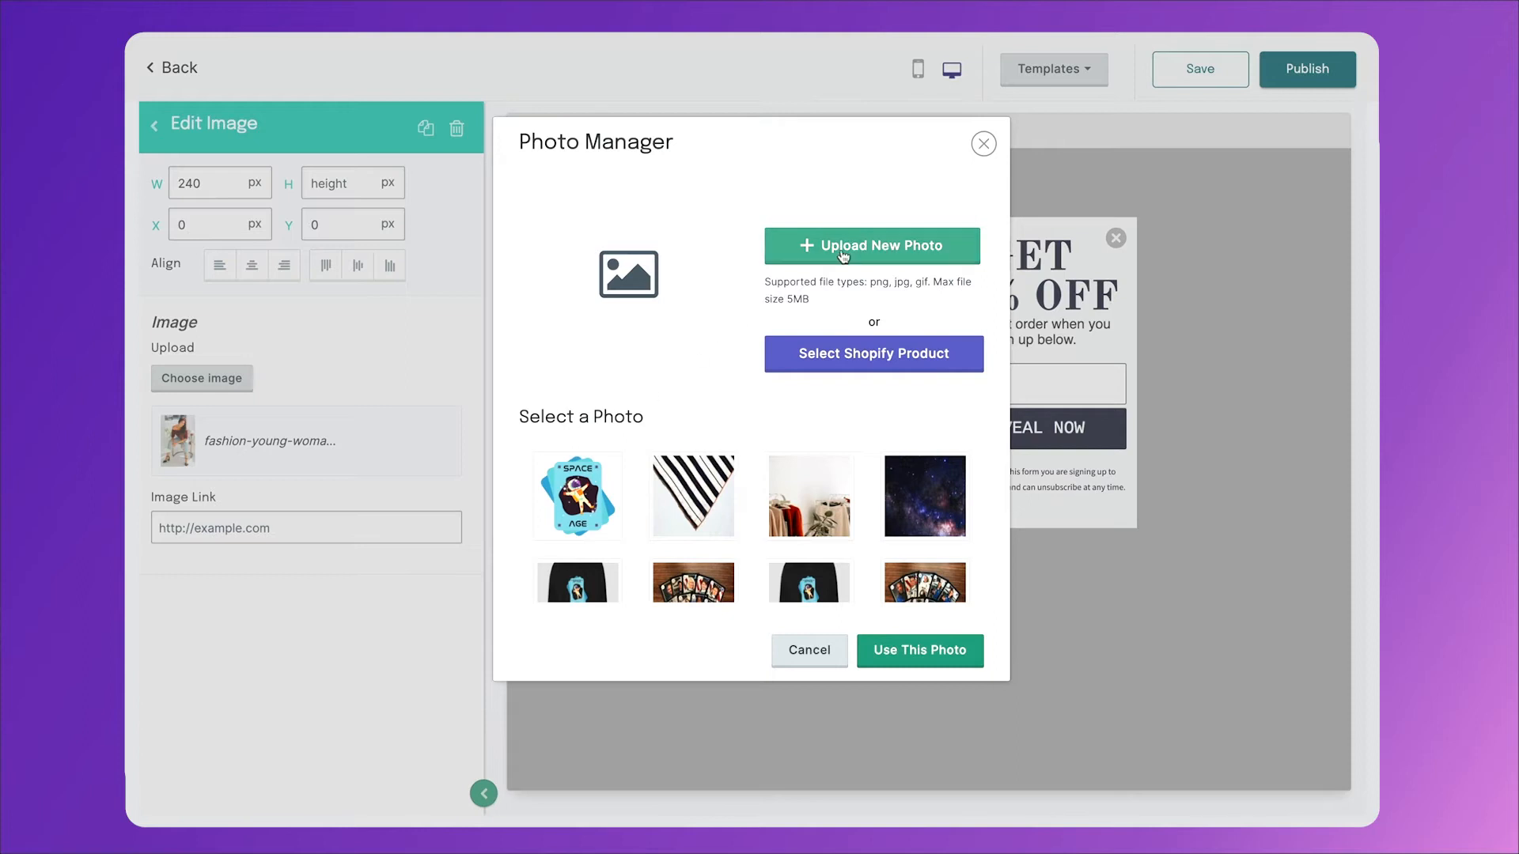
pyautogui.click(873, 245)
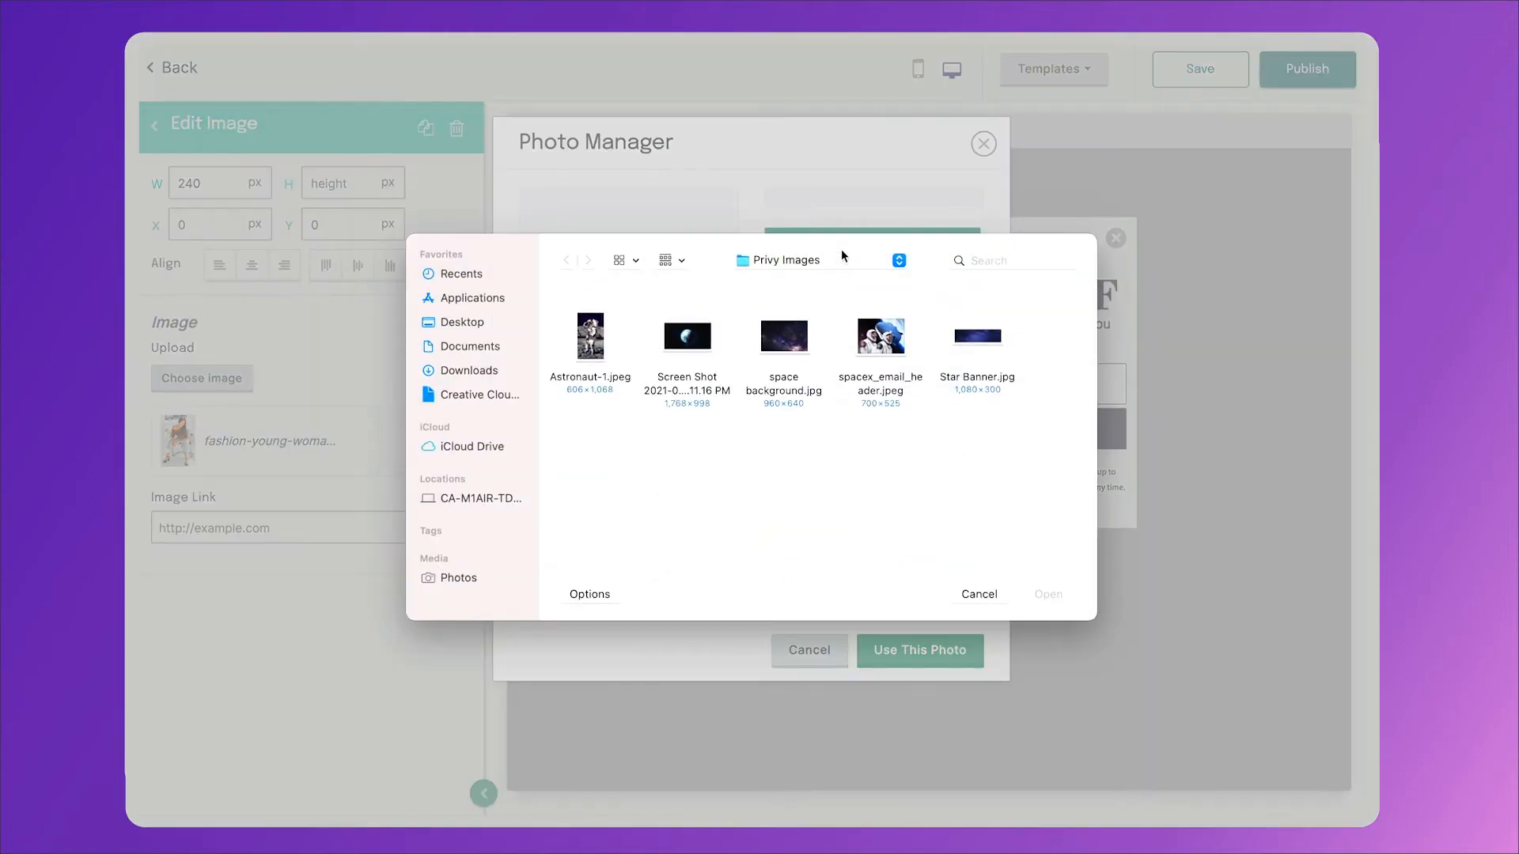
pyautogui.click(590, 337)
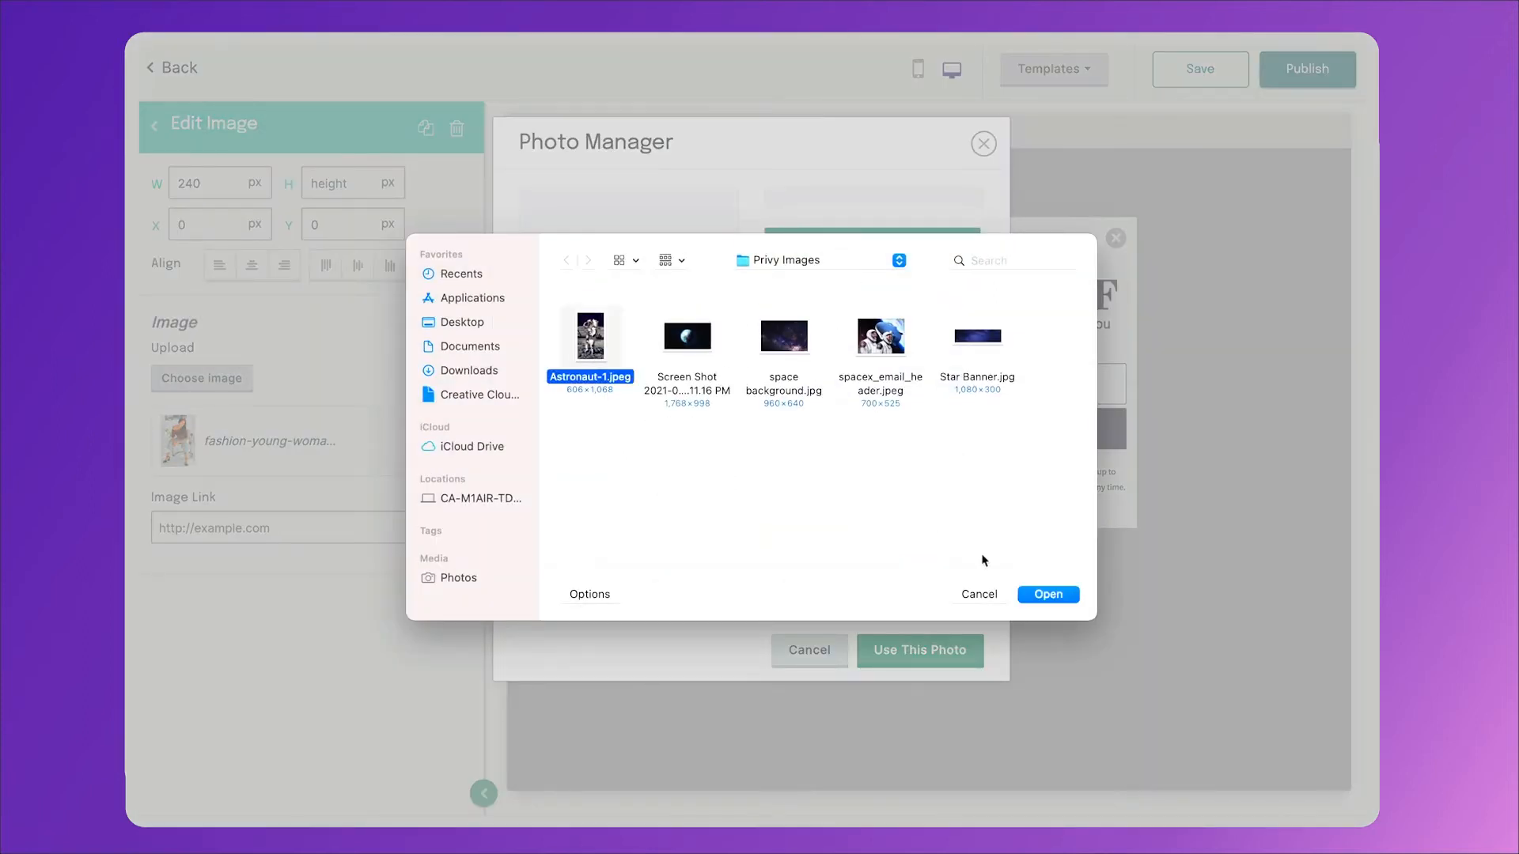
pyautogui.click(1047, 593)
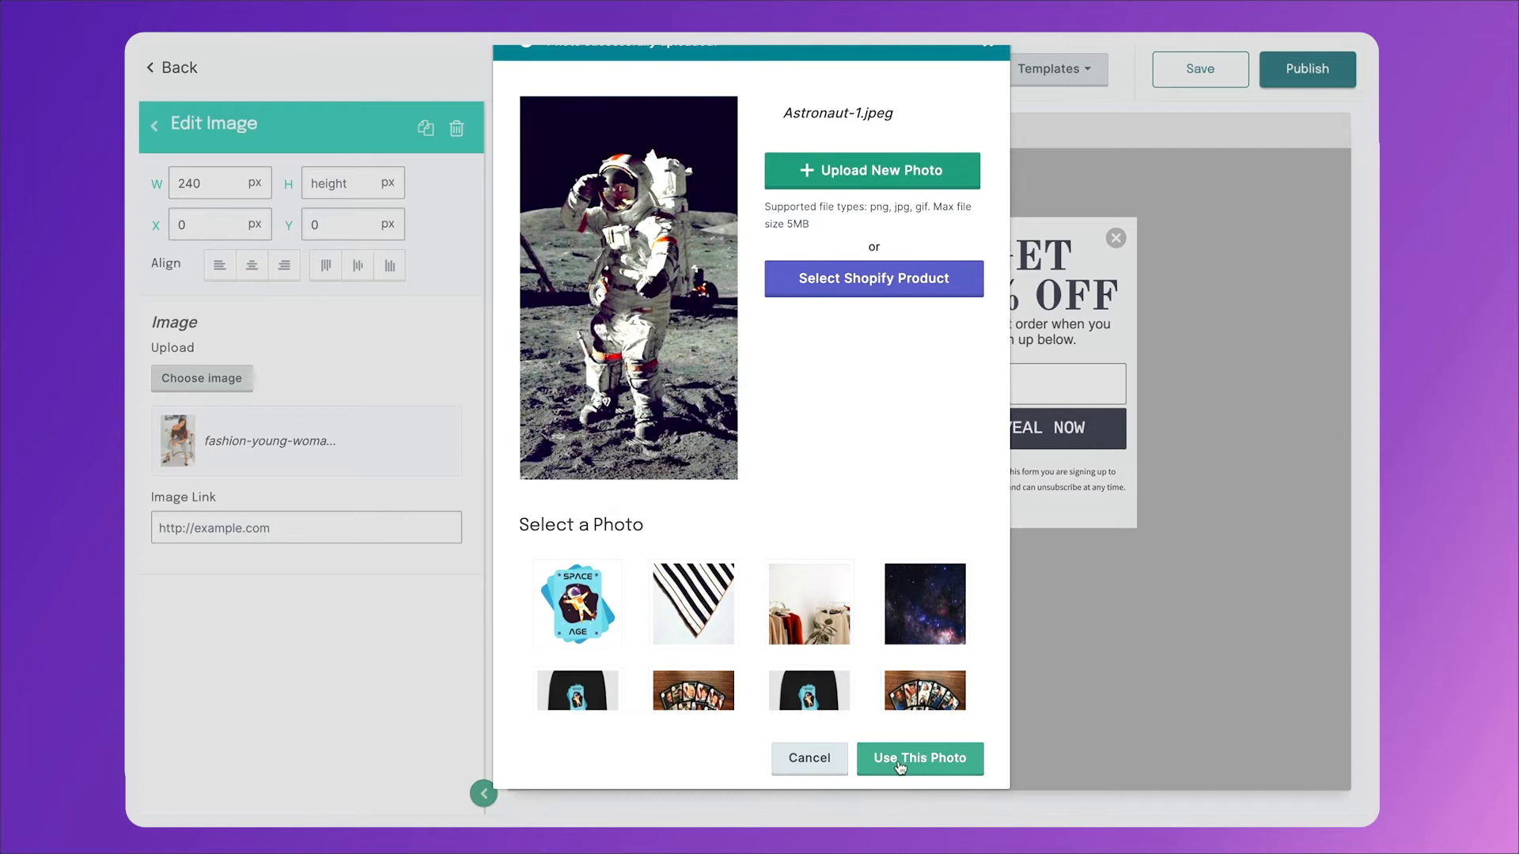
pyautogui.click(919, 758)
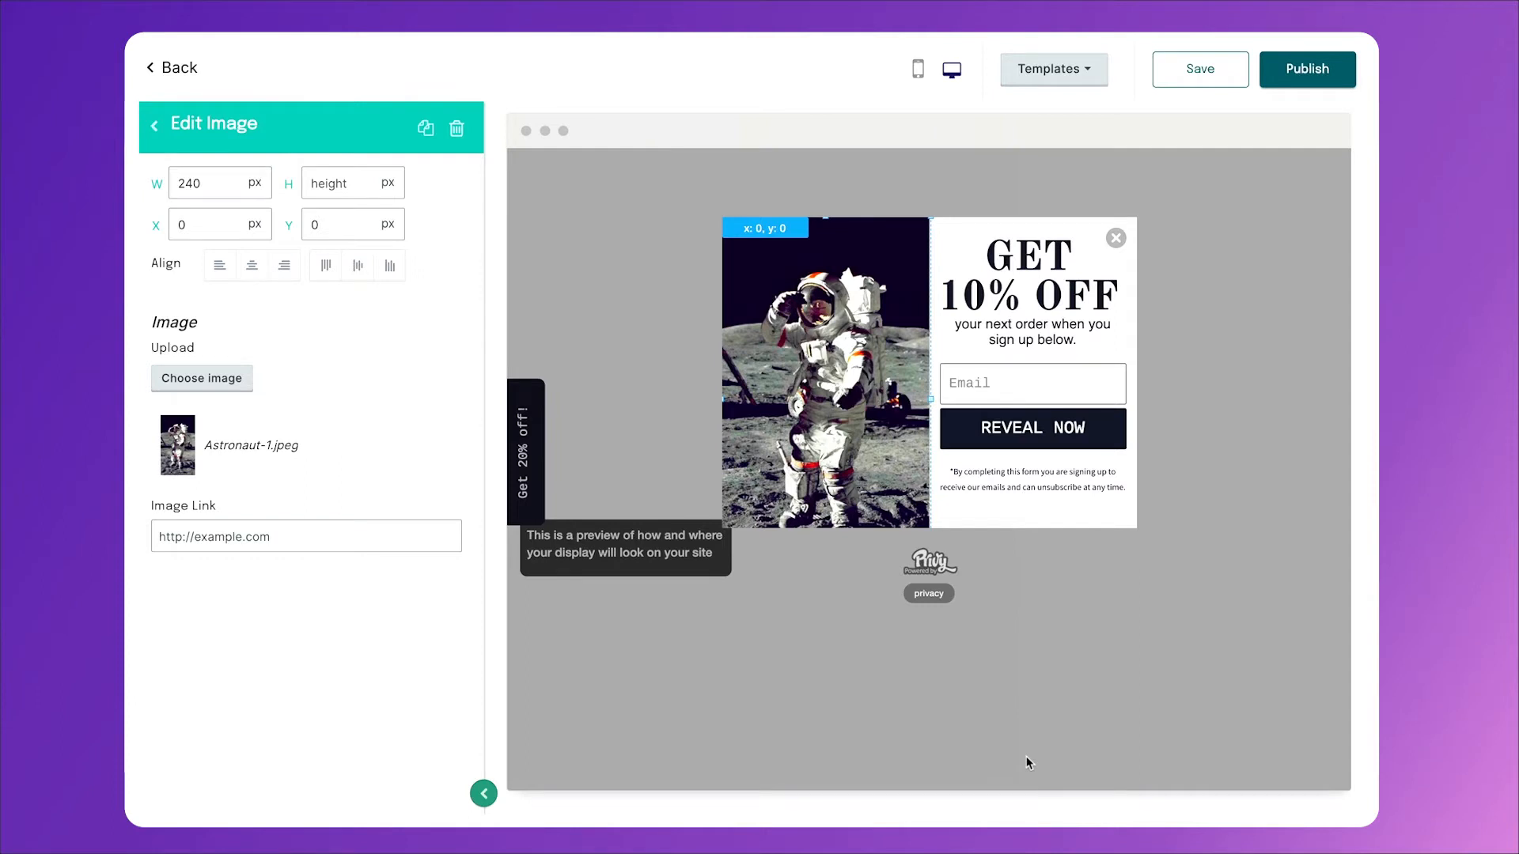
pyautogui.click(1031, 427)
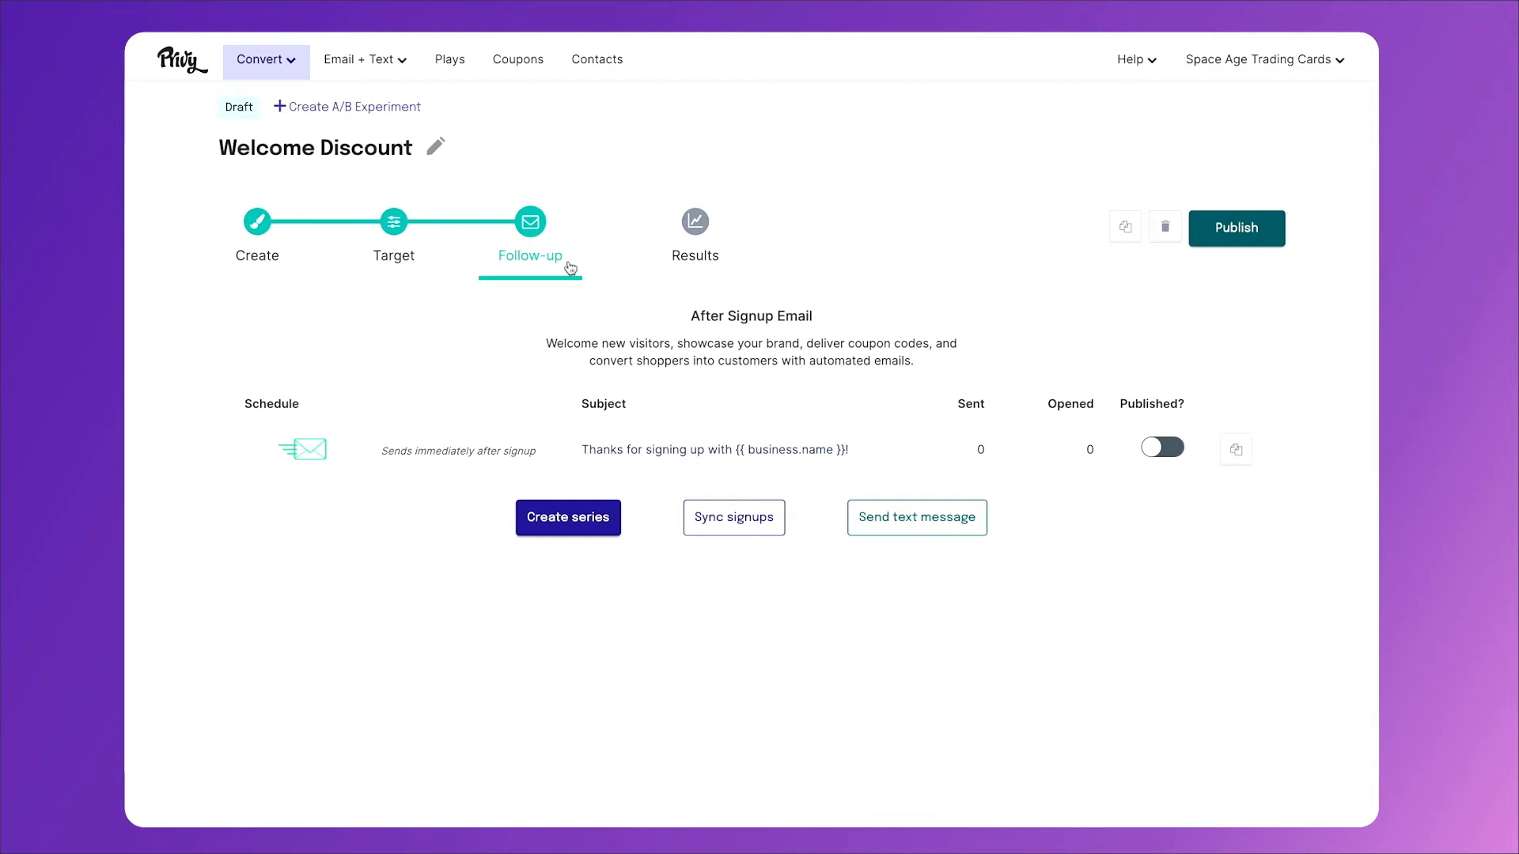
pyautogui.moveTo(271, 243)
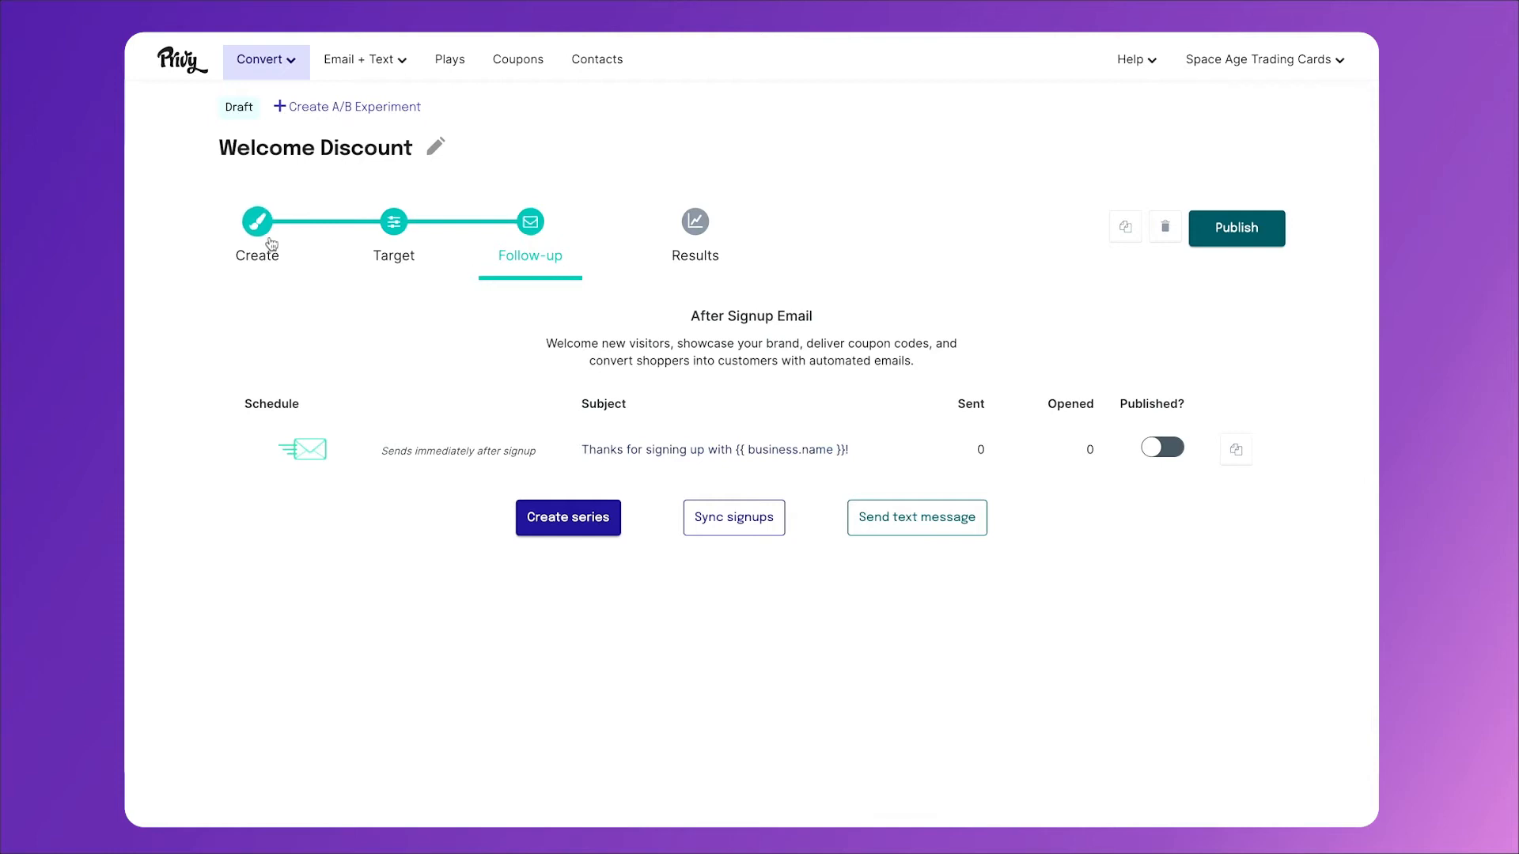
# - Return to the campaign's Create step listing form fields, designs and the WELCOME10 coupon
pyautogui.click(256, 221)
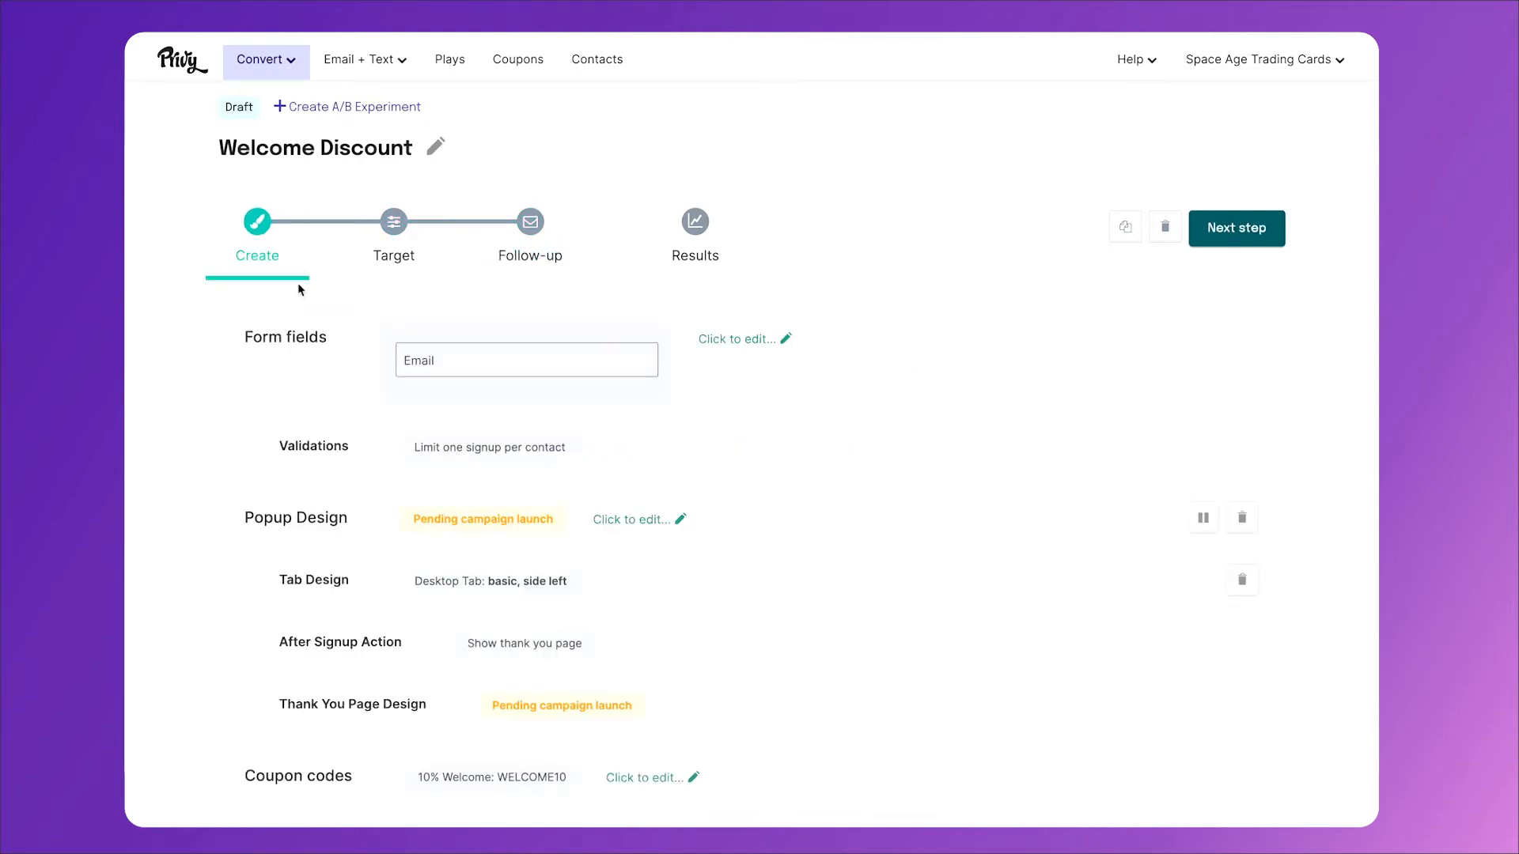
pyautogui.scroll(-3)
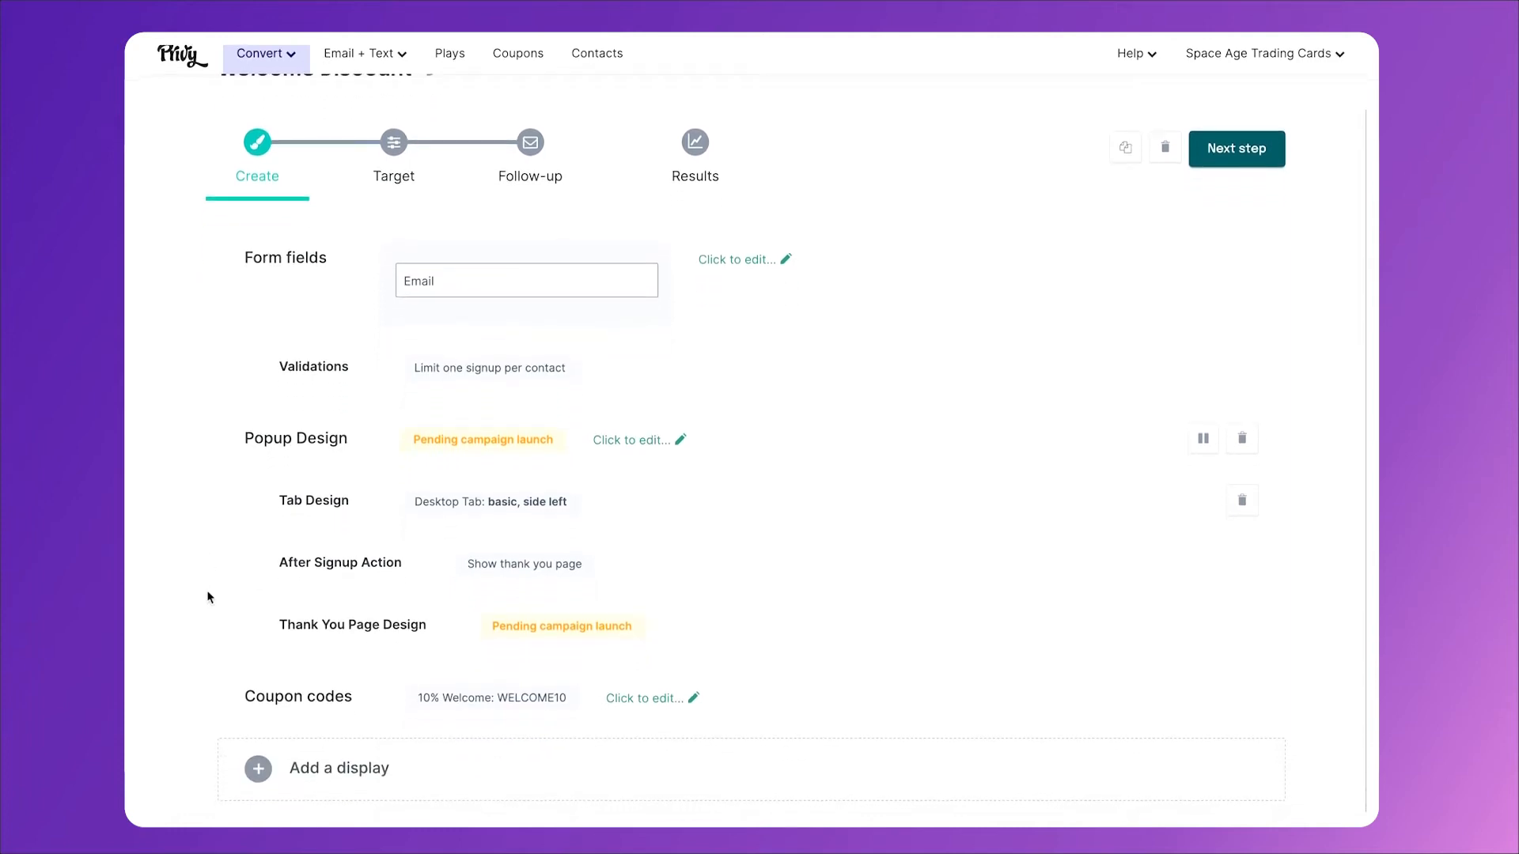
pyautogui.moveTo(317, 459)
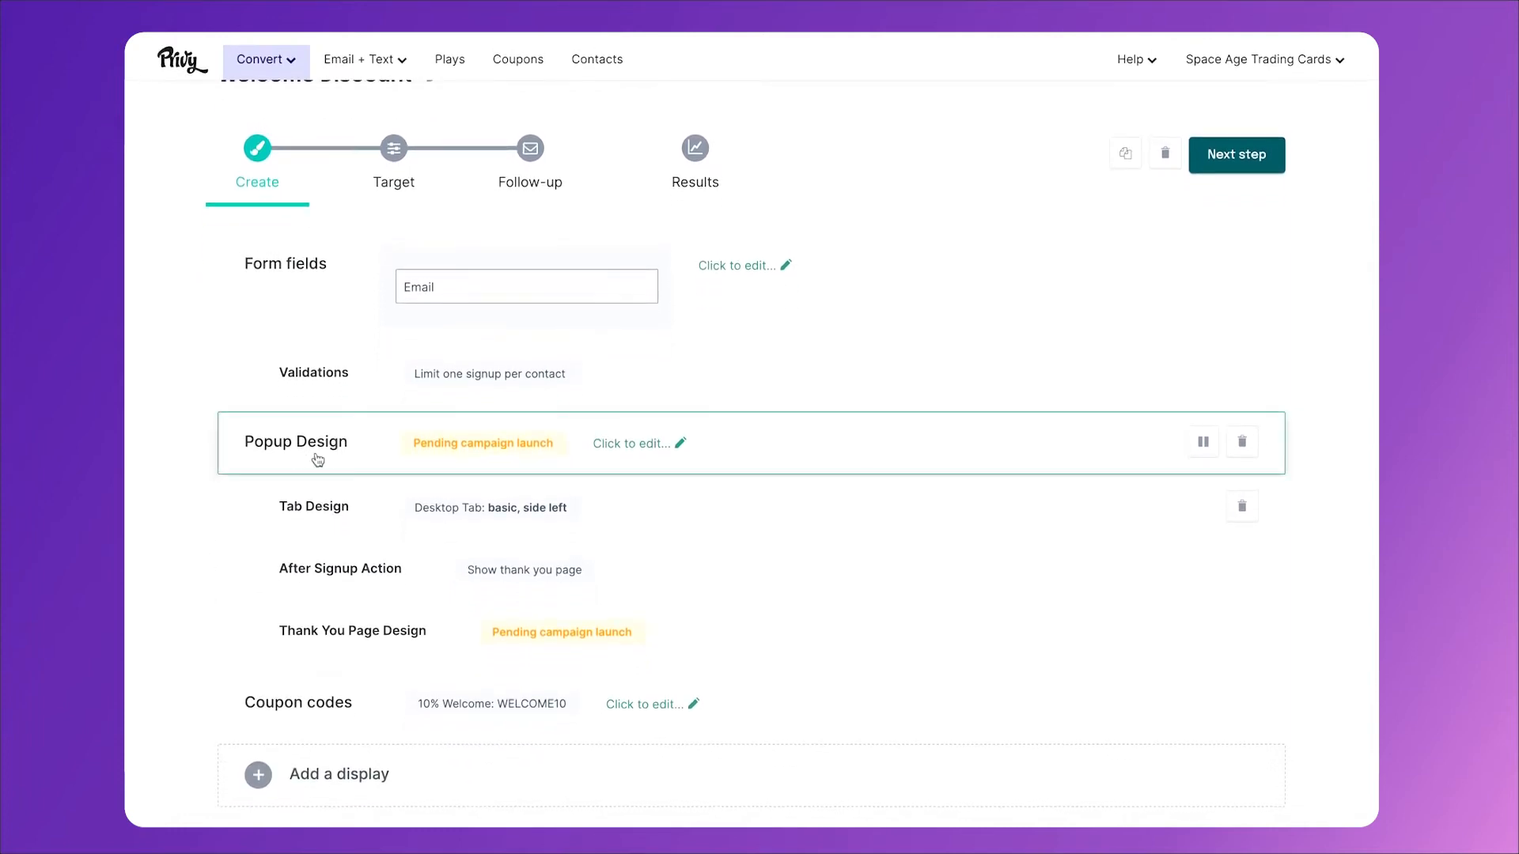
pyautogui.moveTo(398, 457)
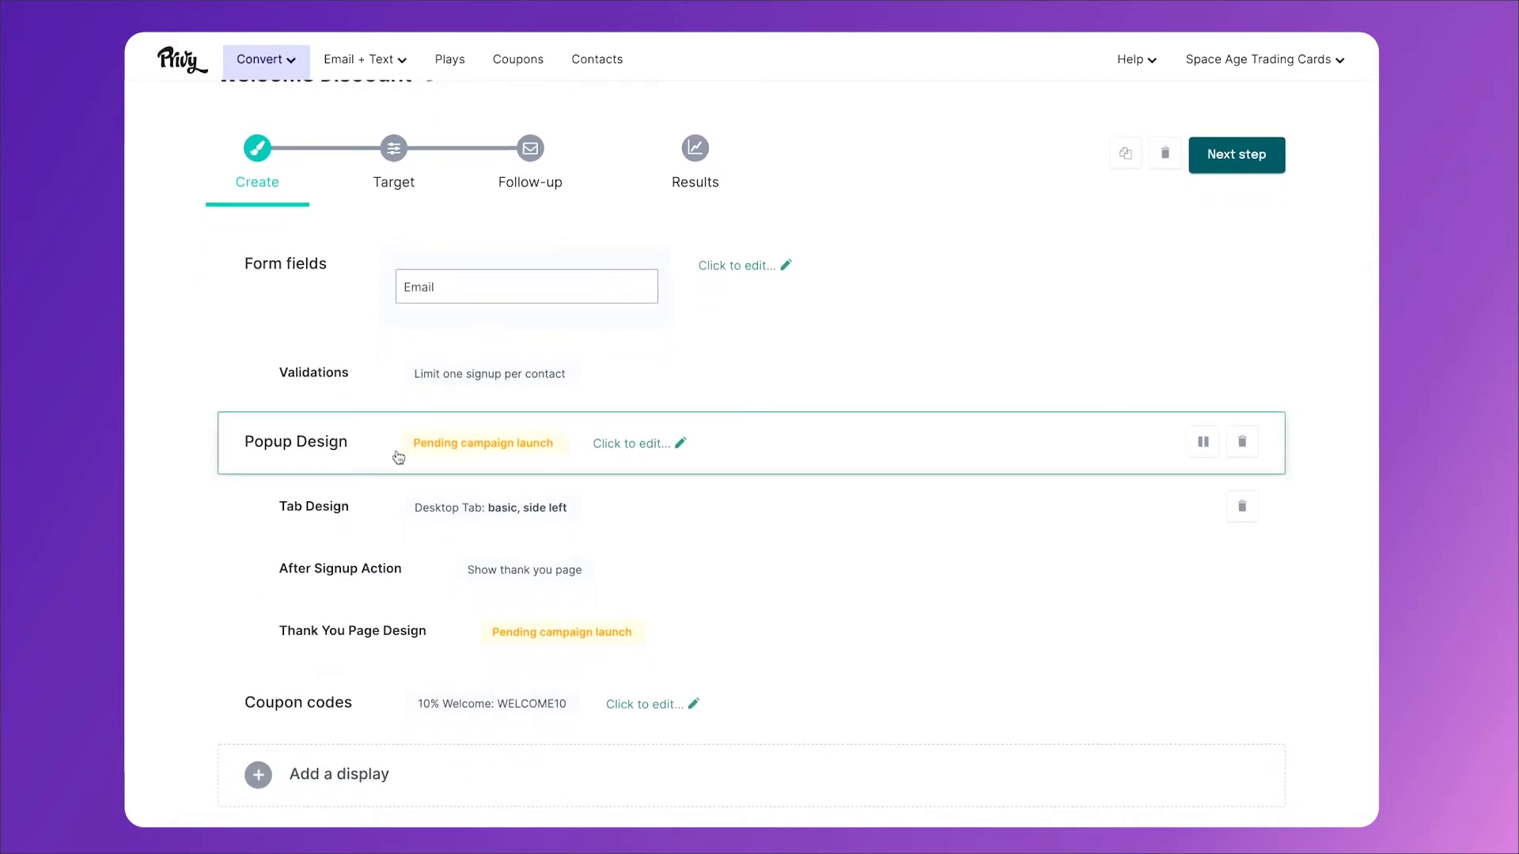
pyautogui.moveTo(620, 470)
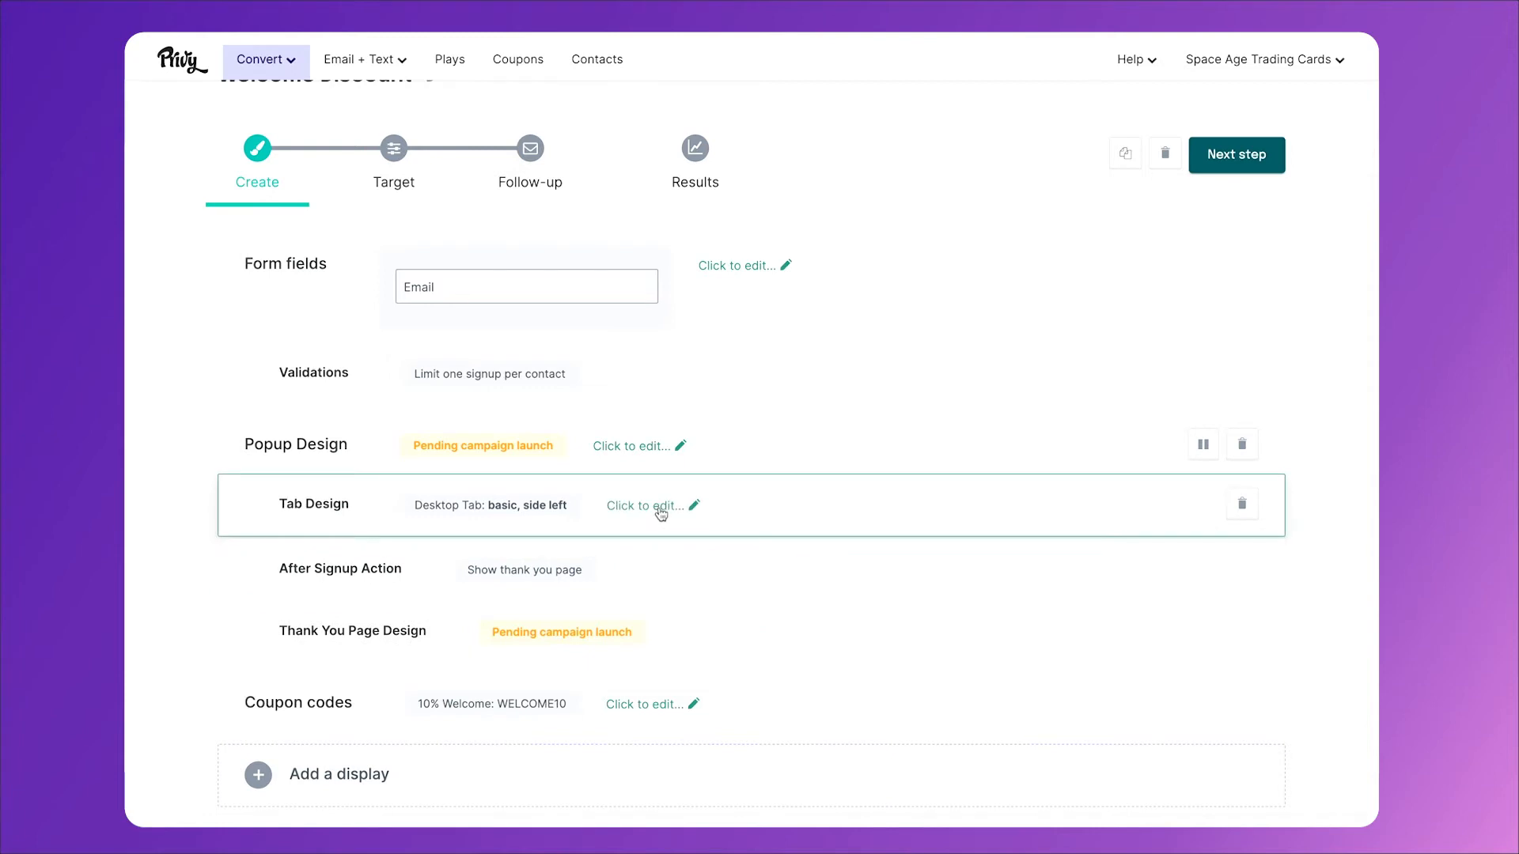
# - Change the desktop side tab text from 'Get 20% off!' to 'Get 10% off!'
pyautogui.click(645, 506)
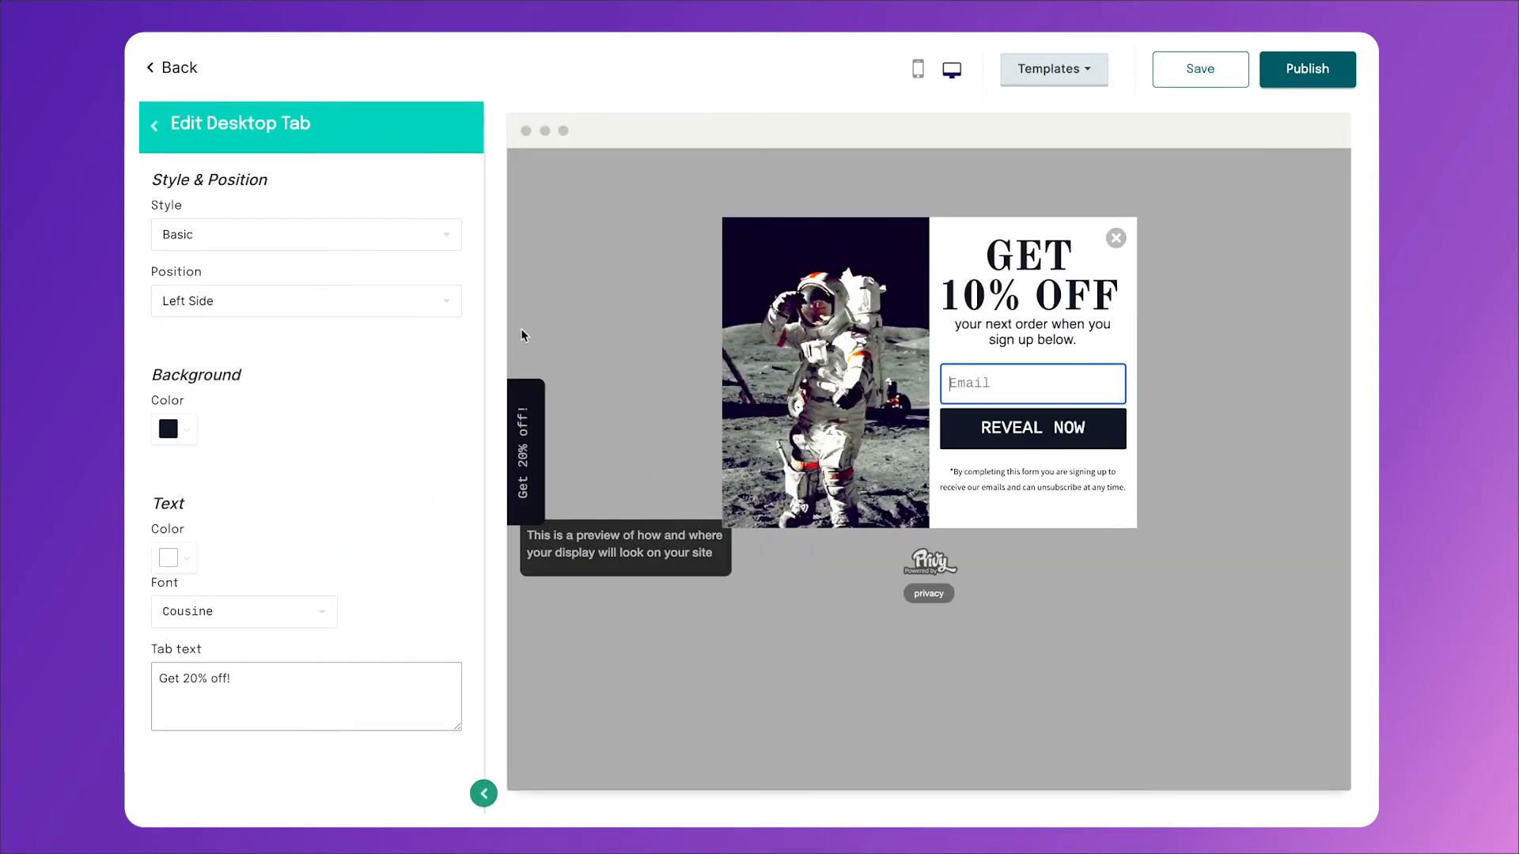
pyautogui.moveTo(472, 490)
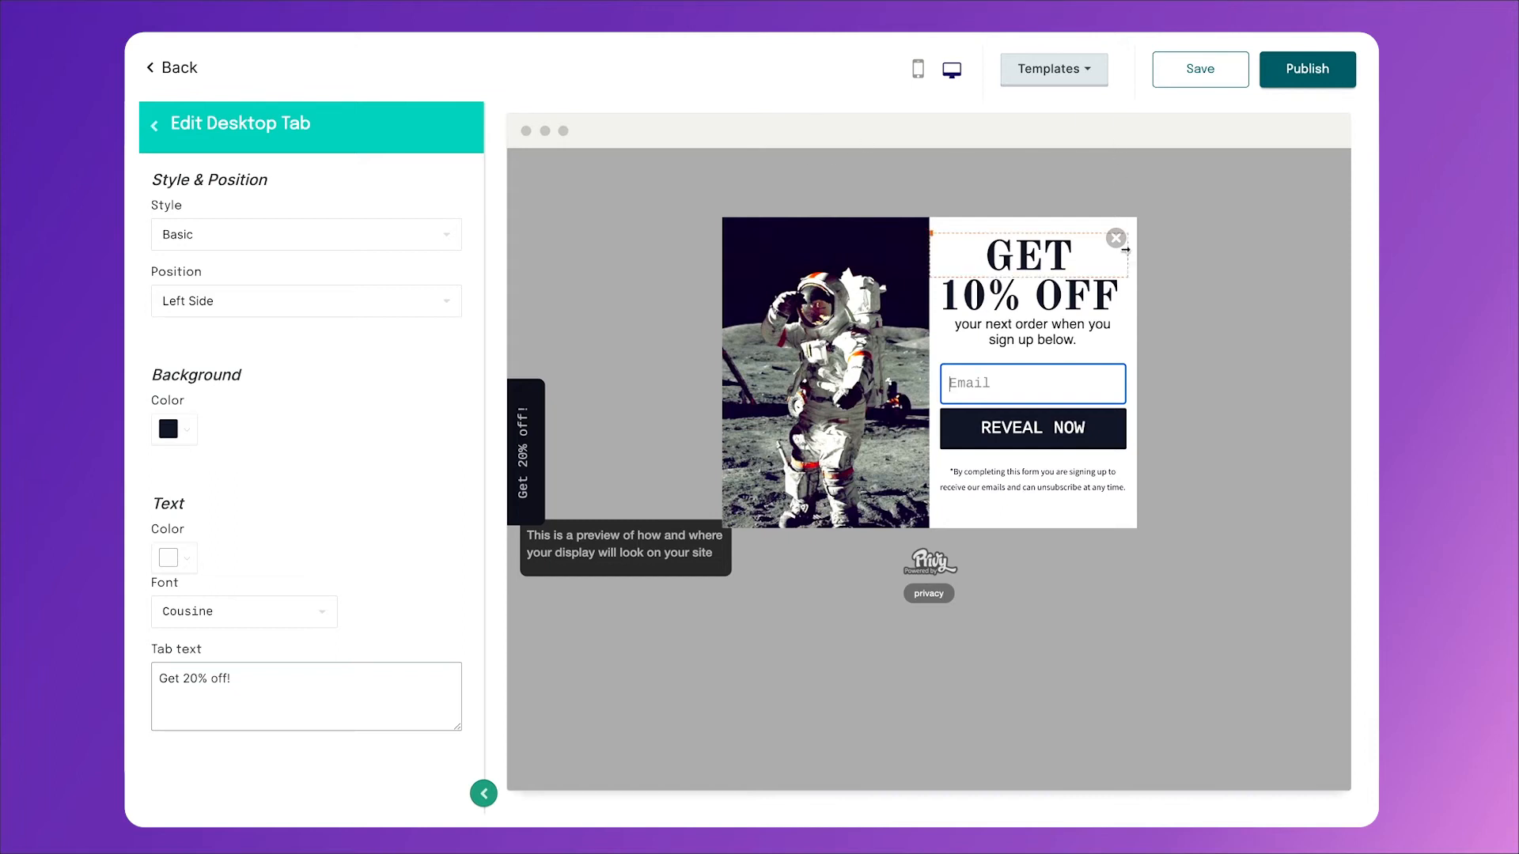
pyautogui.moveTo(1117, 244)
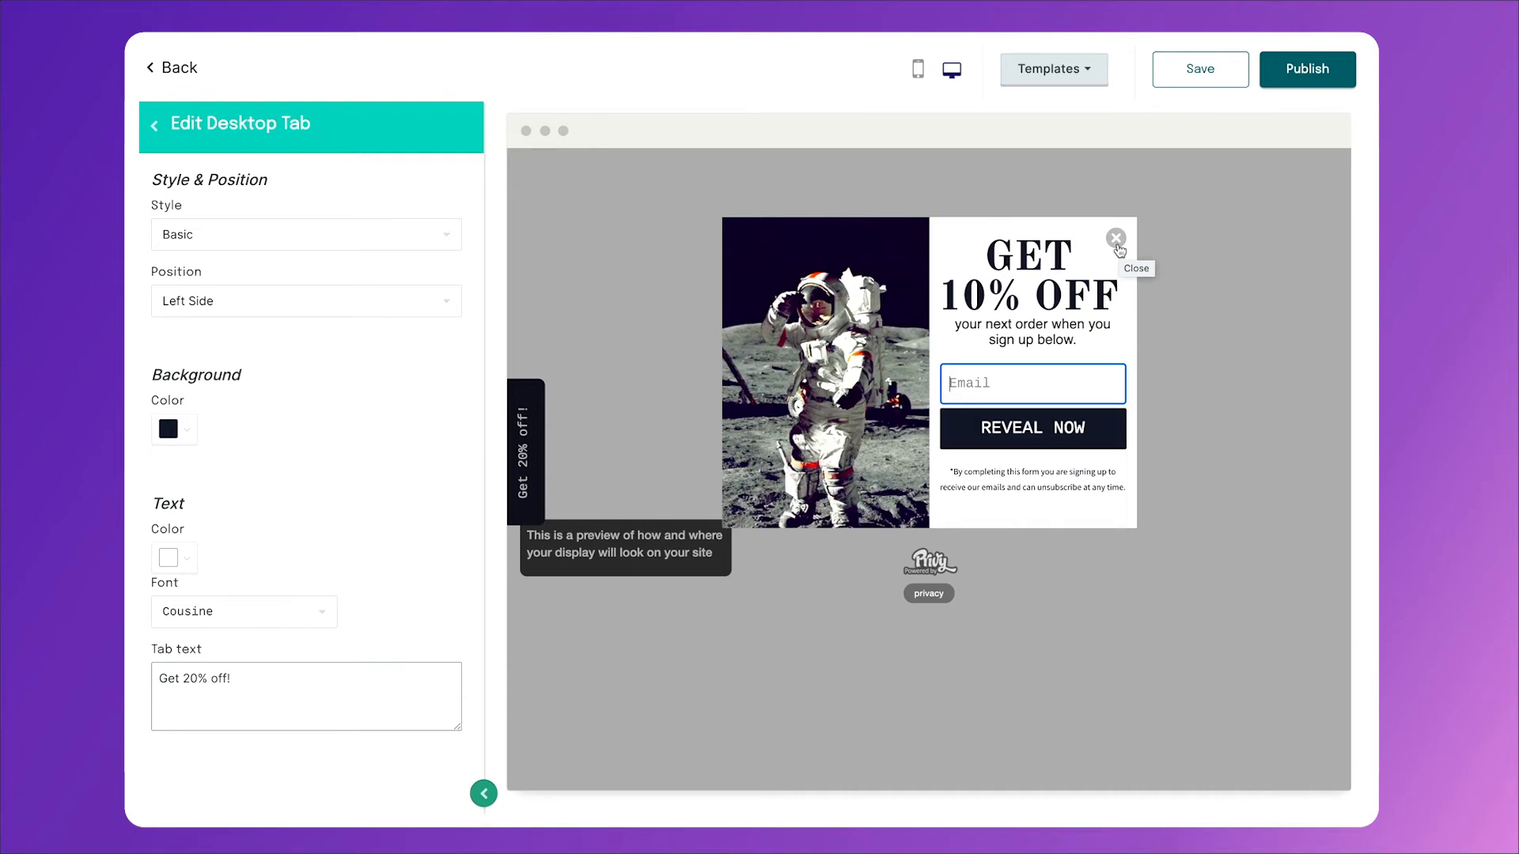
pyautogui.moveTo(668, 481)
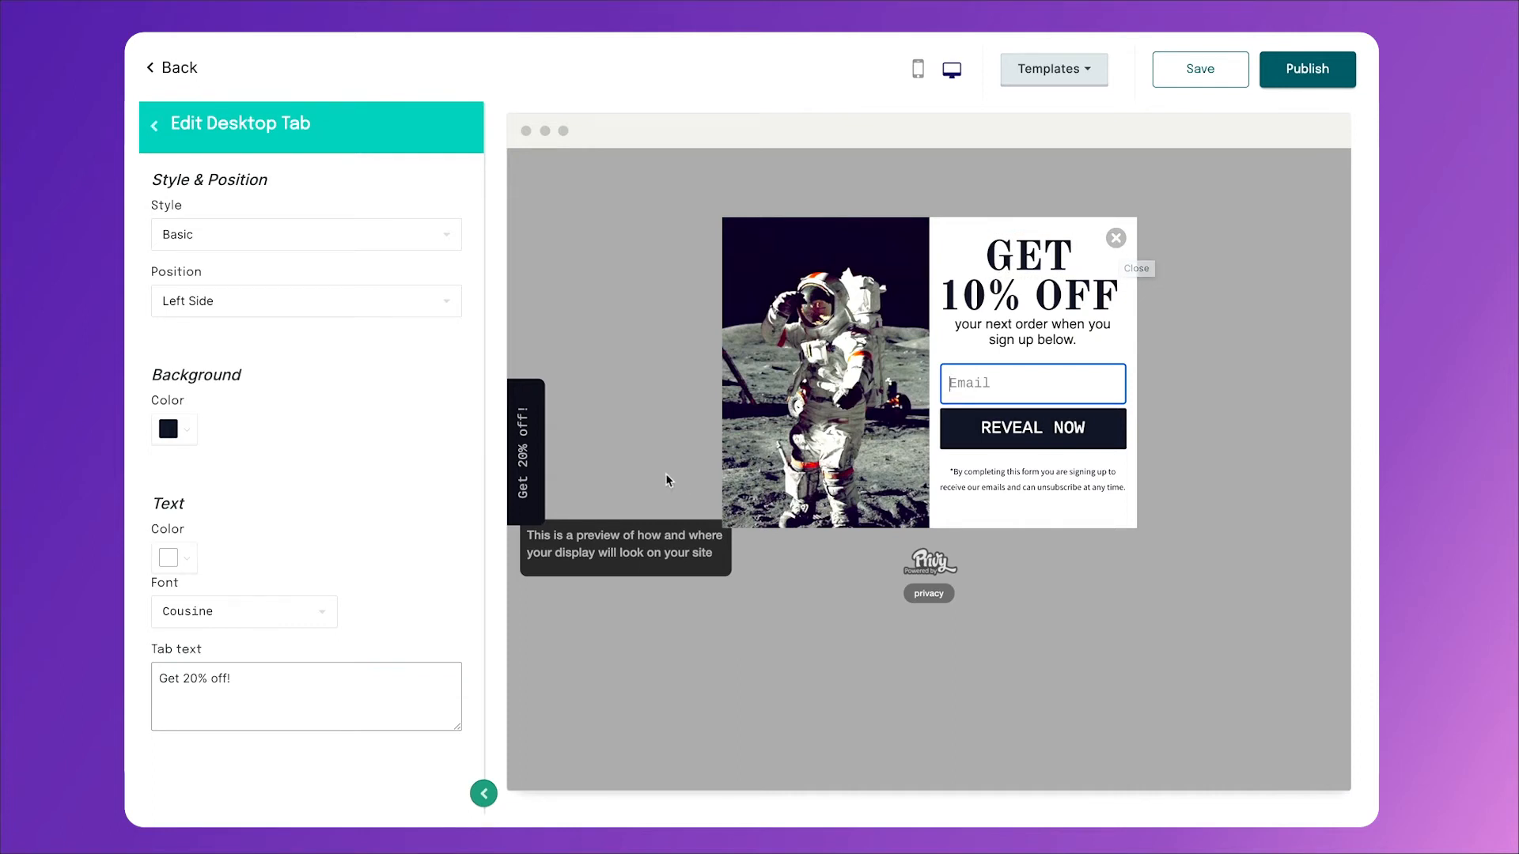
pyautogui.moveTo(531, 395)
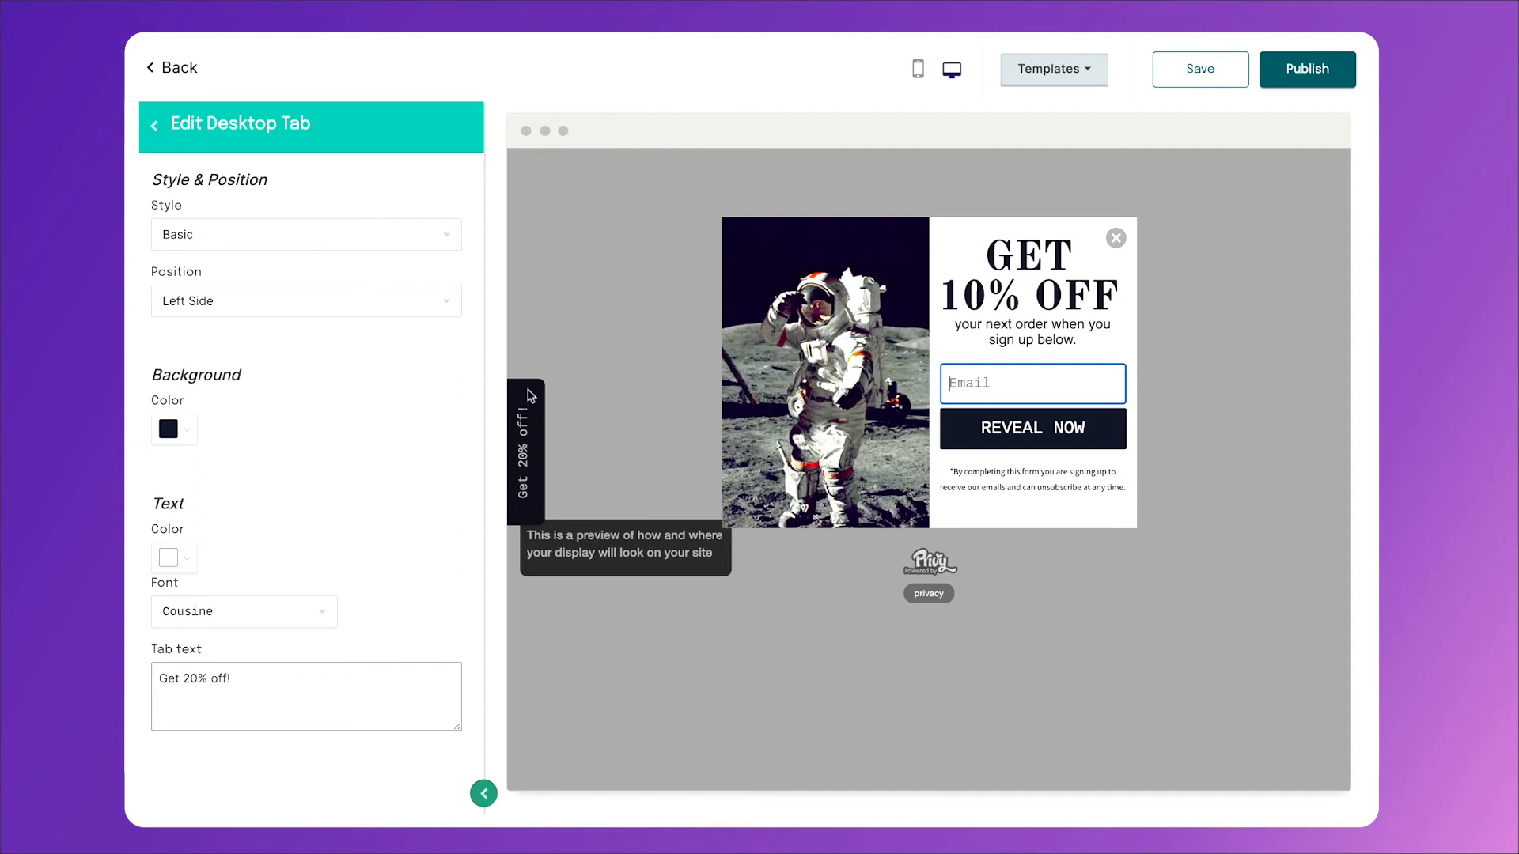
pyautogui.click(305, 234)
pyautogui.write('1')
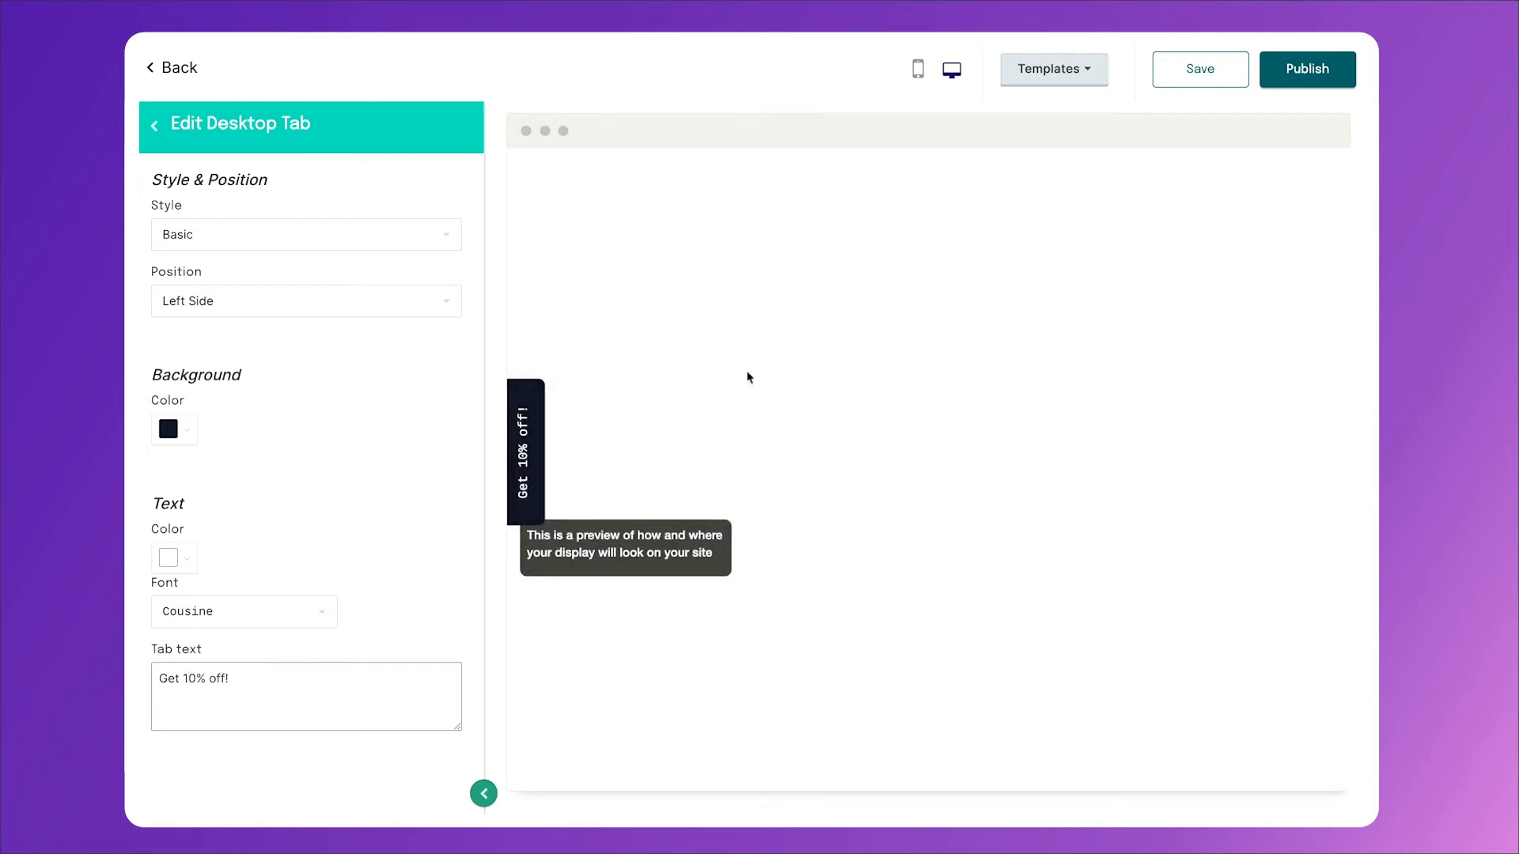
pyautogui.click(171, 67)
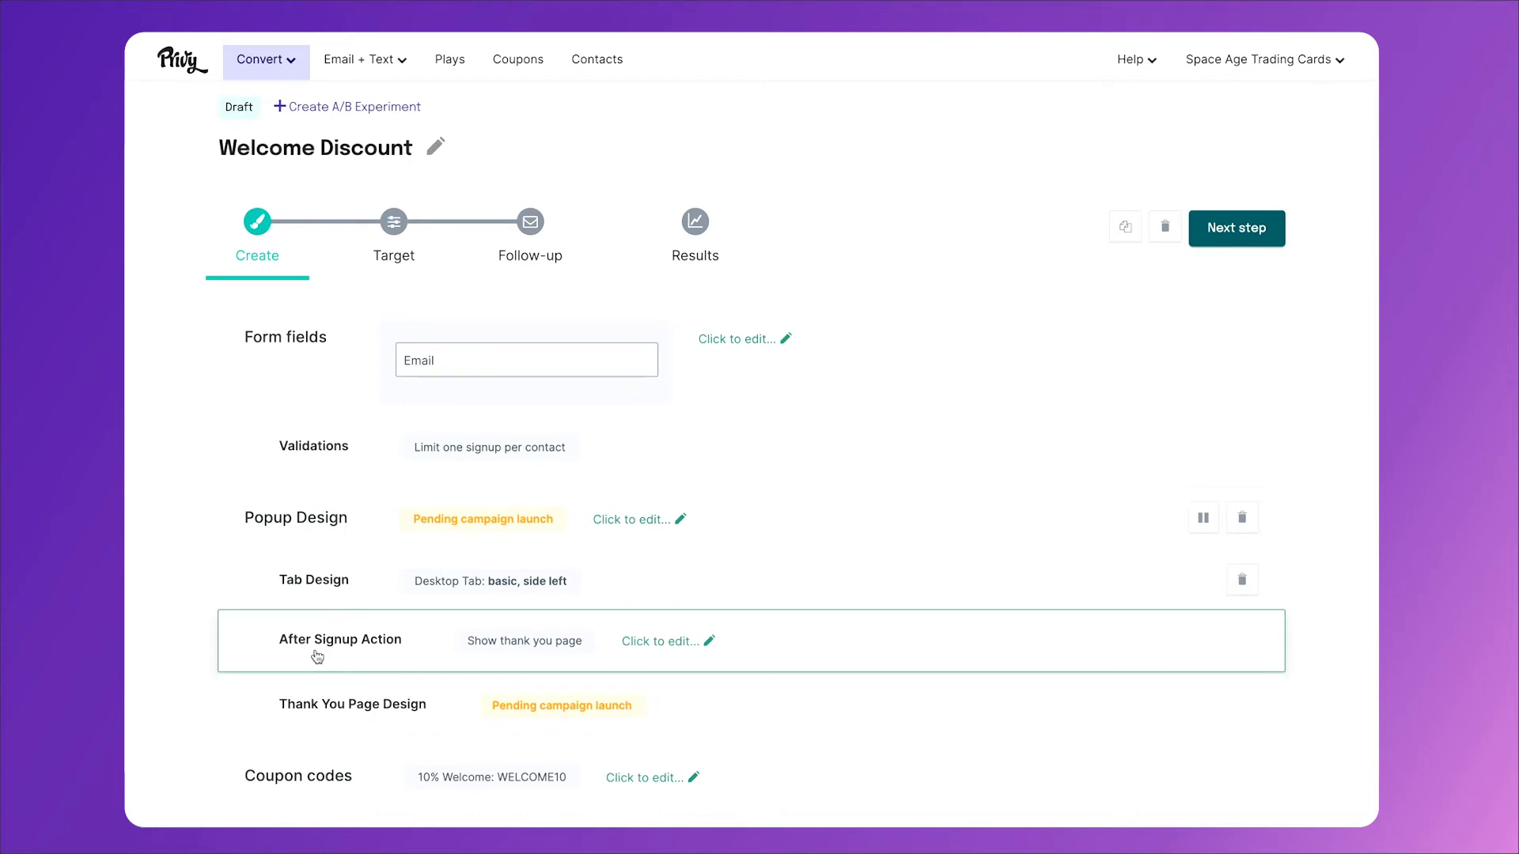
pyautogui.moveTo(419, 644)
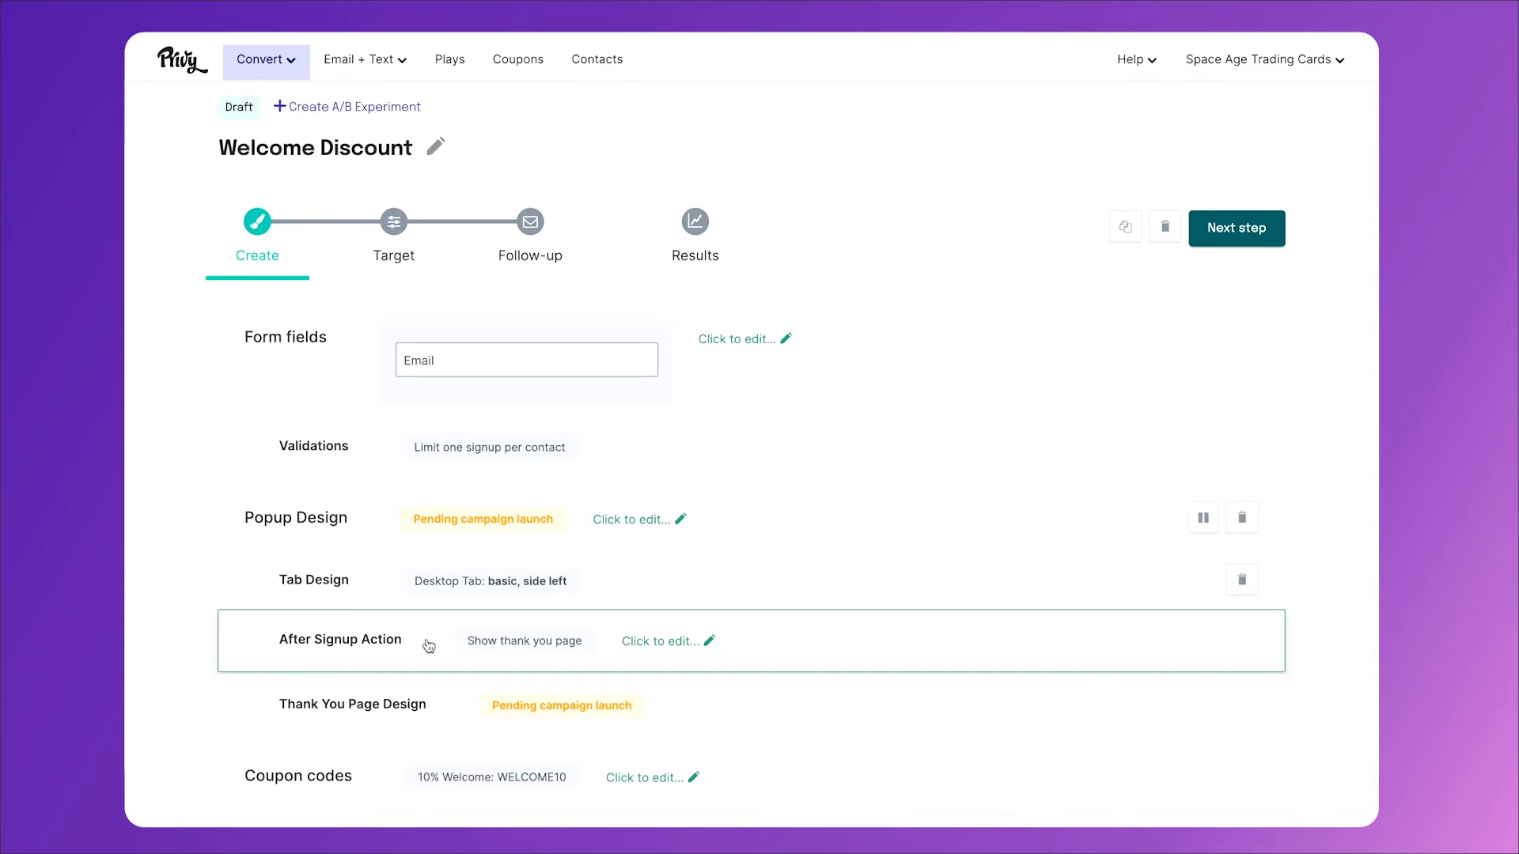
# - Delete the social sharing buttons from the thank-you popup and save the design
pyautogui.click(658, 642)
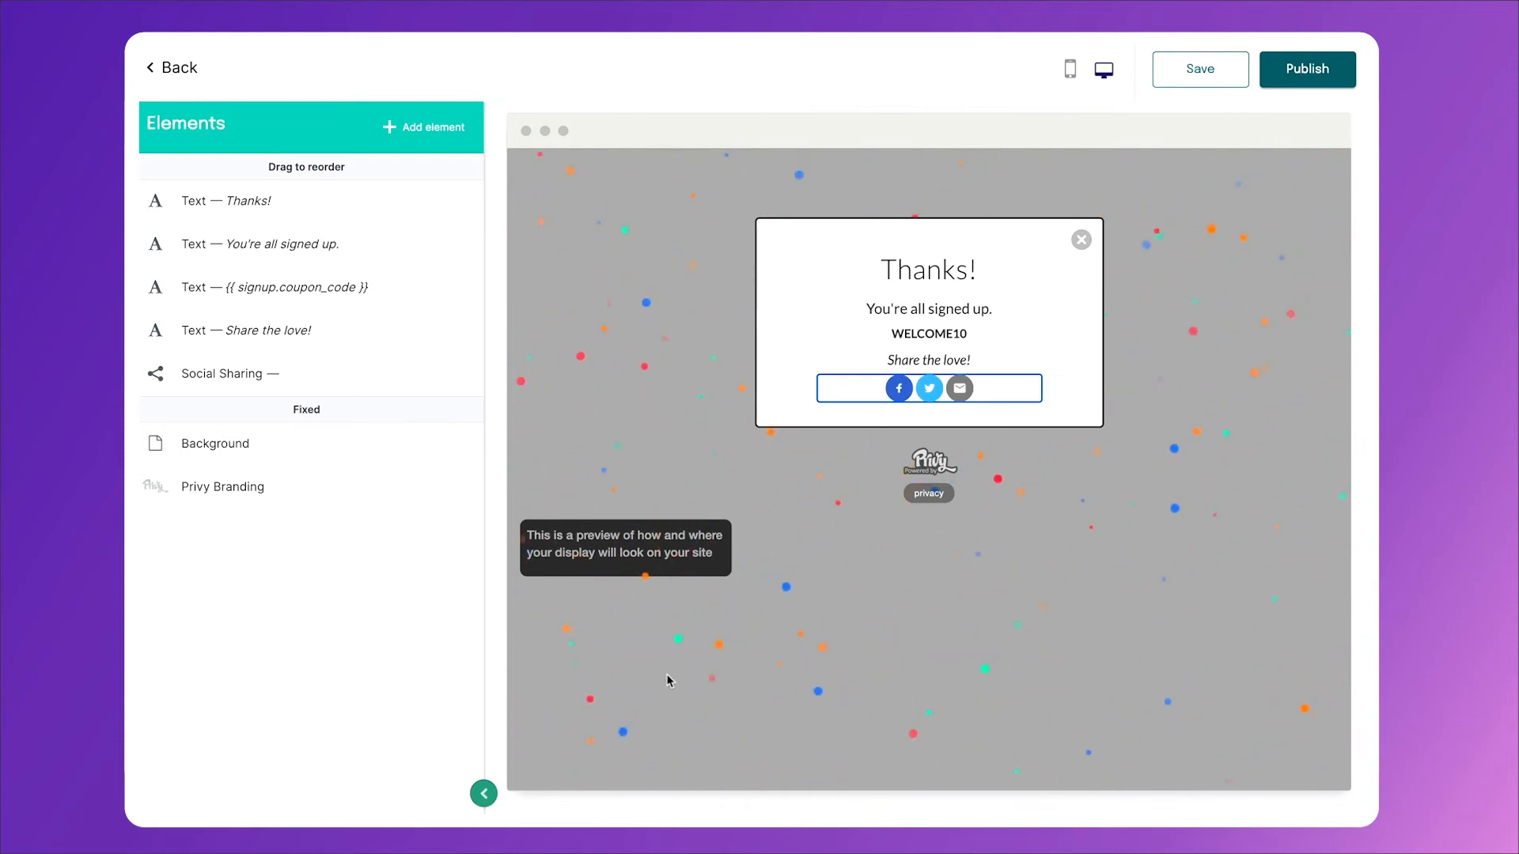
pyautogui.click(231, 373)
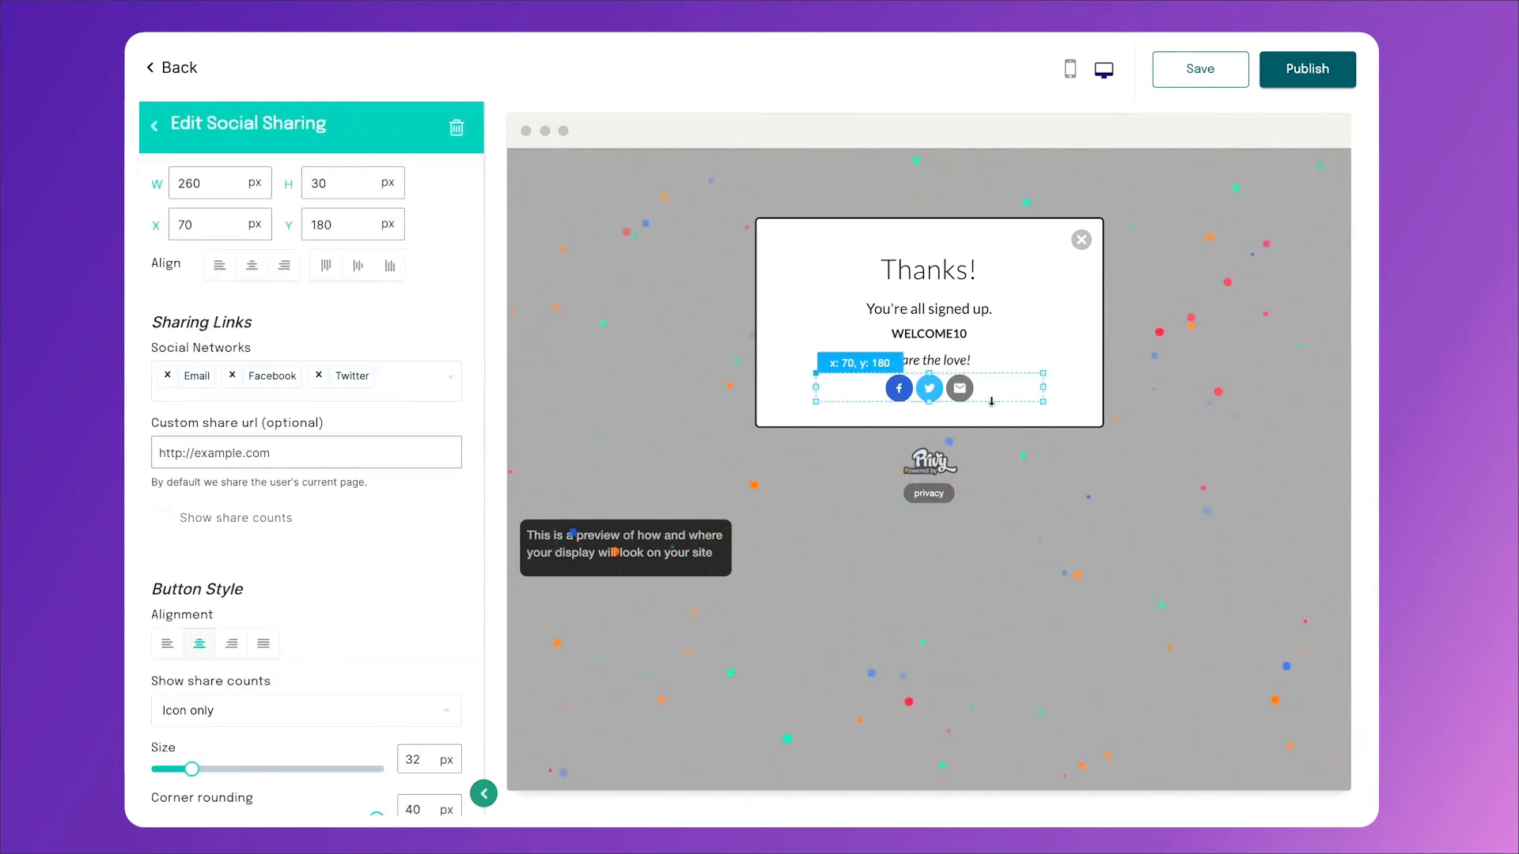
pyautogui.click(455, 127)
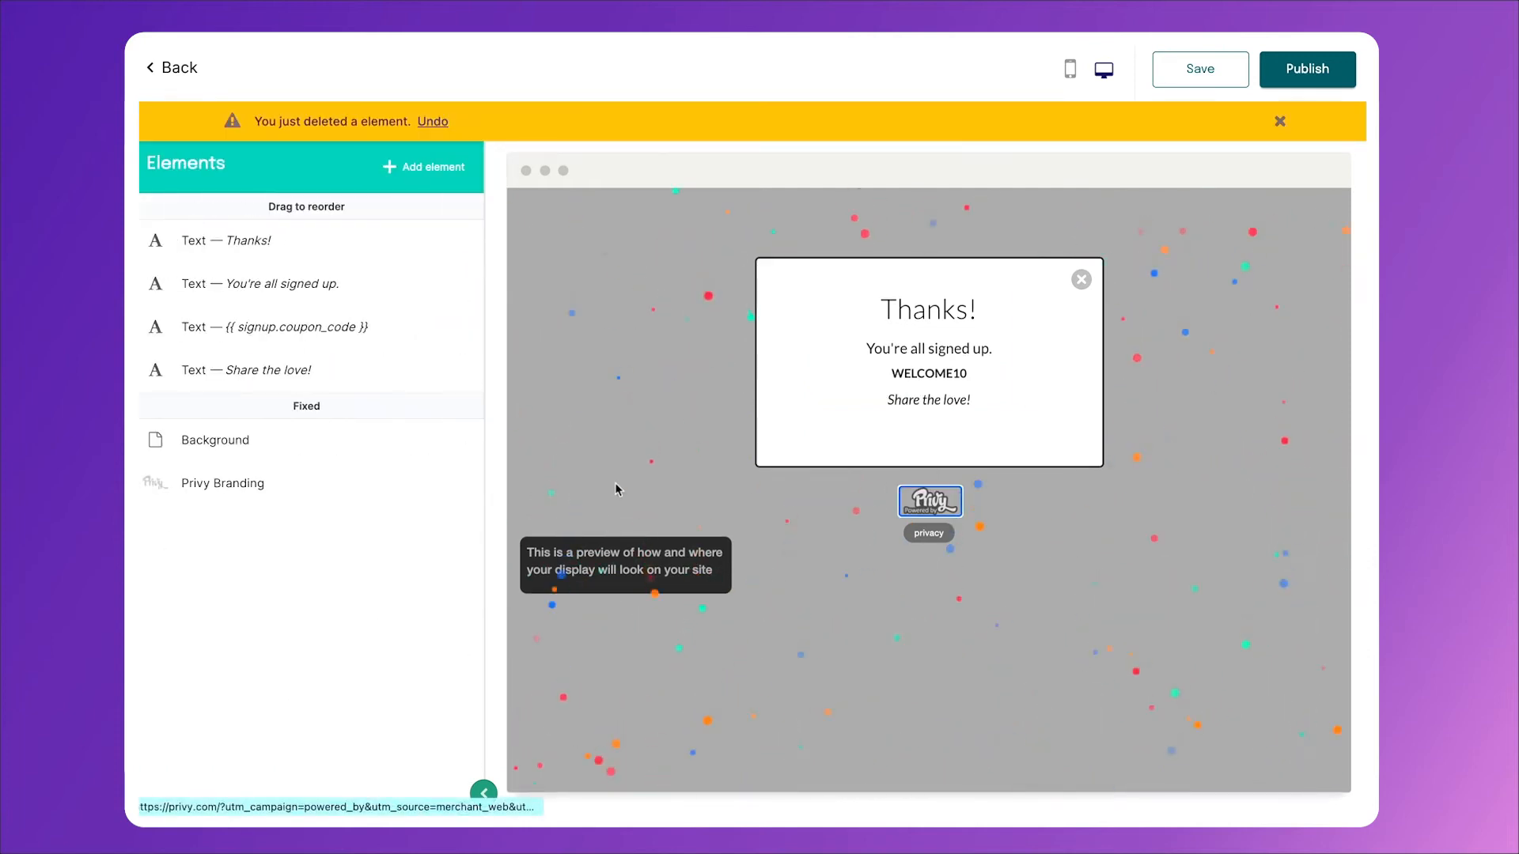
pyautogui.click(215, 440)
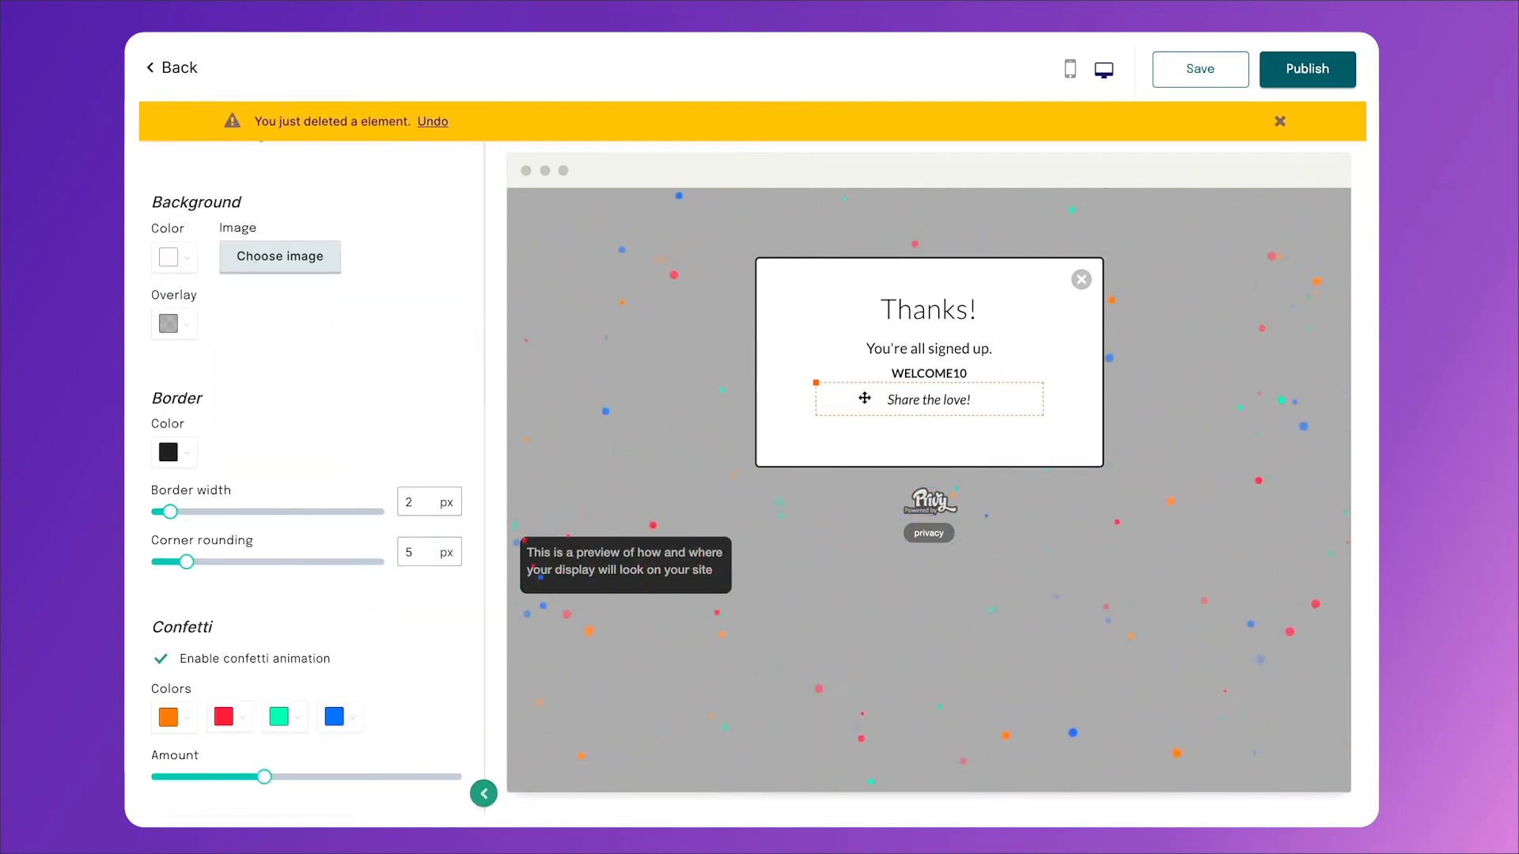
pyautogui.click(928, 374)
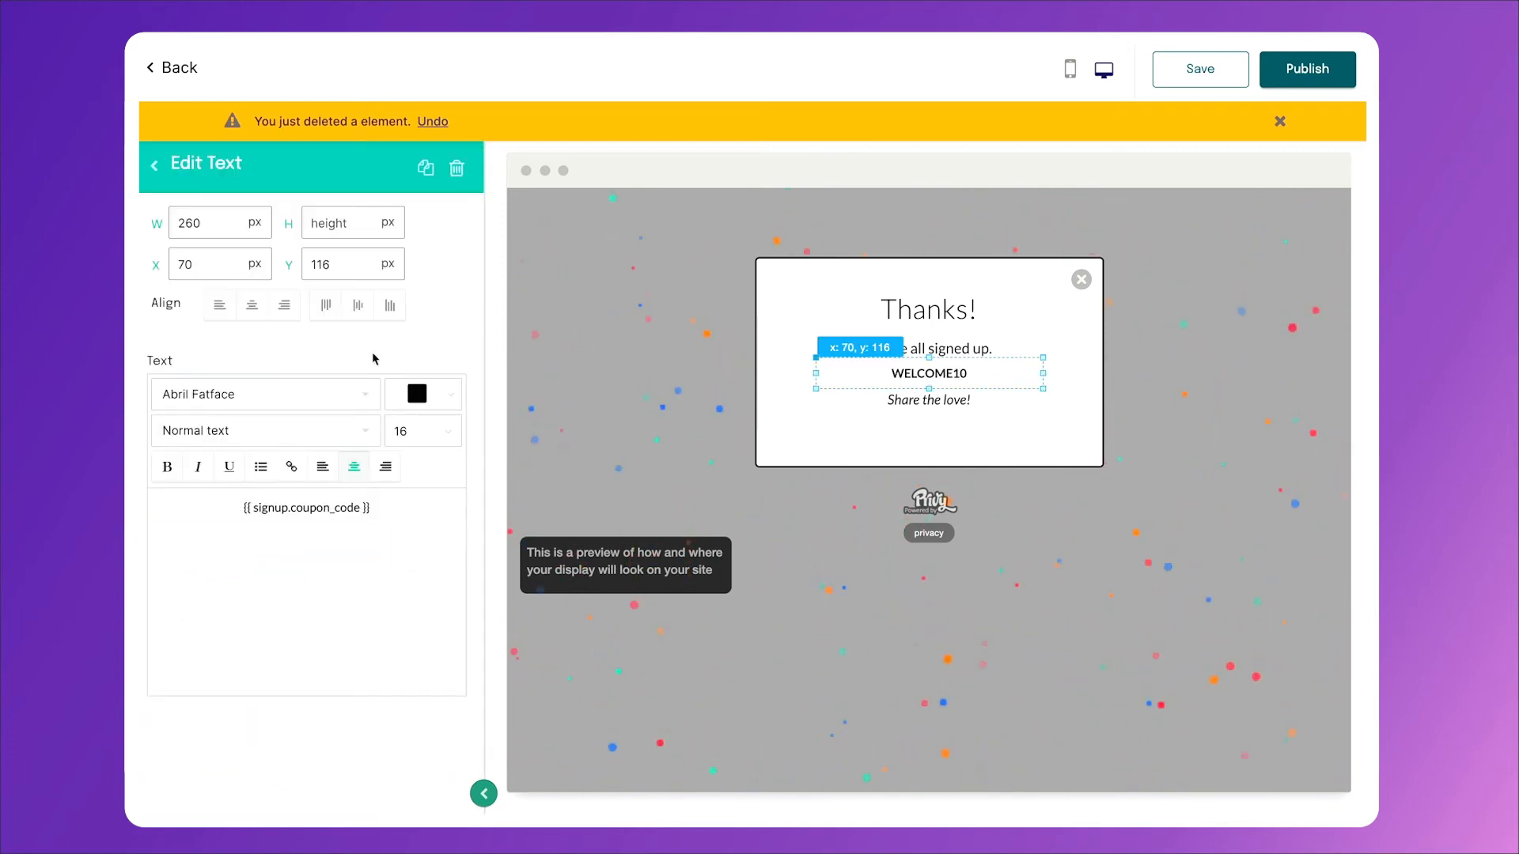
pyautogui.click(421, 430)
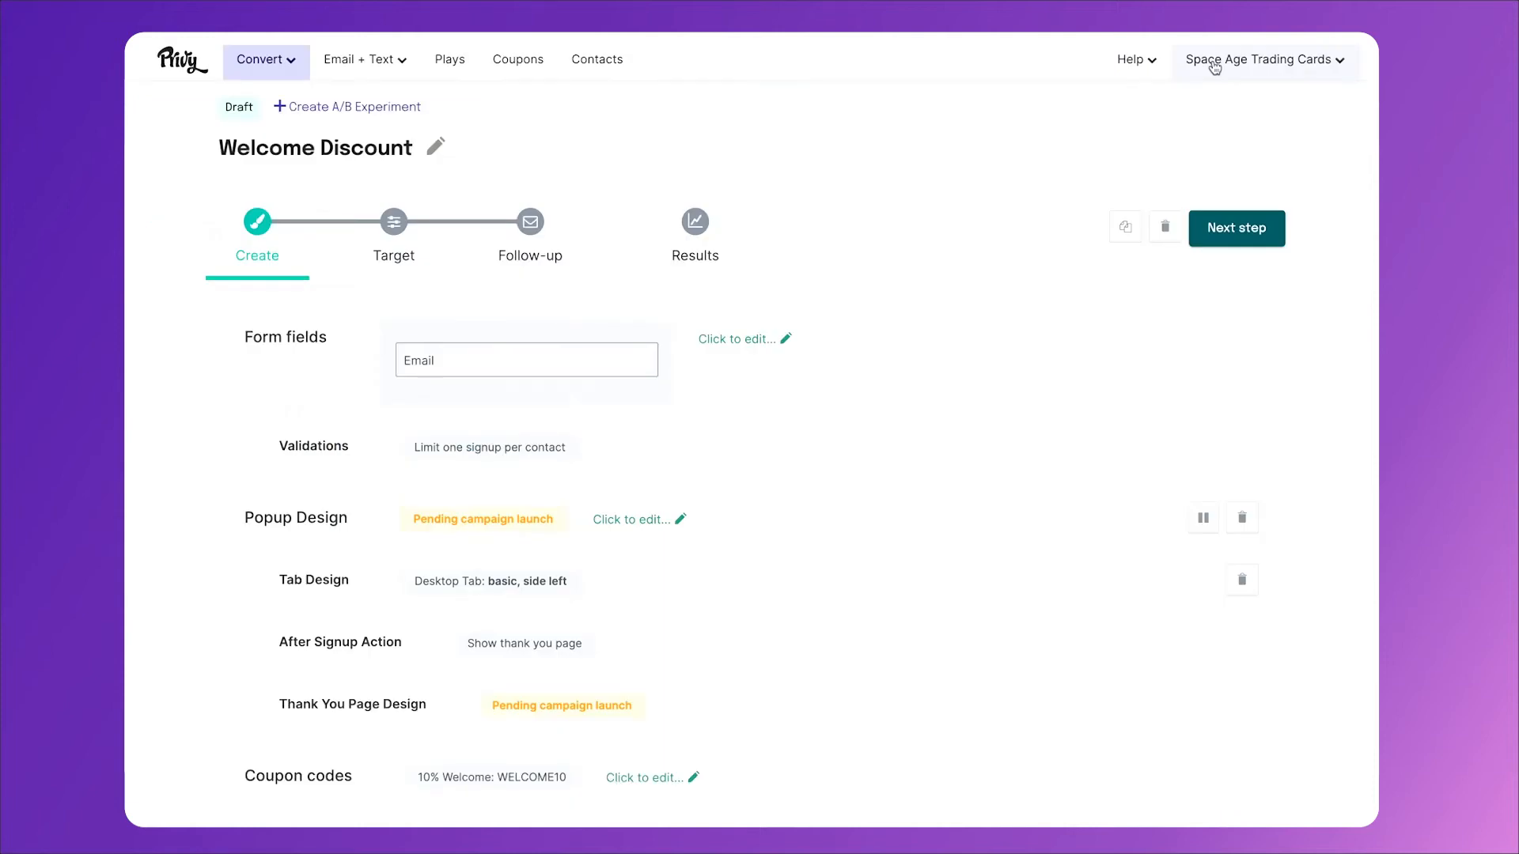
pyautogui.moveTo(399, 244)
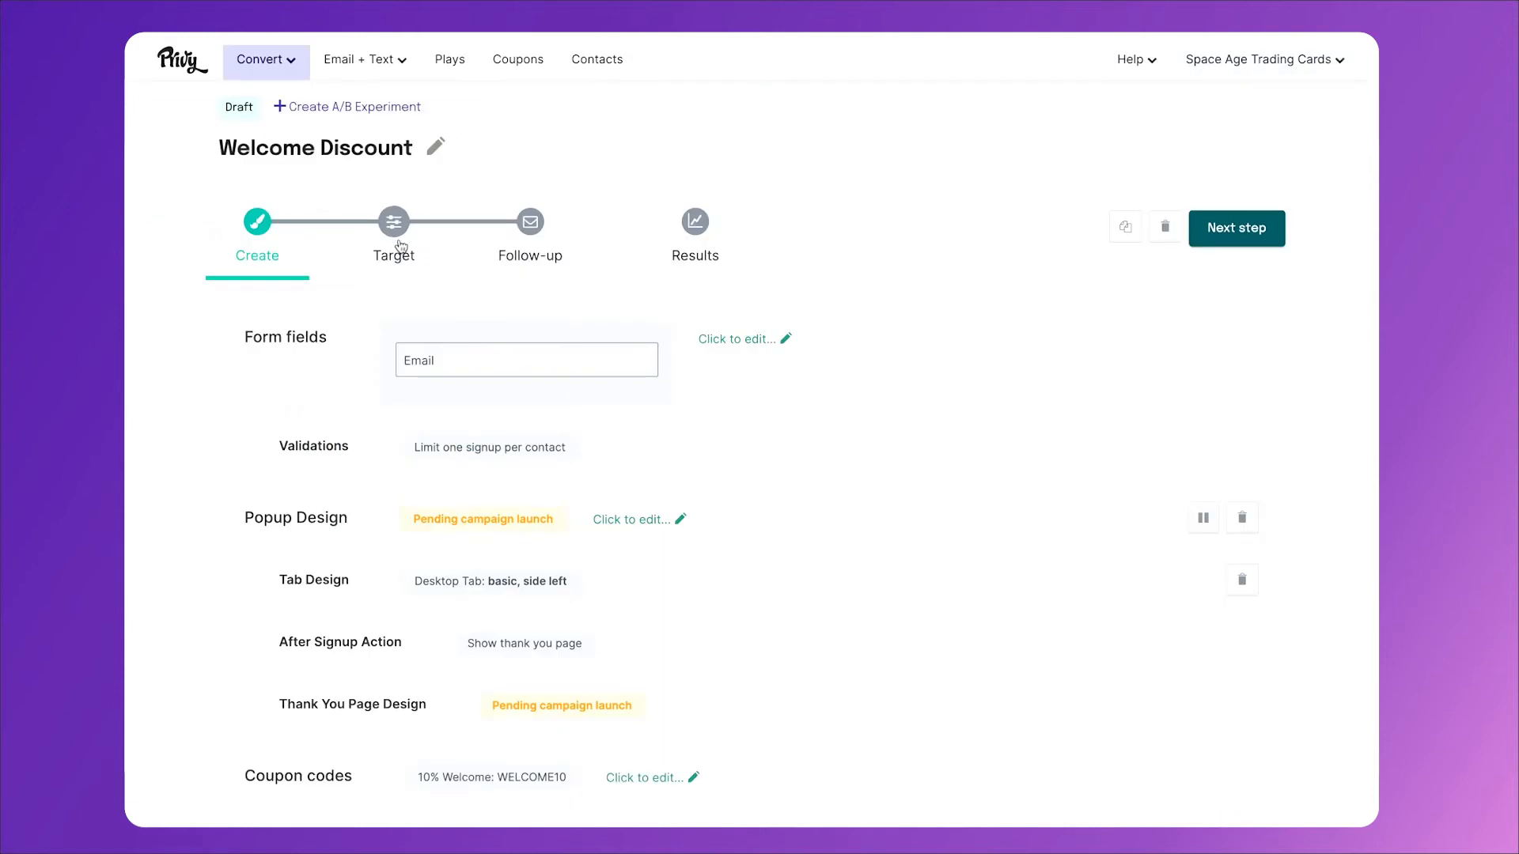
# - Set When To Show to a 5-second timer plus triggering at 75% page scroll, and save
pyautogui.click(392, 221)
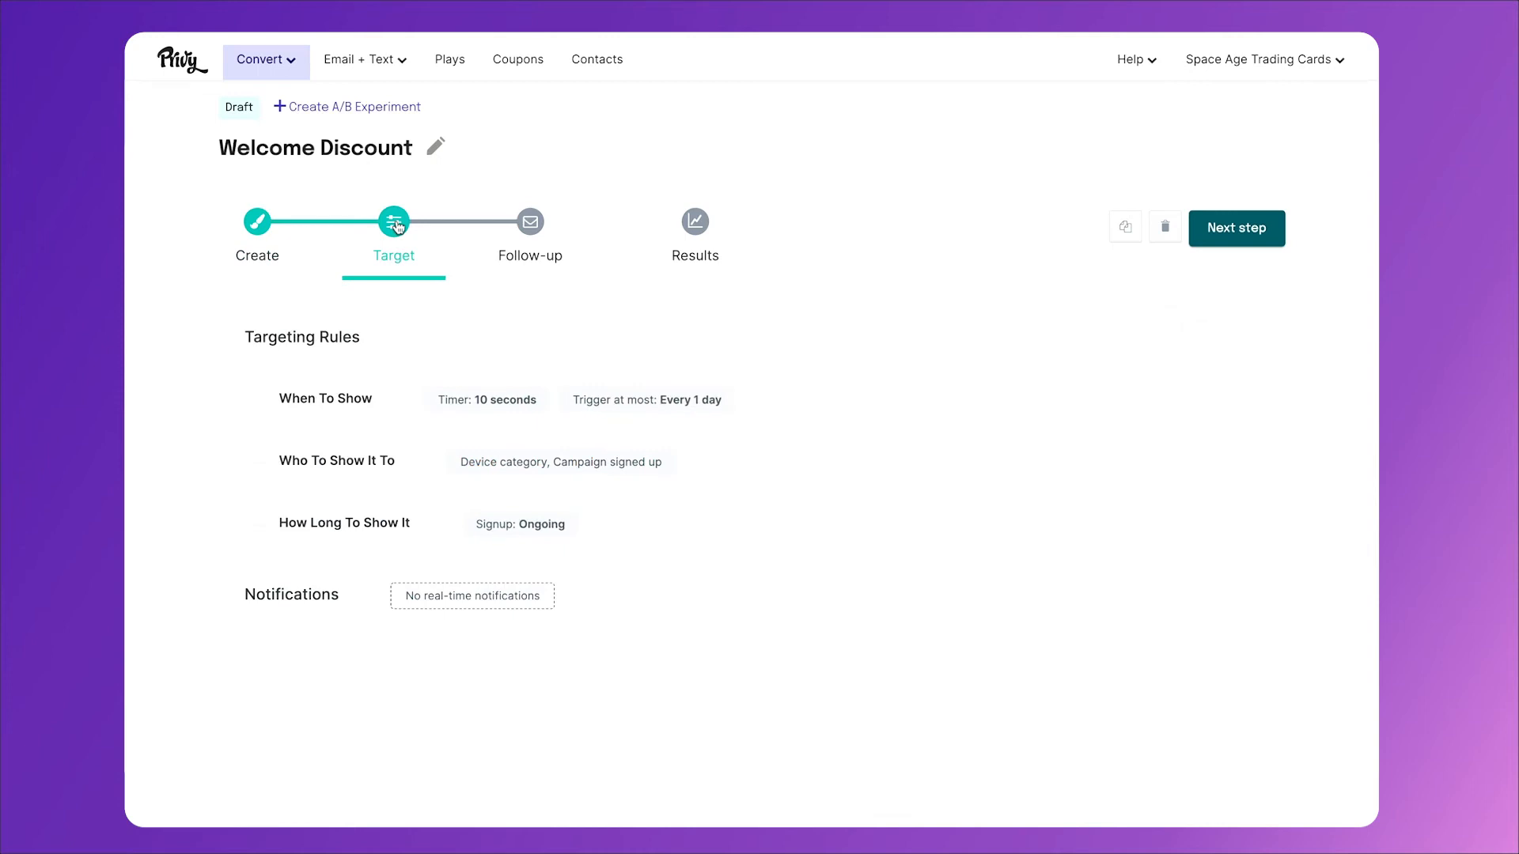
pyautogui.click(326, 399)
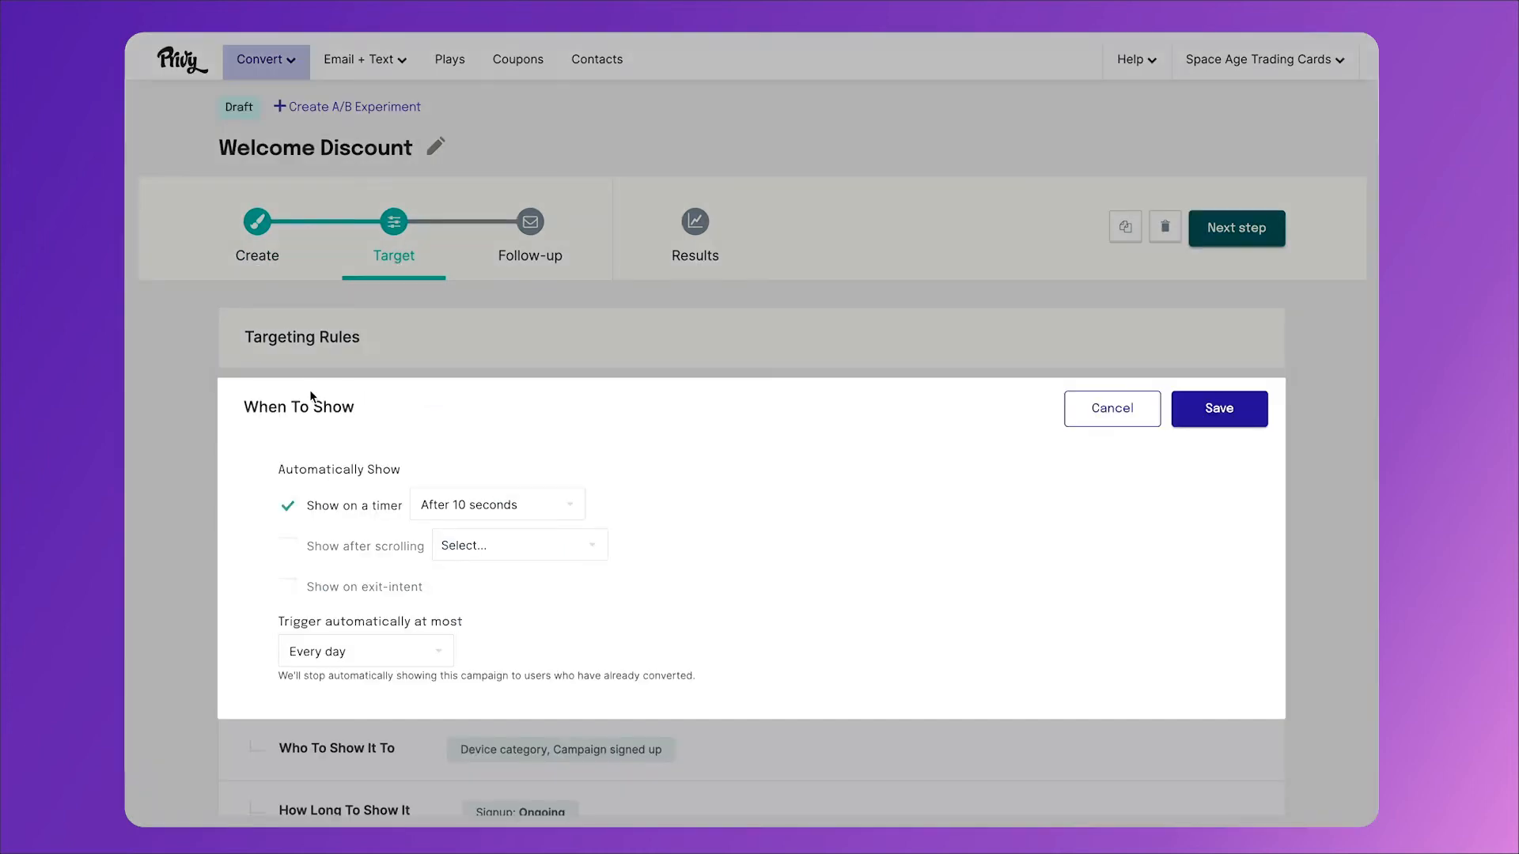
pyautogui.scroll(-3)
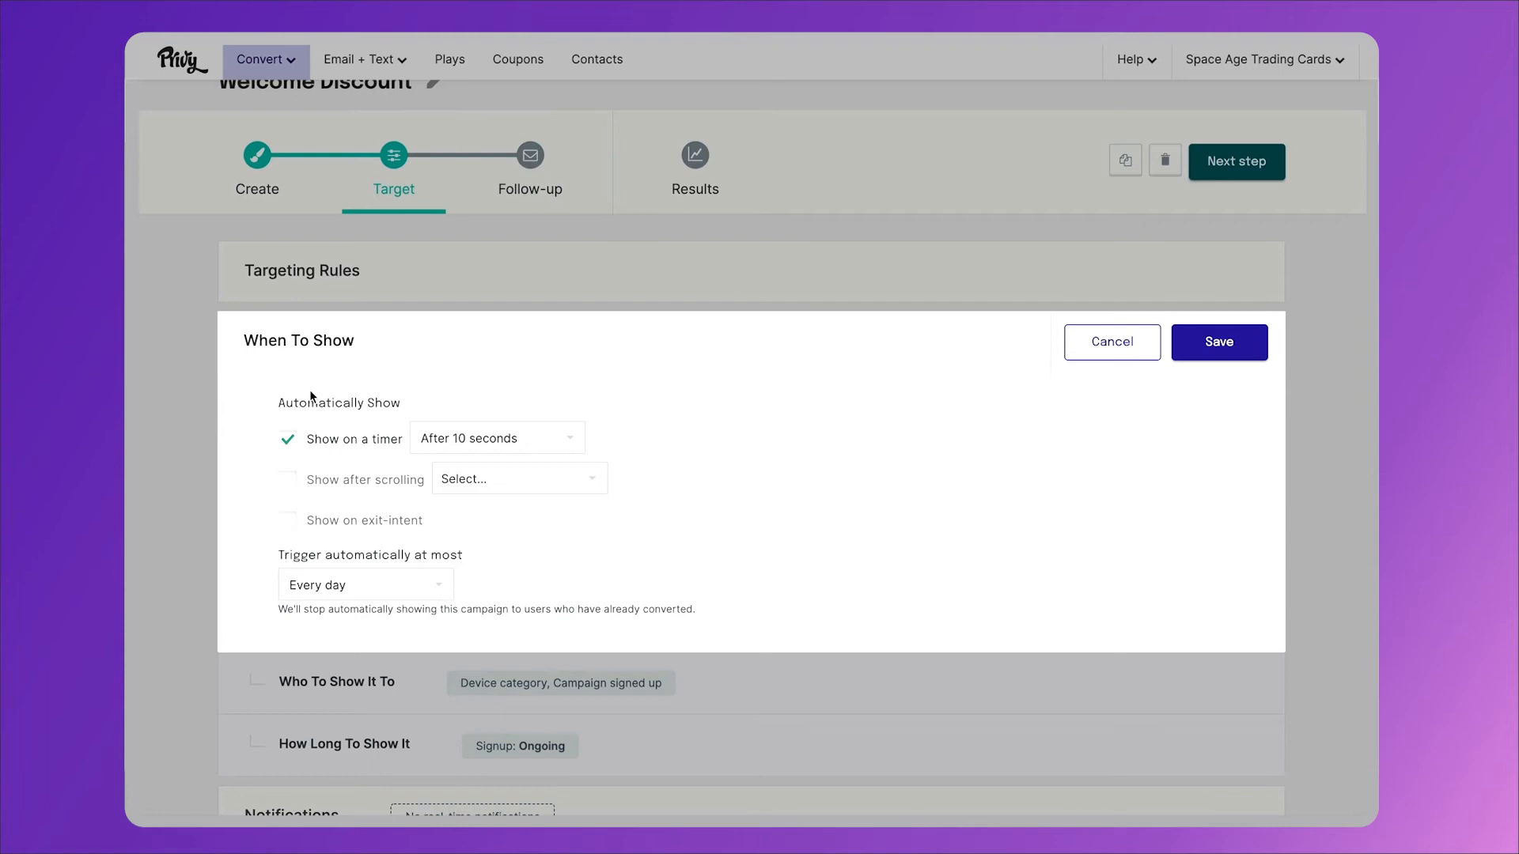
pyautogui.click(496, 437)
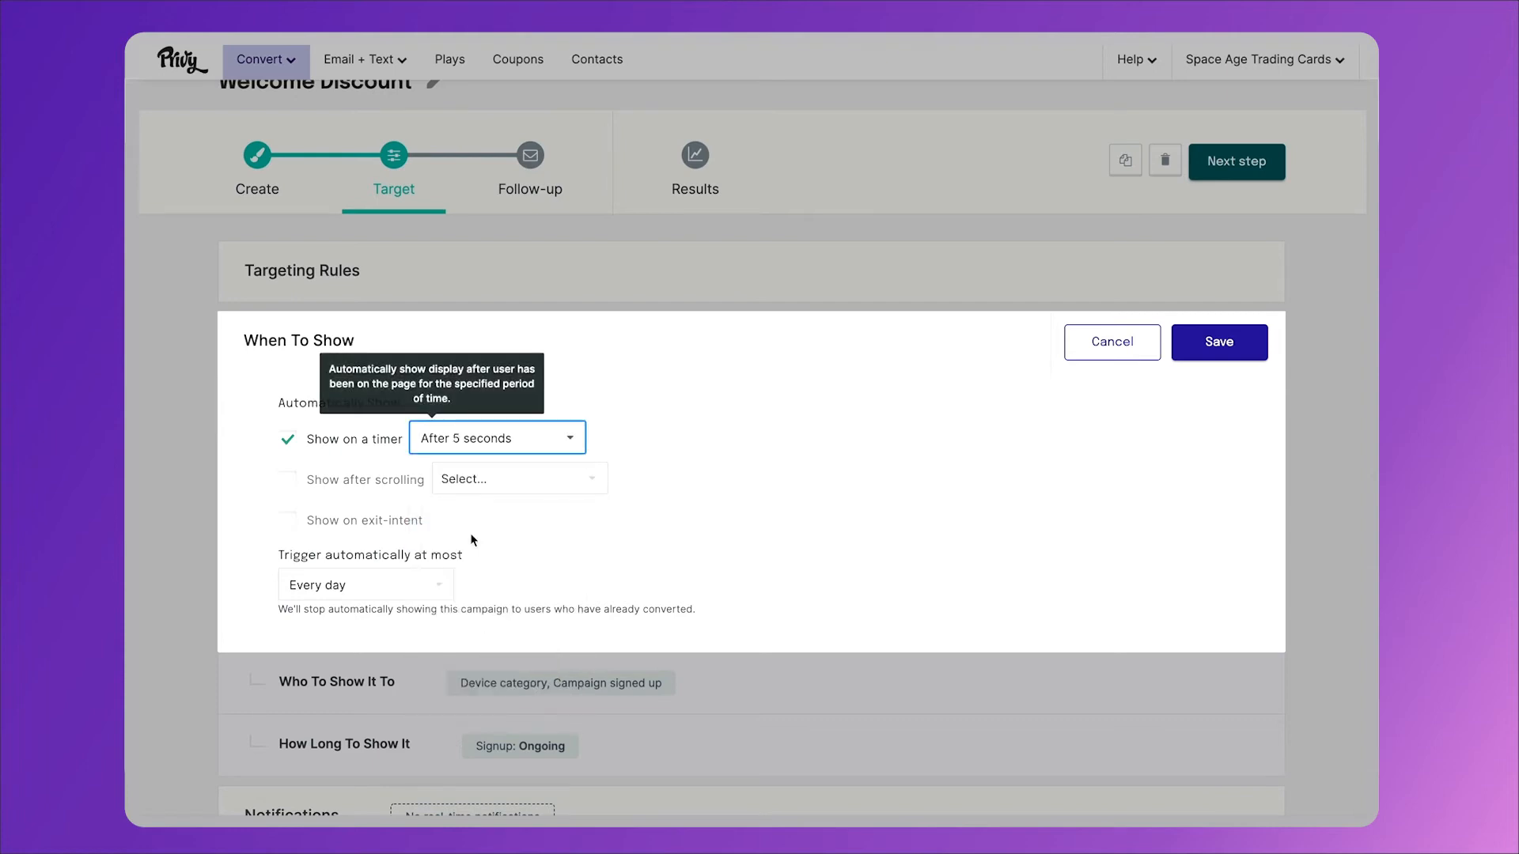
pyautogui.click(286, 479)
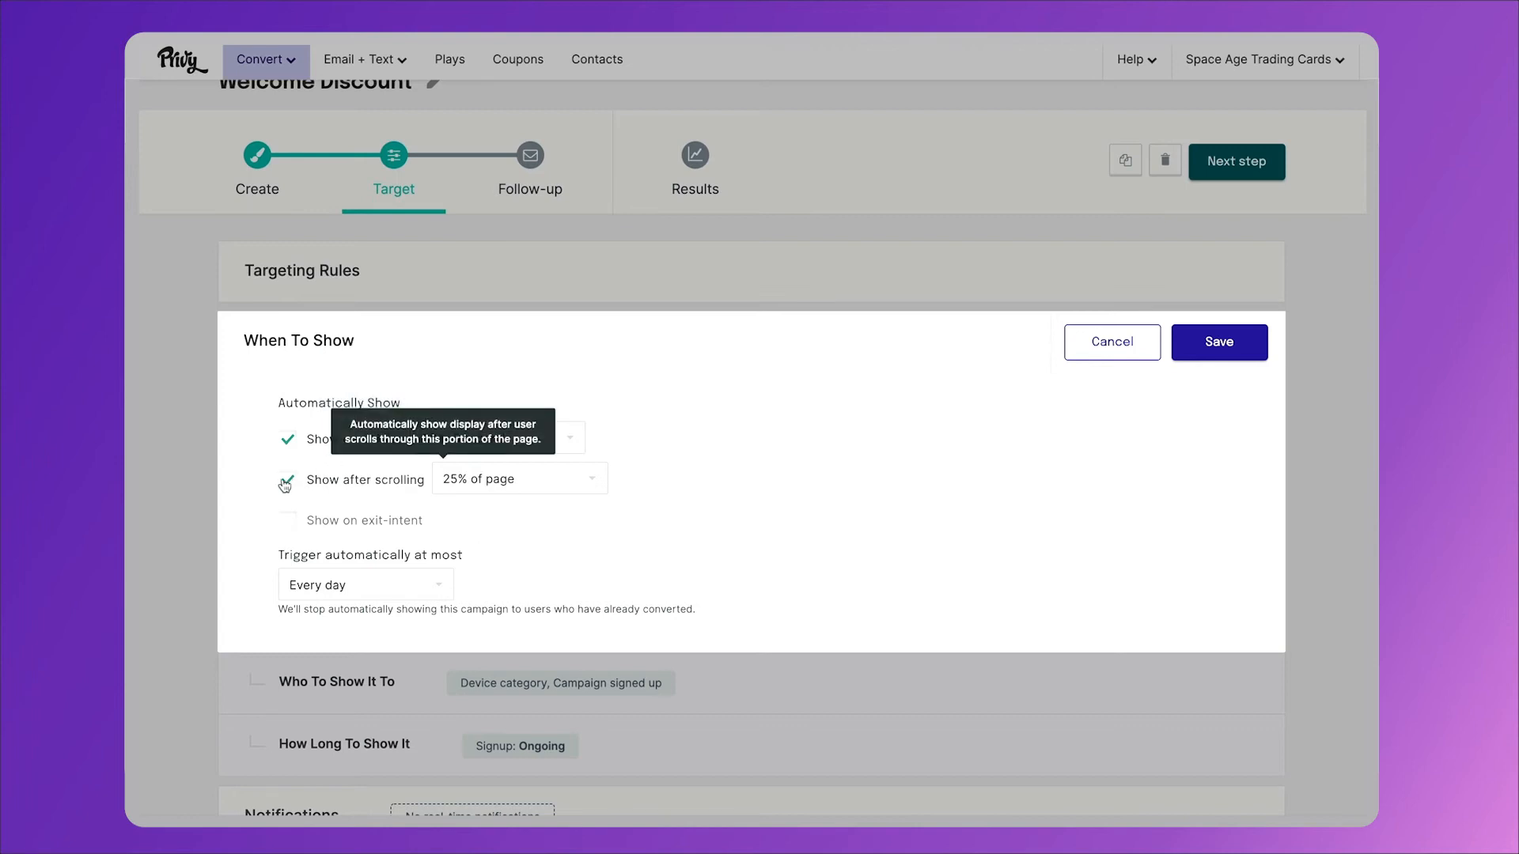
pyautogui.click(518, 478)
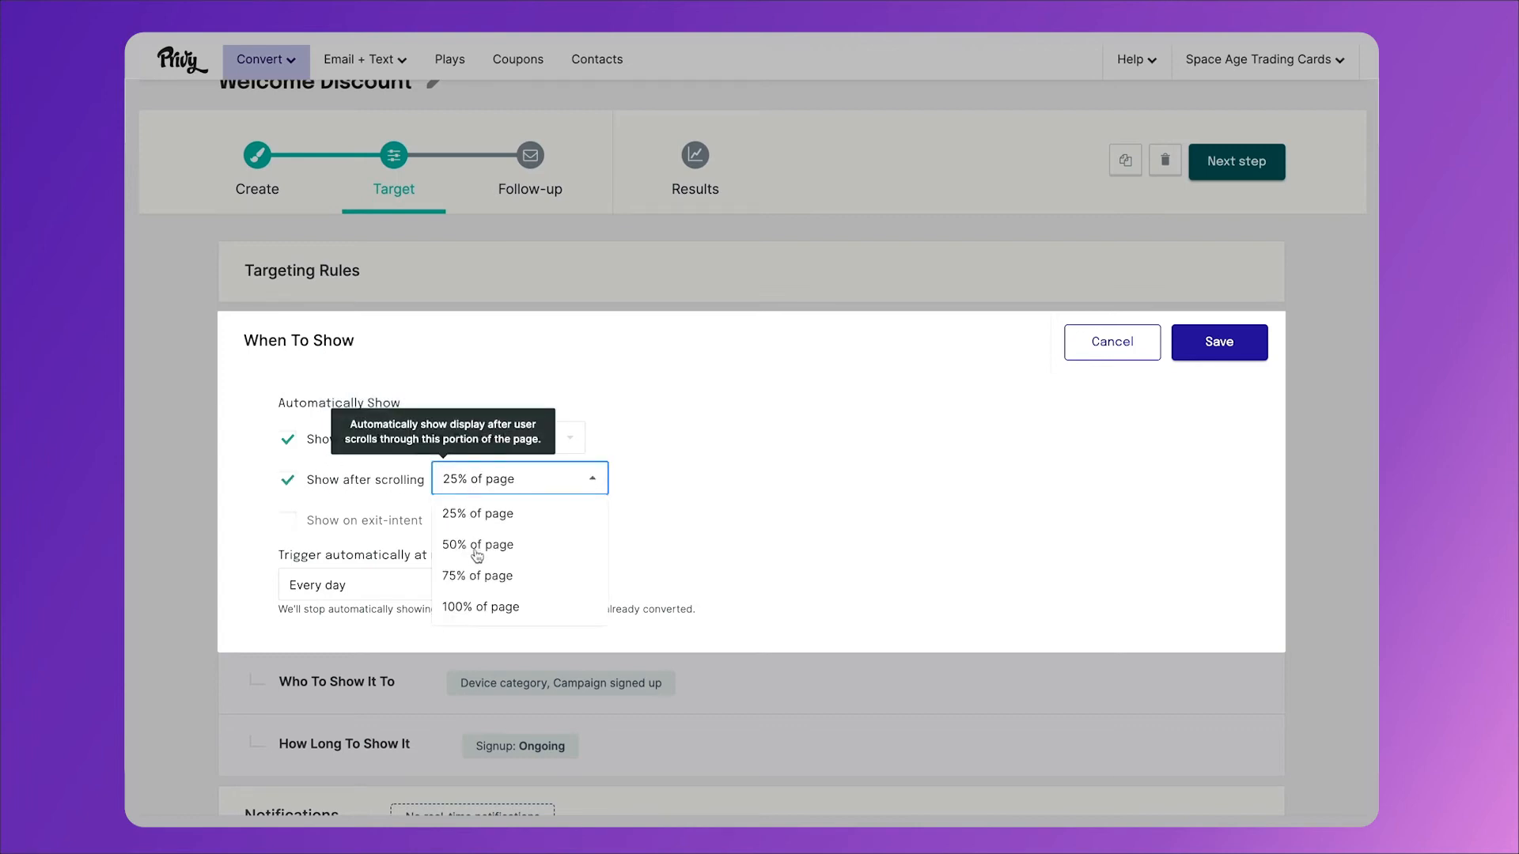
pyautogui.click(476, 575)
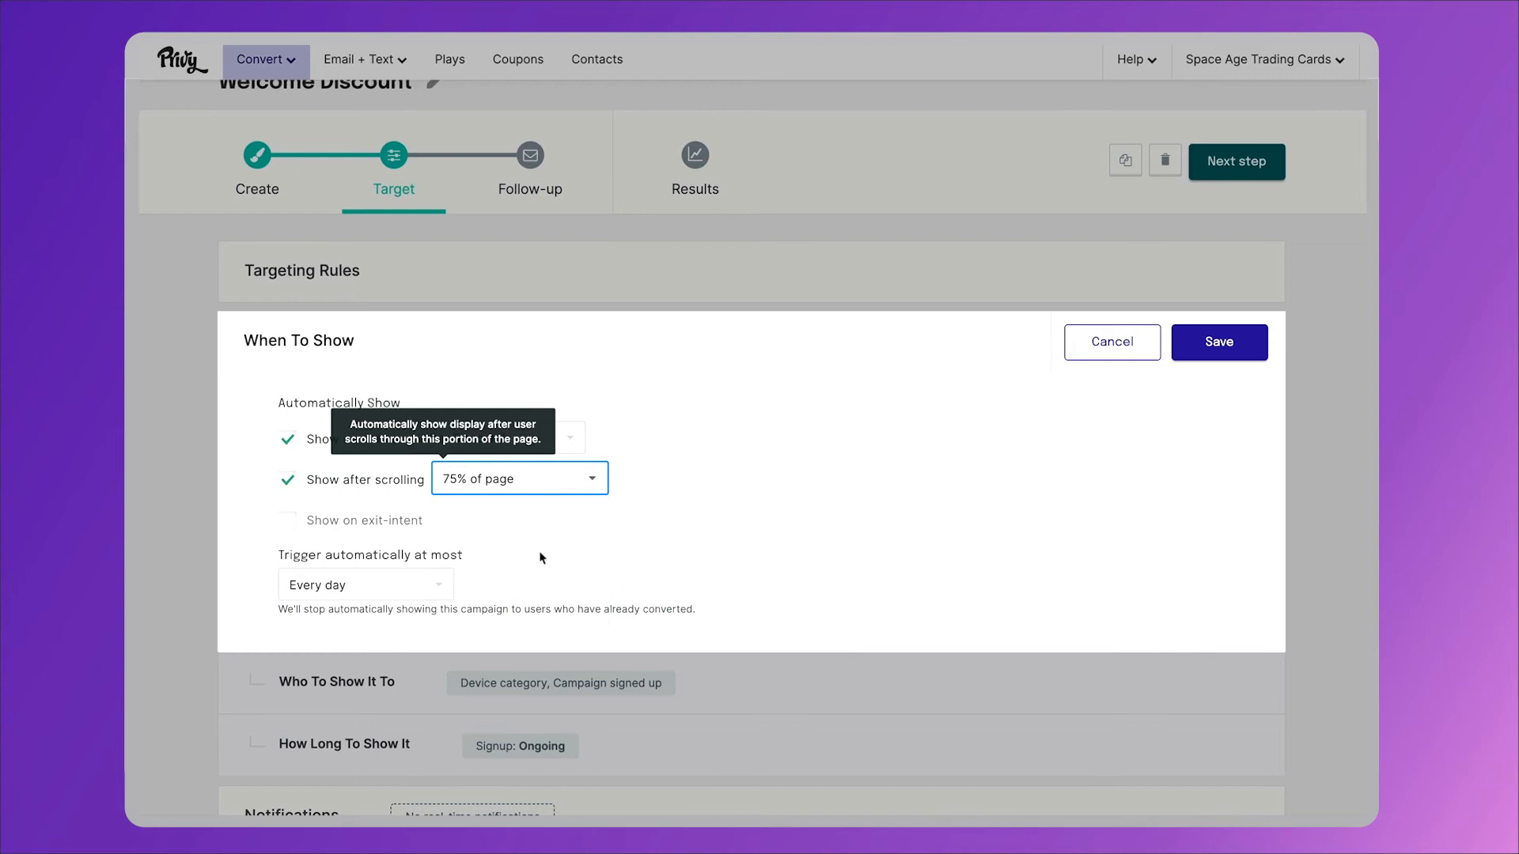
pyautogui.moveTo(566, 549)
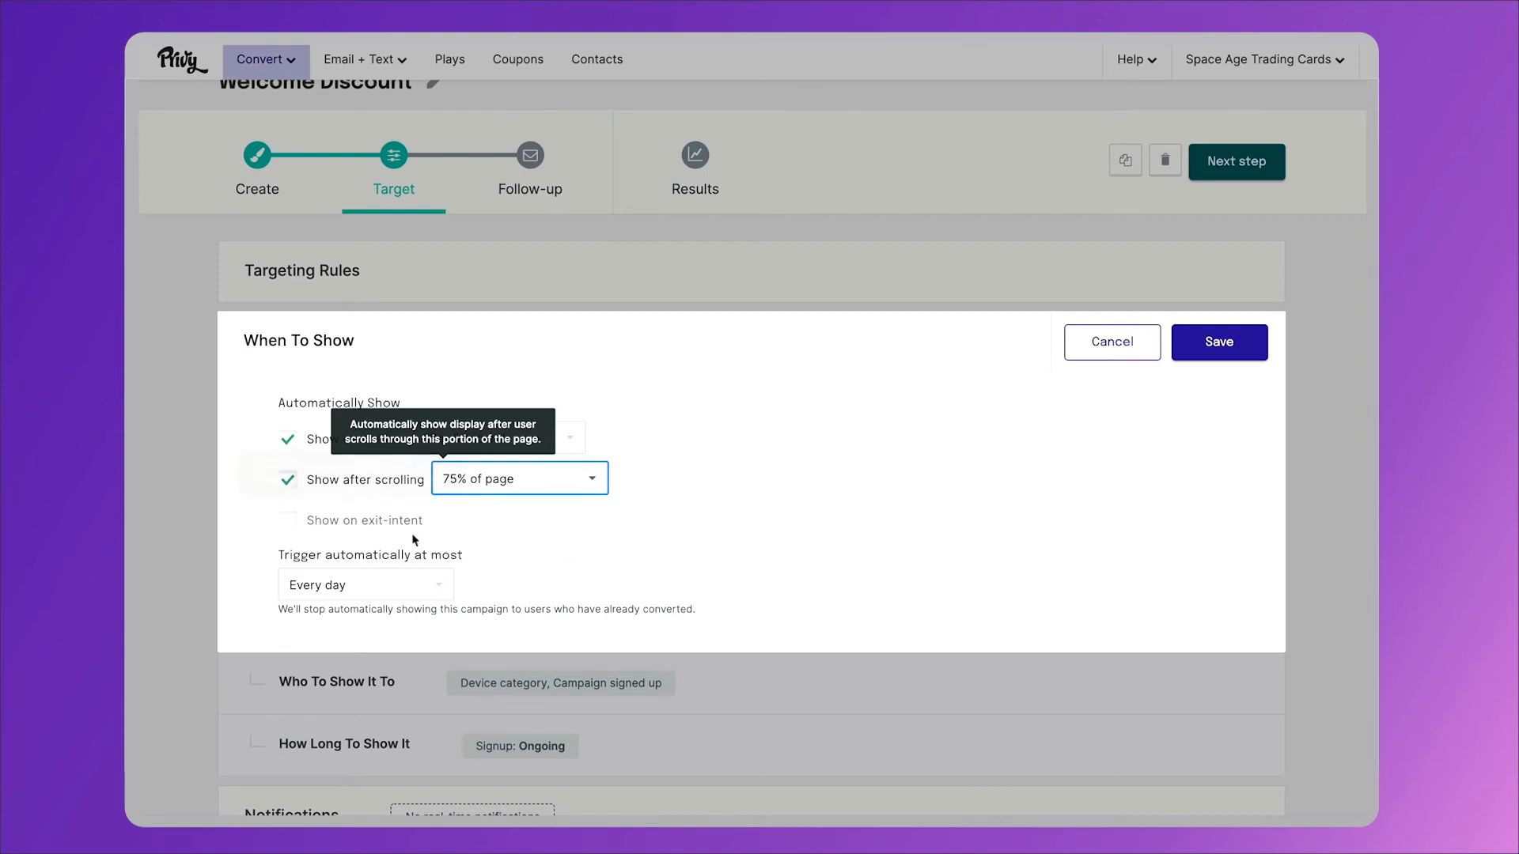
pyautogui.moveTo(388, 535)
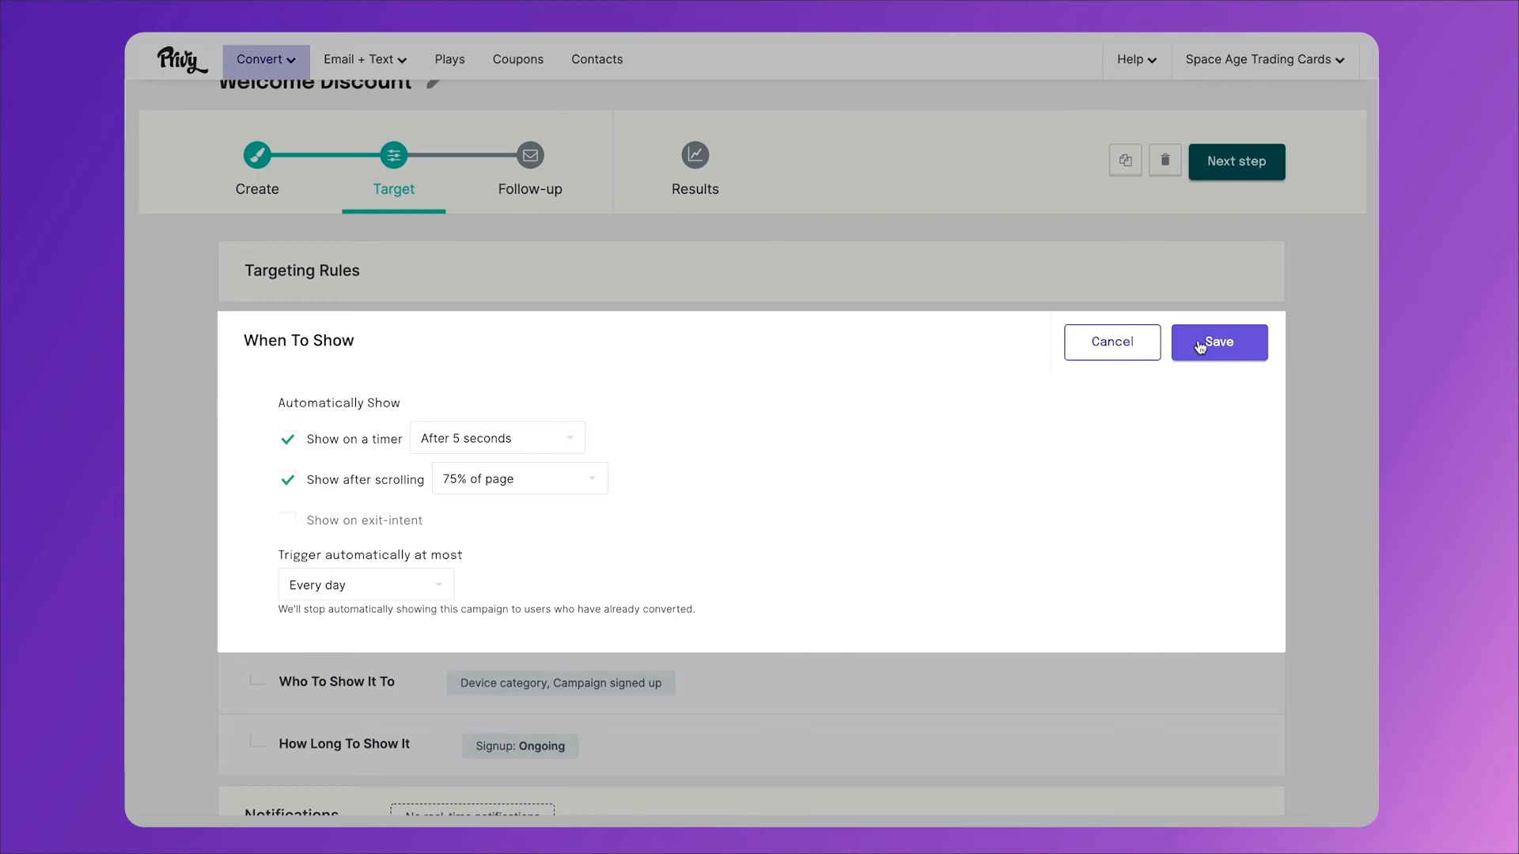
pyautogui.click(1218, 341)
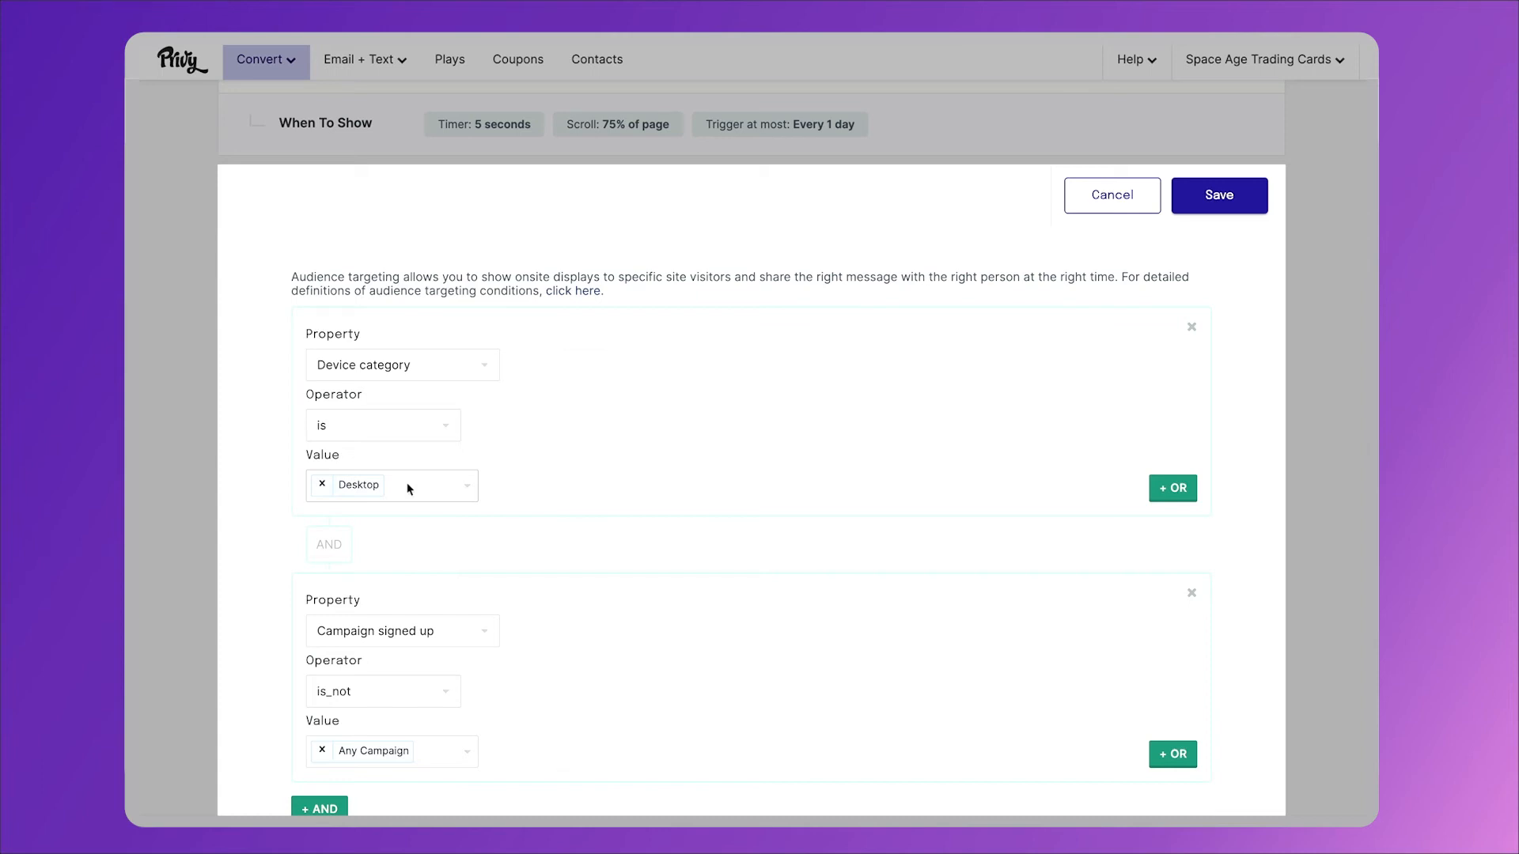
# - Scroll down to the Who To Show It To audience rules
pyautogui.scroll(-3)
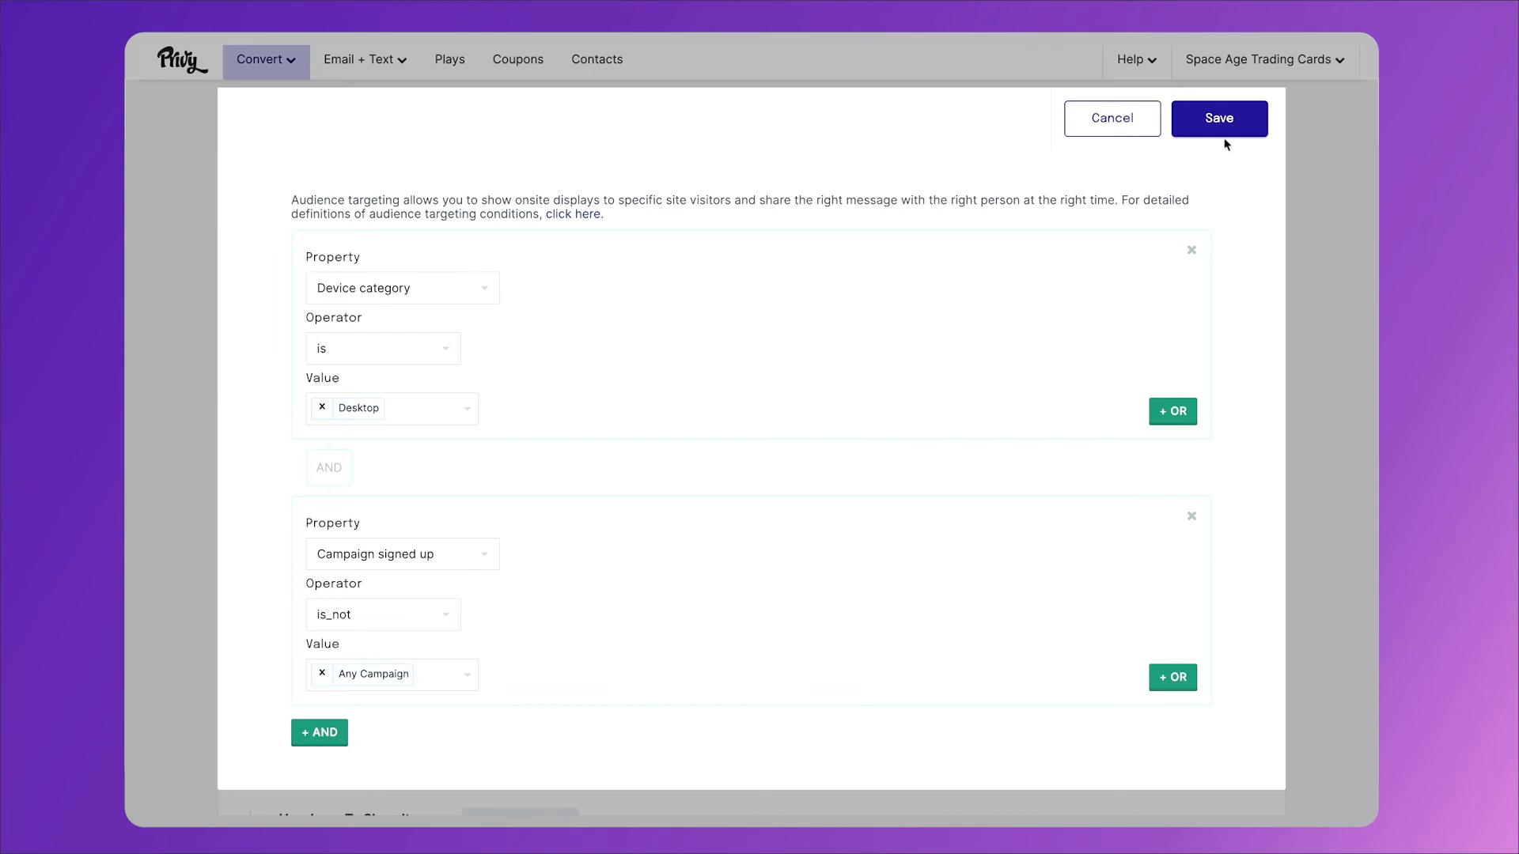
# - Save the desktop-only audience rules and advance to the Follow-up email step
pyautogui.click(1218, 119)
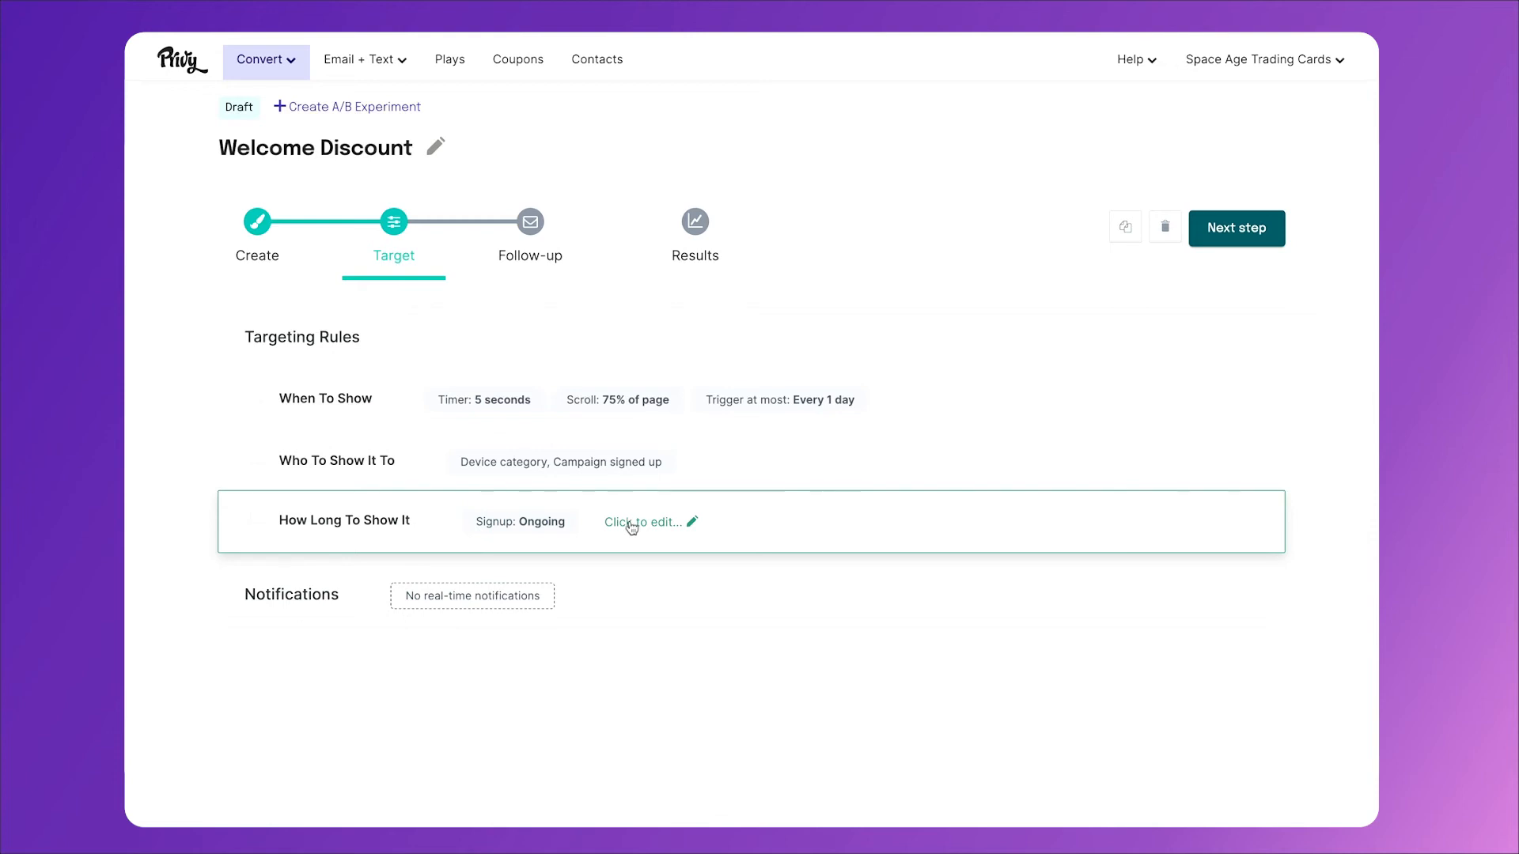
pyautogui.moveTo(1164, 228)
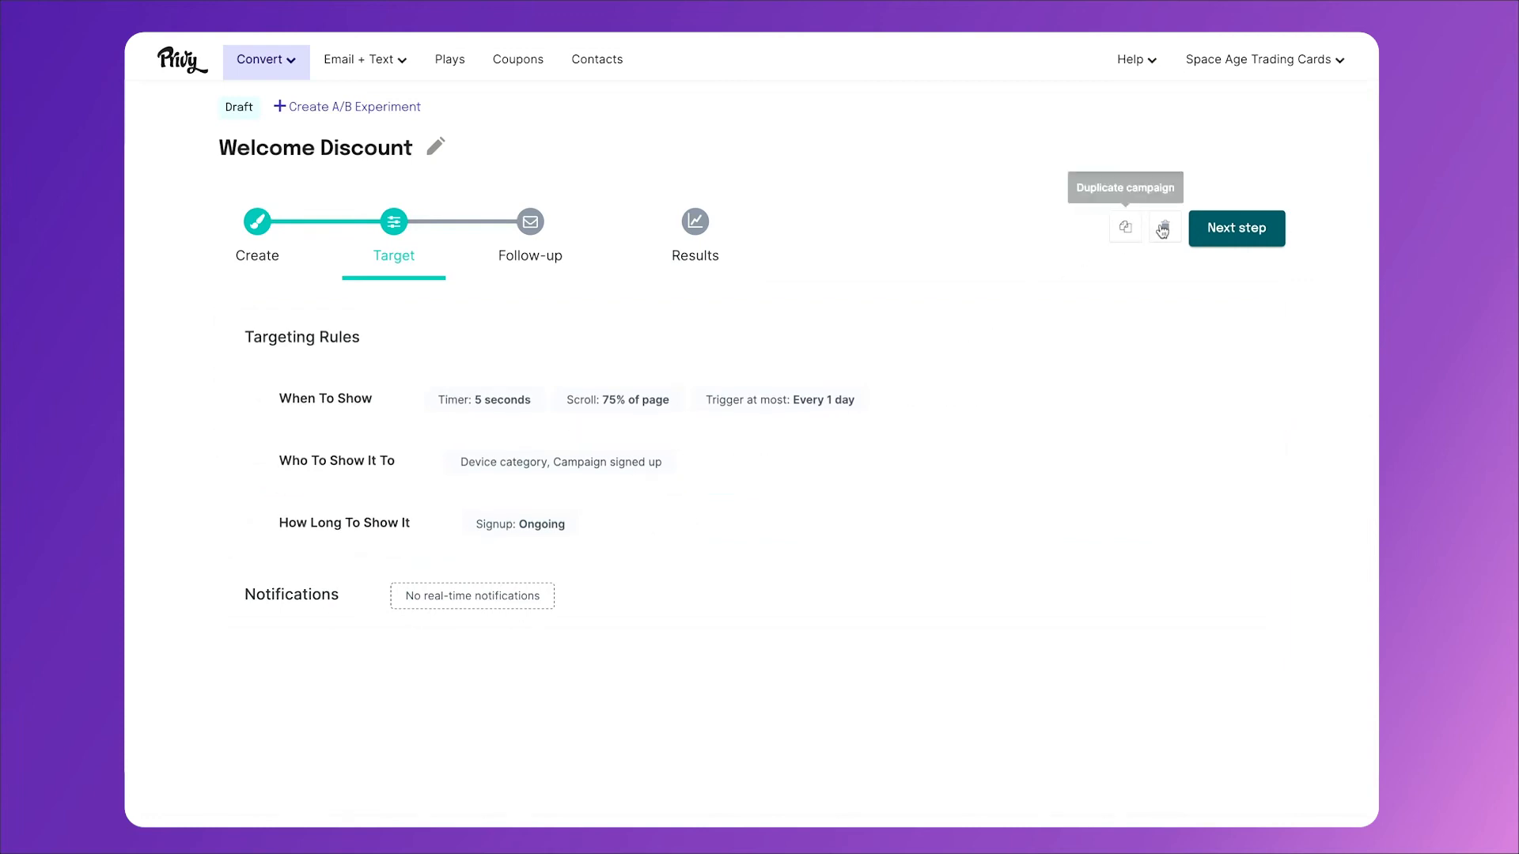
pyautogui.click(1237, 228)
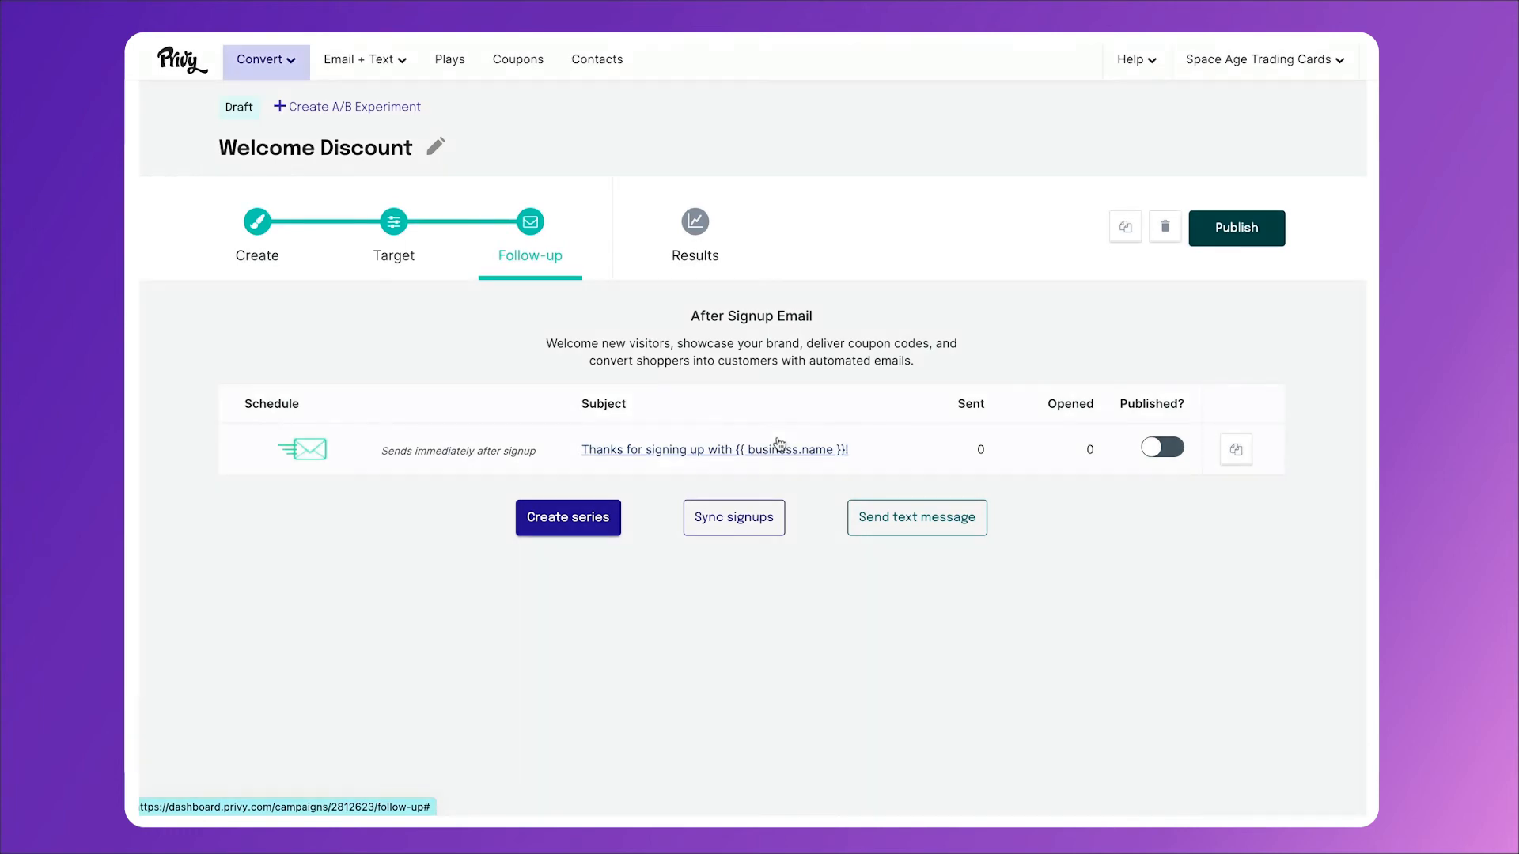
# - In the after-signup email, turn off the Space Age logo's Auto Width and shrink it to about 53%
pyautogui.click(714, 449)
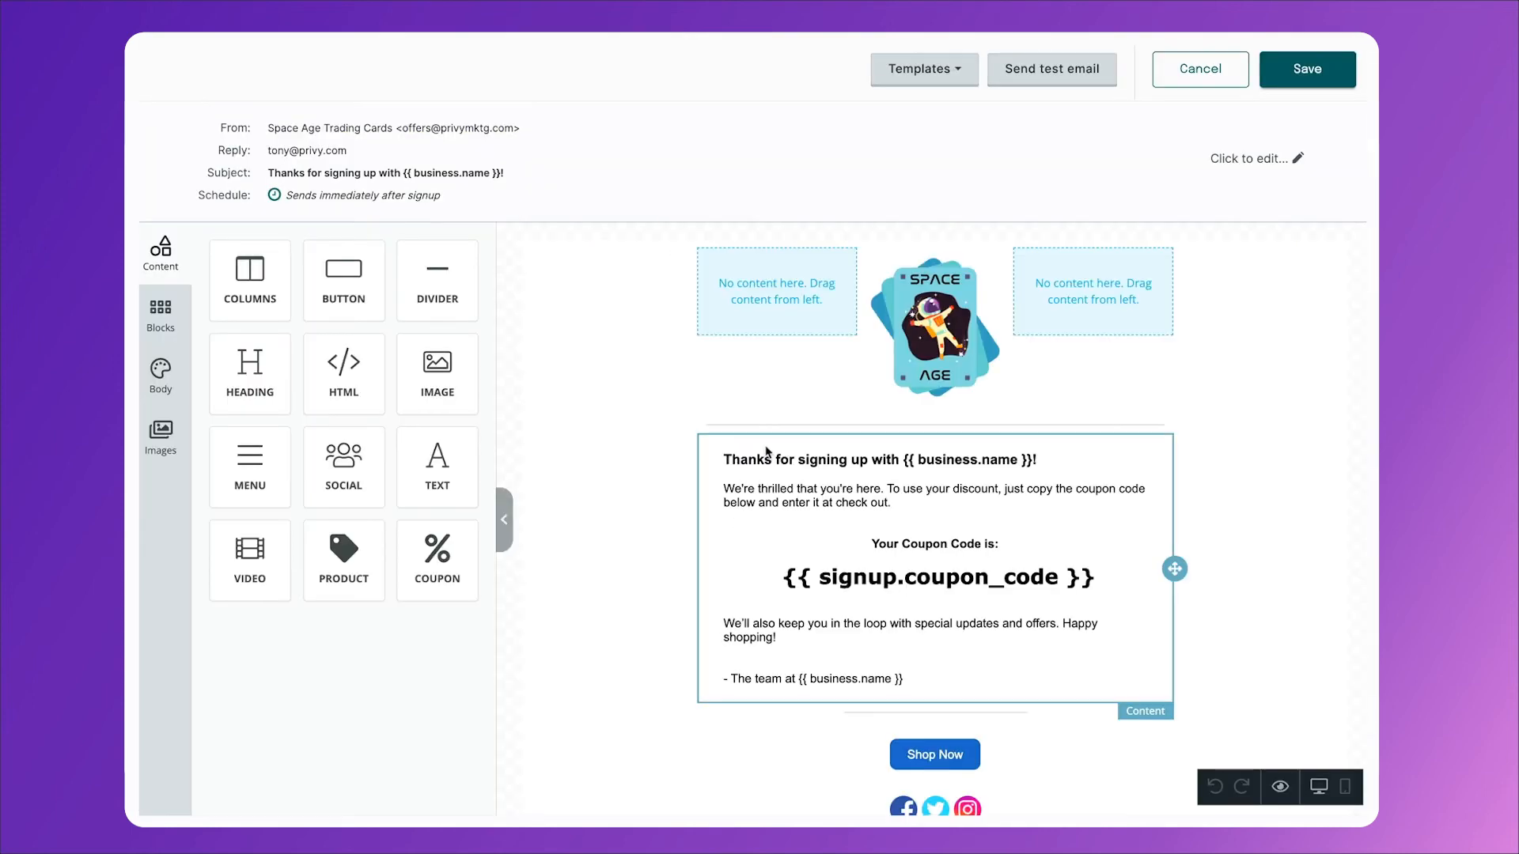
pyautogui.click(924, 68)
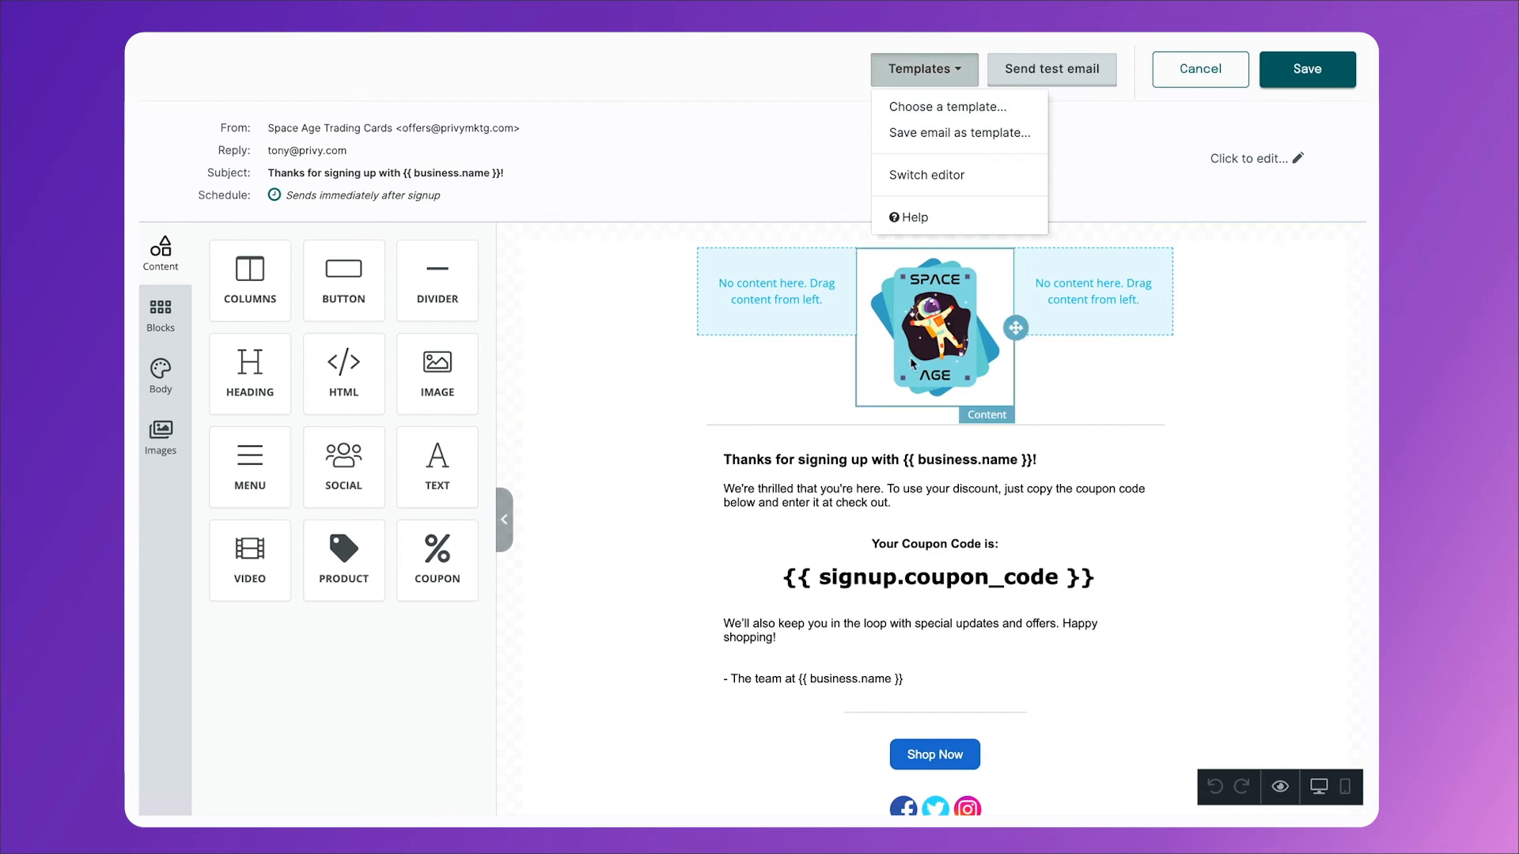
pyautogui.click(934, 326)
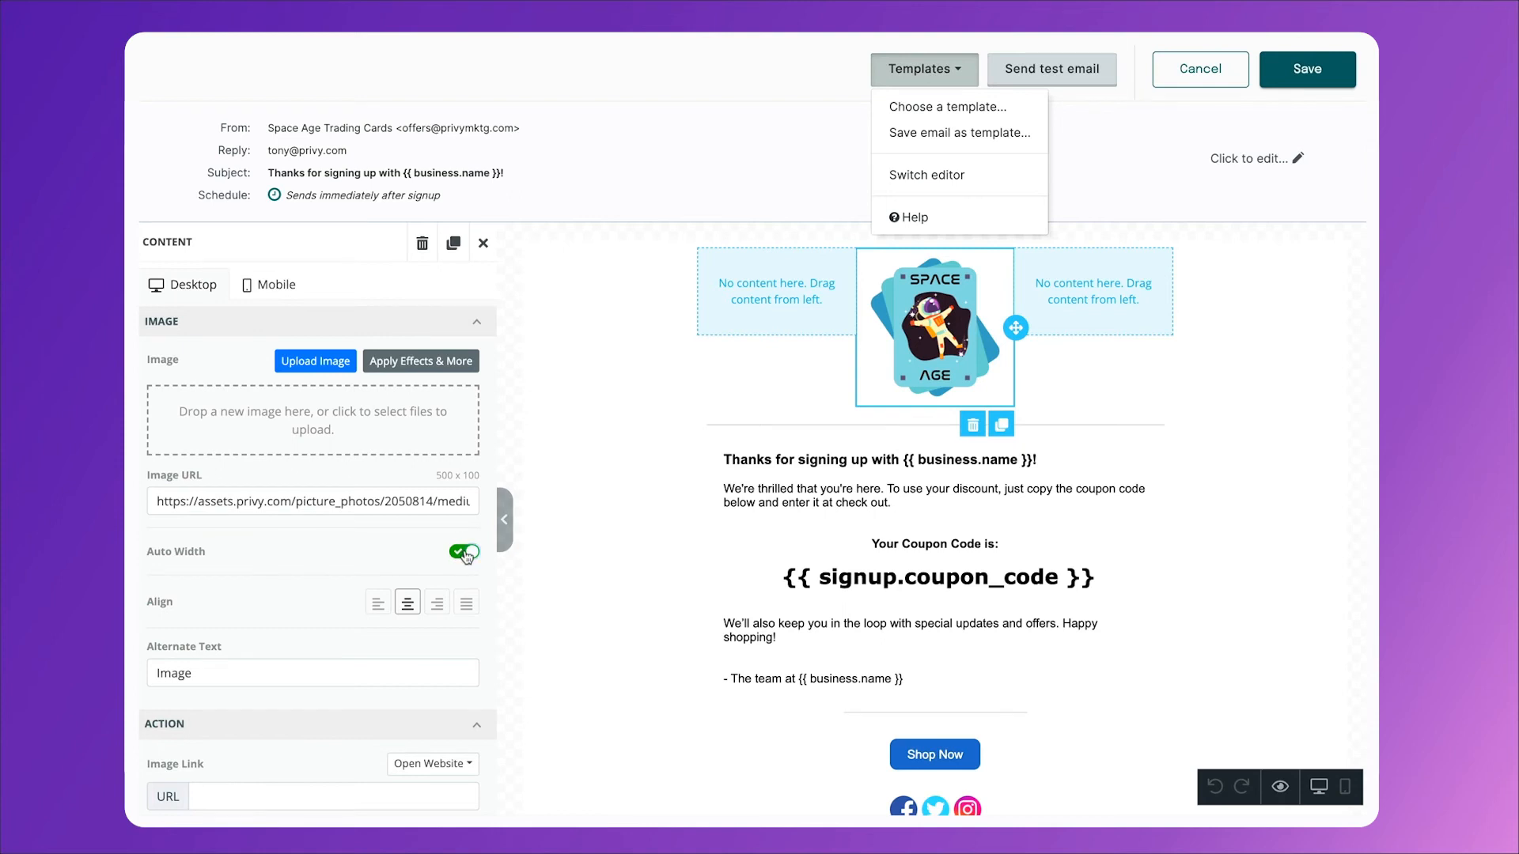
pyautogui.click(462, 551)
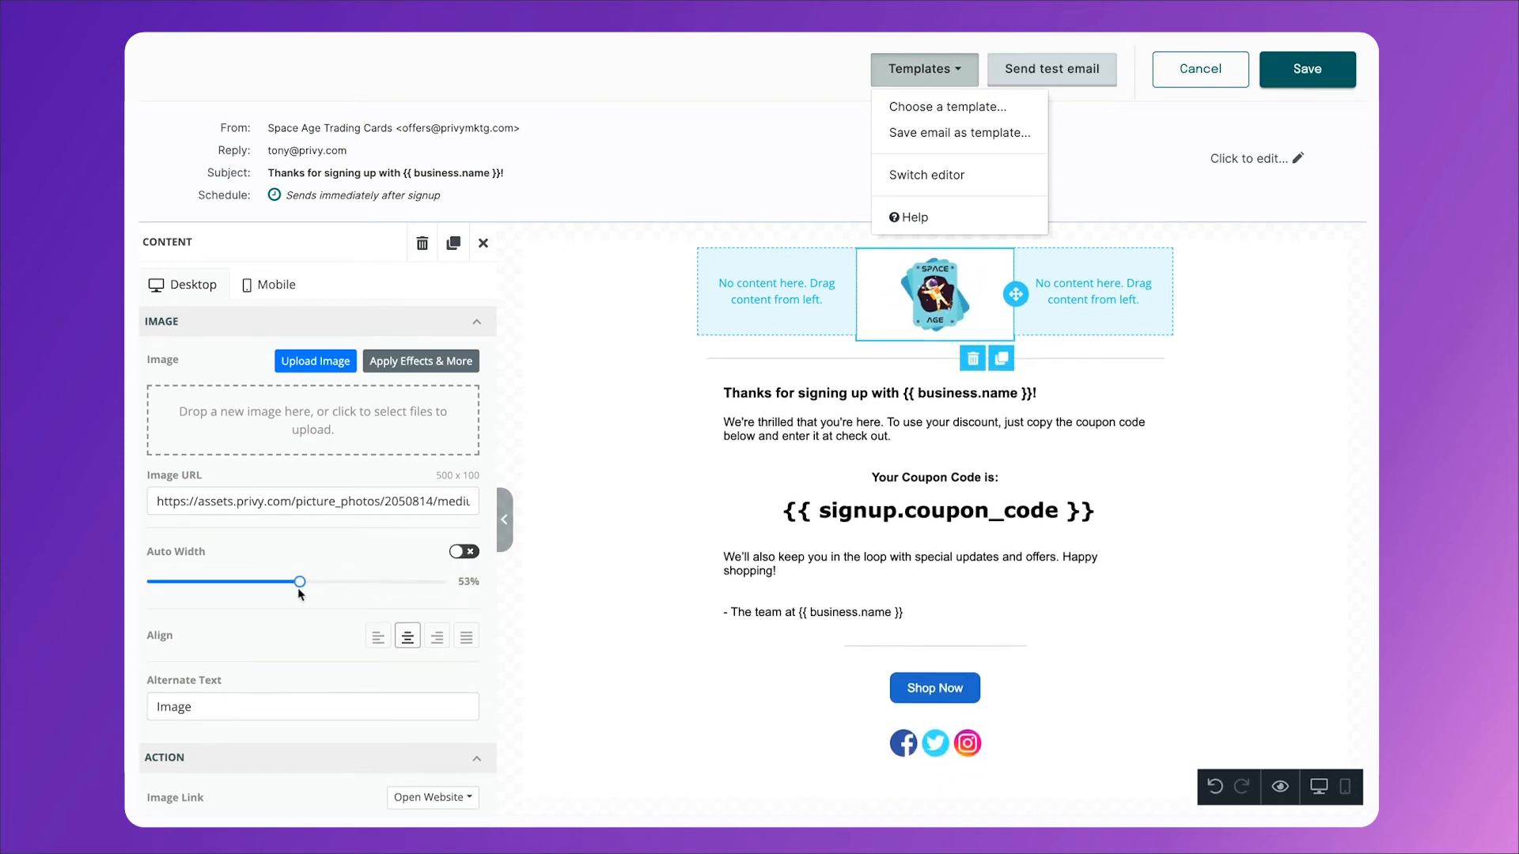
pyautogui.moveTo(301, 581); pyautogui.dragTo(285, 581)
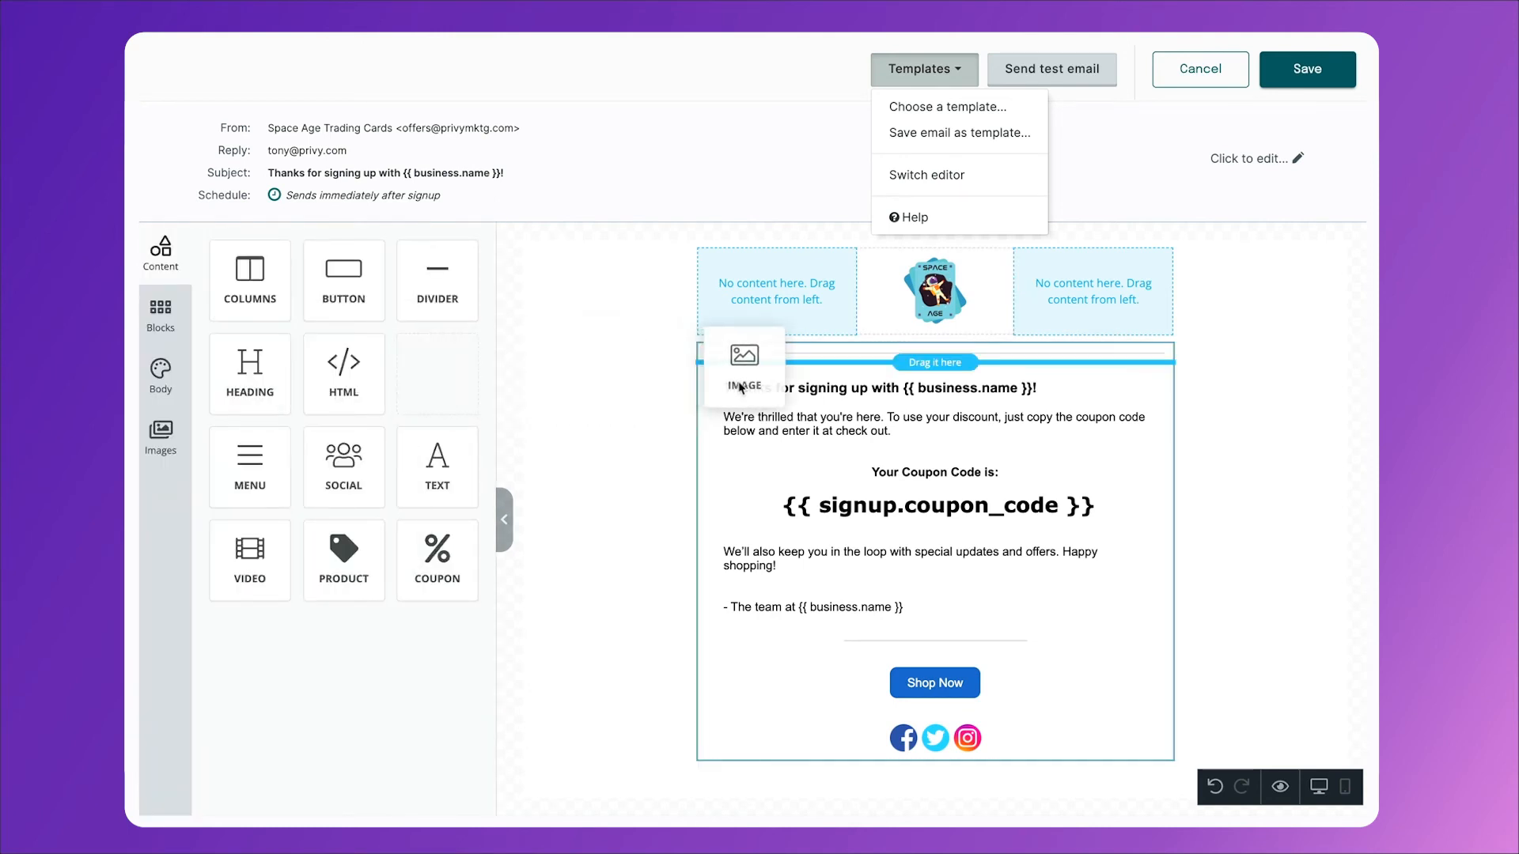
# - Add an image block below the logo and upload the starry night-sky banner into it
pyautogui.moveTo(743, 366); pyautogui.dragTo(934, 429)
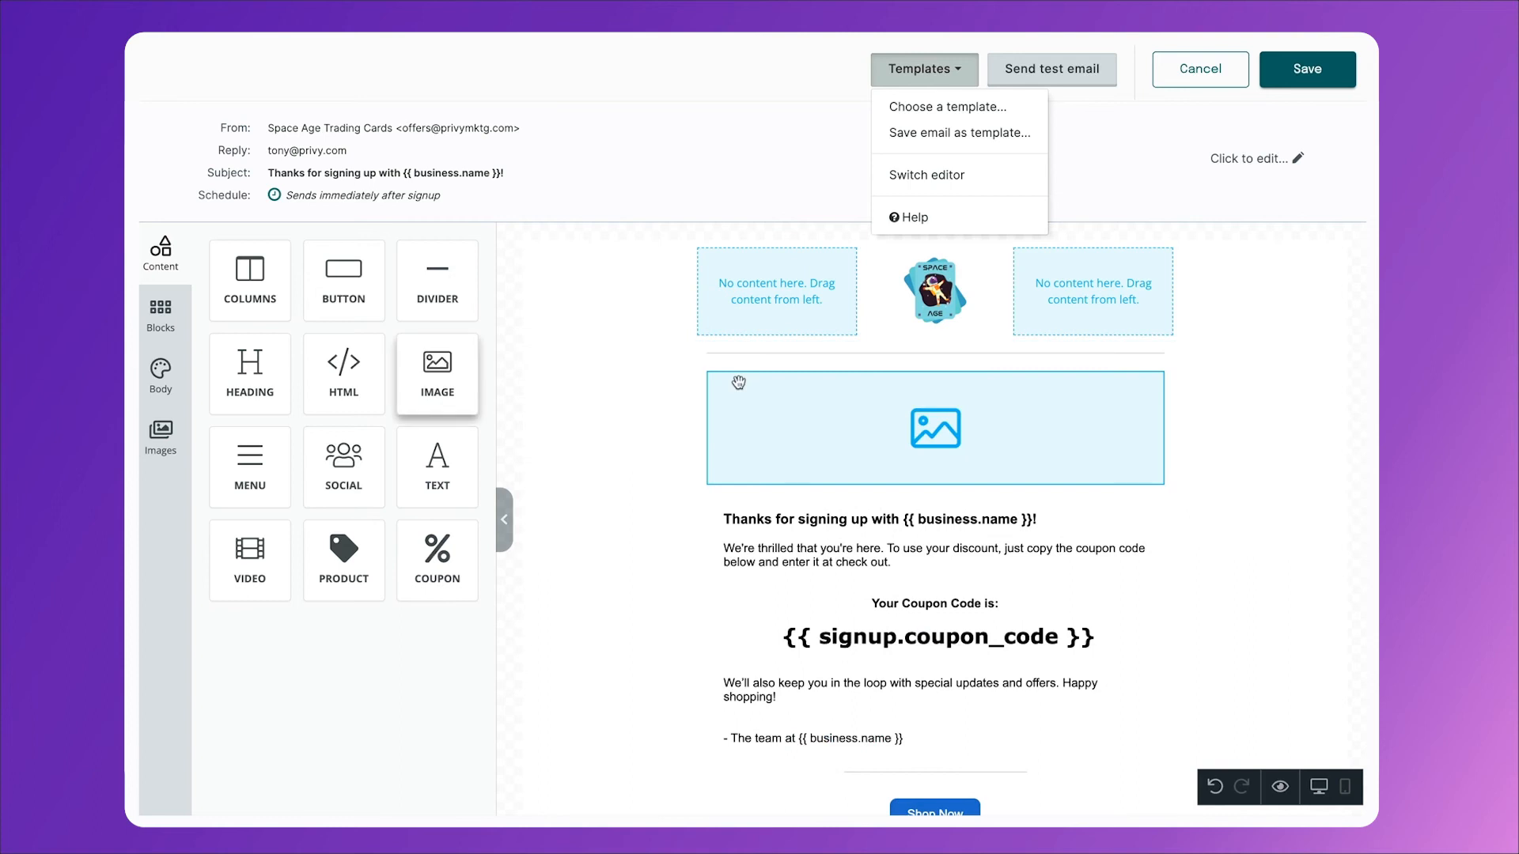
pyautogui.click(937, 427)
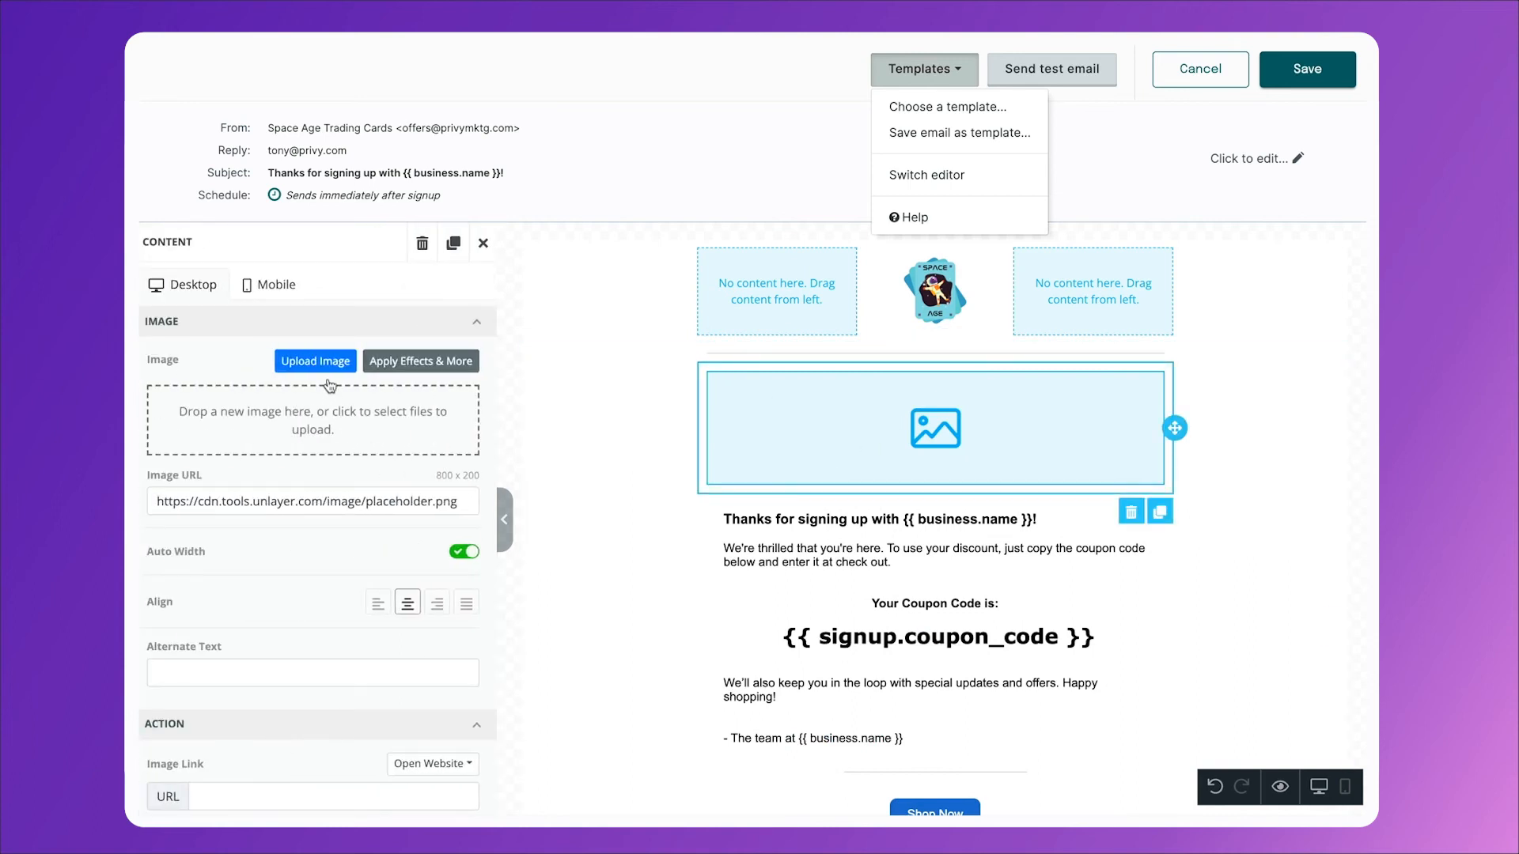
pyautogui.click(314, 361)
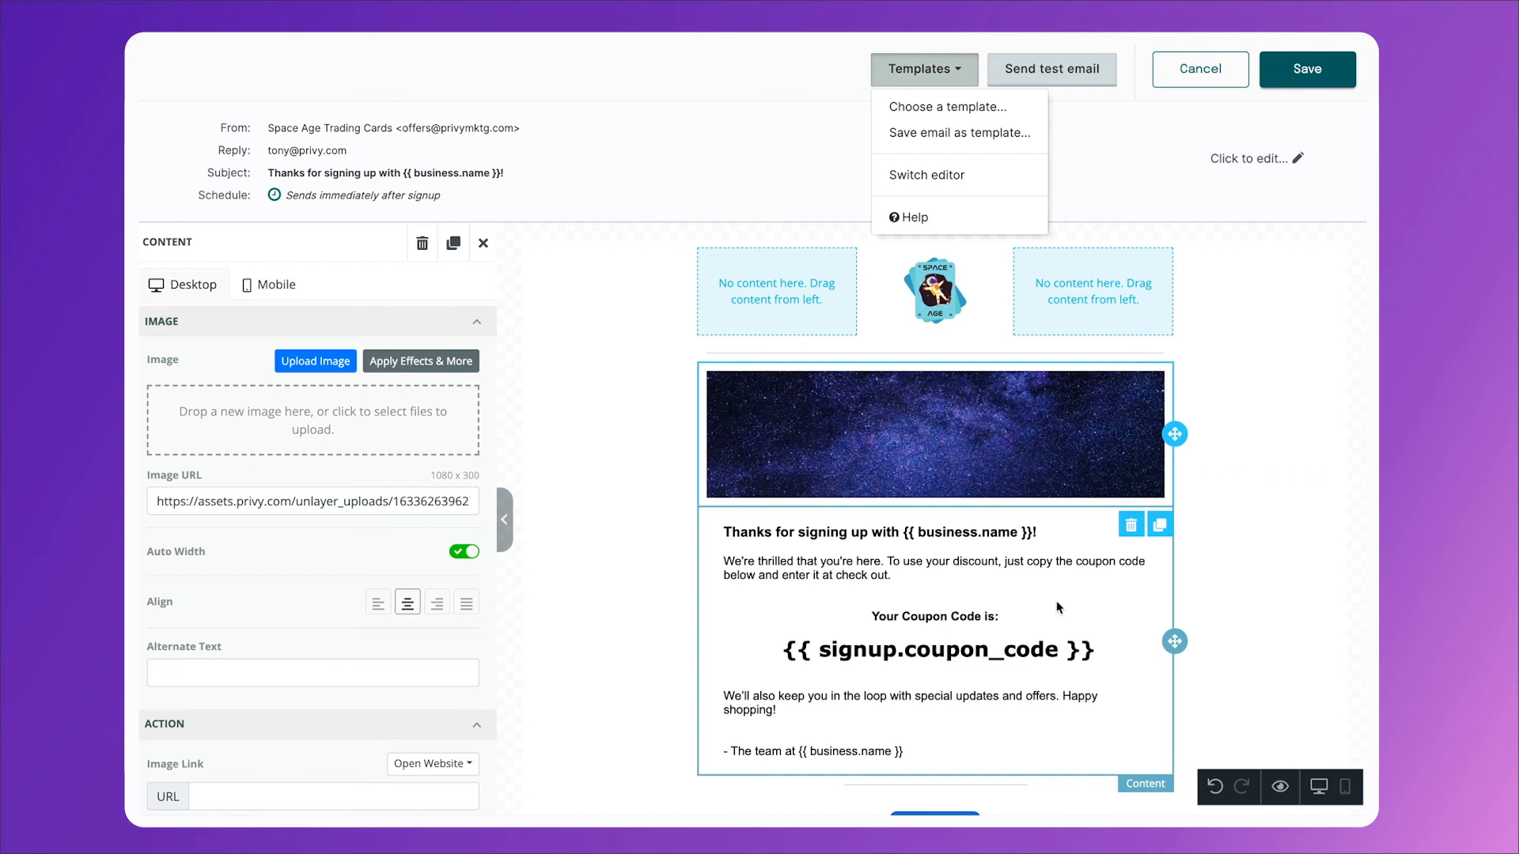
# - Scroll down the after-signup email to review its content
pyautogui.scroll(-3)
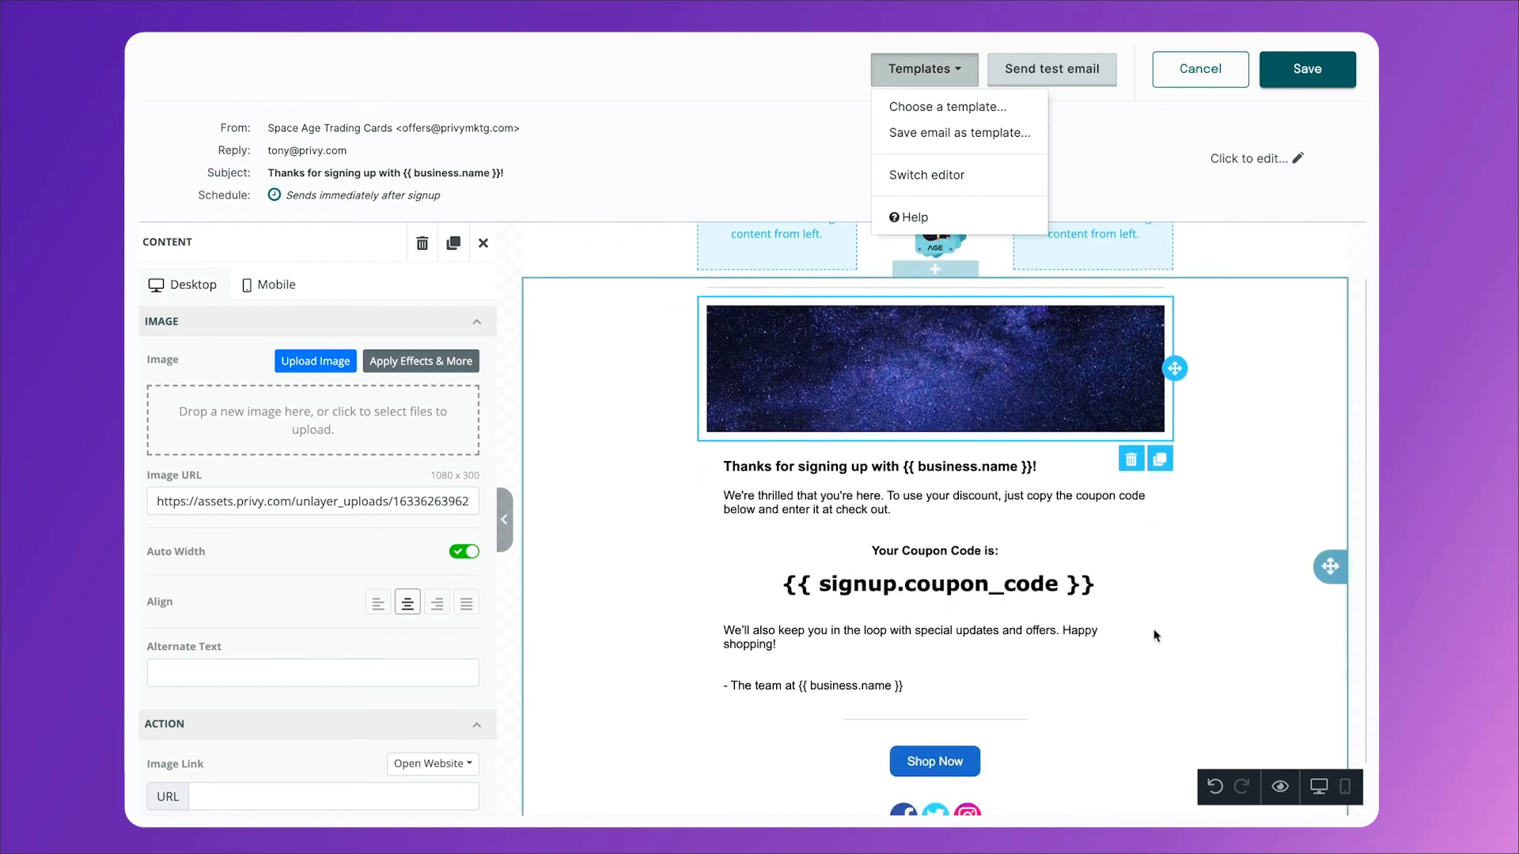
pyautogui.moveTo(1030, 598)
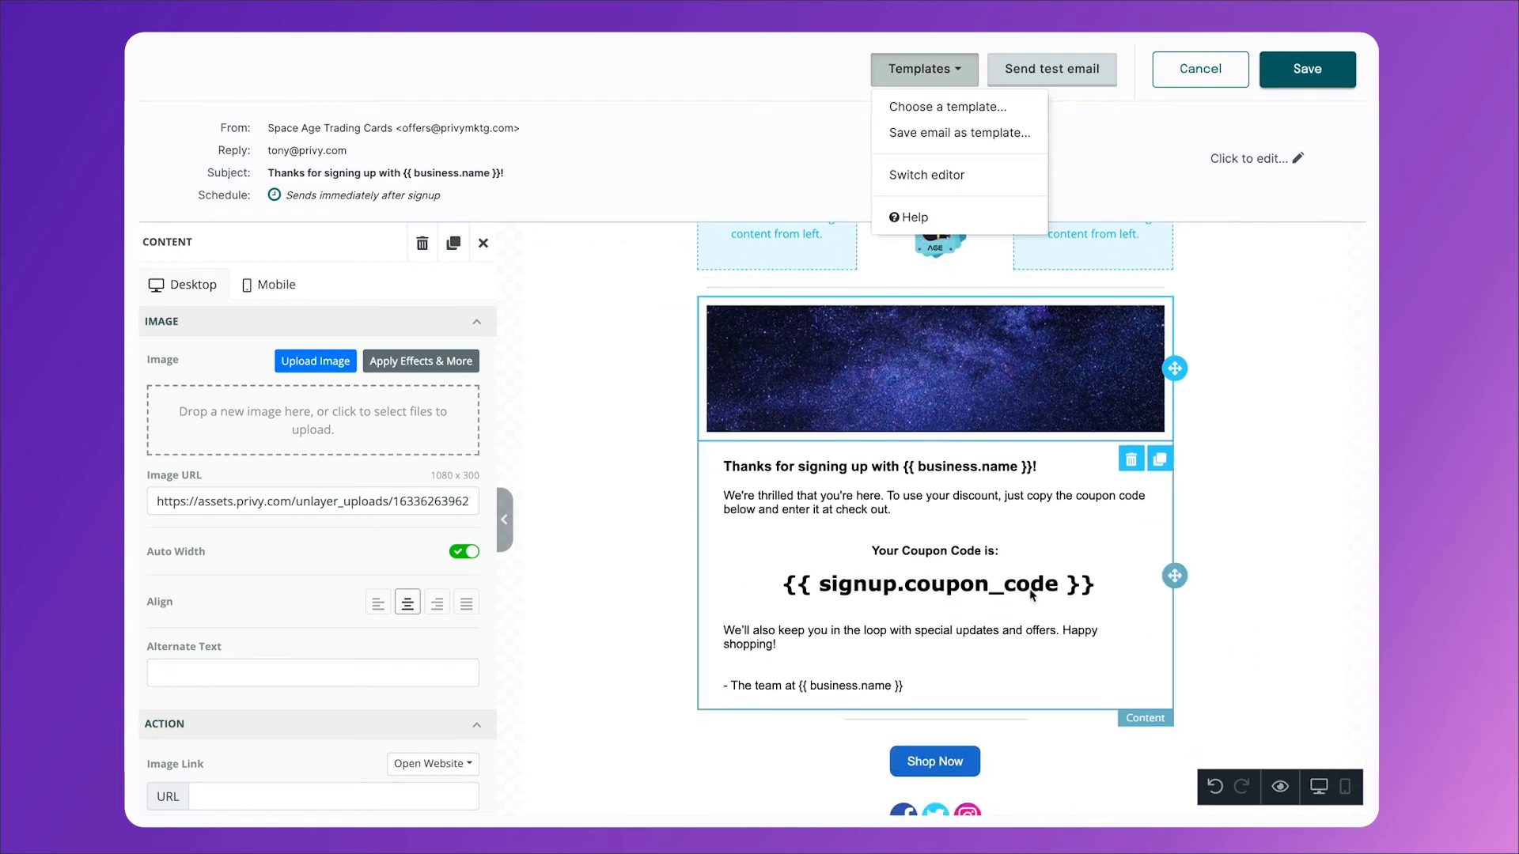
pyautogui.moveTo(921, 465)
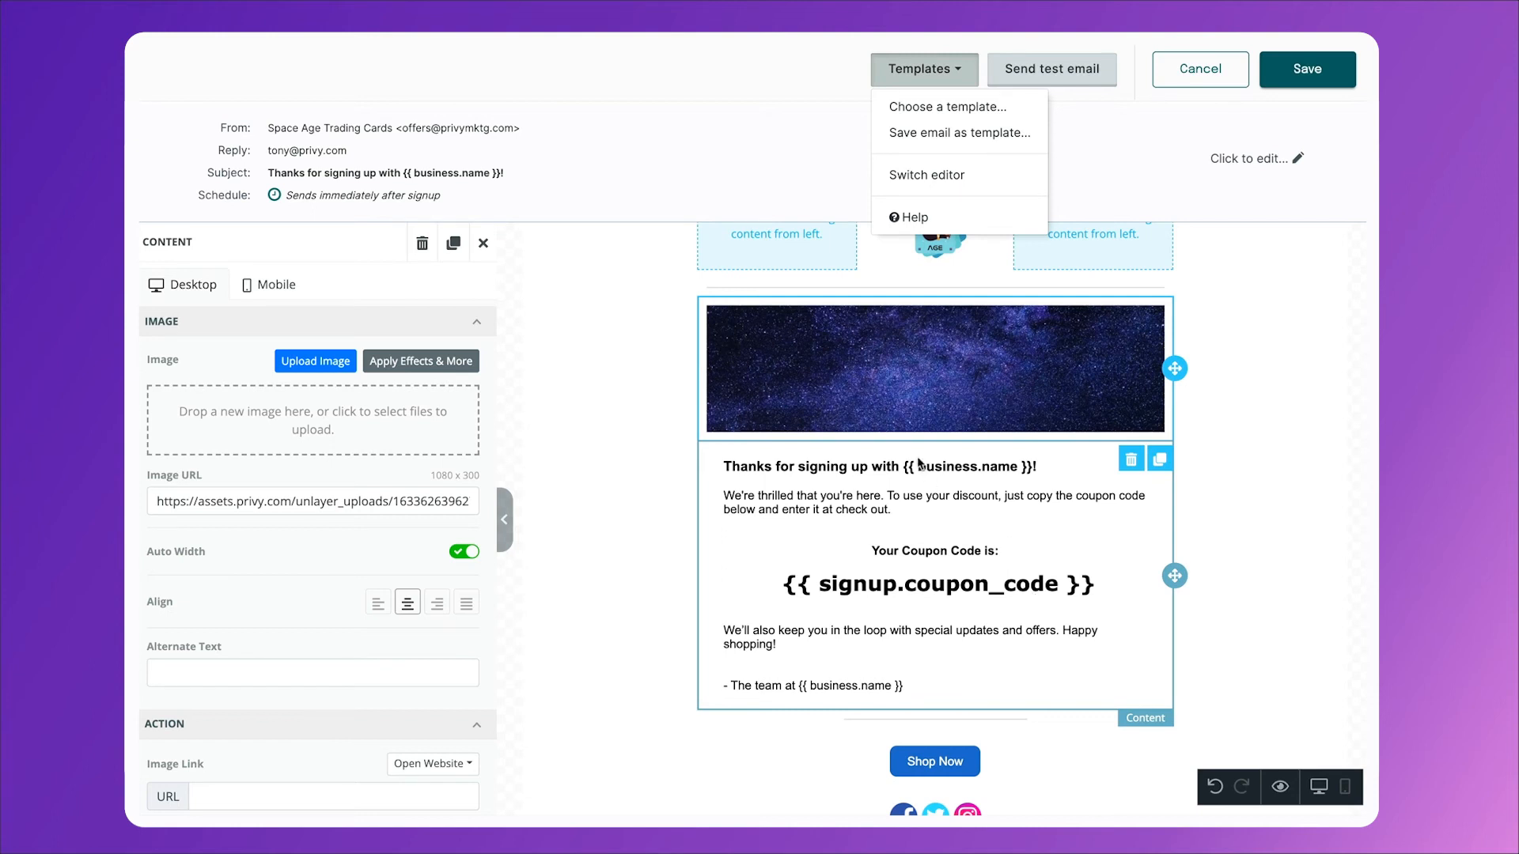
pyautogui.moveTo(905, 471)
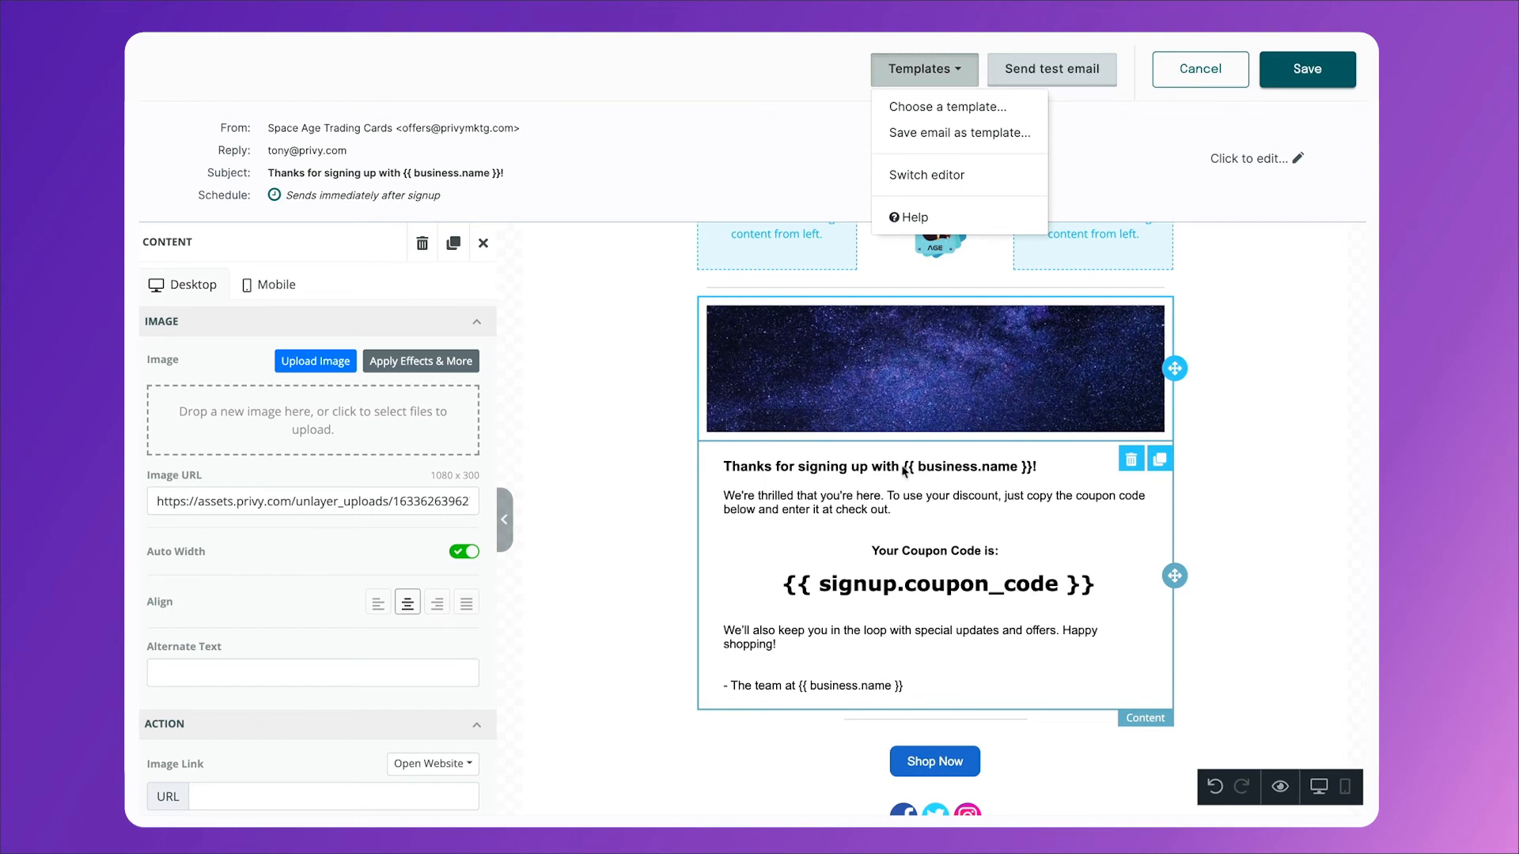
pyautogui.moveTo(778, 501)
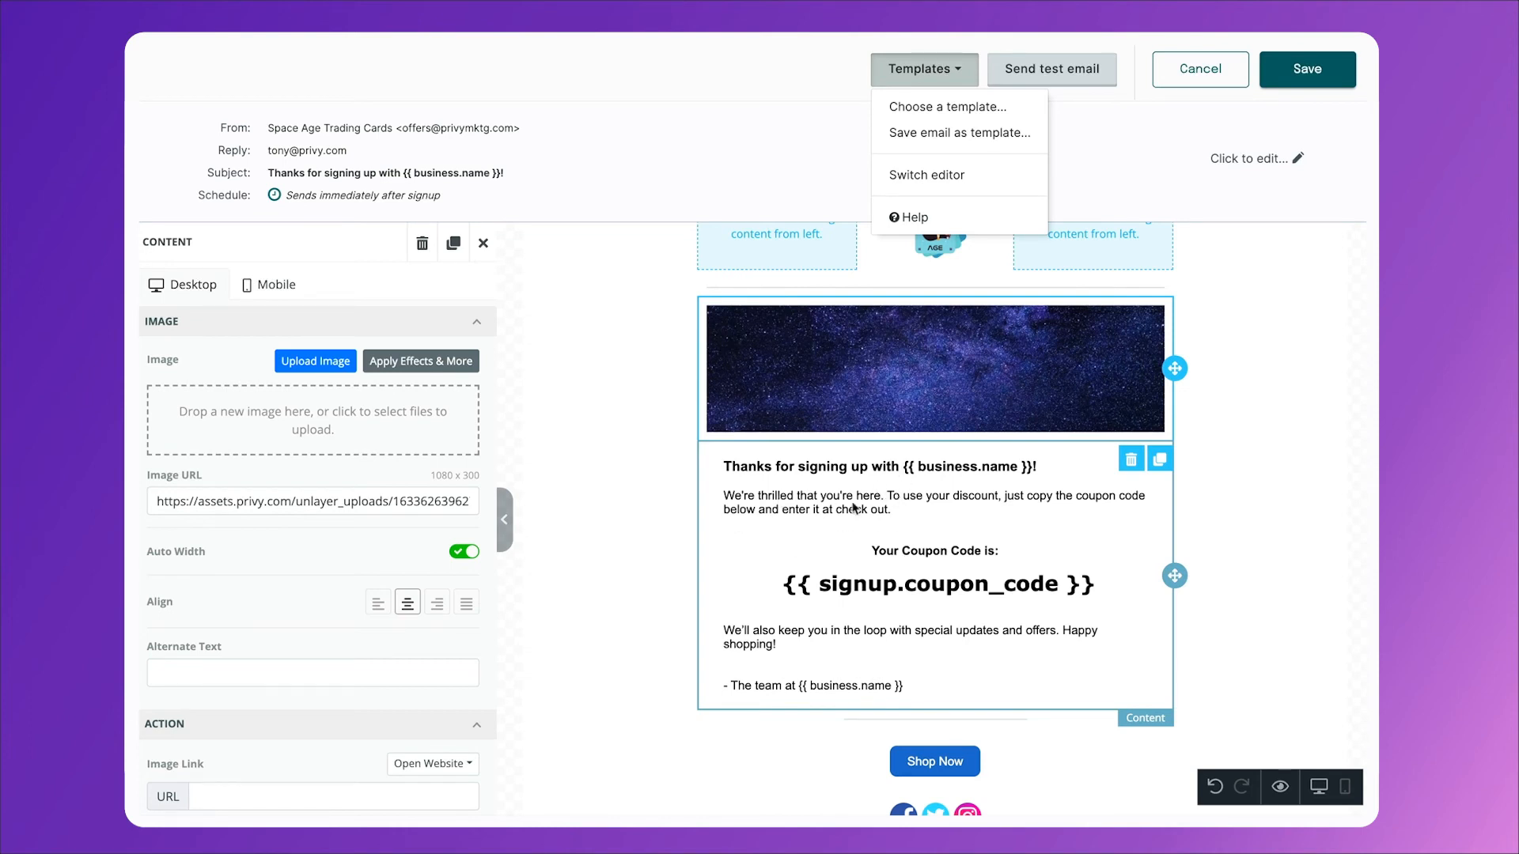
pyautogui.moveTo(887, 585)
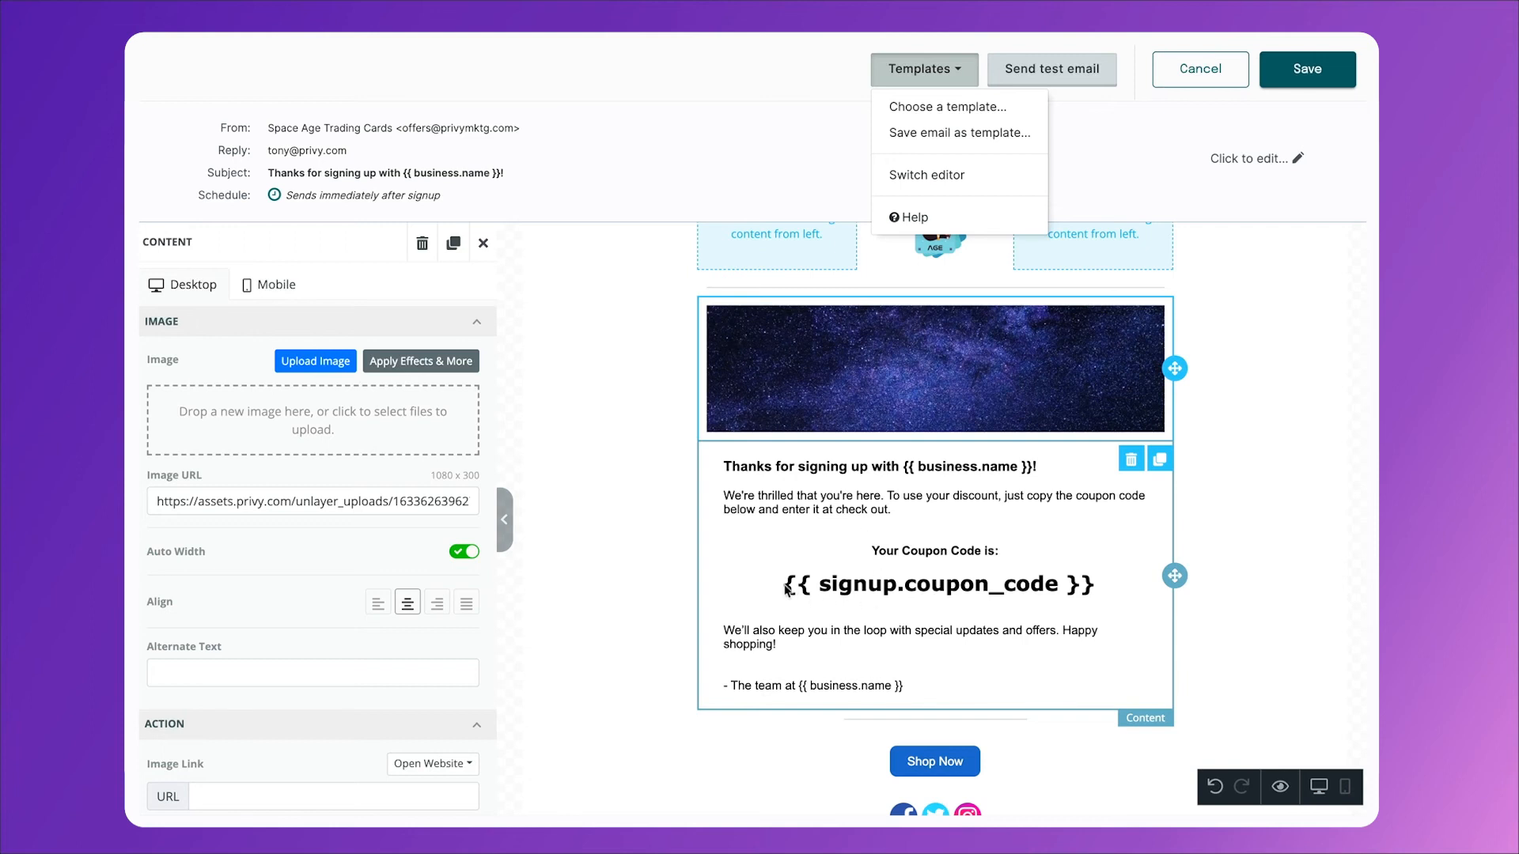
pyautogui.moveTo(969, 585)
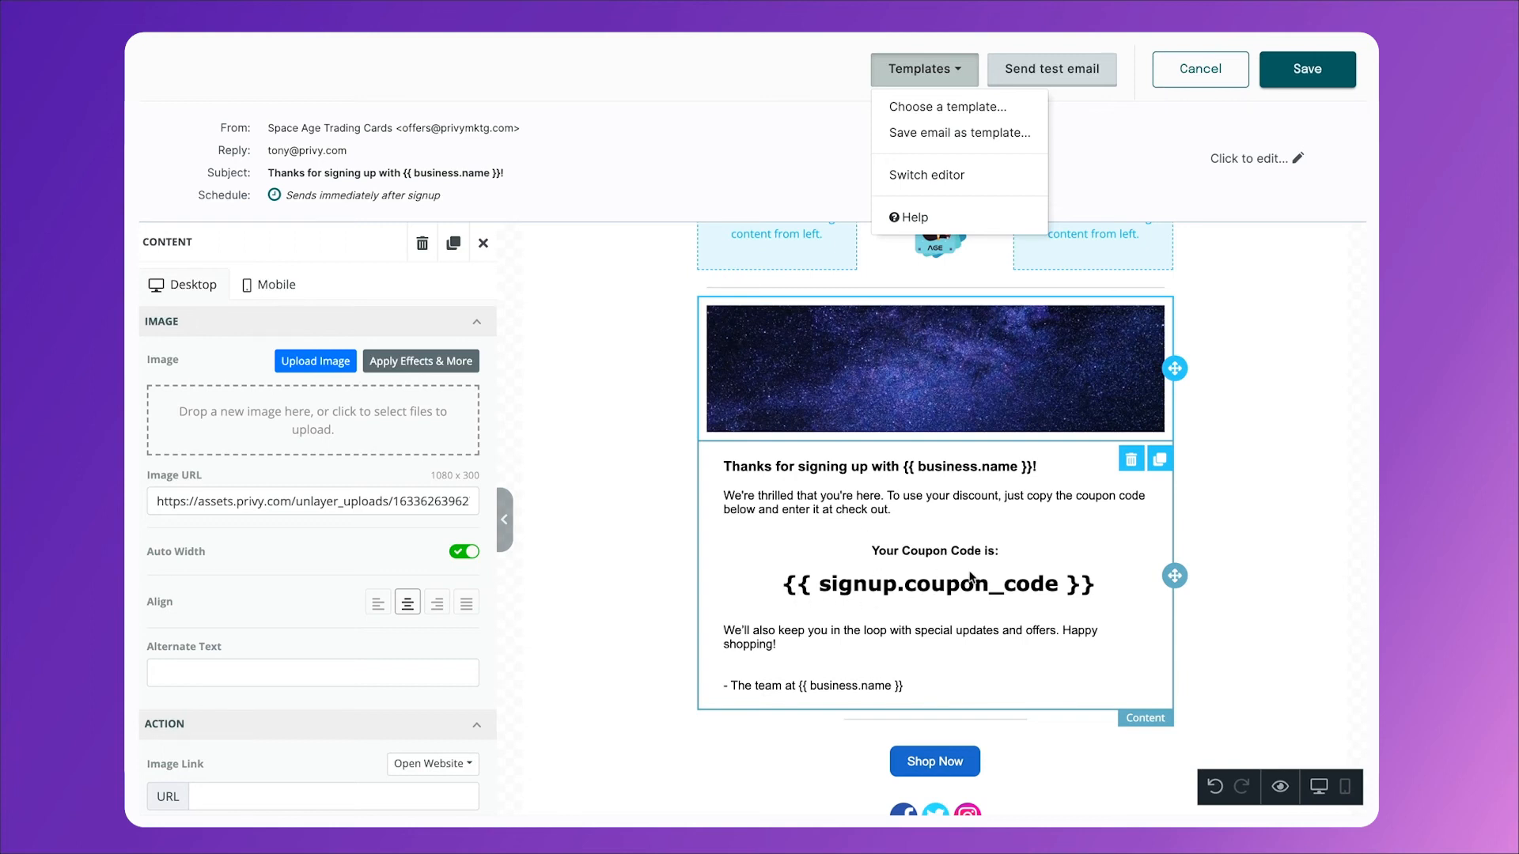
pyautogui.moveTo(947, 626)
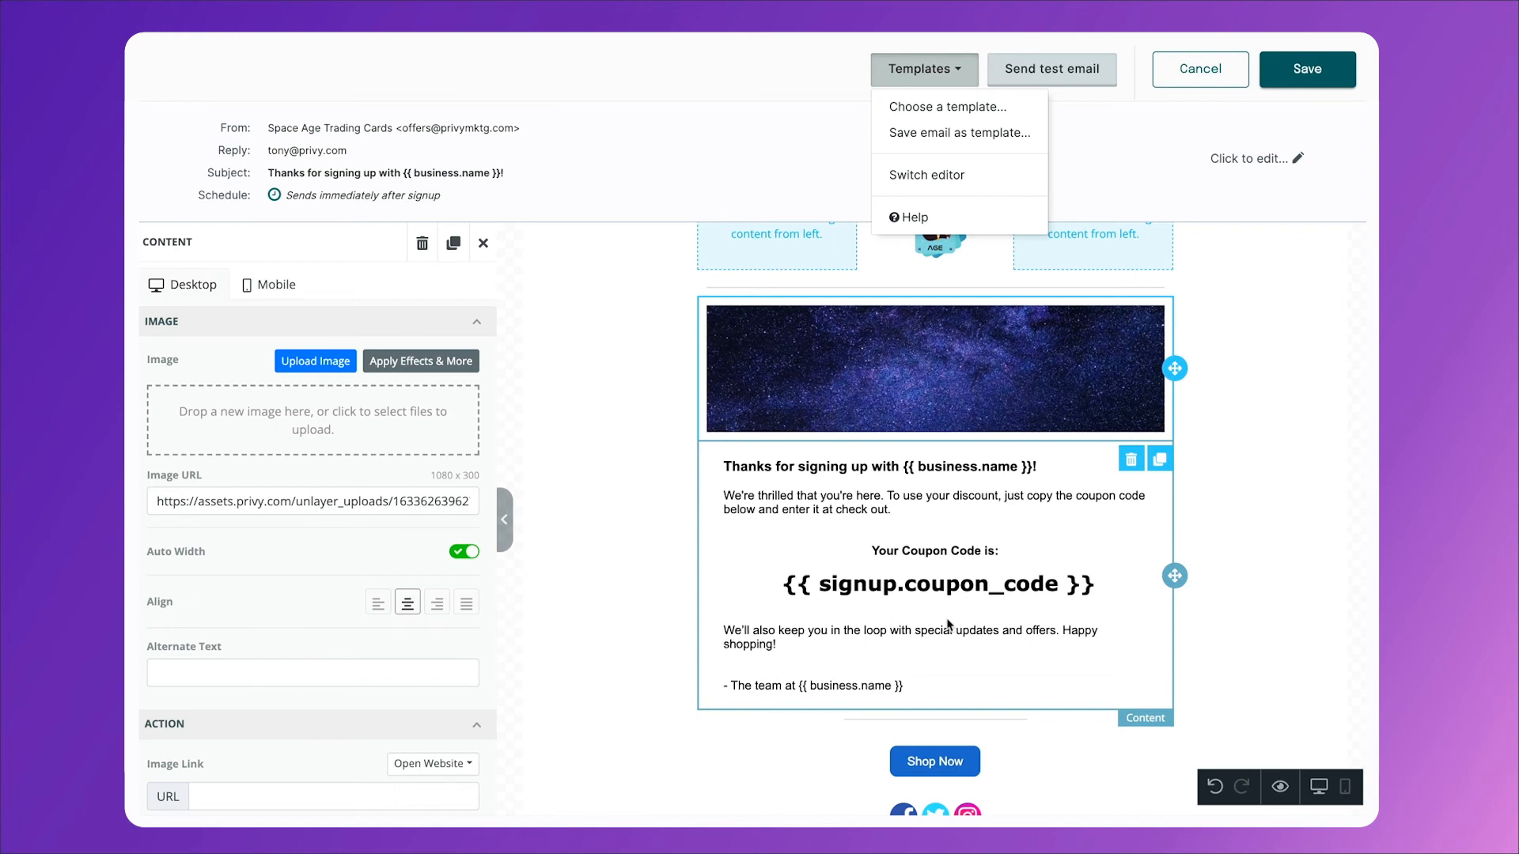
pyautogui.moveTo(829, 592)
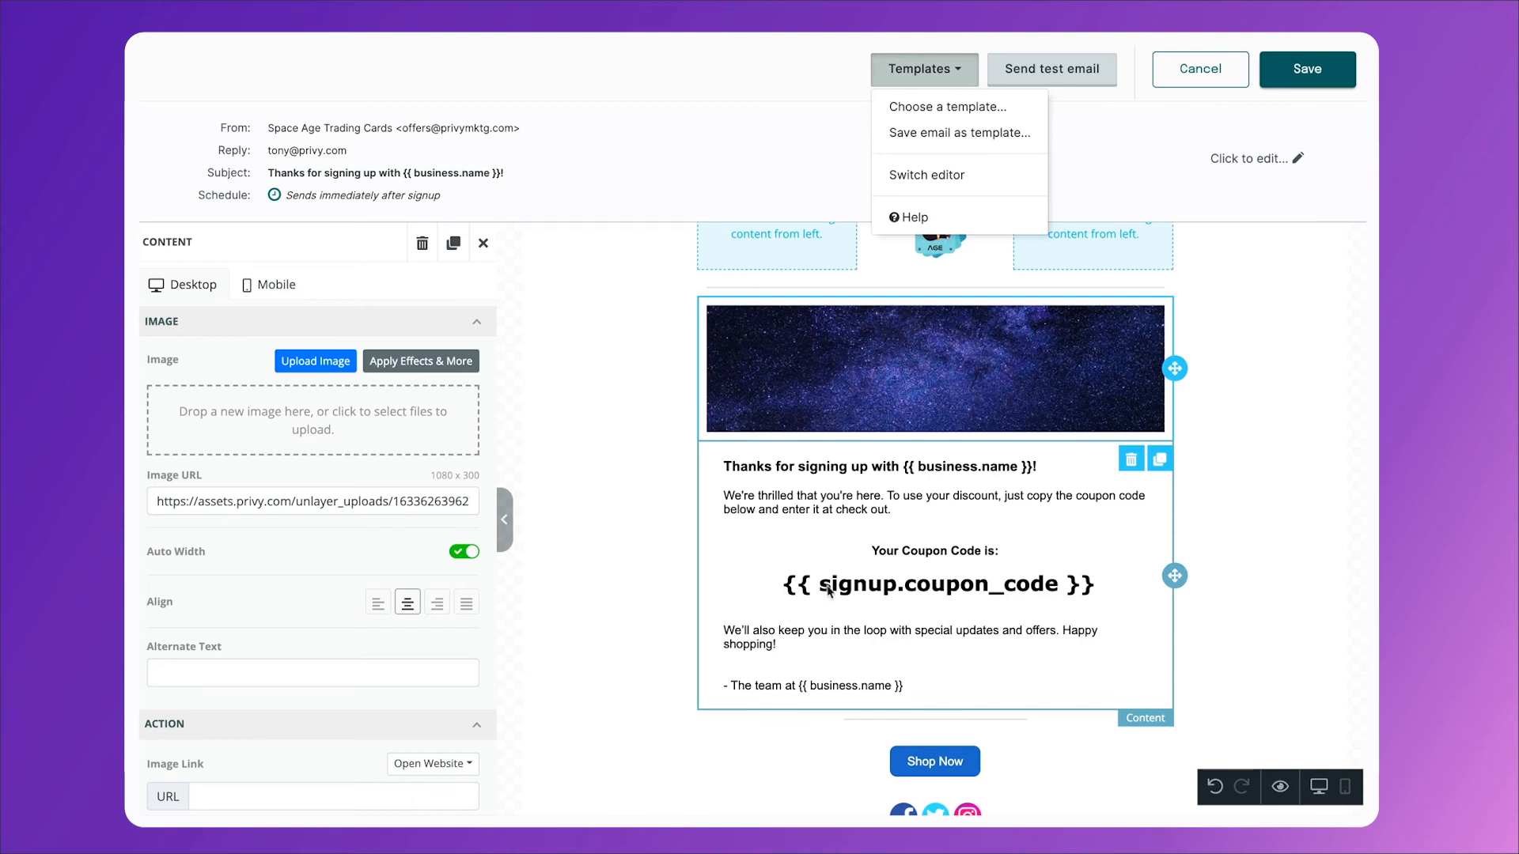
pyautogui.moveTo(882, 668)
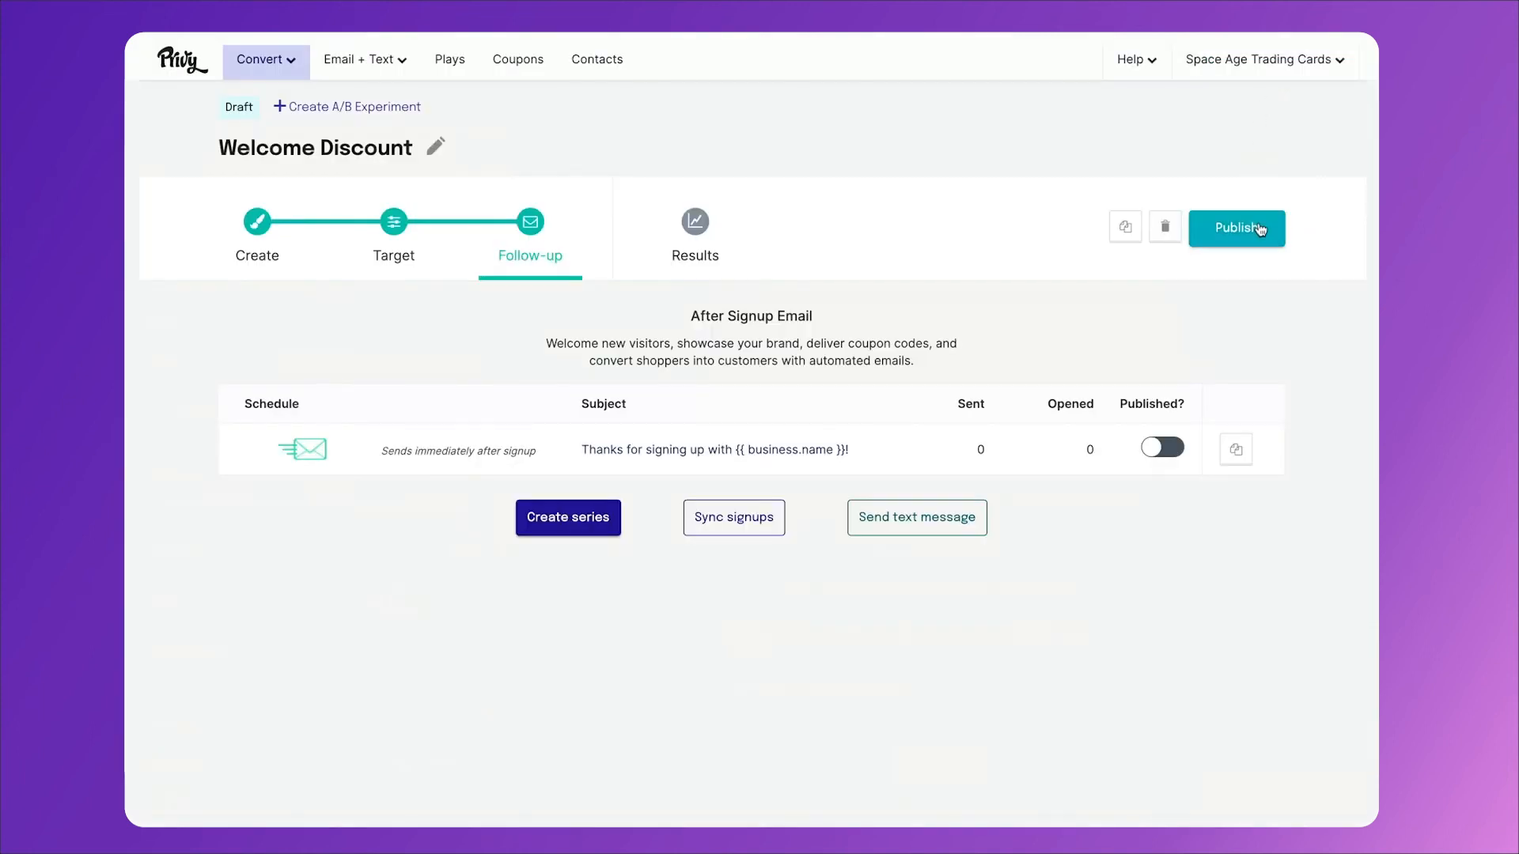
pyautogui.moveTo(1259, 229)
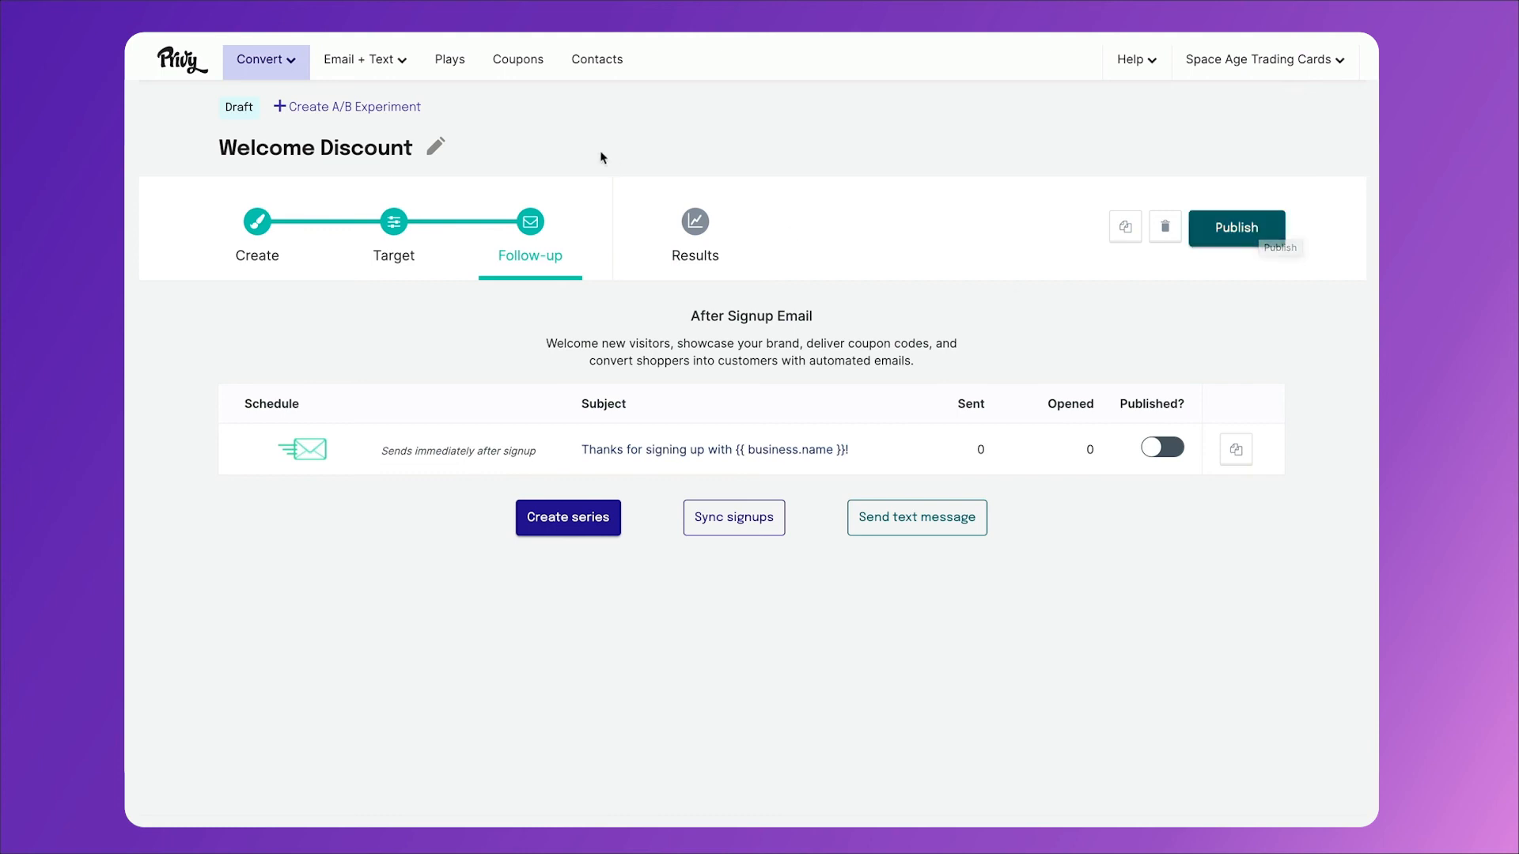
pyautogui.moveTo(393, 98)
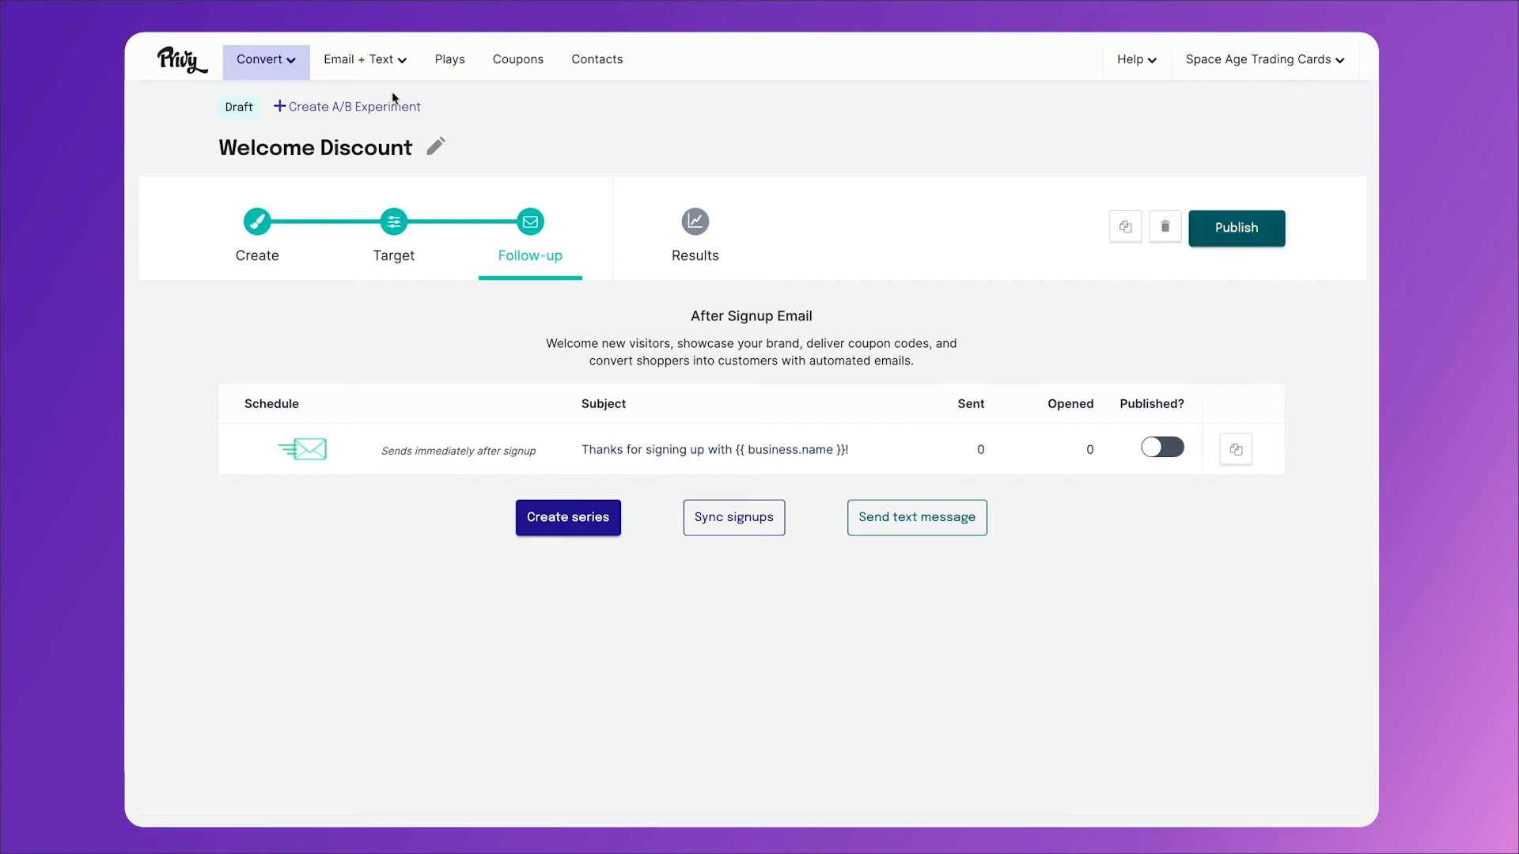
# - From Plays, create a Mobile Signup Discount campaign offering the 10% Welcome coupon
pyautogui.click(266, 60)
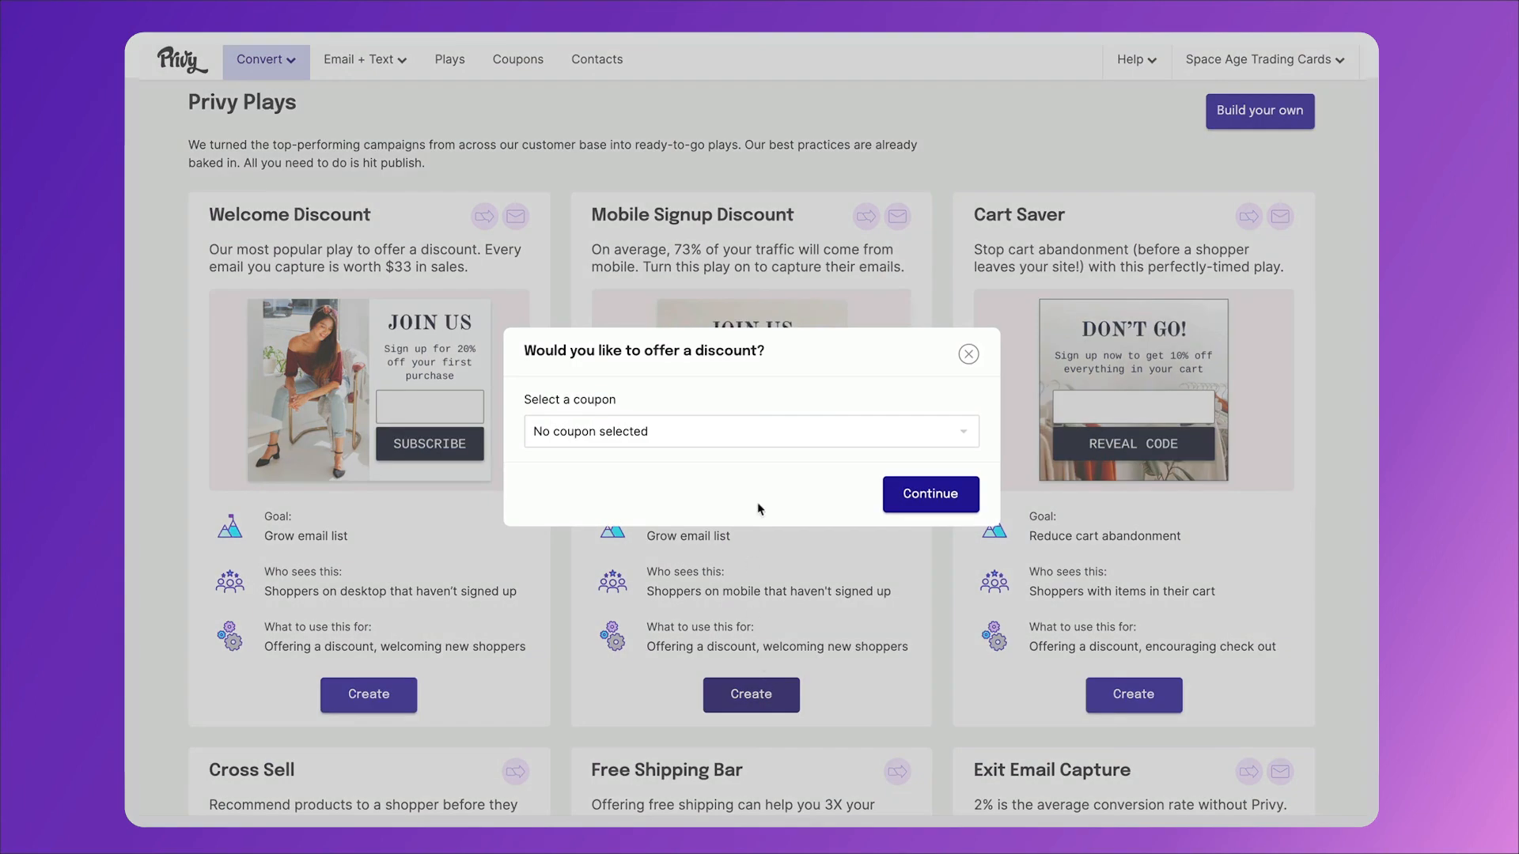
pyautogui.click(749, 430)
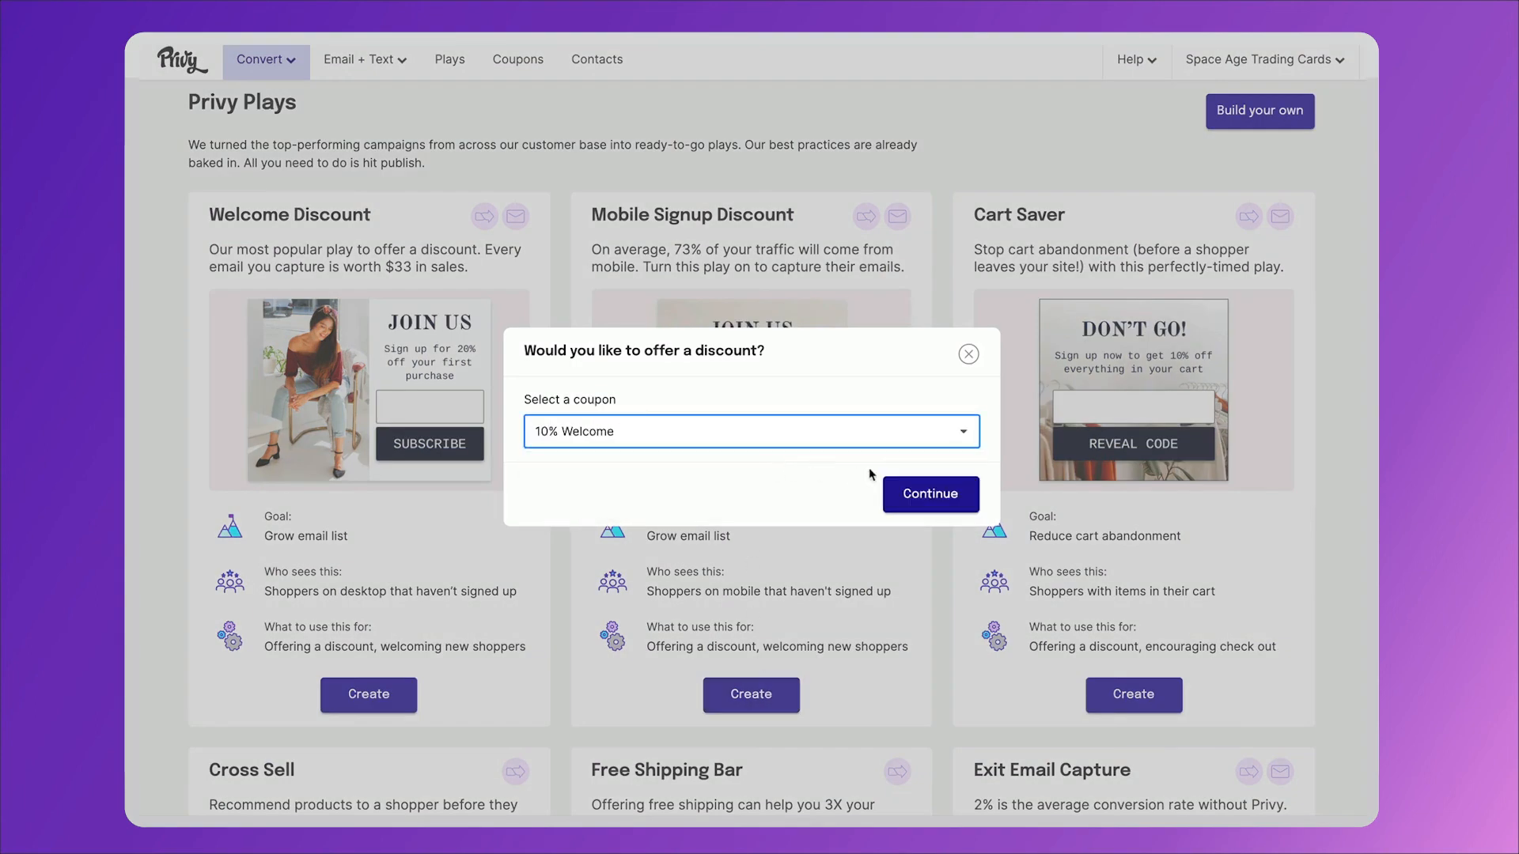
pyautogui.click(930, 494)
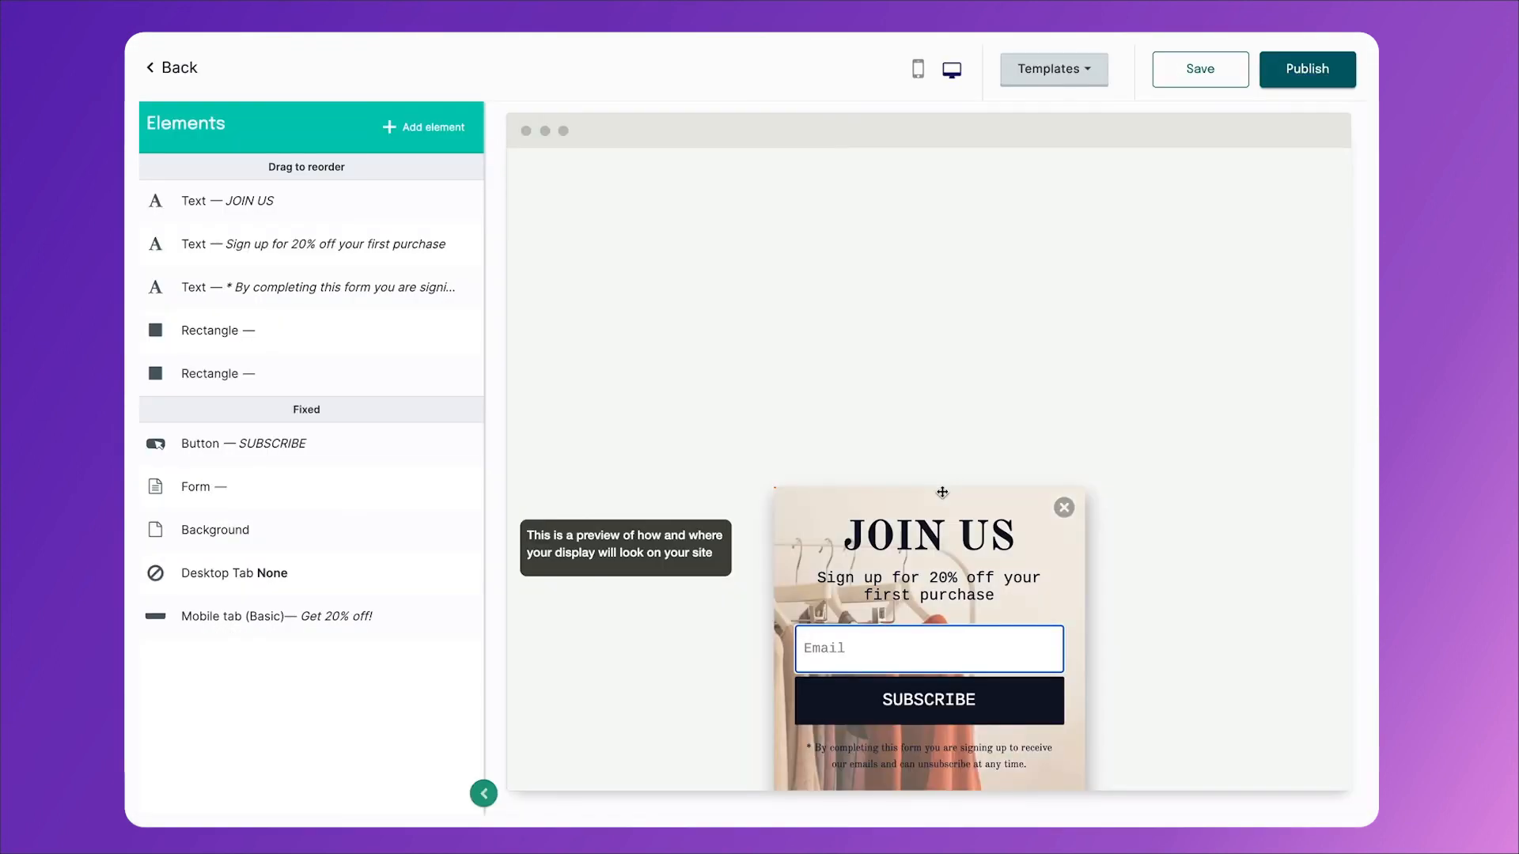
# - Continue into the display editor and preview the JOIN US popup on a phone screen
pyautogui.click(927, 535)
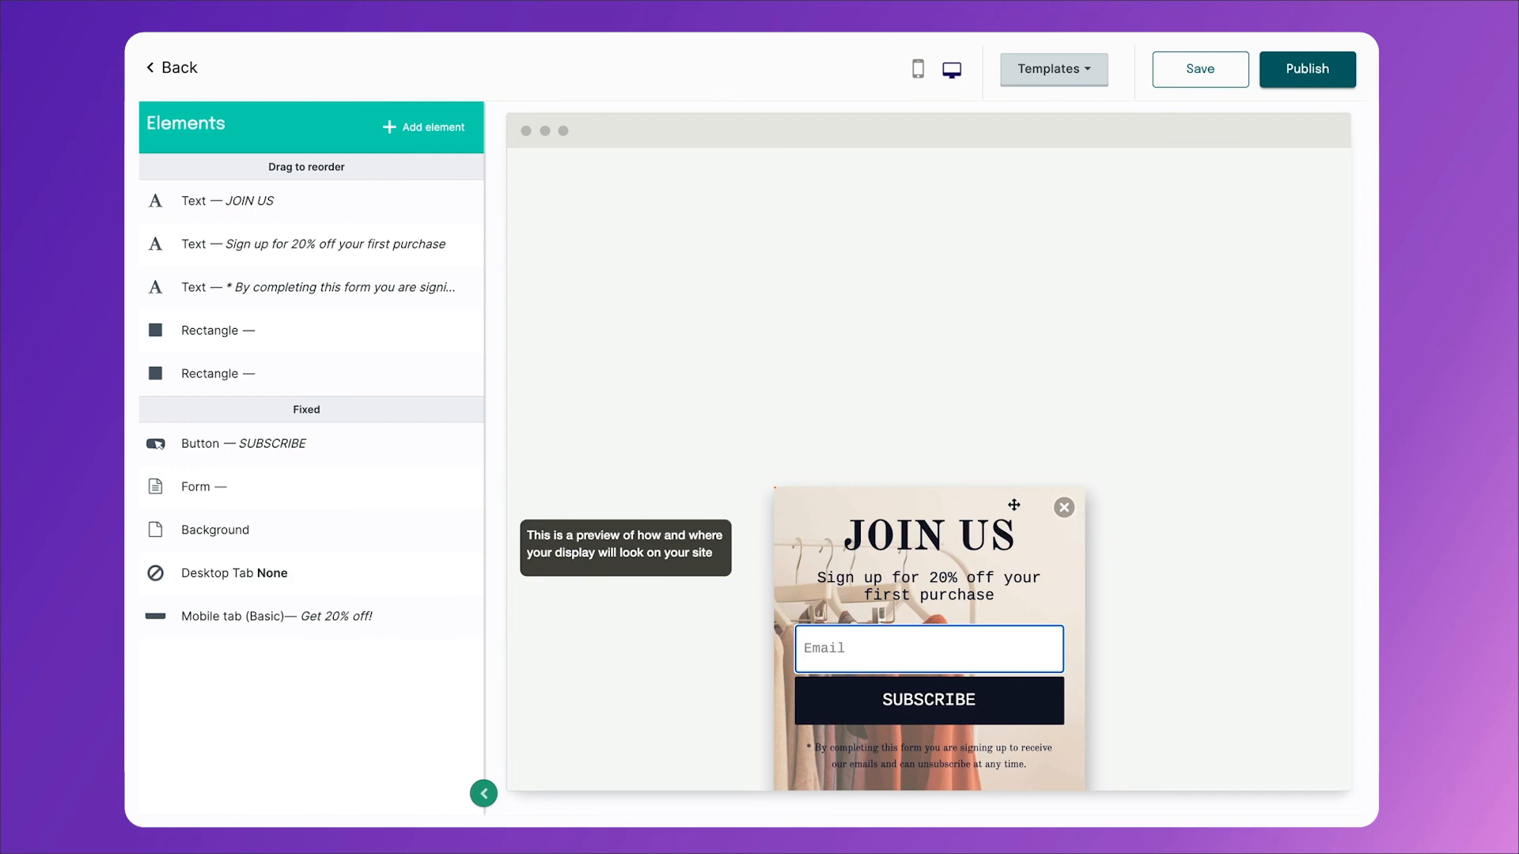
pyautogui.moveTo(1013, 440)
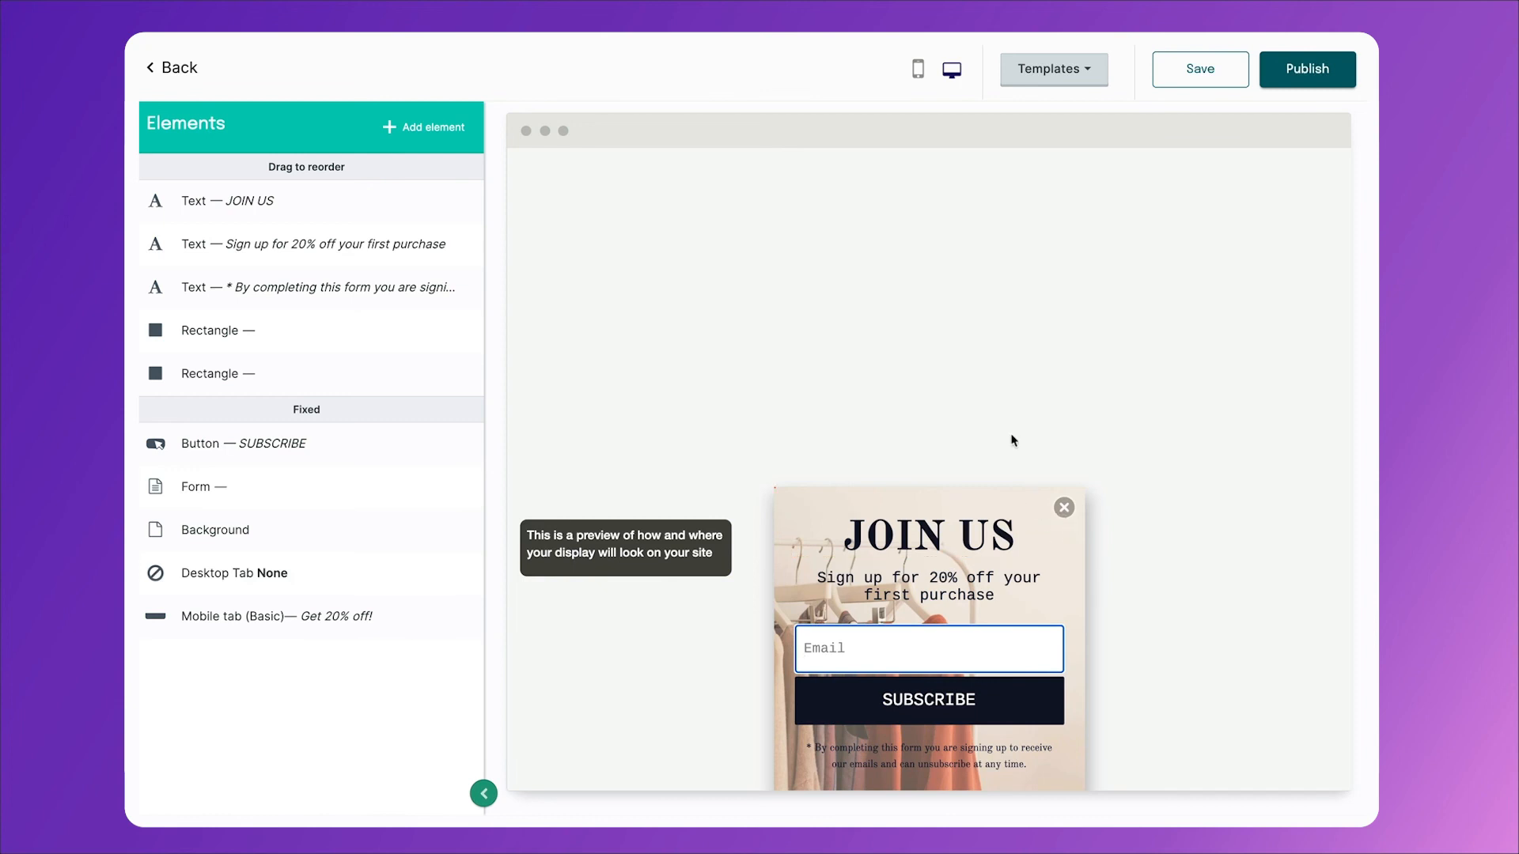
pyautogui.click(917, 70)
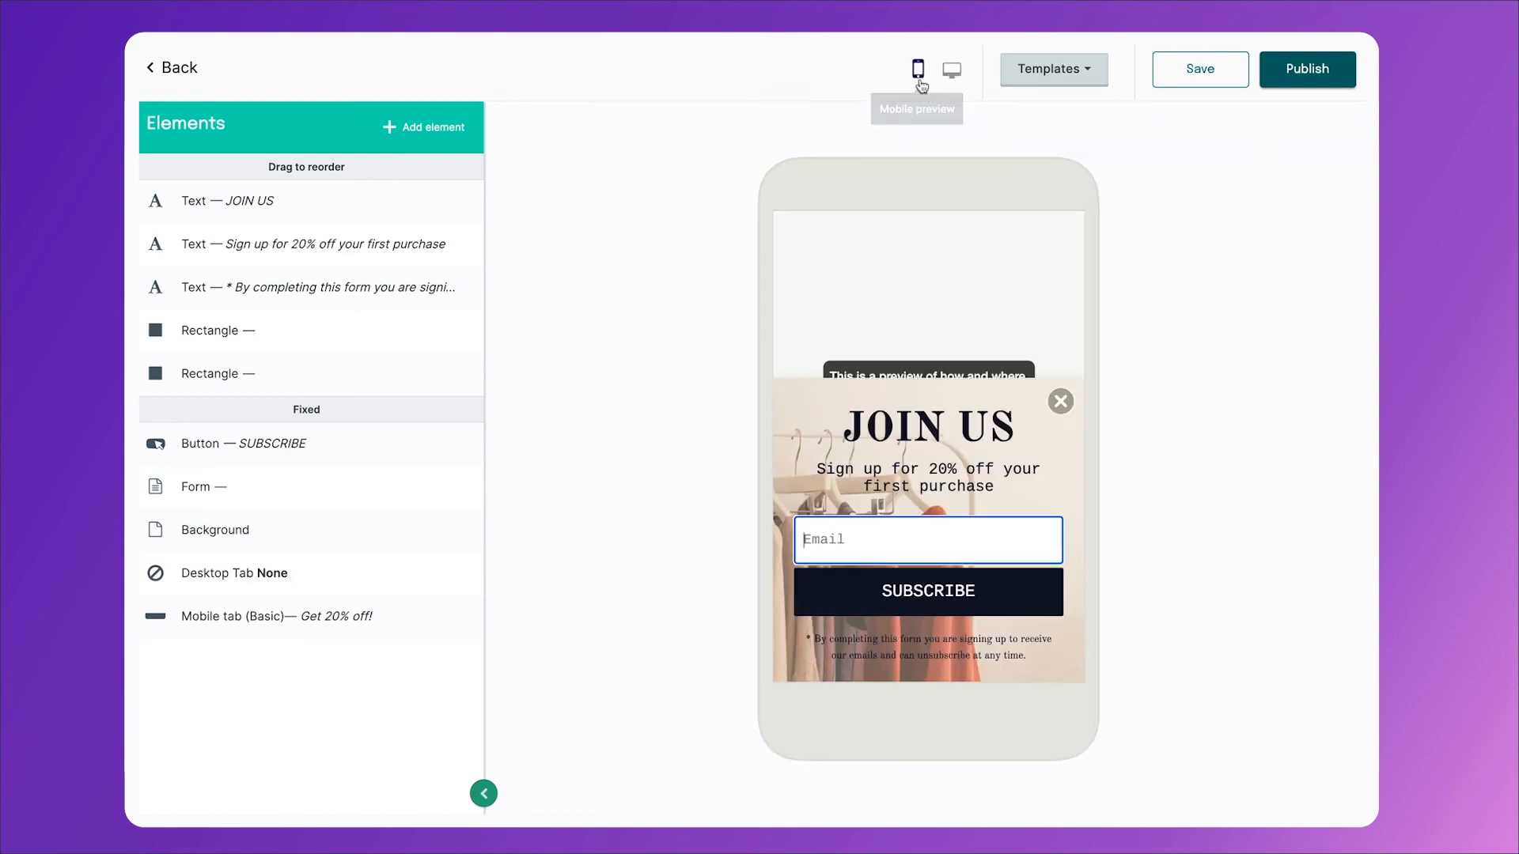
pyautogui.moveTo(1023, 474)
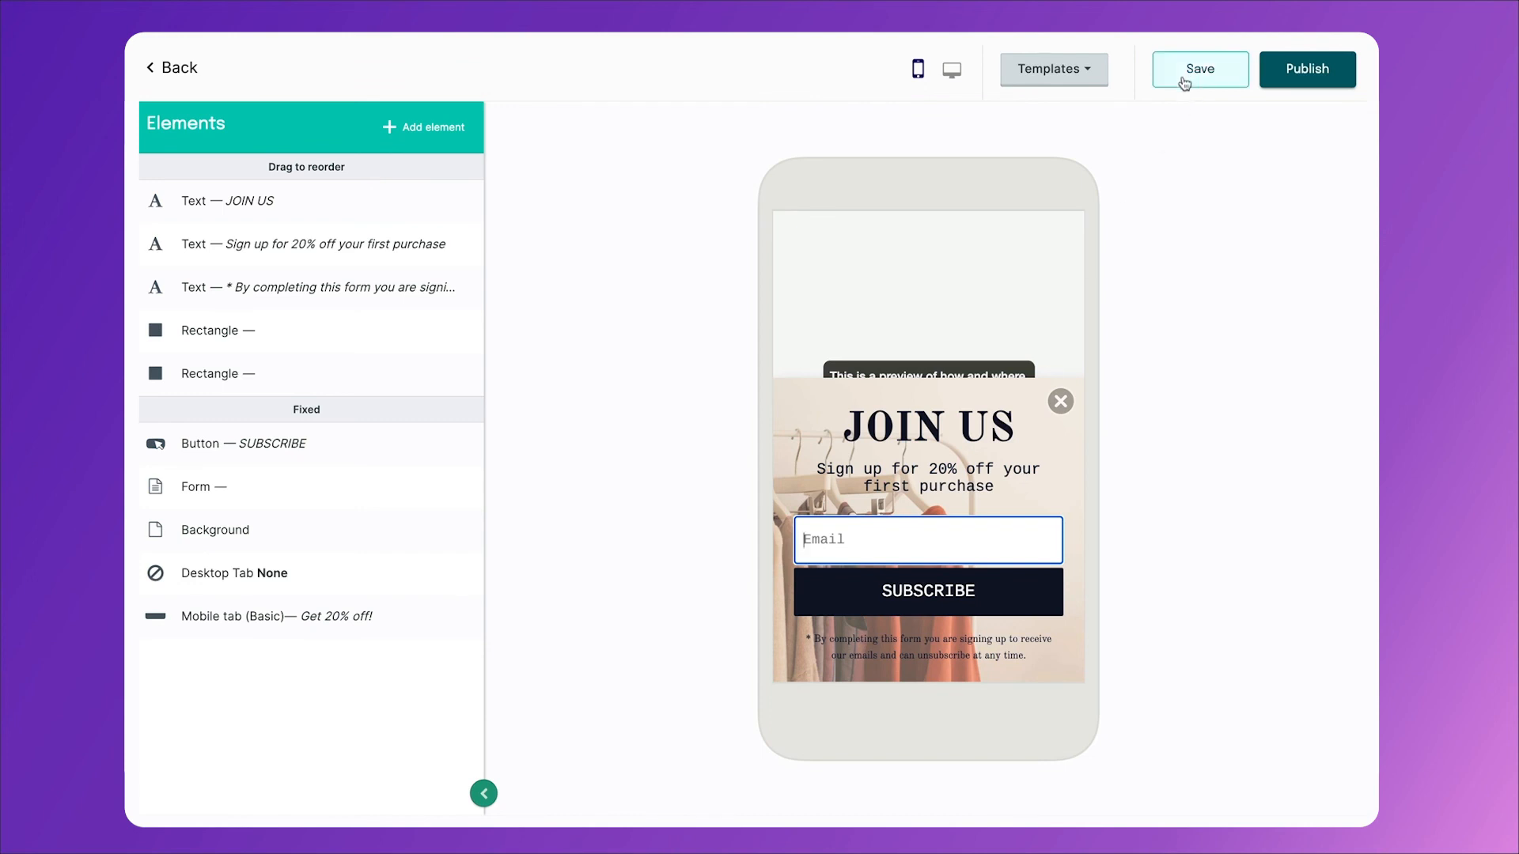
# - Save the mobile popup design, pass through Target, and reach the Follow-up email step
pyautogui.click(1199, 68)
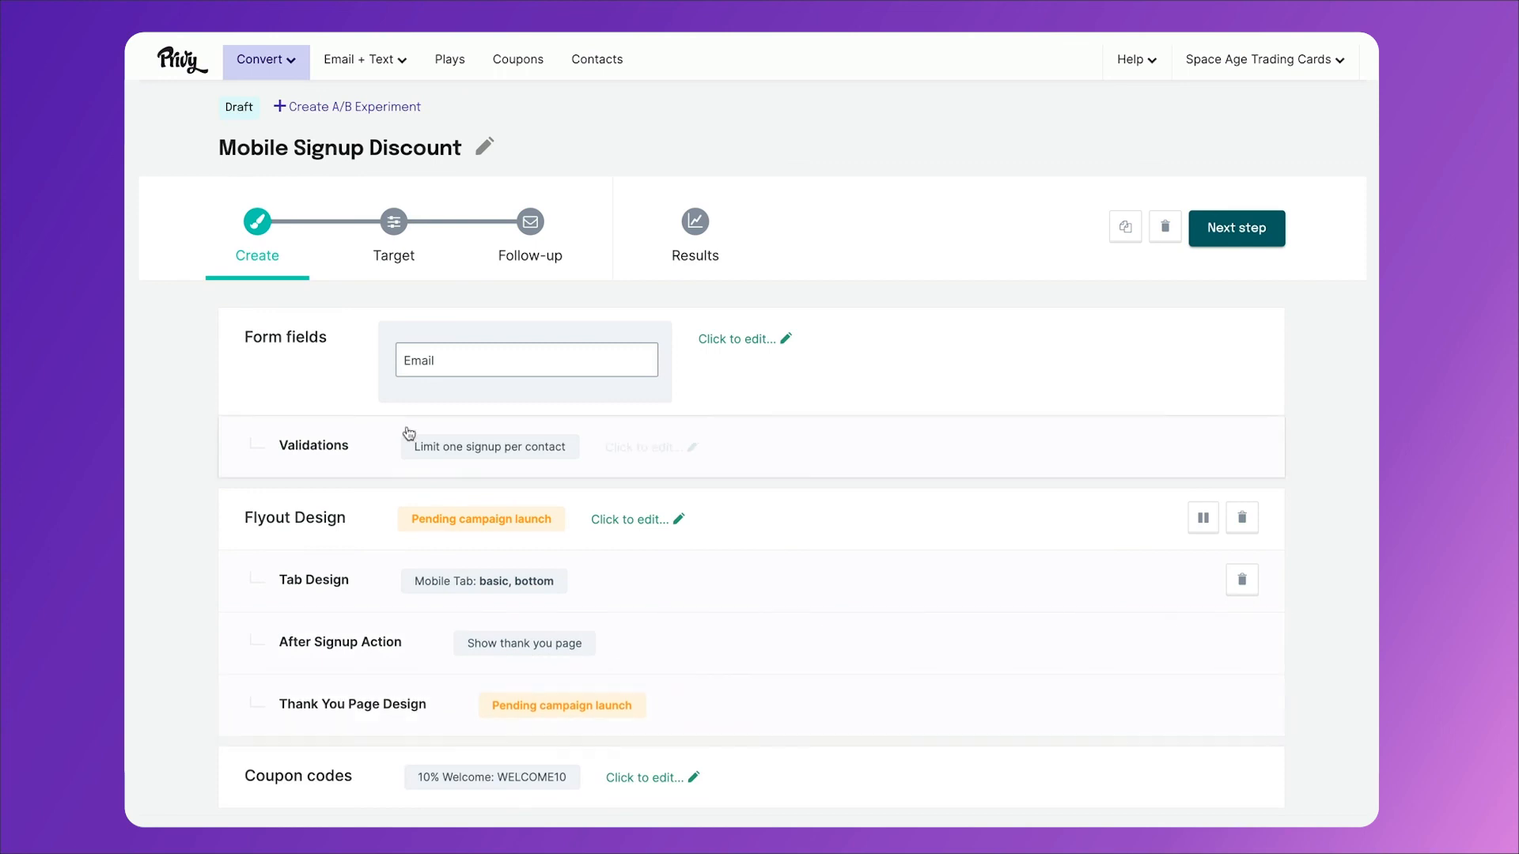
pyautogui.click(392, 221)
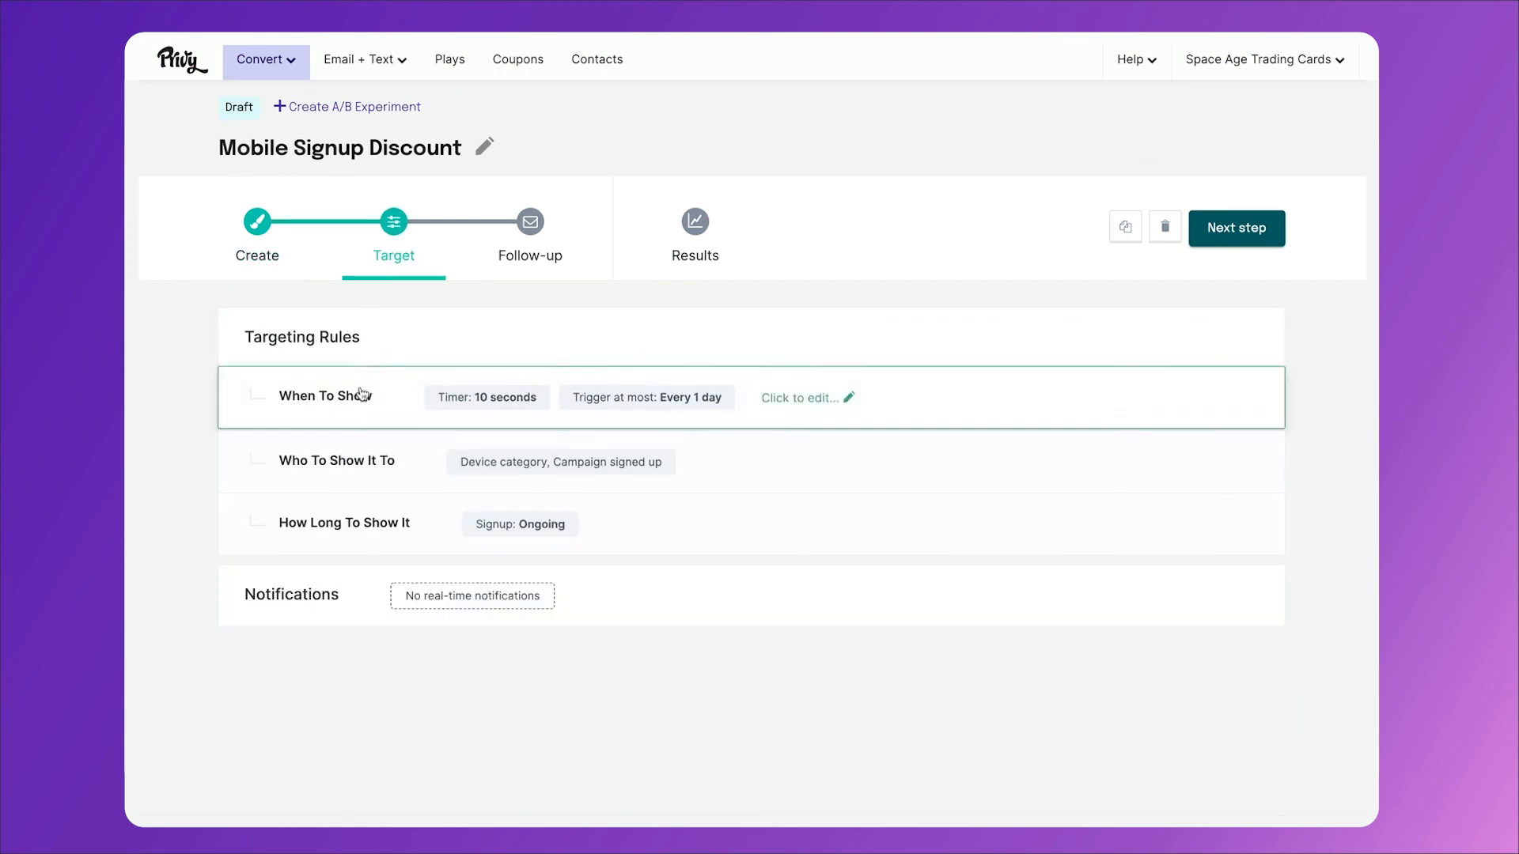
pyautogui.moveTo(305, 522)
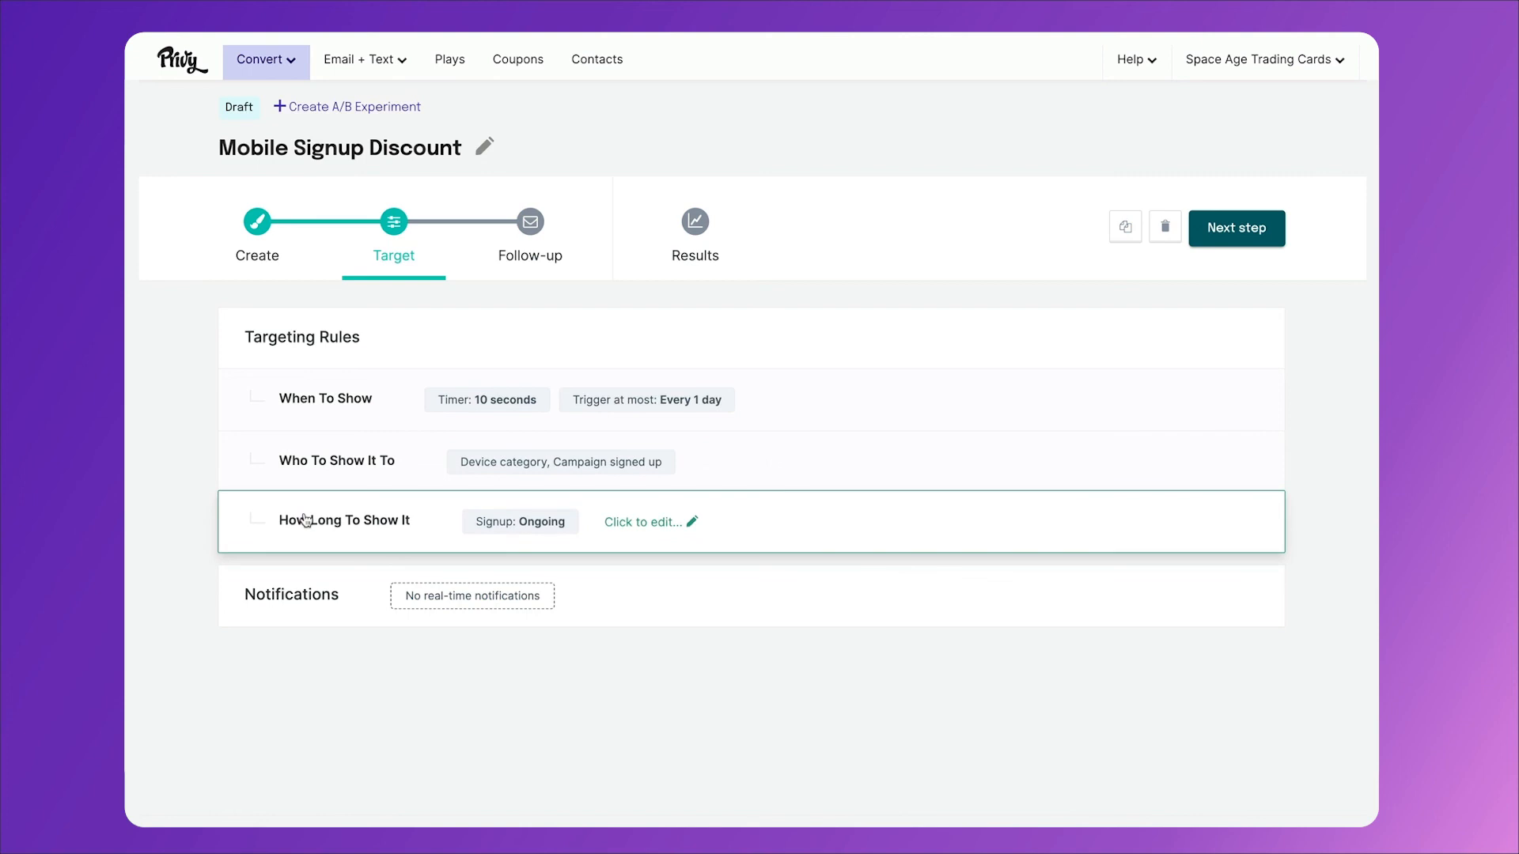
pyautogui.click(529, 222)
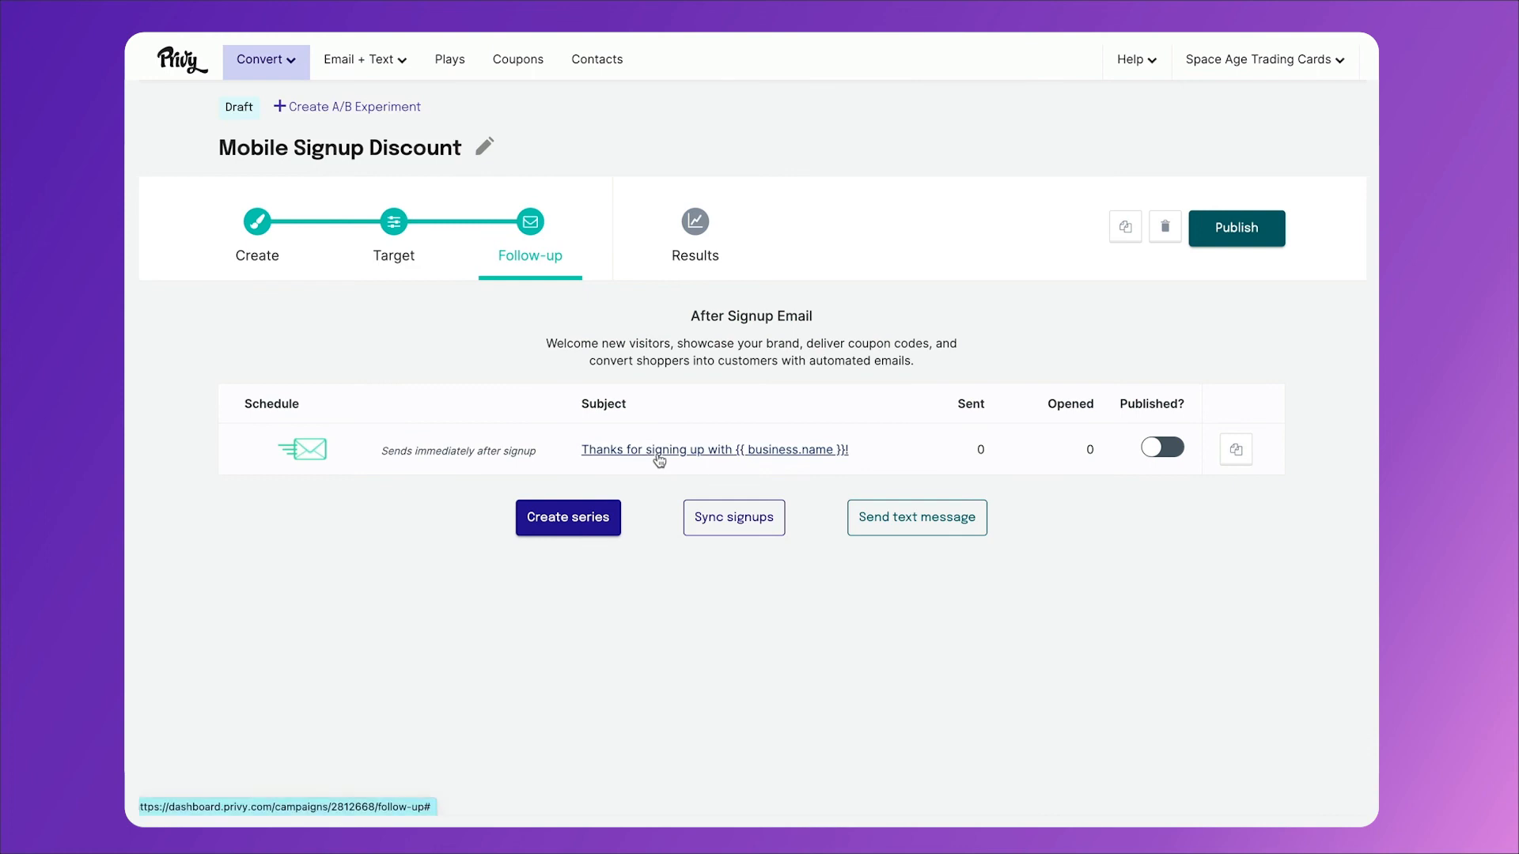
pyautogui.moveTo(1230, 288)
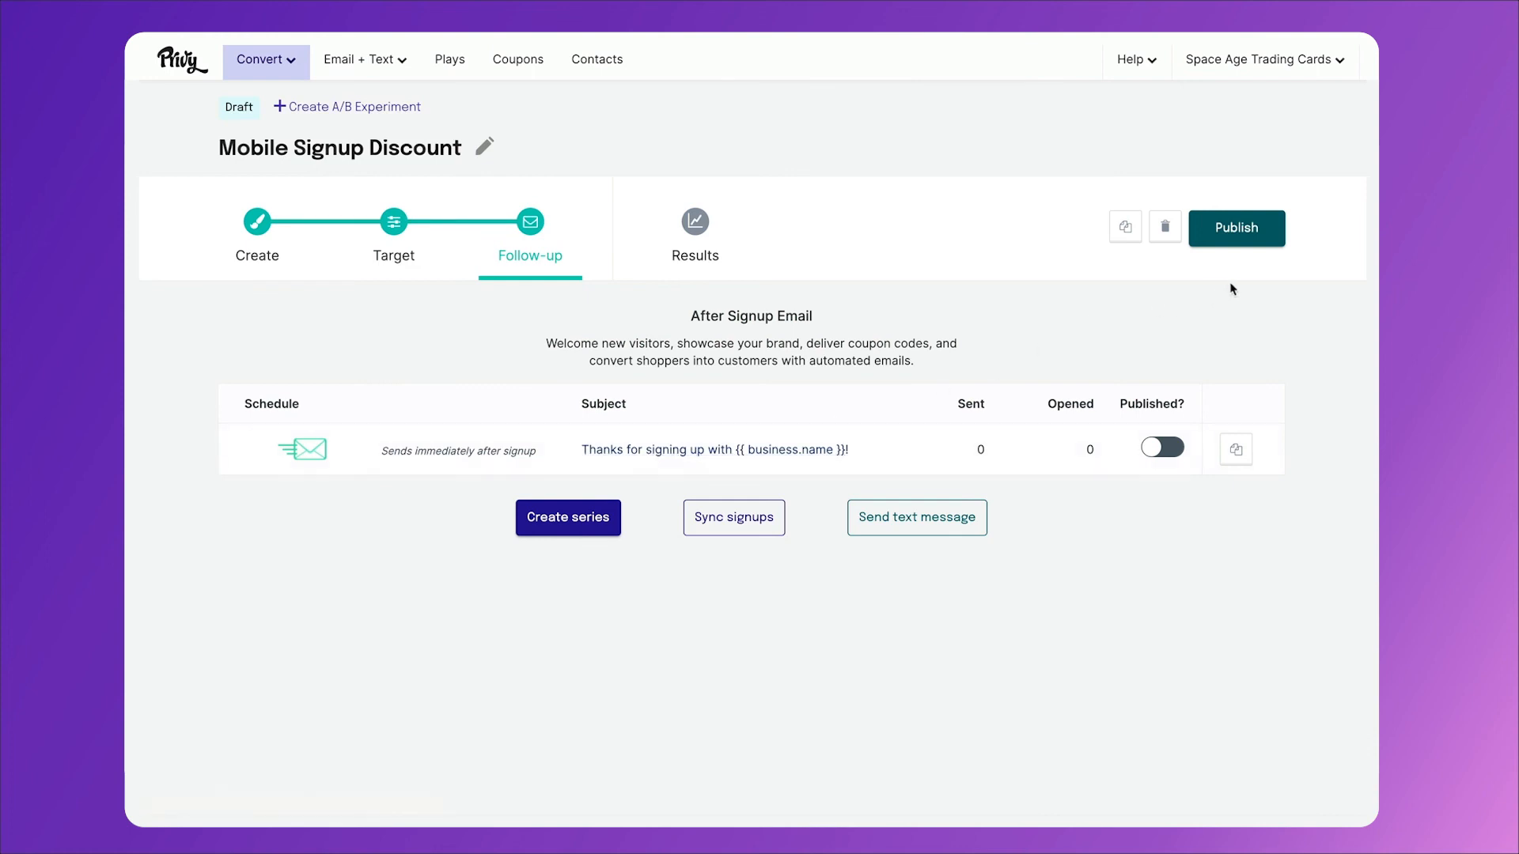